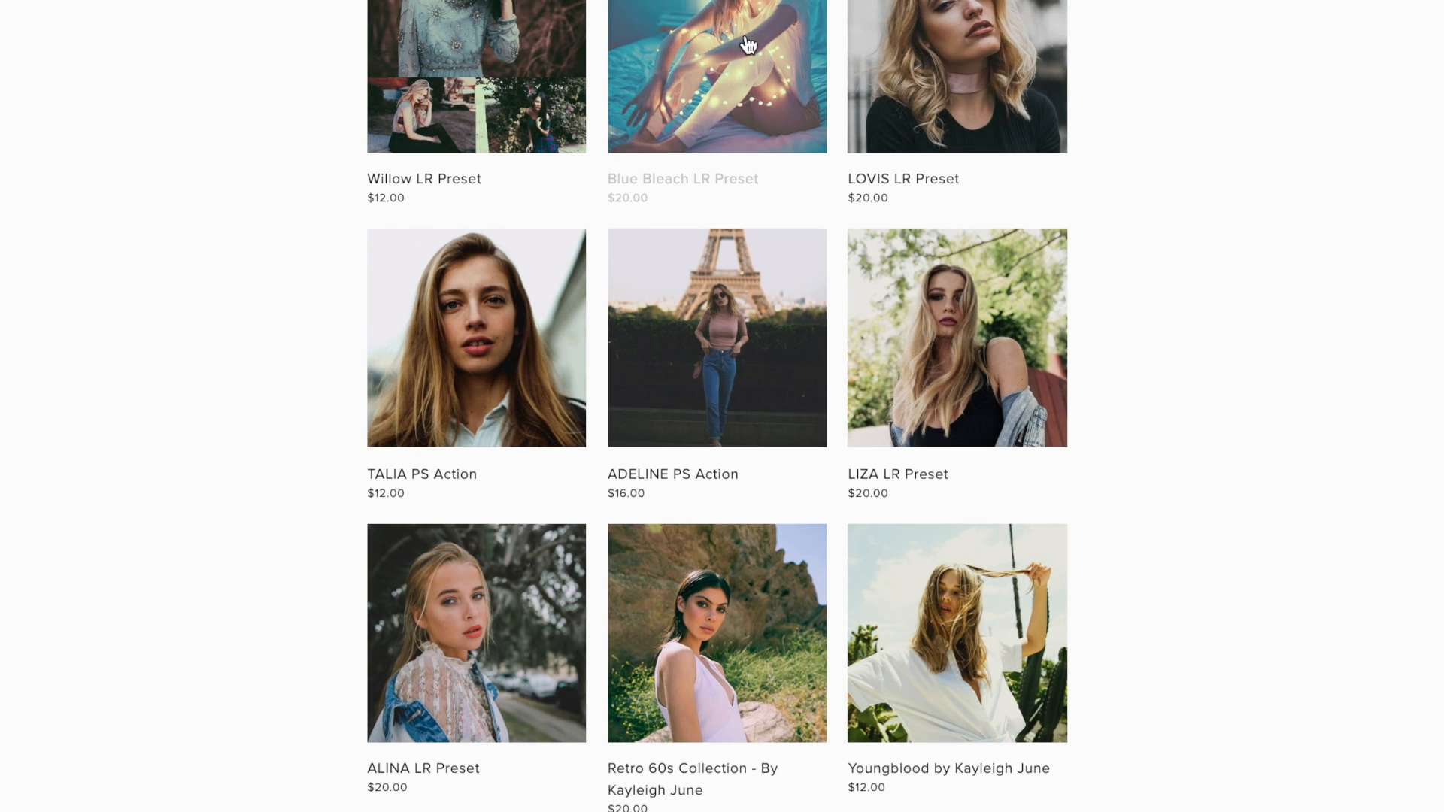
# - Browse the presets grid, view the Blue Bleach LR Preset page, then go to Help
pyautogui.scroll(3)
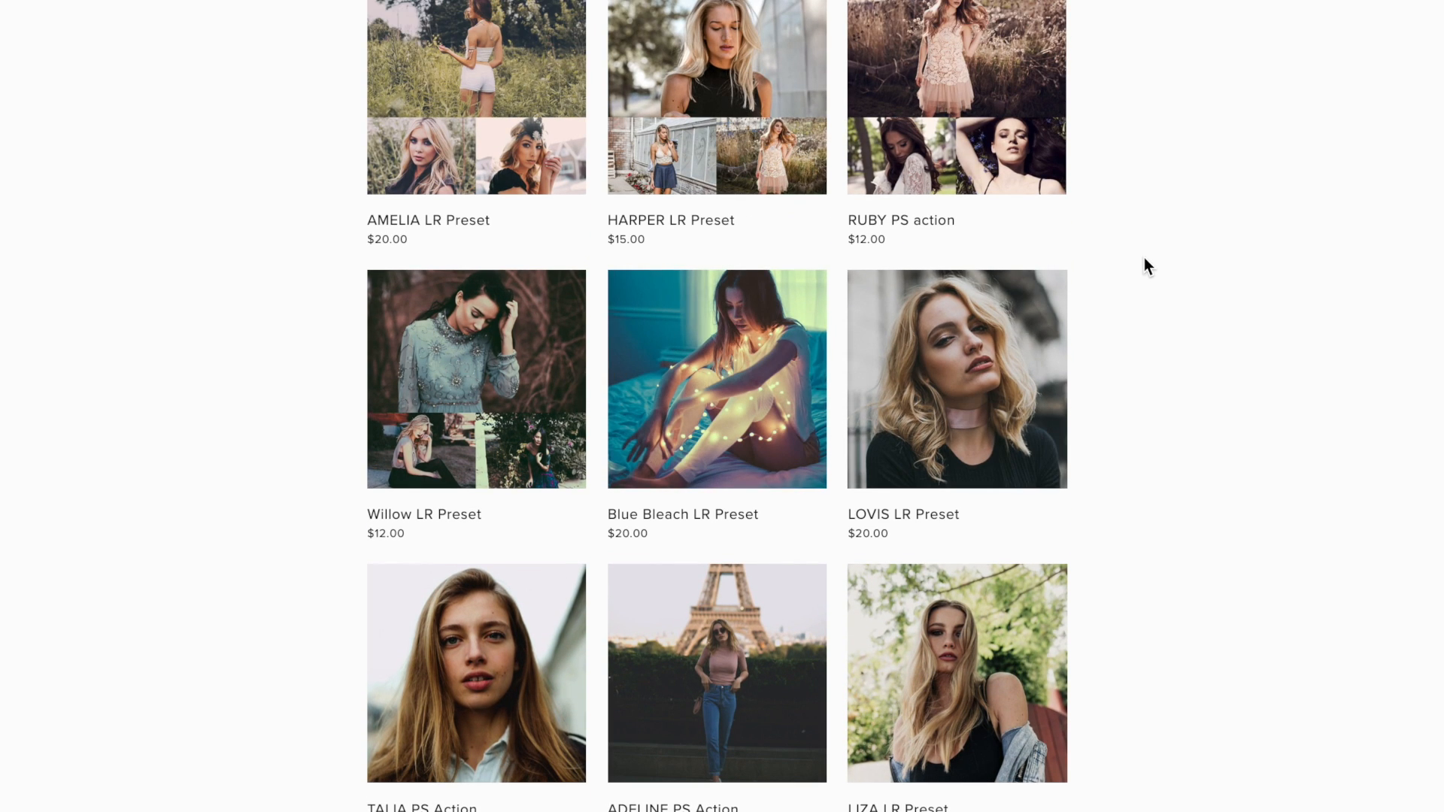
pyautogui.click(716, 379)
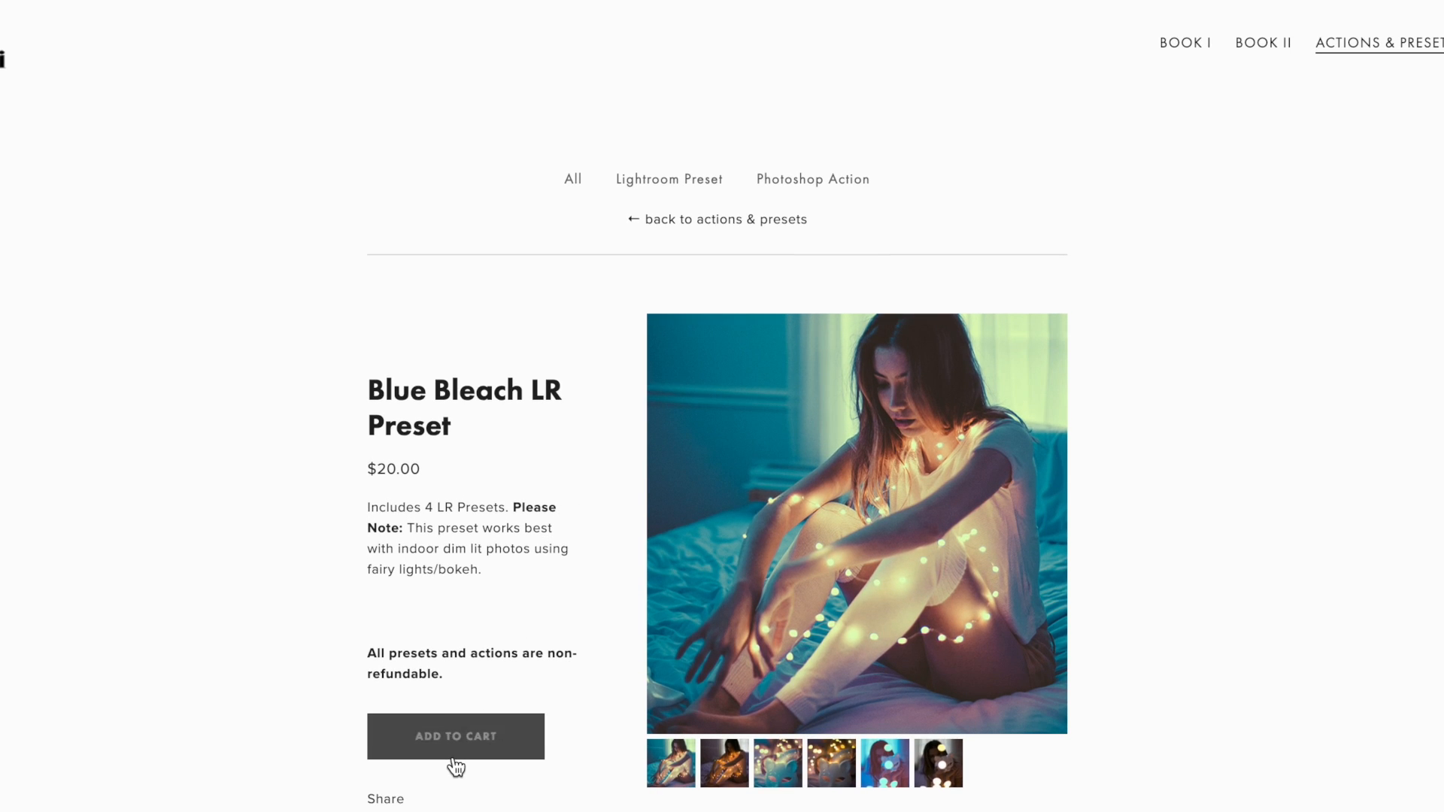
pyautogui.click(454, 735)
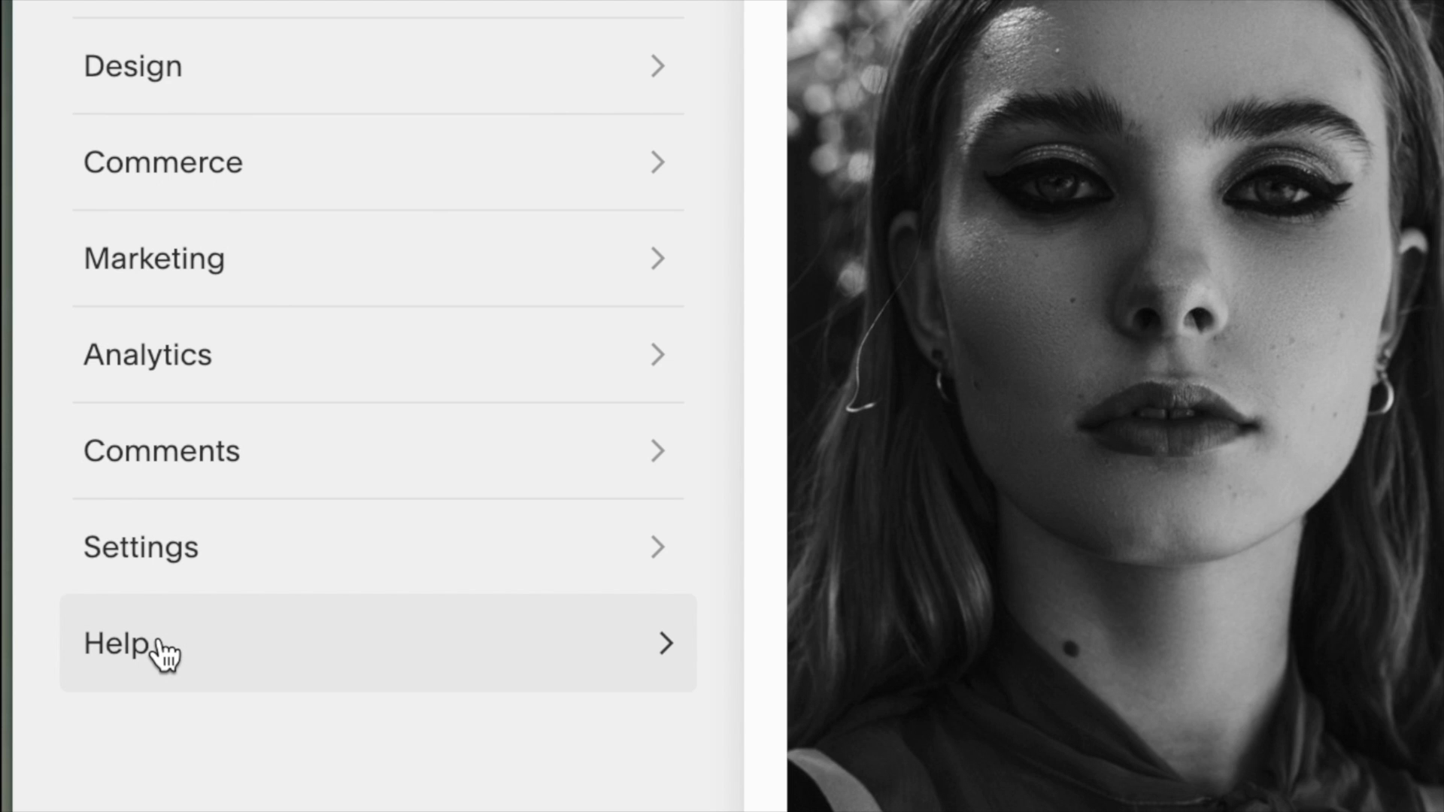
pyautogui.click(121, 642)
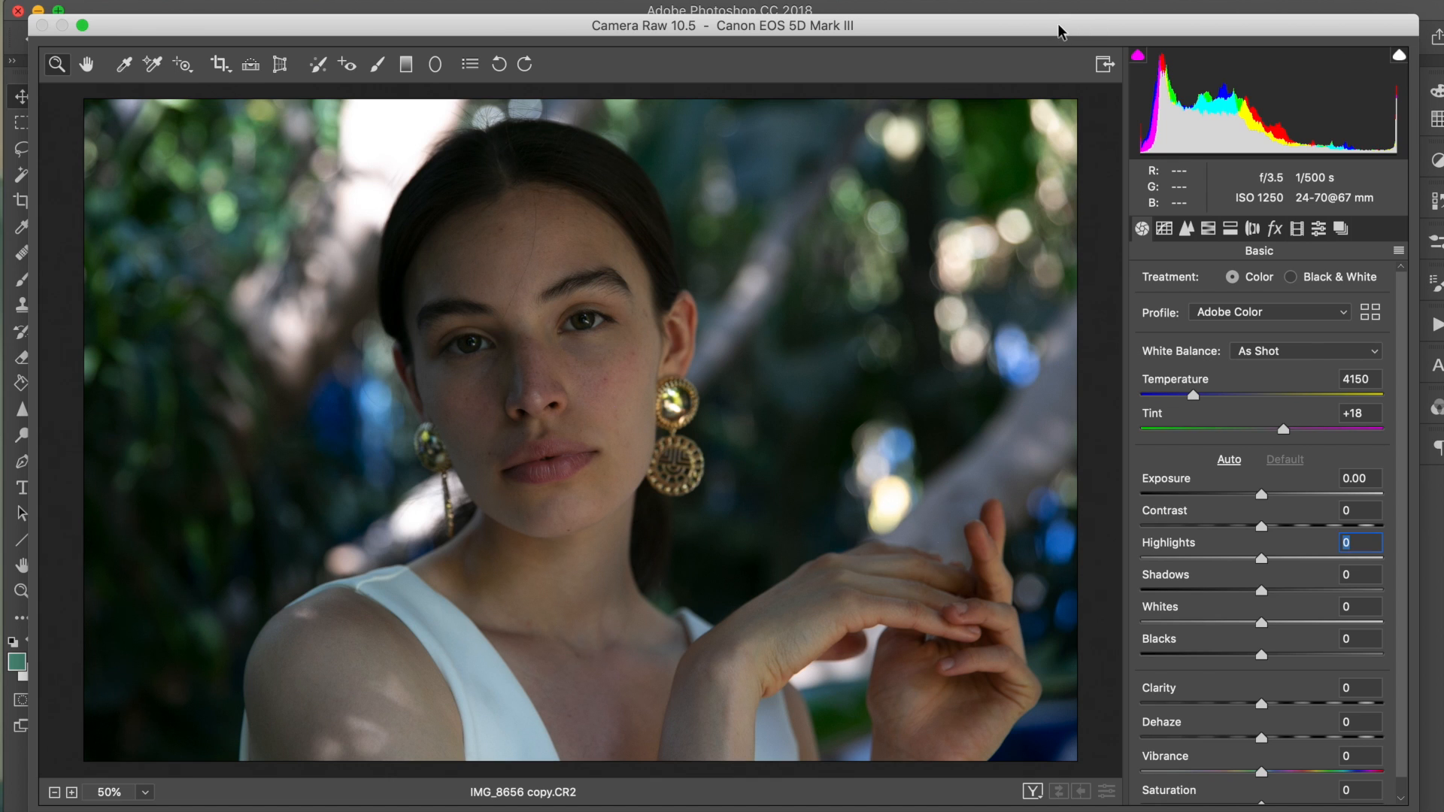
pyautogui.moveTo(1027, 33)
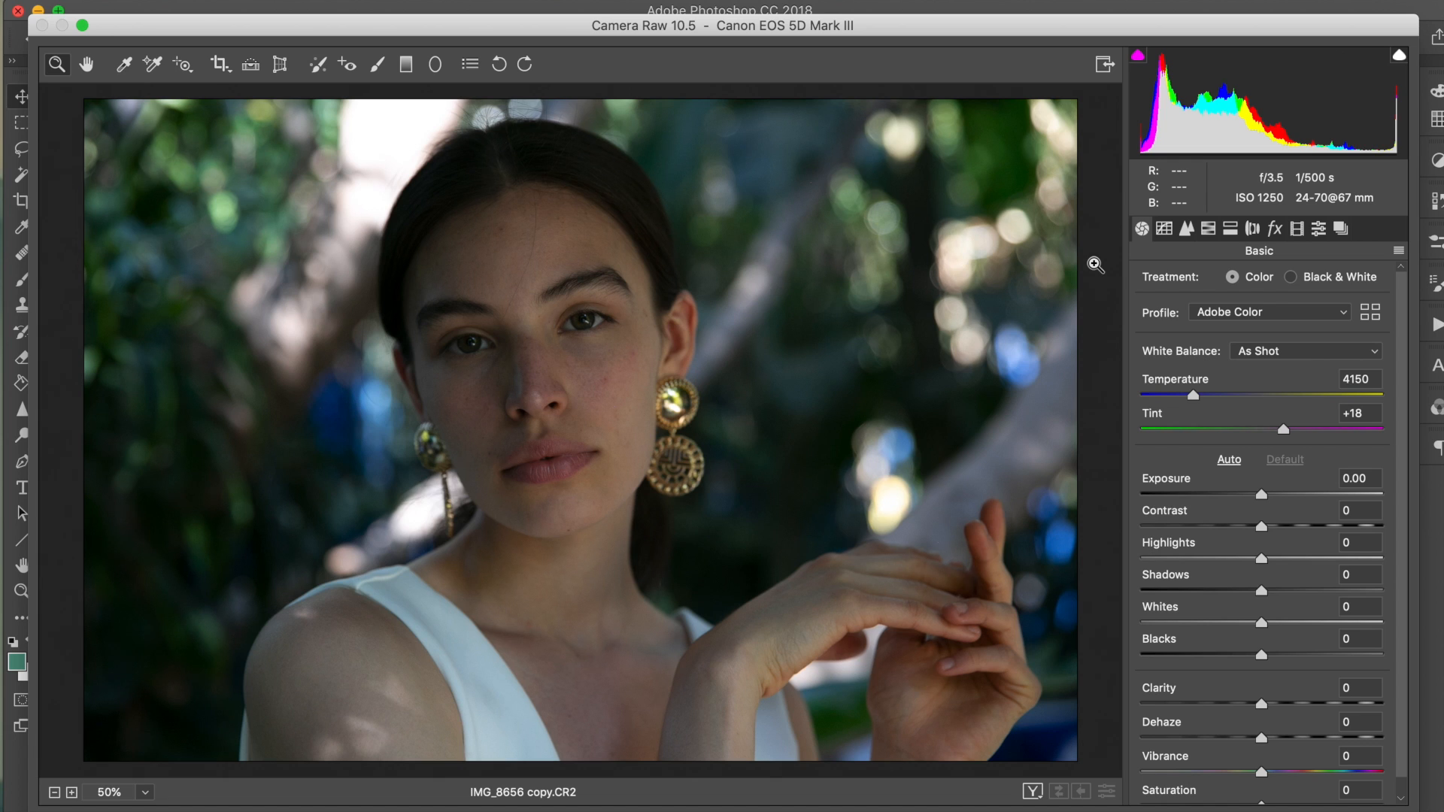
pyautogui.moveTo(1283, 441)
pyautogui.write('+32')
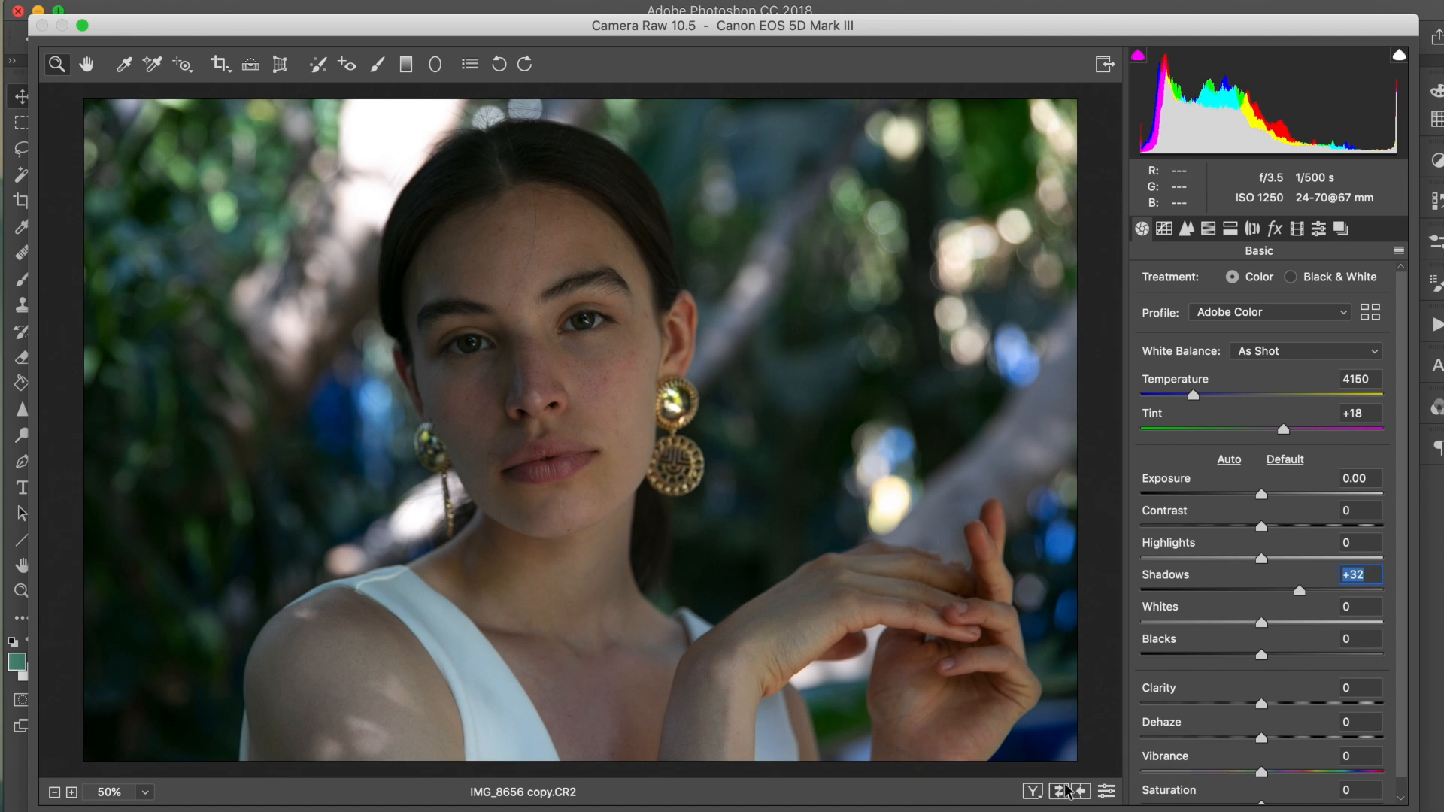
pyautogui.moveTo(1266, 707)
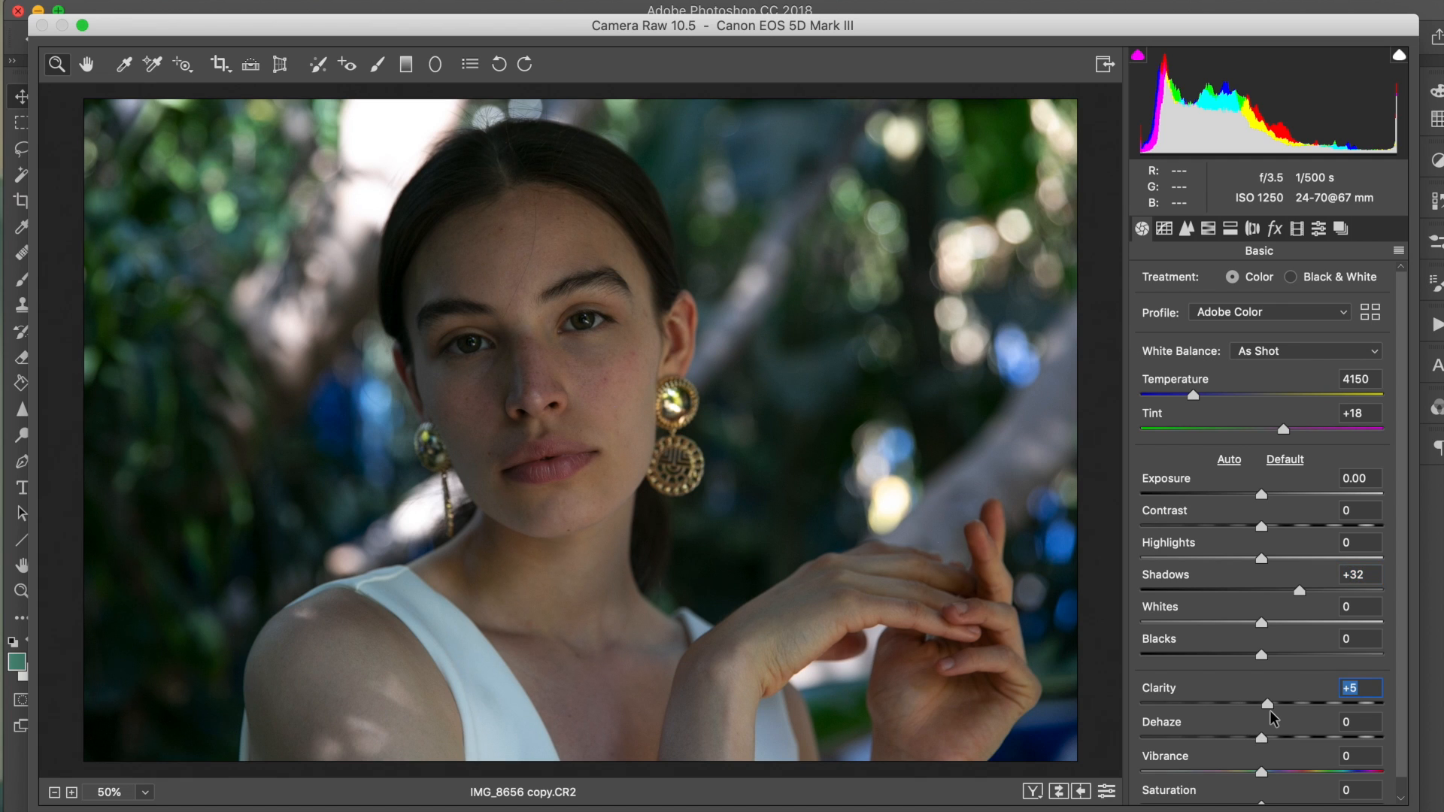
pyautogui.moveTo(1086, 35)
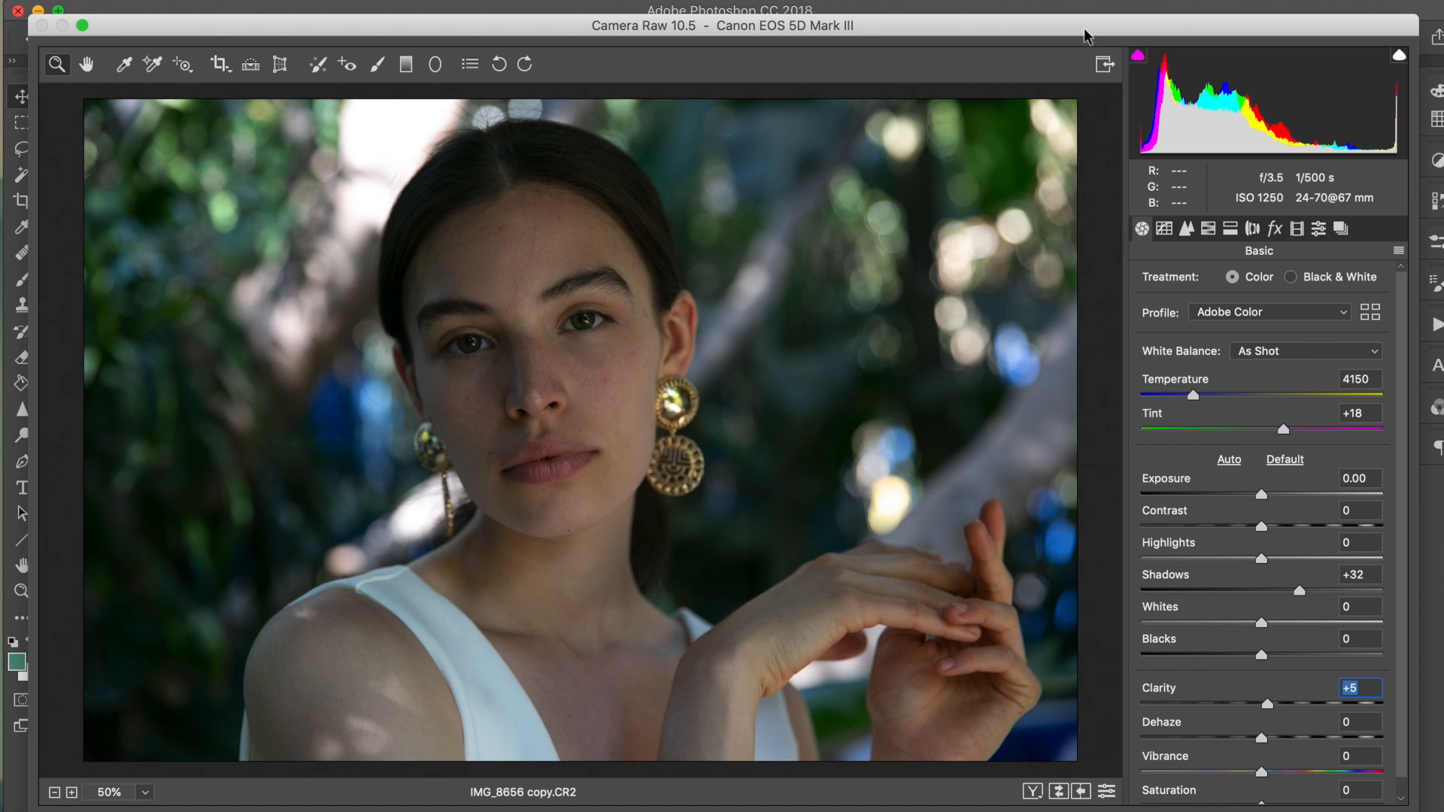
pyautogui.moveTo(1219, 238)
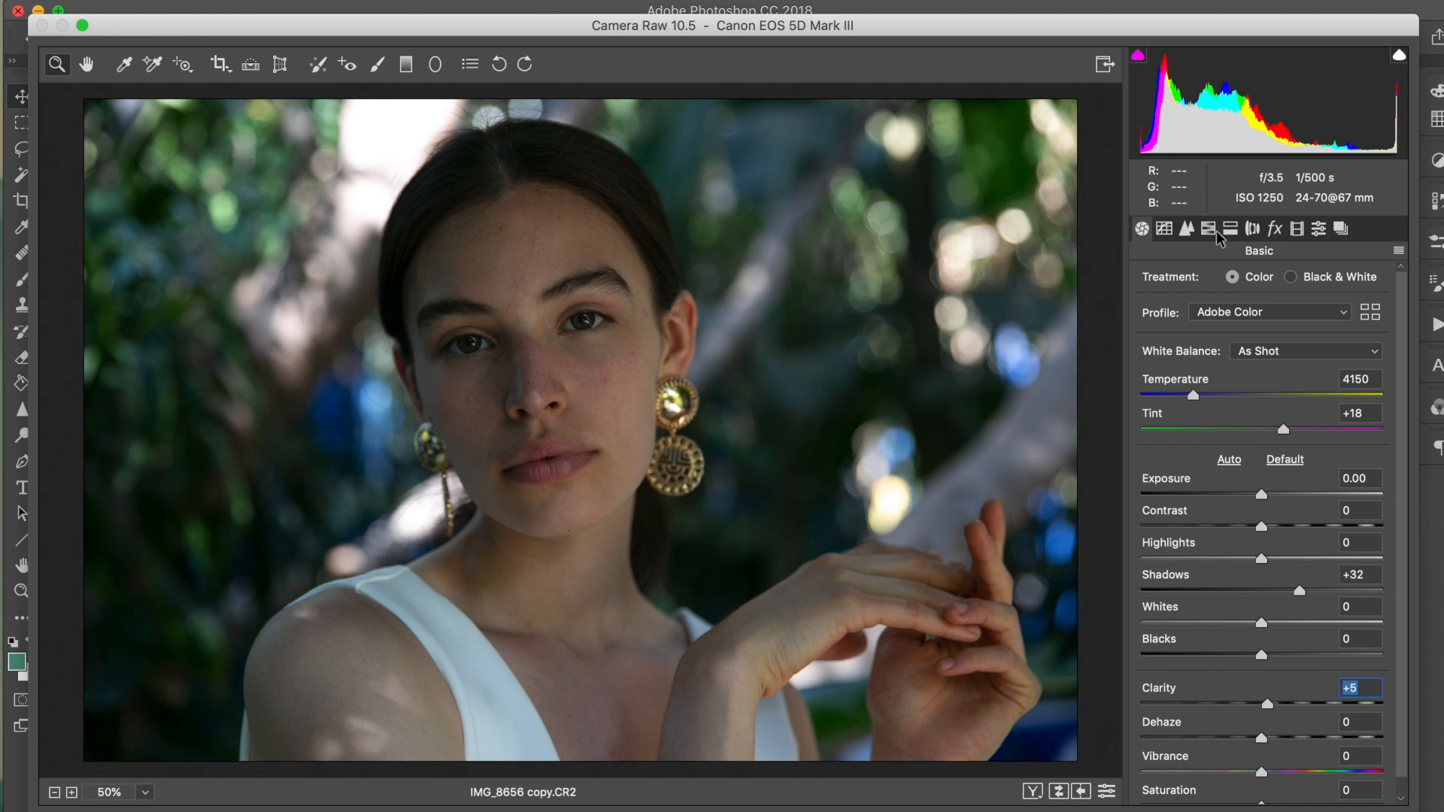
# - Look through the HSL and Detail panels, then reach the Lens Corrections panel
pyautogui.click(1230, 229)
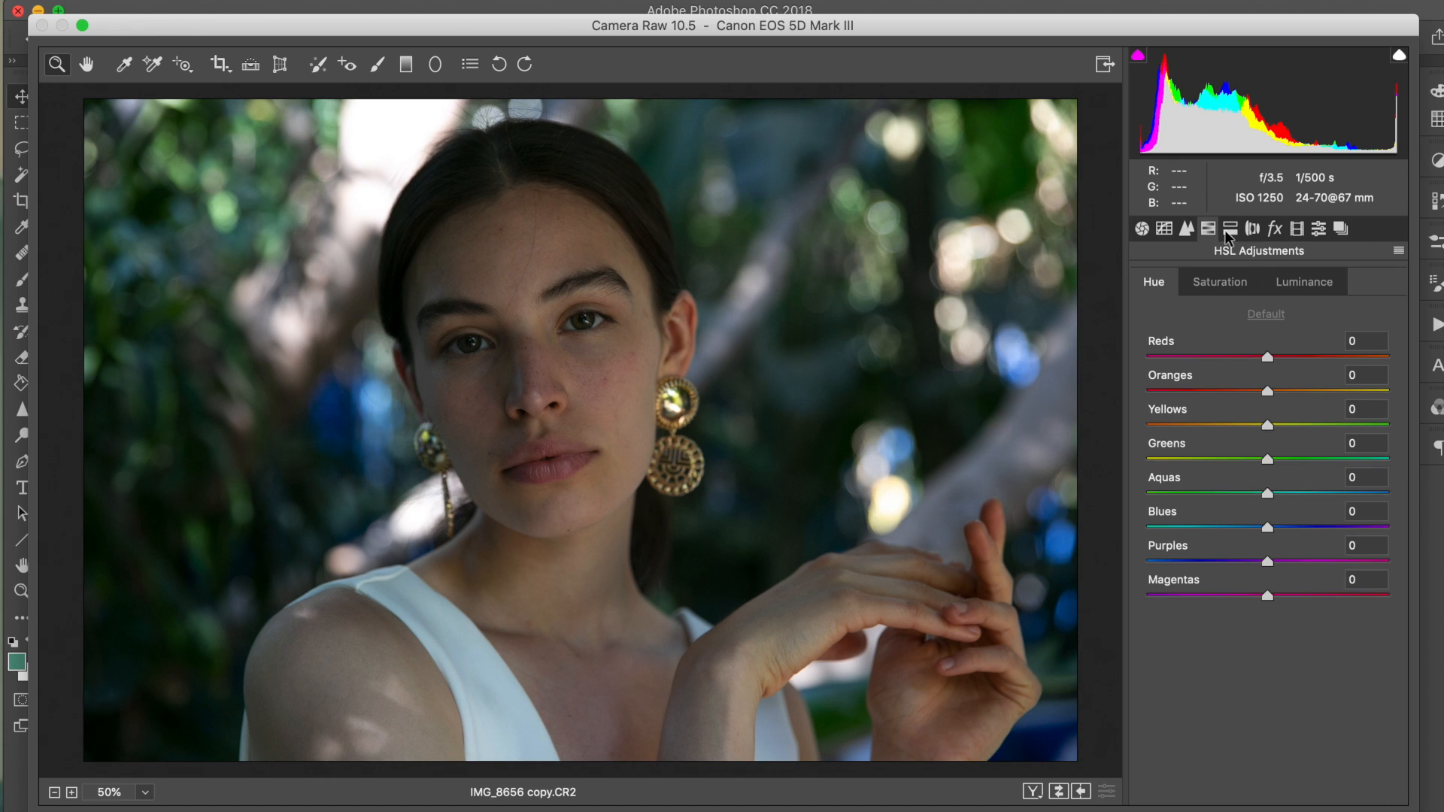
pyautogui.click(1206, 228)
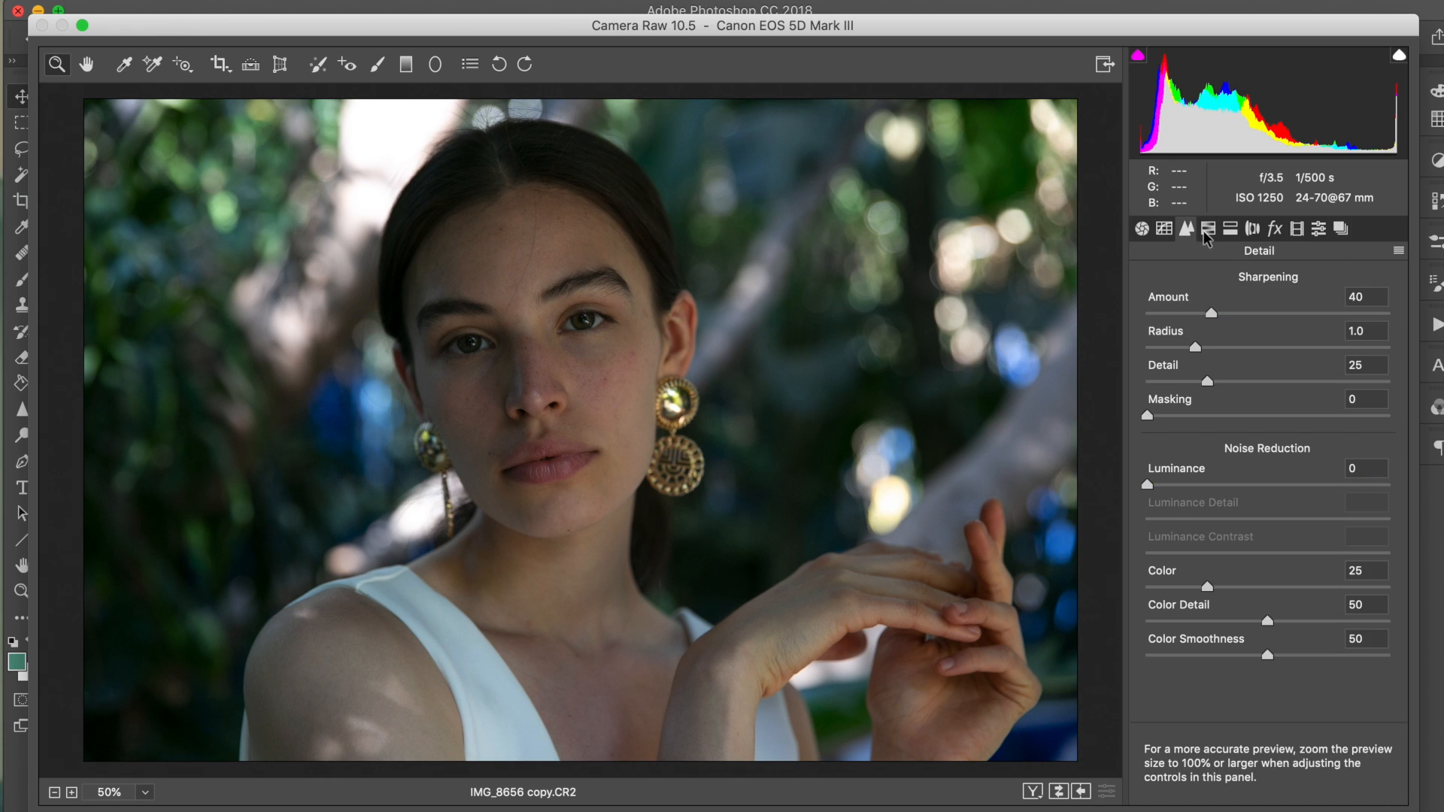
pyautogui.click(1208, 229)
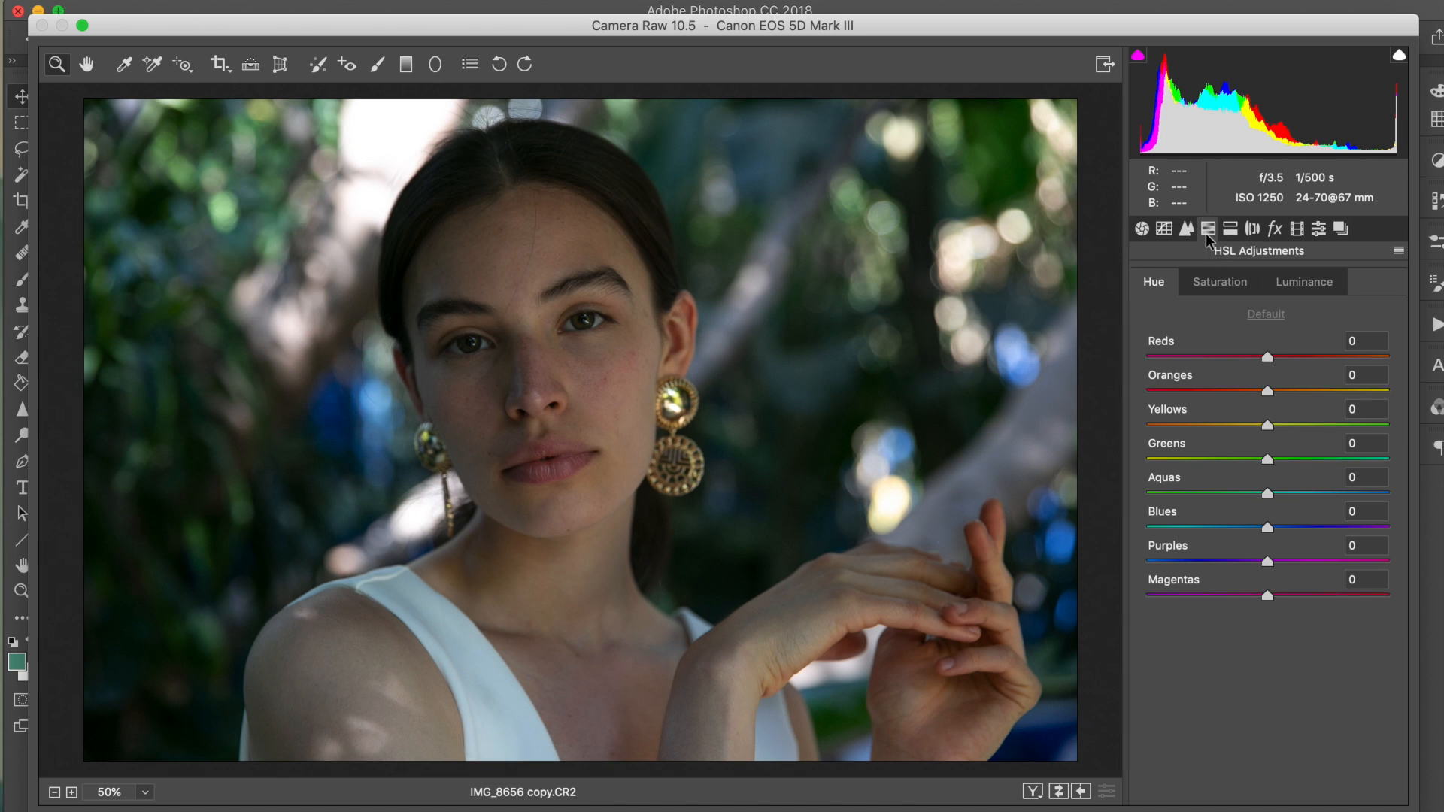
pyautogui.click(1229, 228)
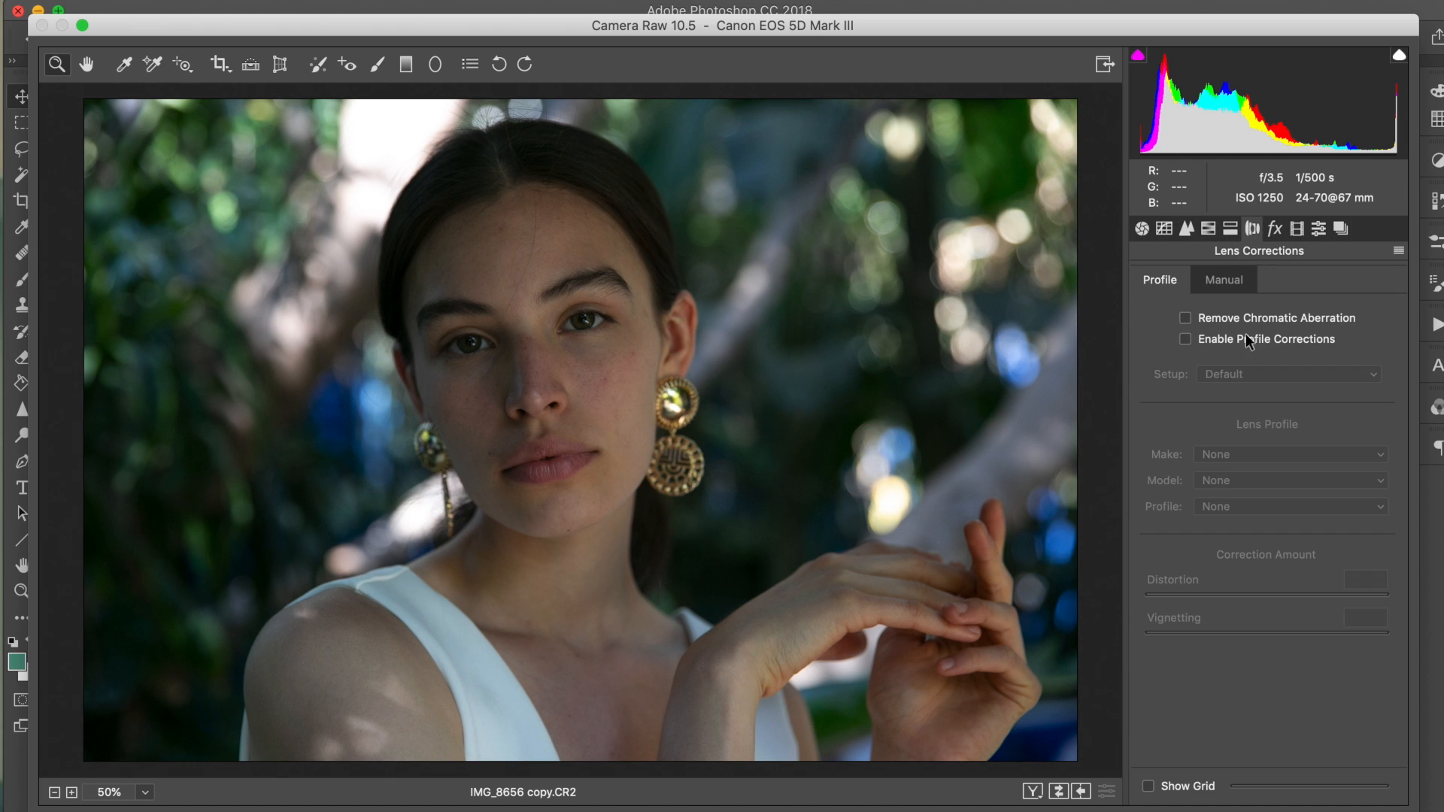
# - Enable Canon lens profile corrections, toggling them off and on to compare, leaving them enabled
pyautogui.click(1187, 339)
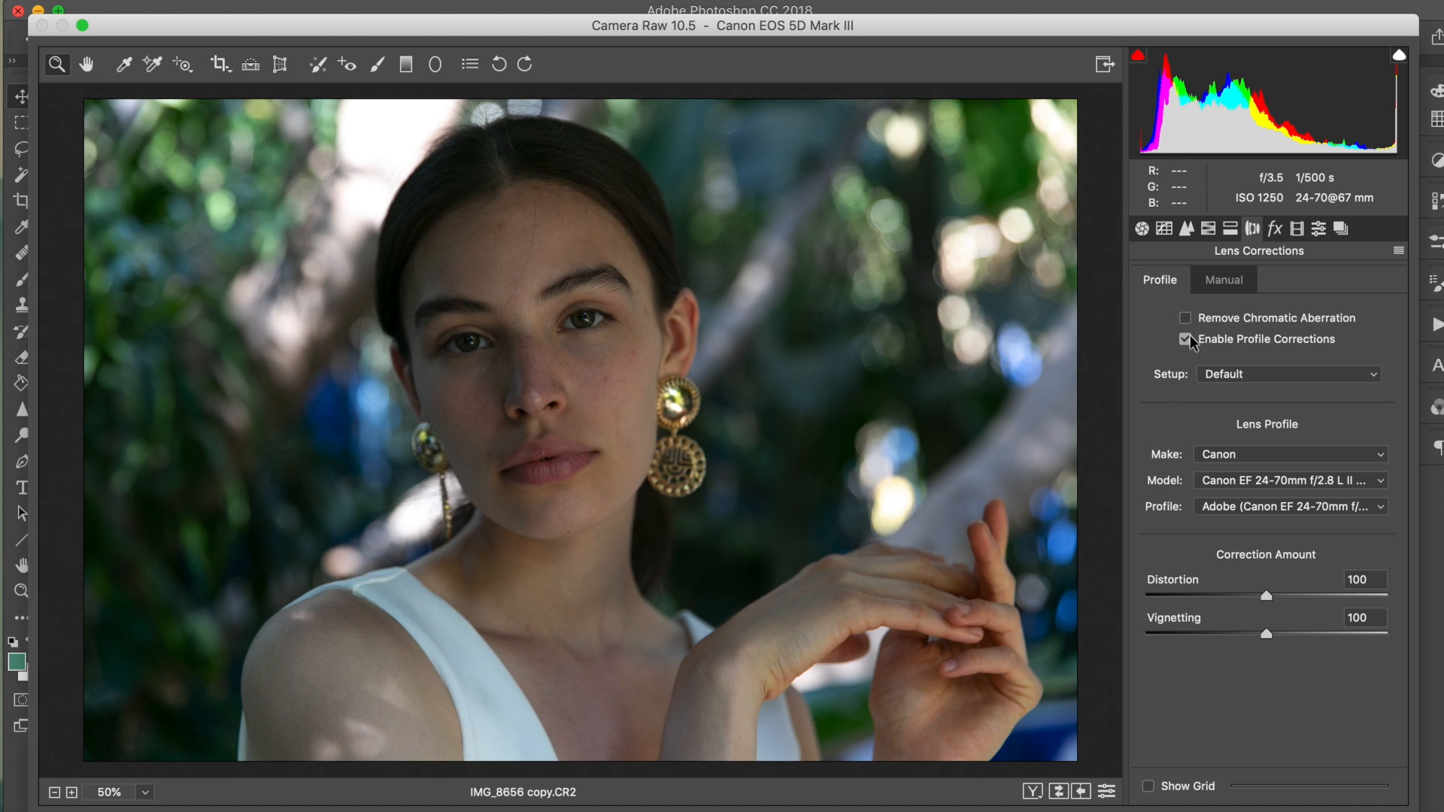
pyautogui.moveTo(1271, 489)
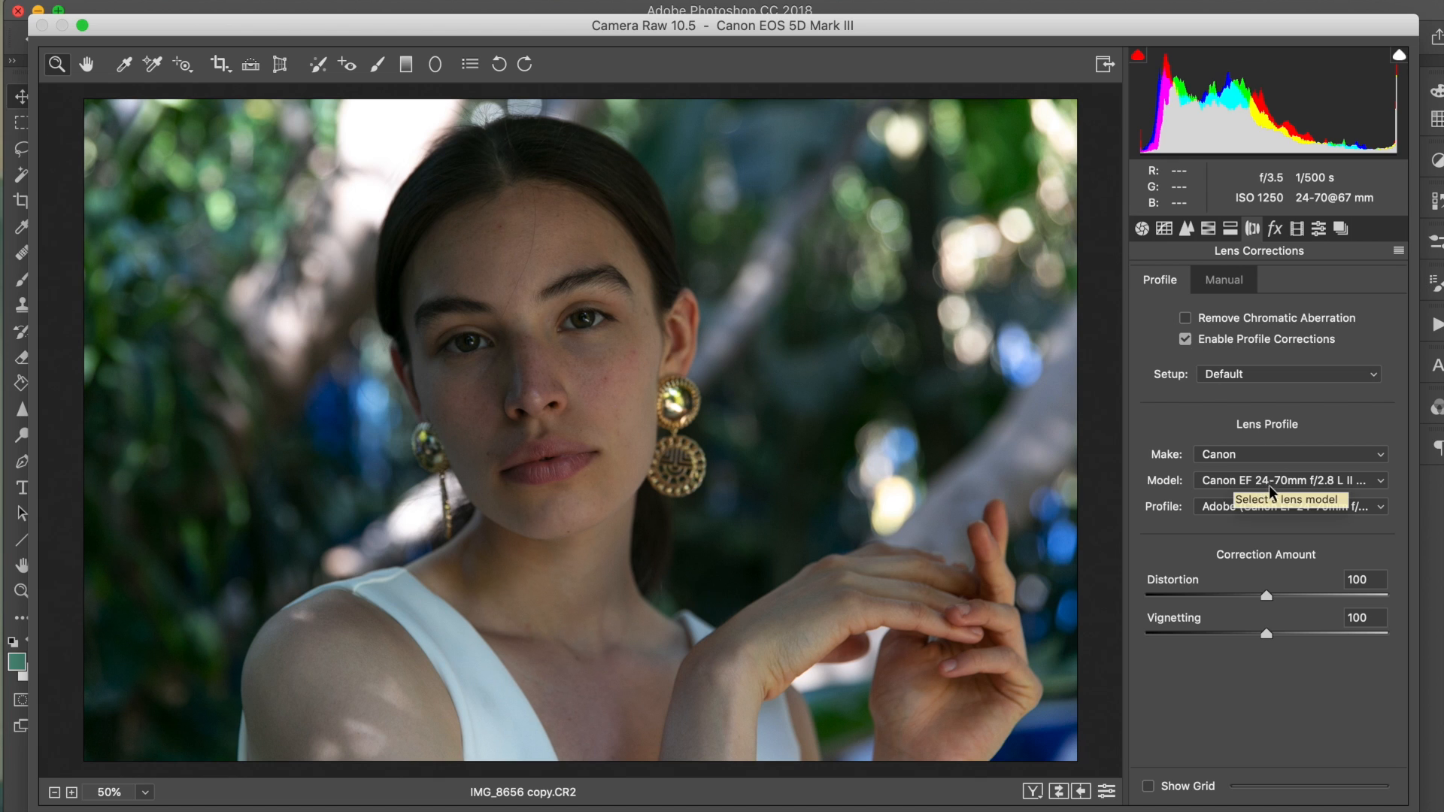
pyautogui.moveTo(1056, 440)
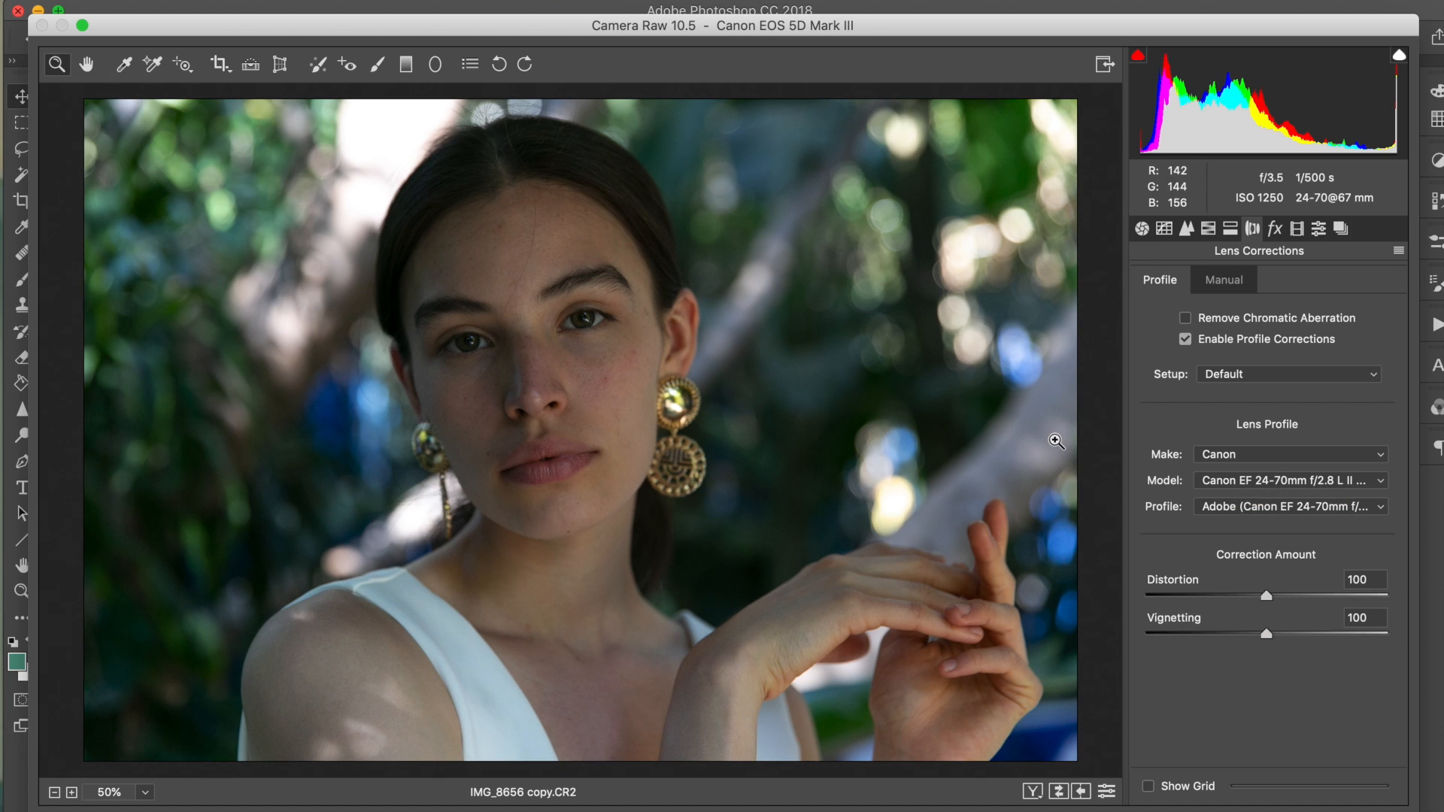
pyautogui.click(1185, 340)
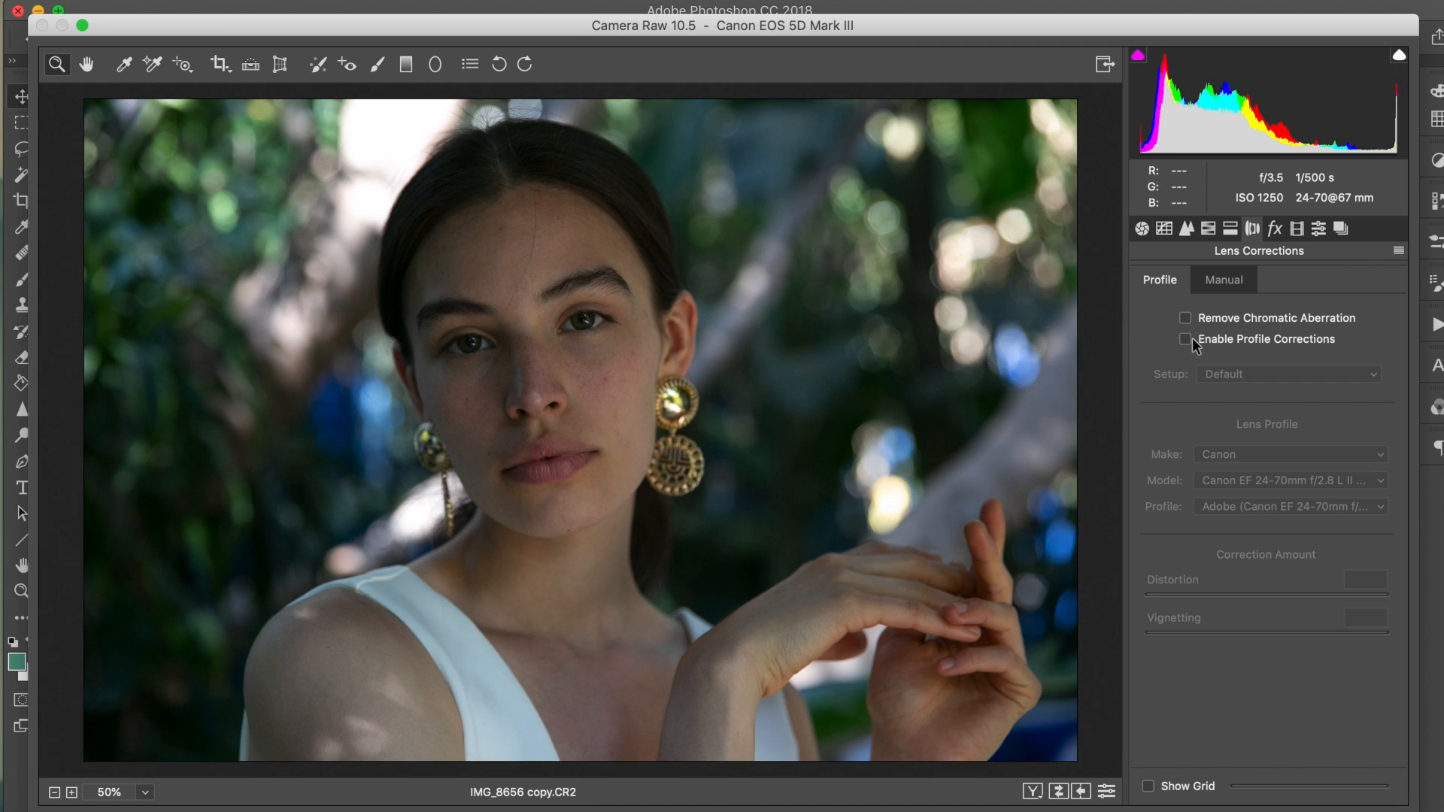
pyautogui.click(1187, 339)
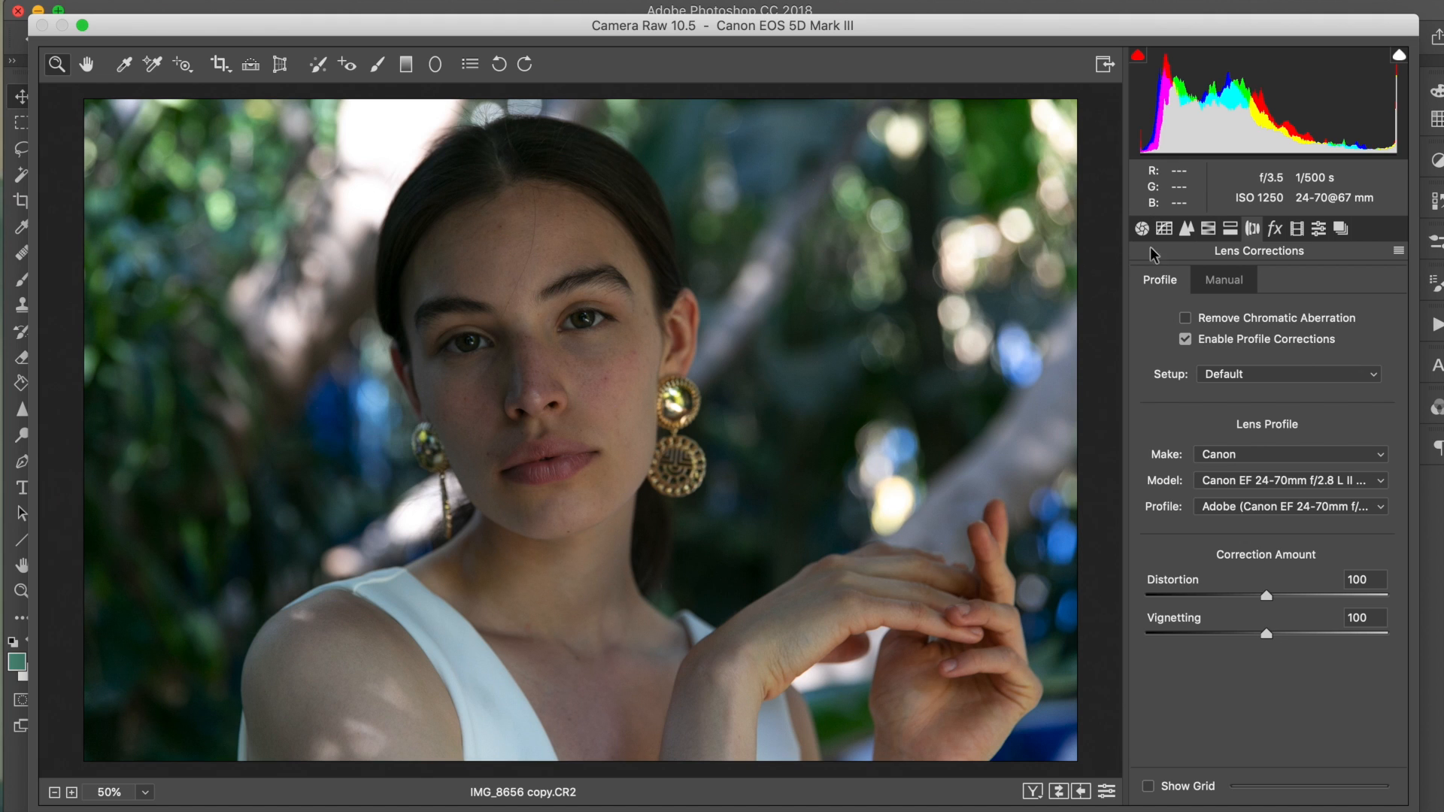
pyautogui.moveTo(1194, 284)
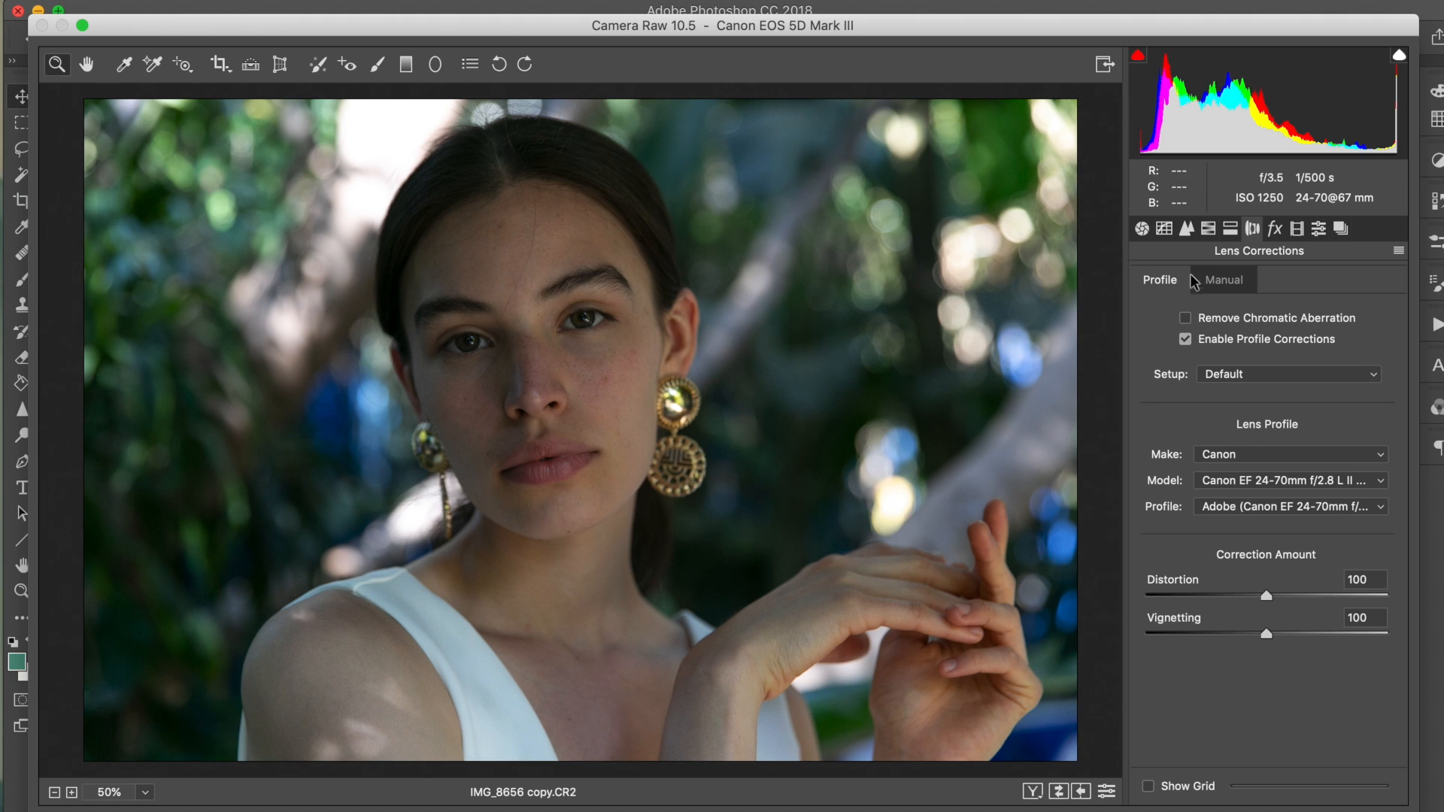
pyautogui.click(1185, 338)
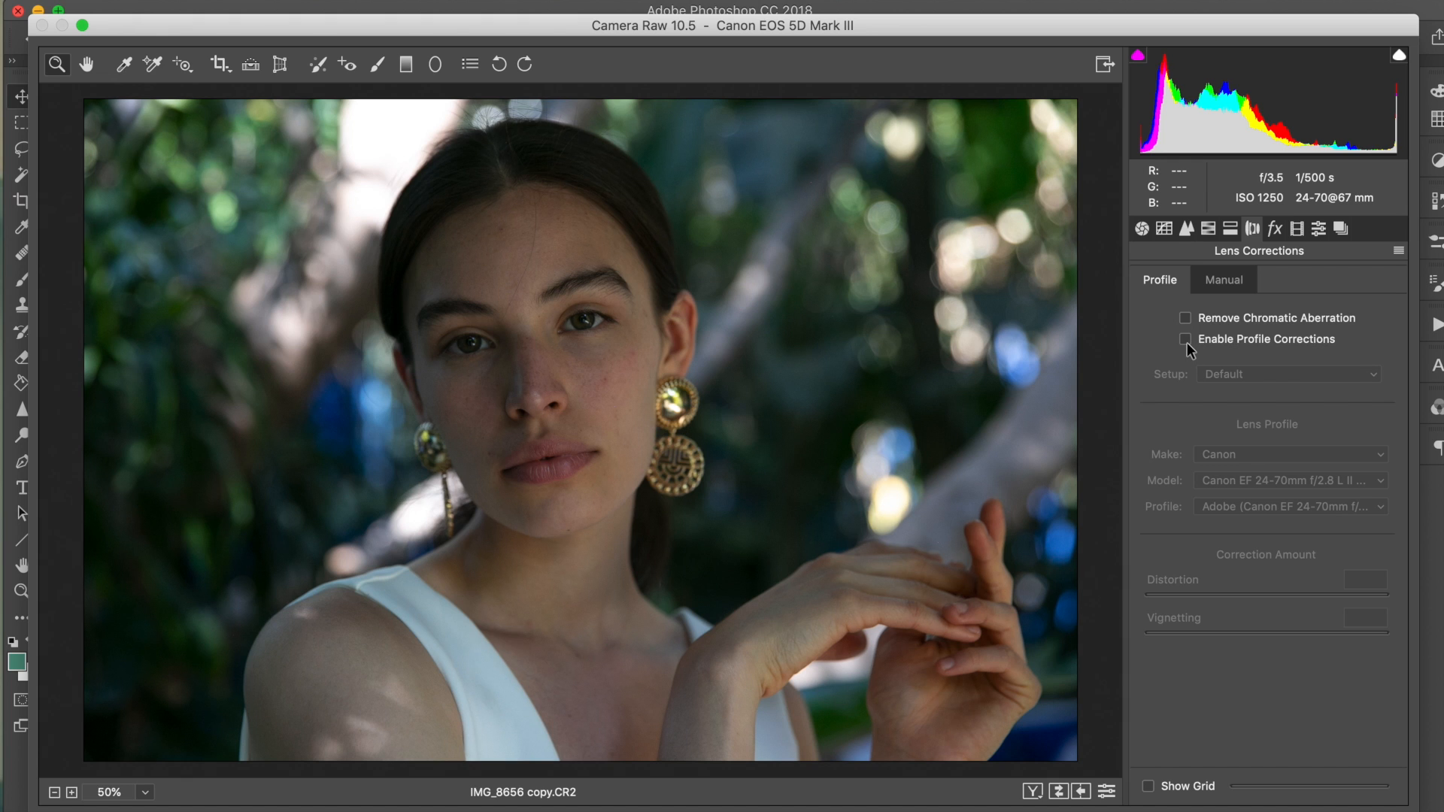
pyautogui.click(1207, 228)
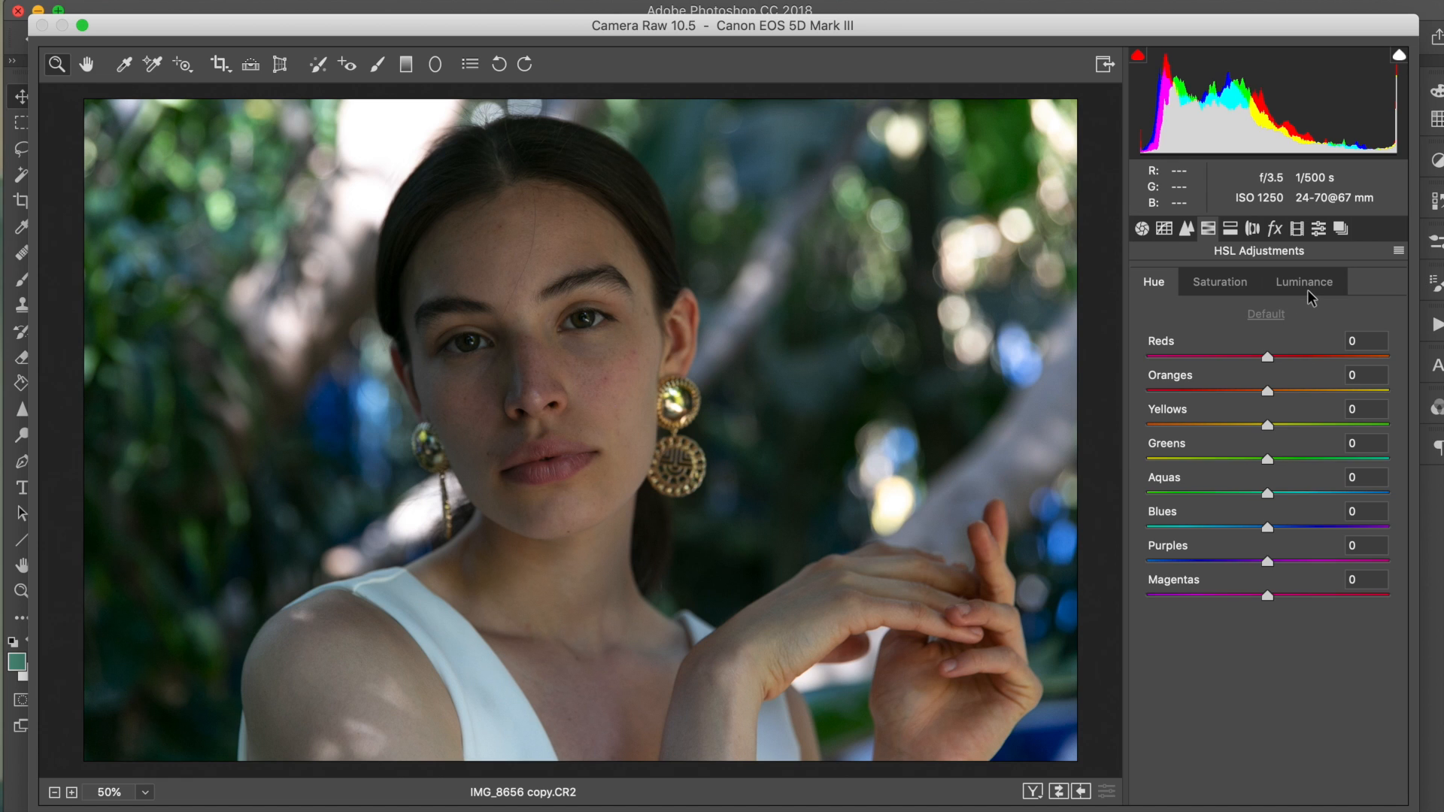
pyautogui.moveTo(997, 238)
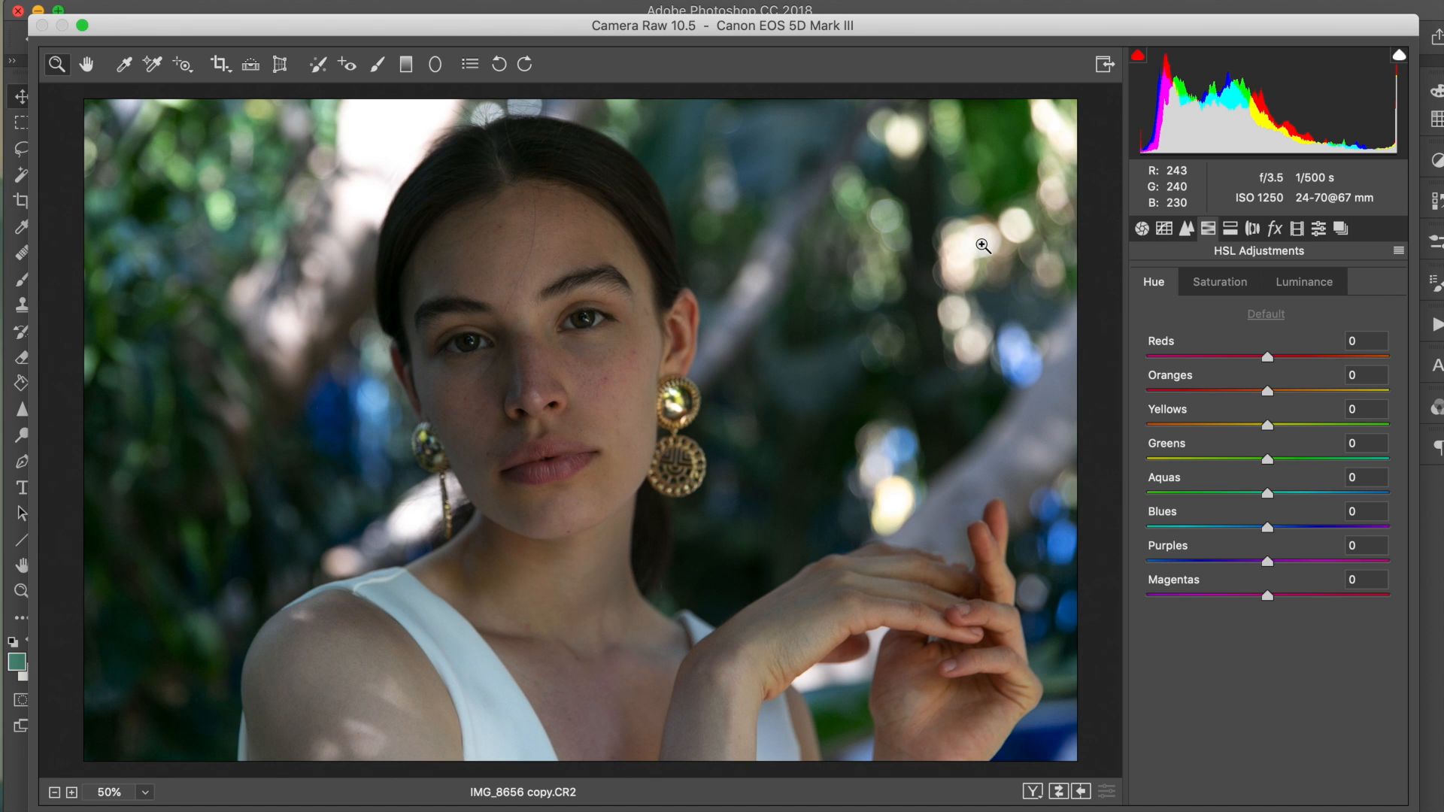
pyautogui.moveTo(993, 198)
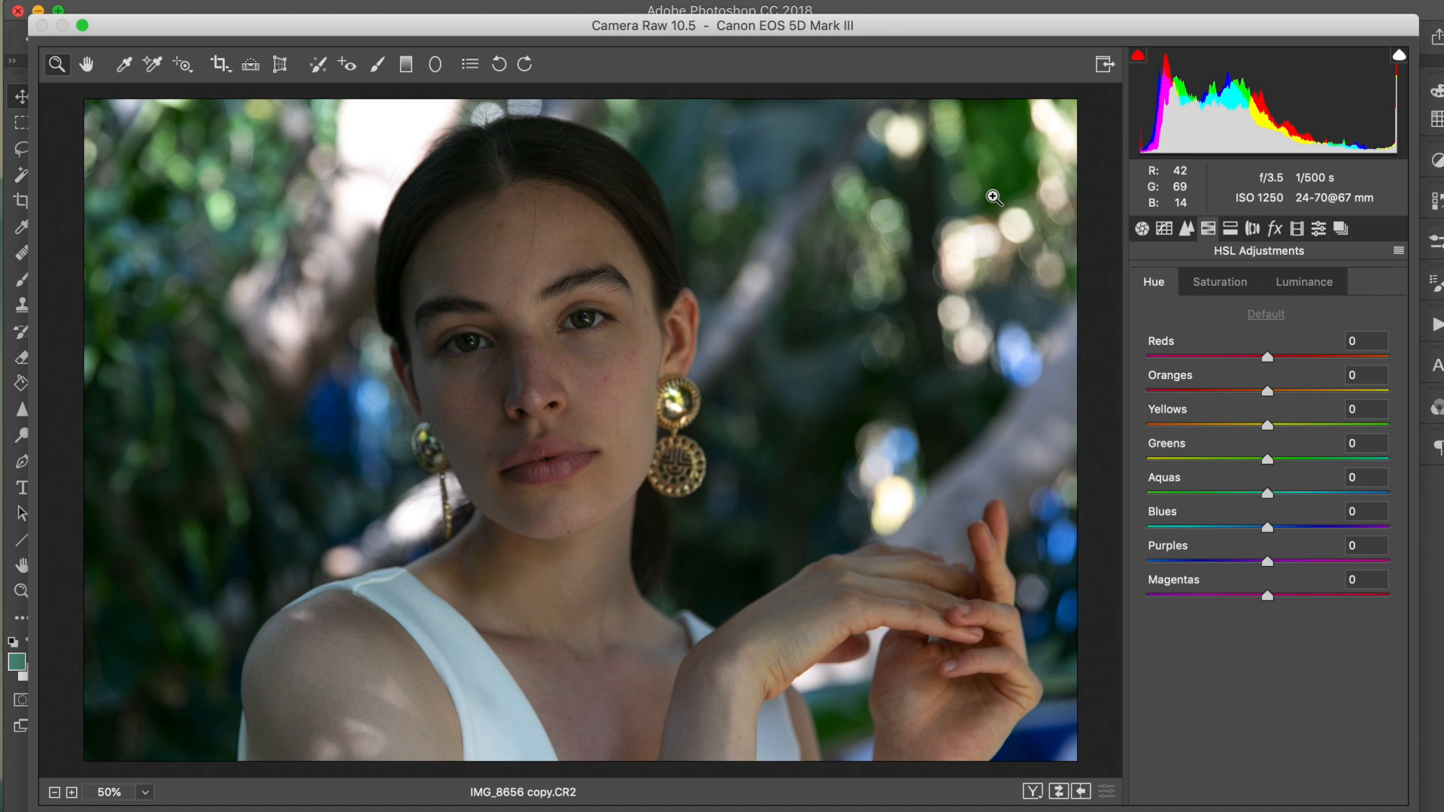
pyautogui.moveTo(1218, 350)
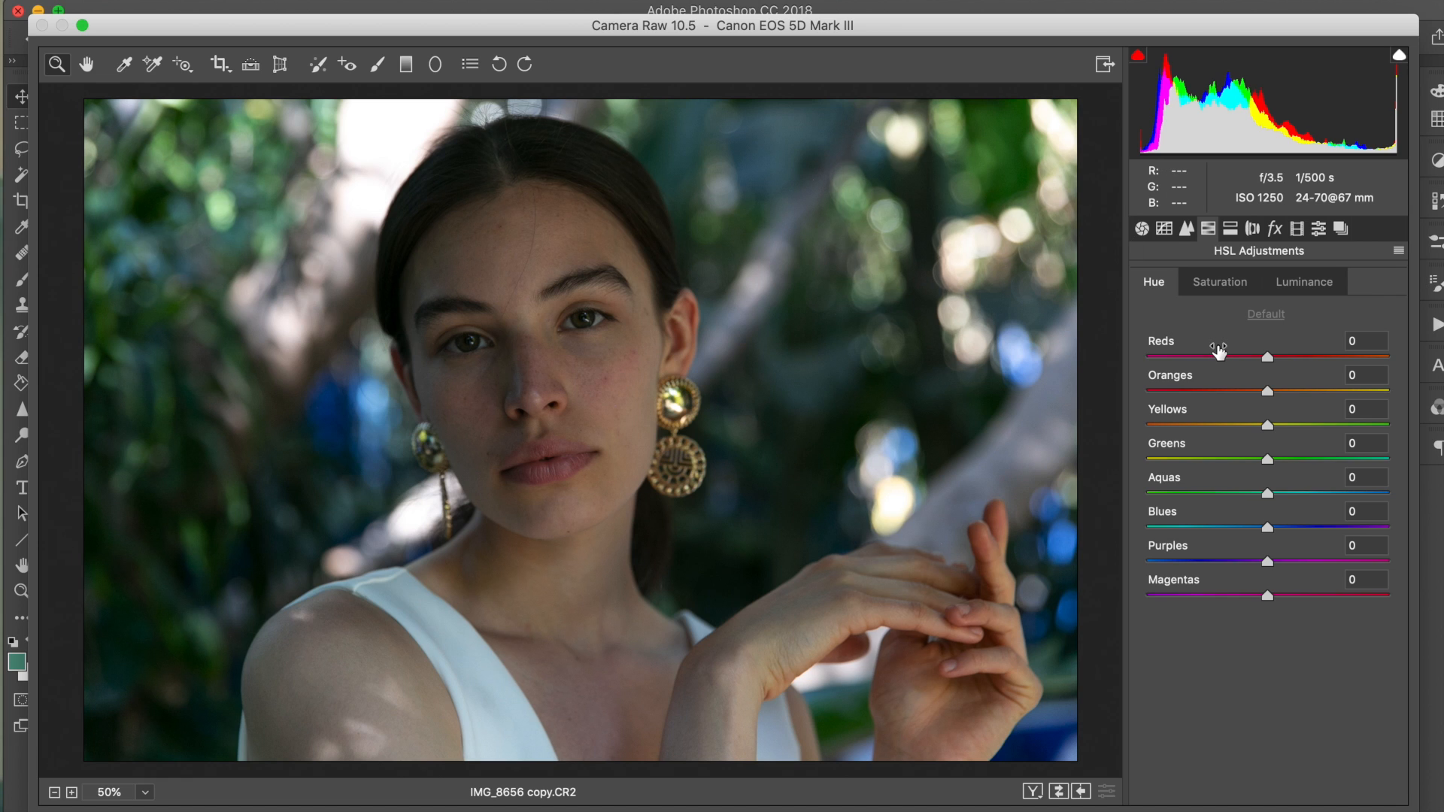
pyautogui.moveTo(1222, 307)
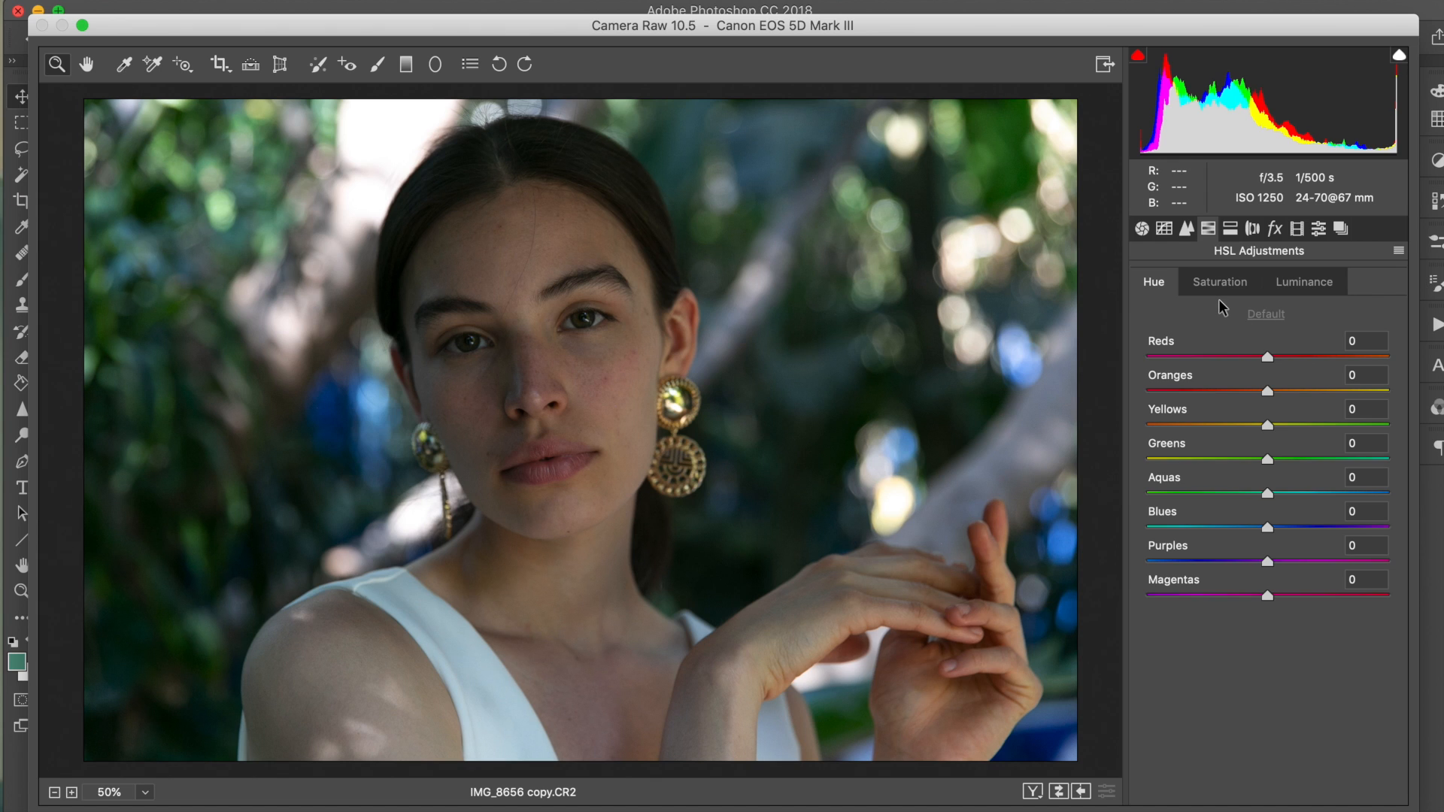
pyautogui.moveTo(1191, 471)
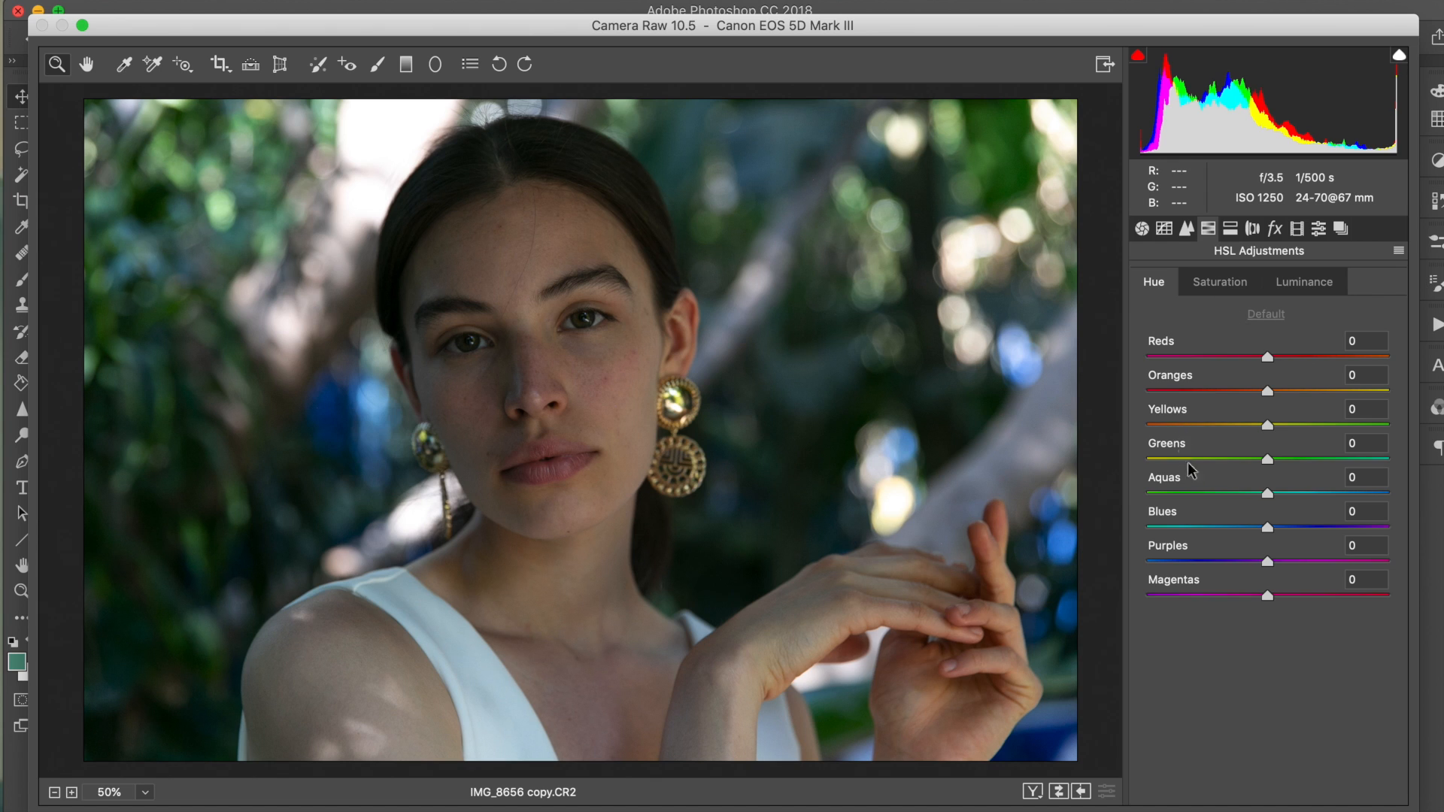
pyautogui.moveTo(1194, 536)
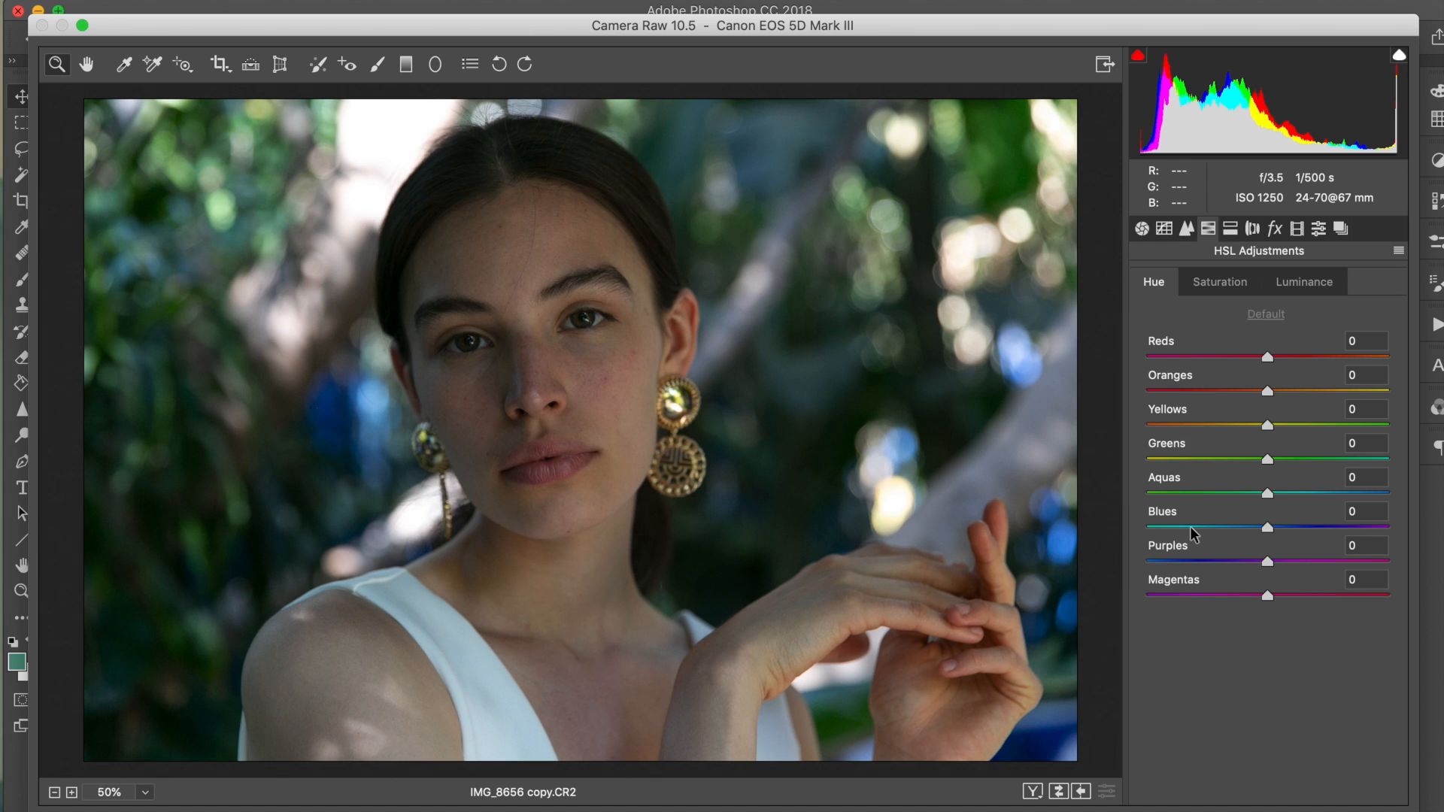
pyautogui.moveTo(1264, 475)
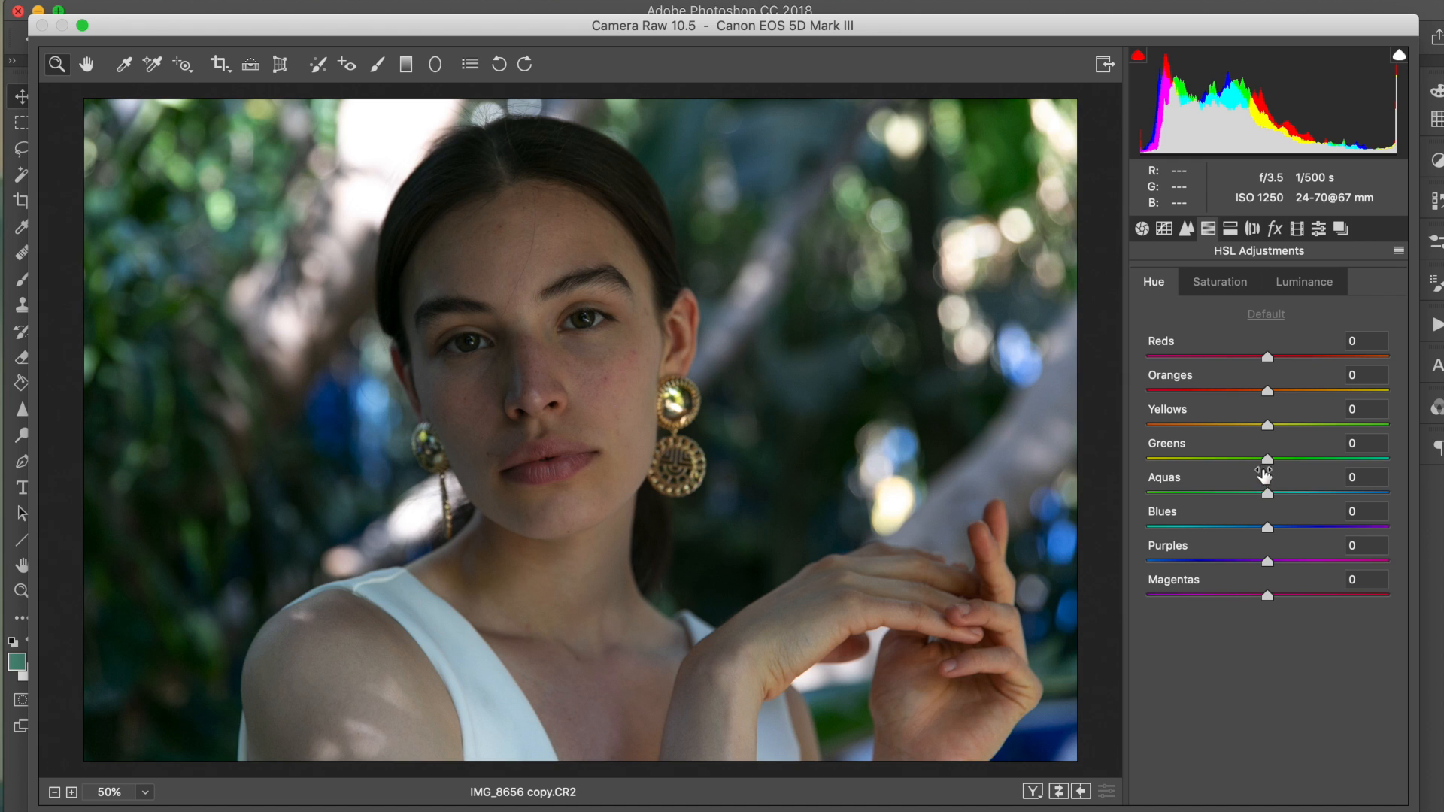
pyautogui.moveTo(1265, 436)
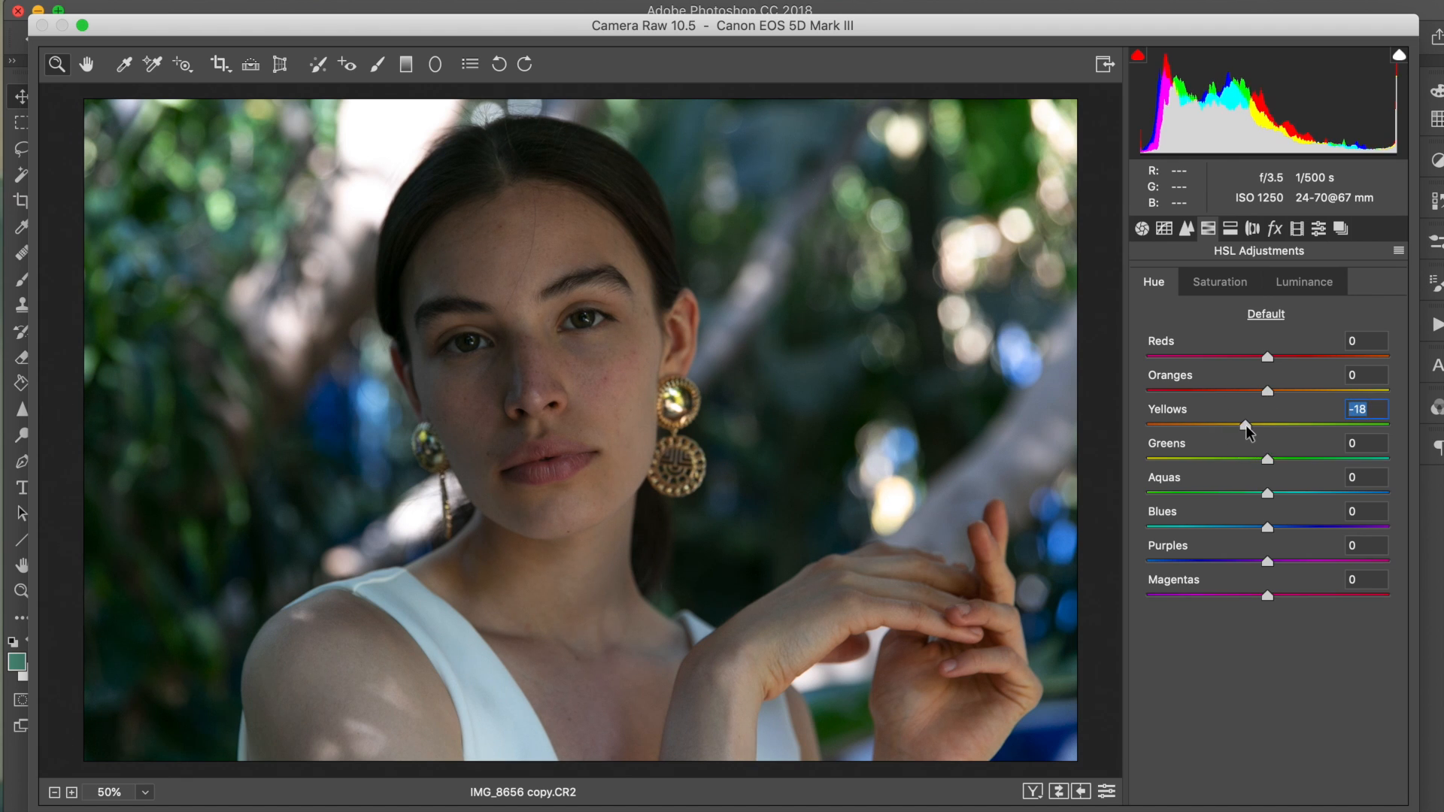
pyautogui.moveTo(1271, 470)
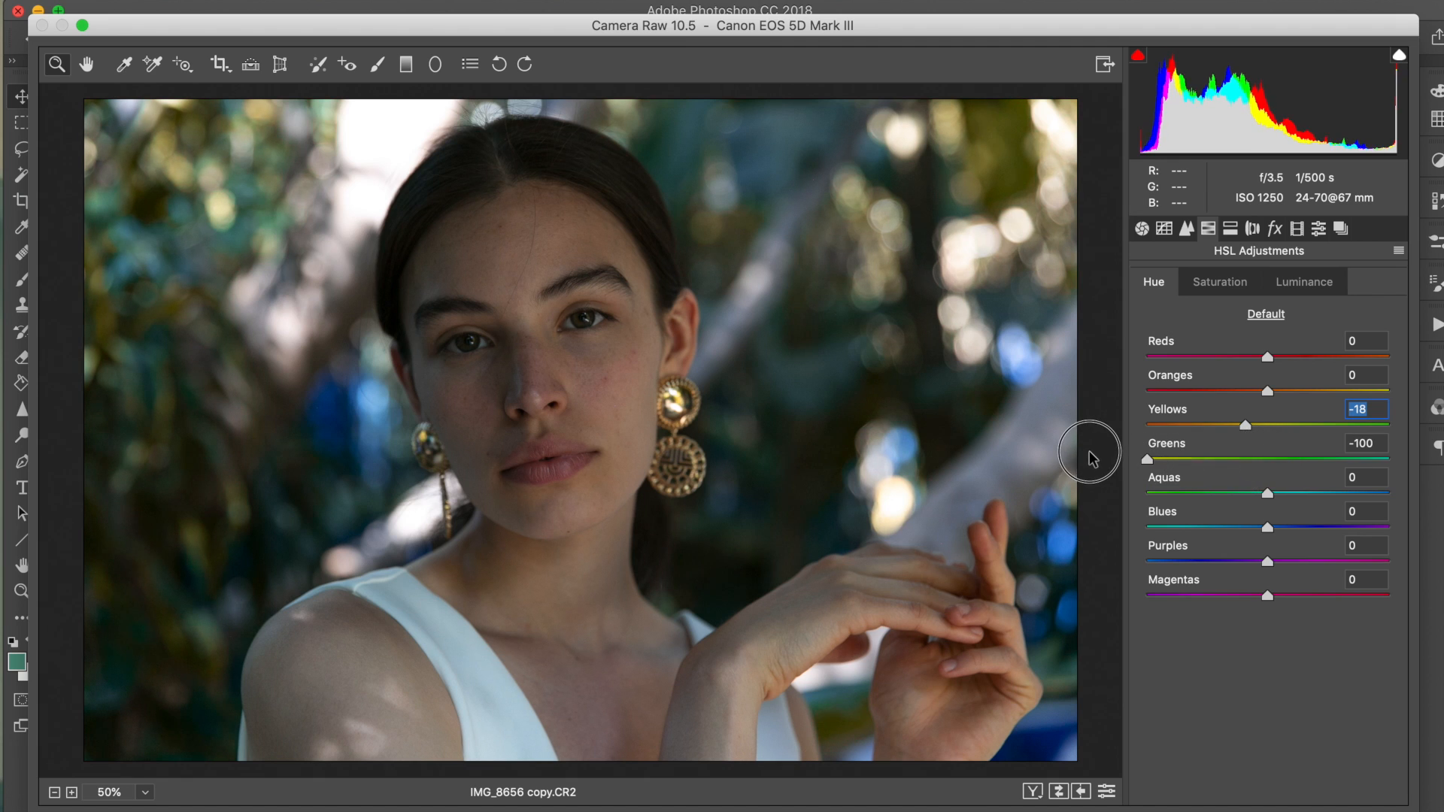
pyautogui.moveTo(1250, 444)
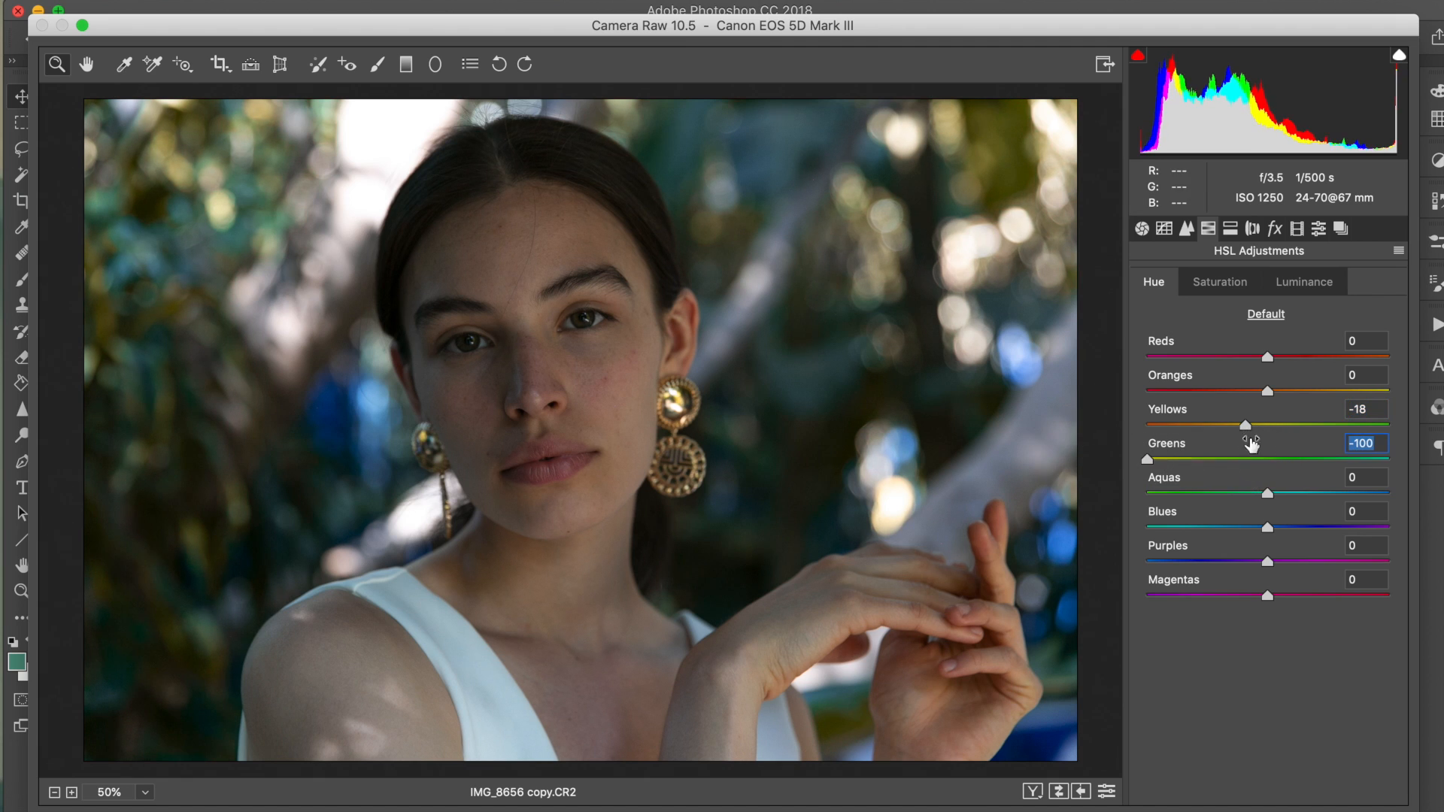
pyautogui.moveTo(1012, 104)
pyautogui.write('-100')
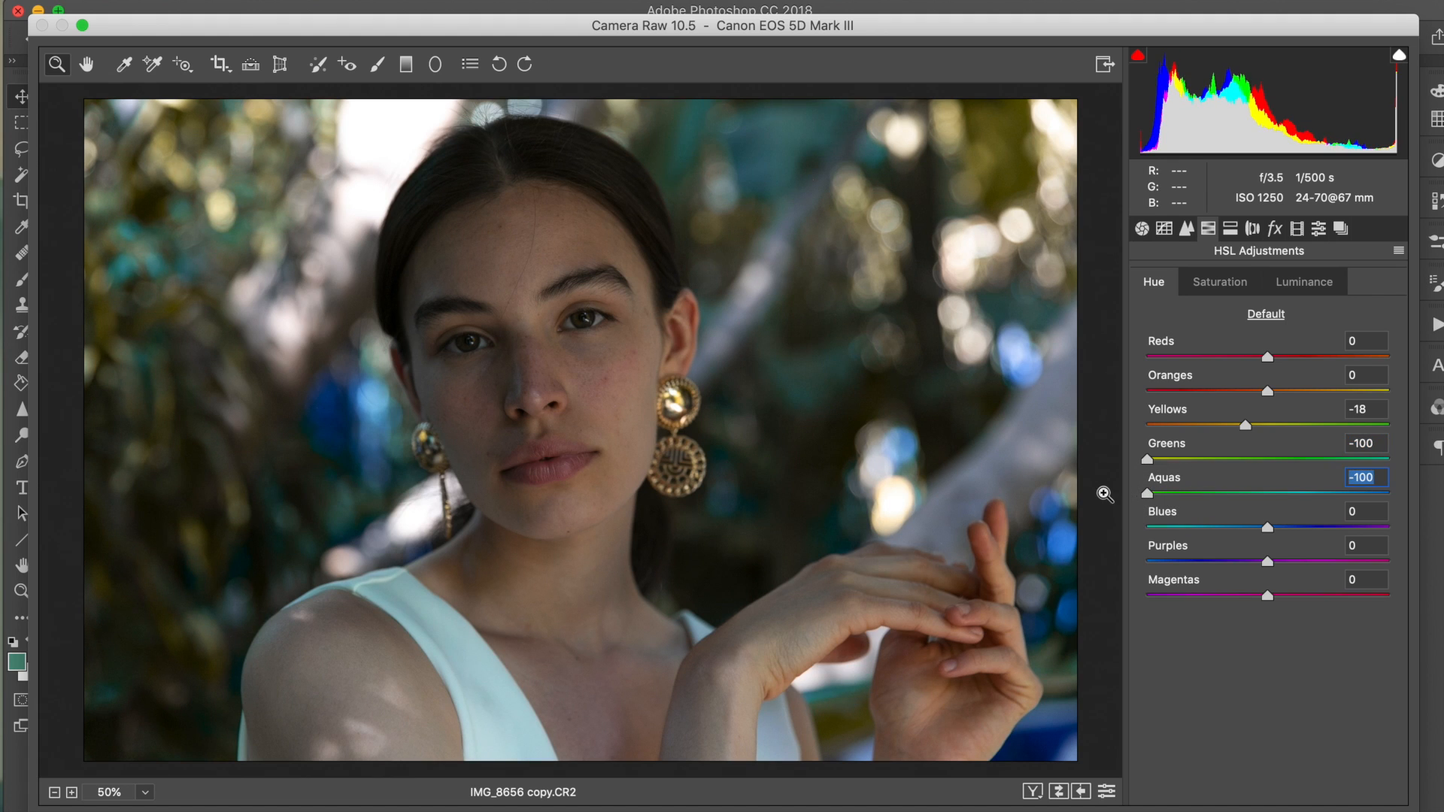
# - Switch HSL to Saturation to raise Yellows +4, Greens +23 and Aquas +8
pyautogui.click(1217, 281)
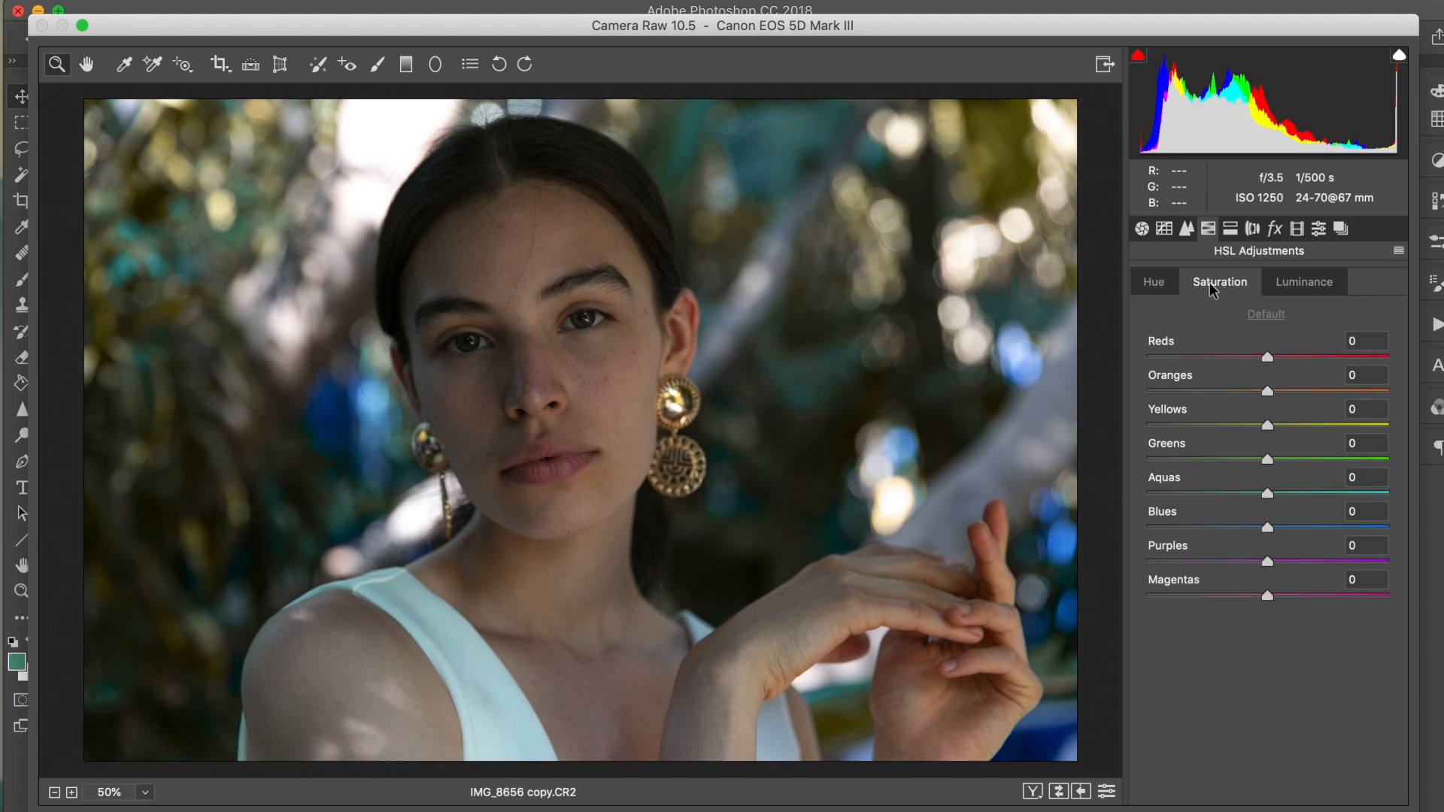
pyautogui.moveTo(1271, 435)
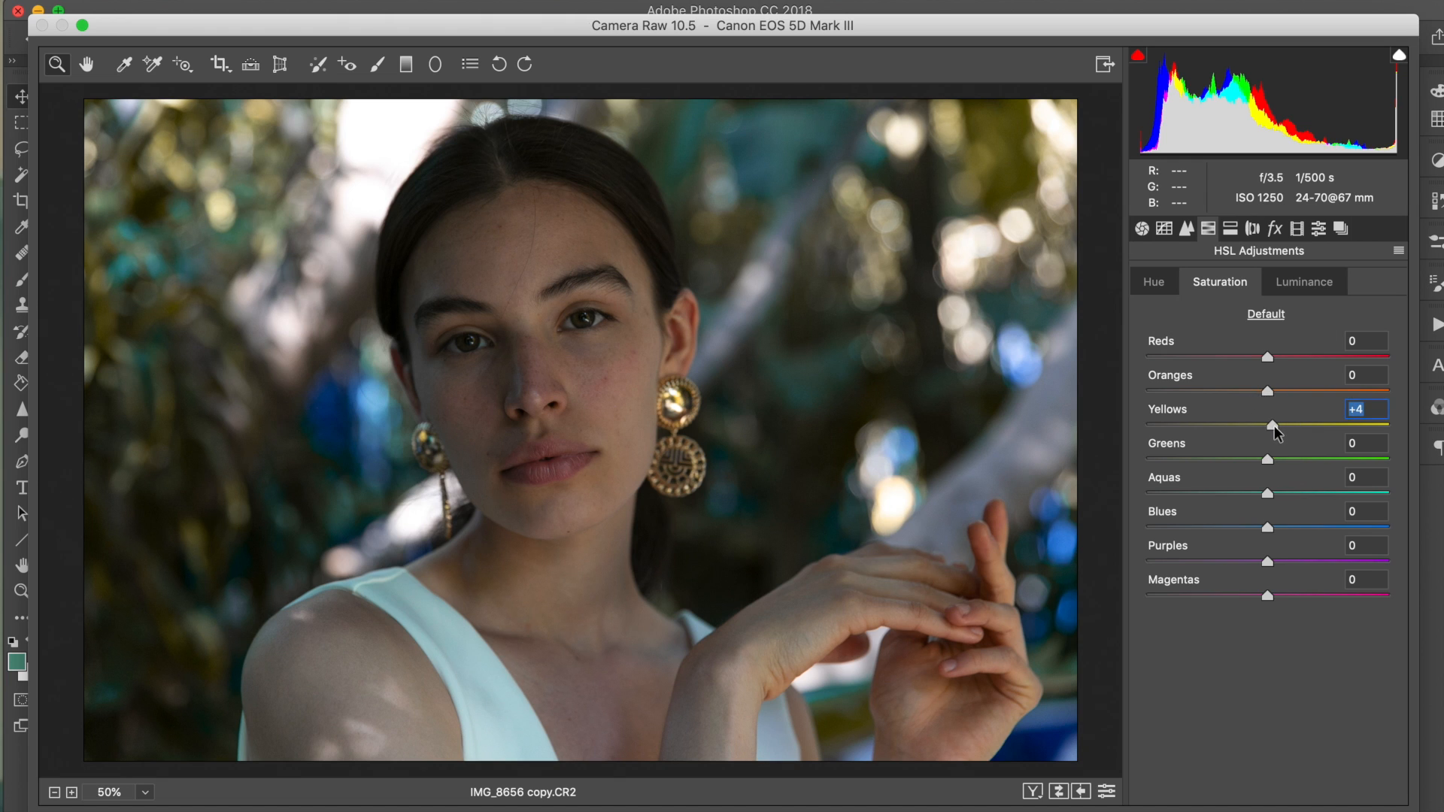
pyautogui.moveTo(1274, 468)
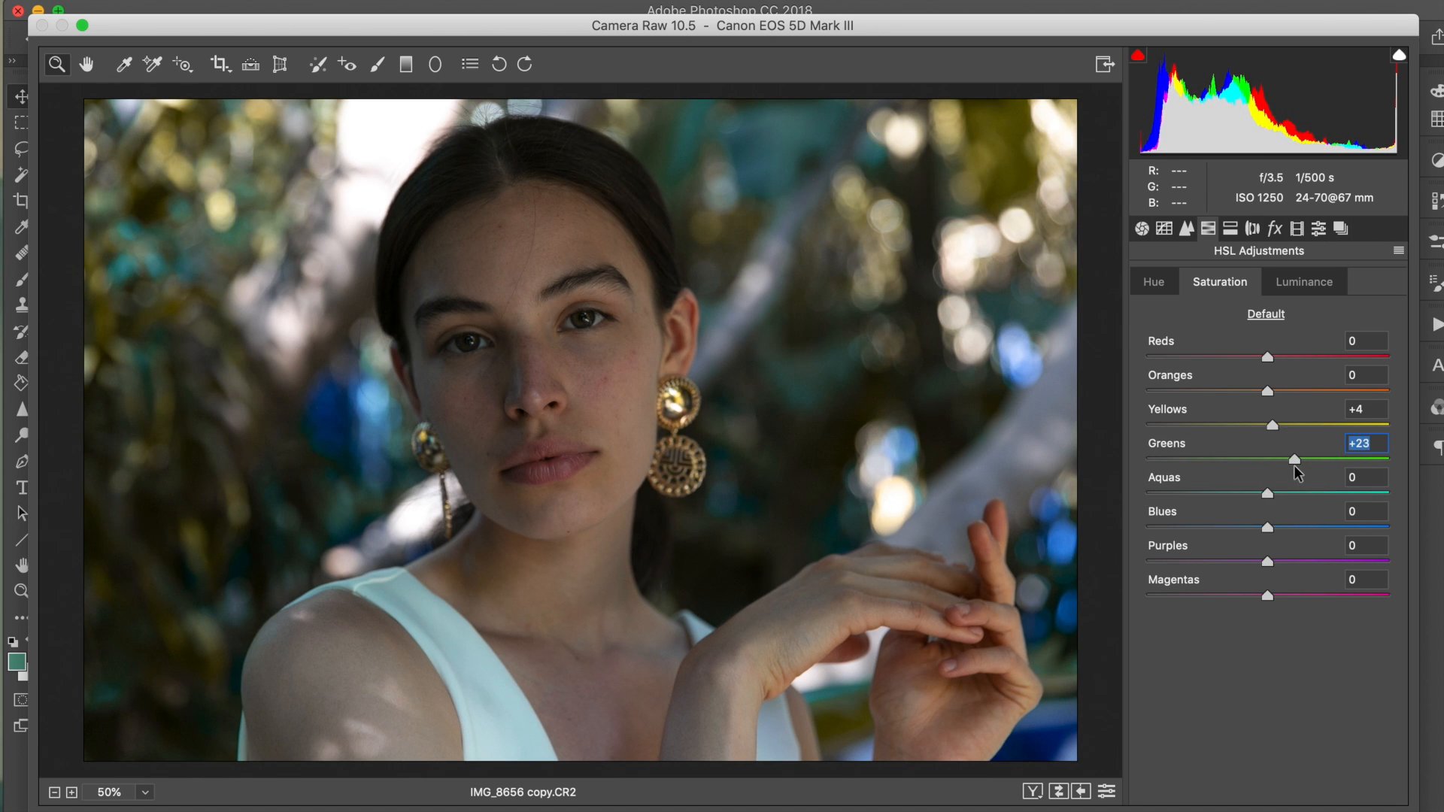
pyautogui.moveTo(1271, 500)
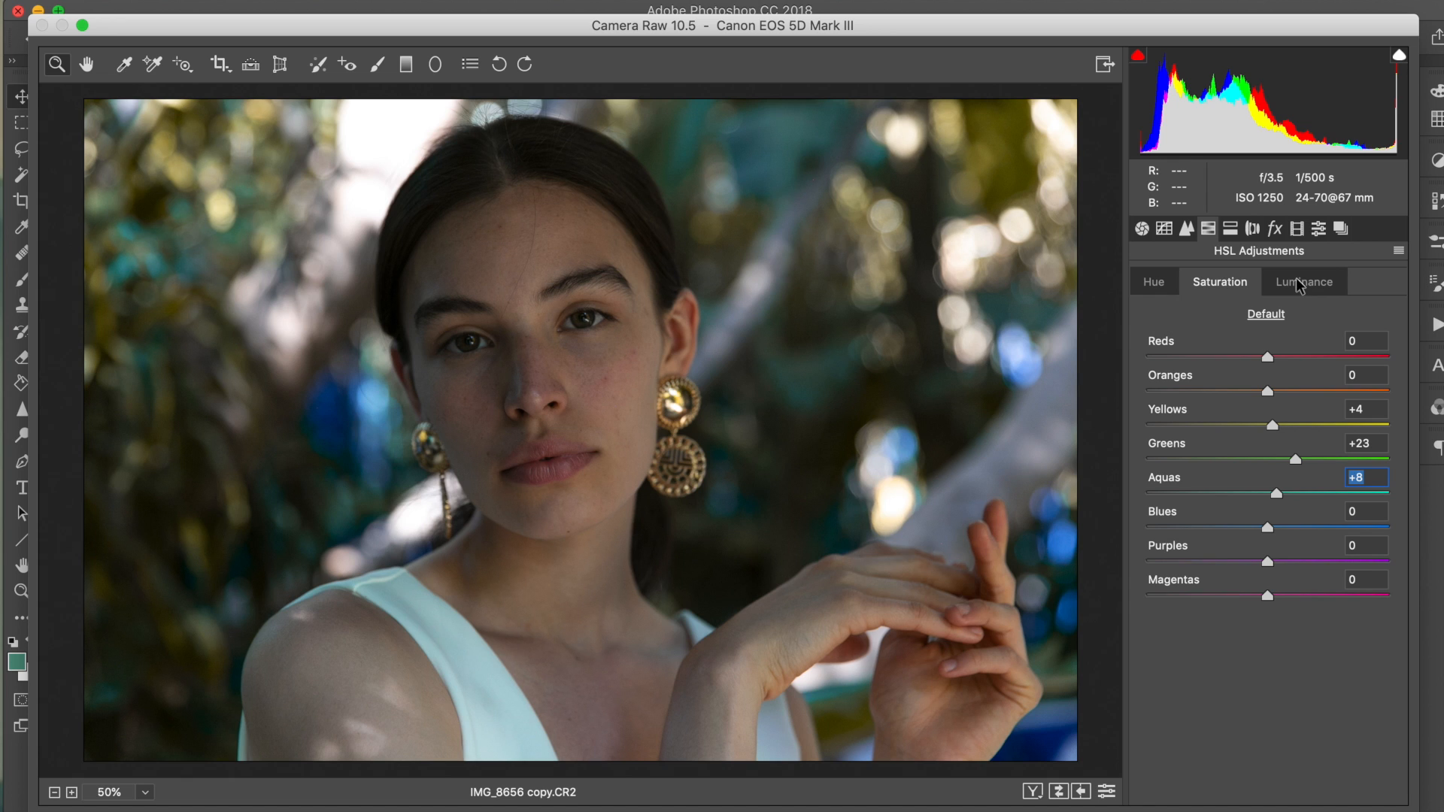
# - Set HSL Luminance Yellows +8 and Greens +20, then move on to Split Toning
pyautogui.click(1303, 281)
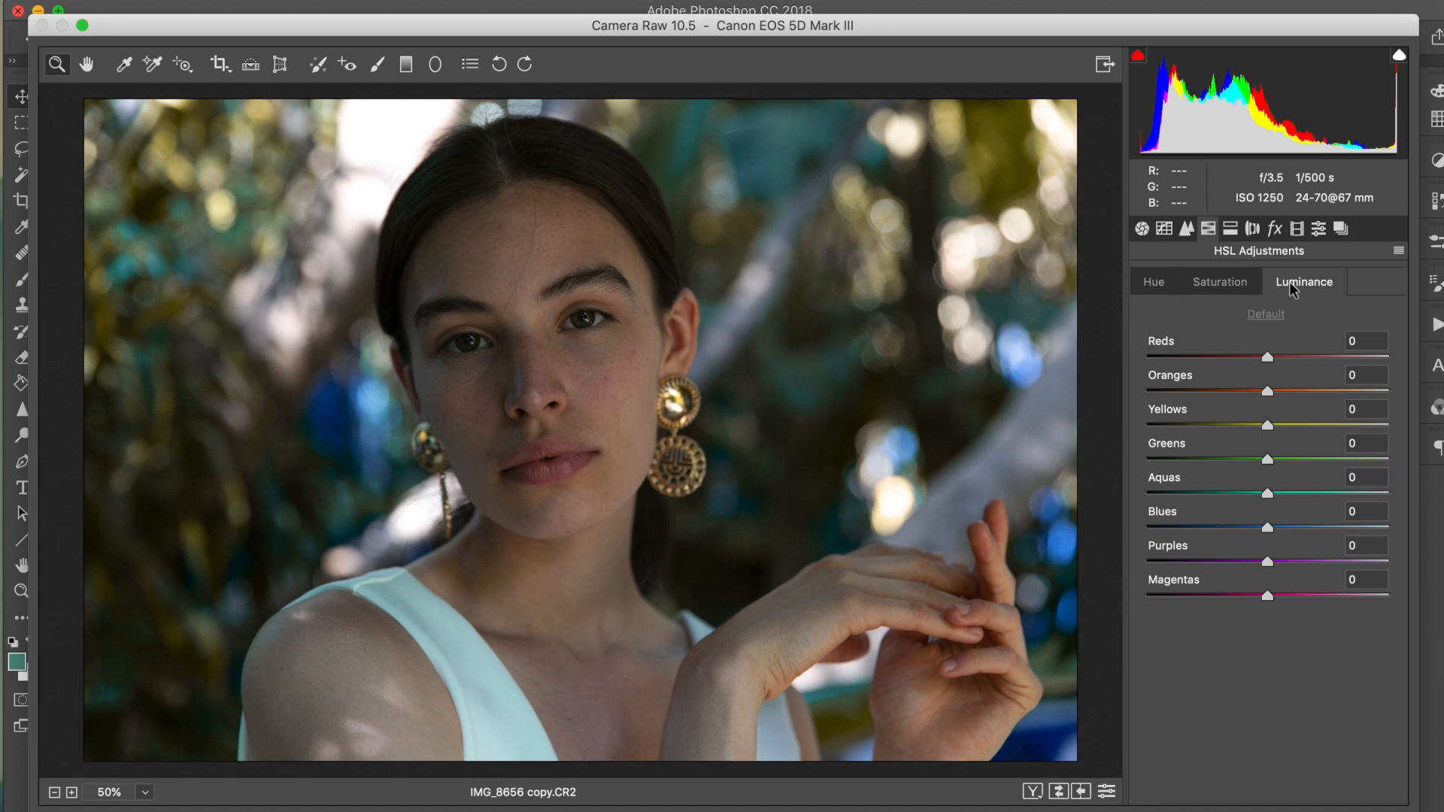
pyautogui.moveTo(1287, 289)
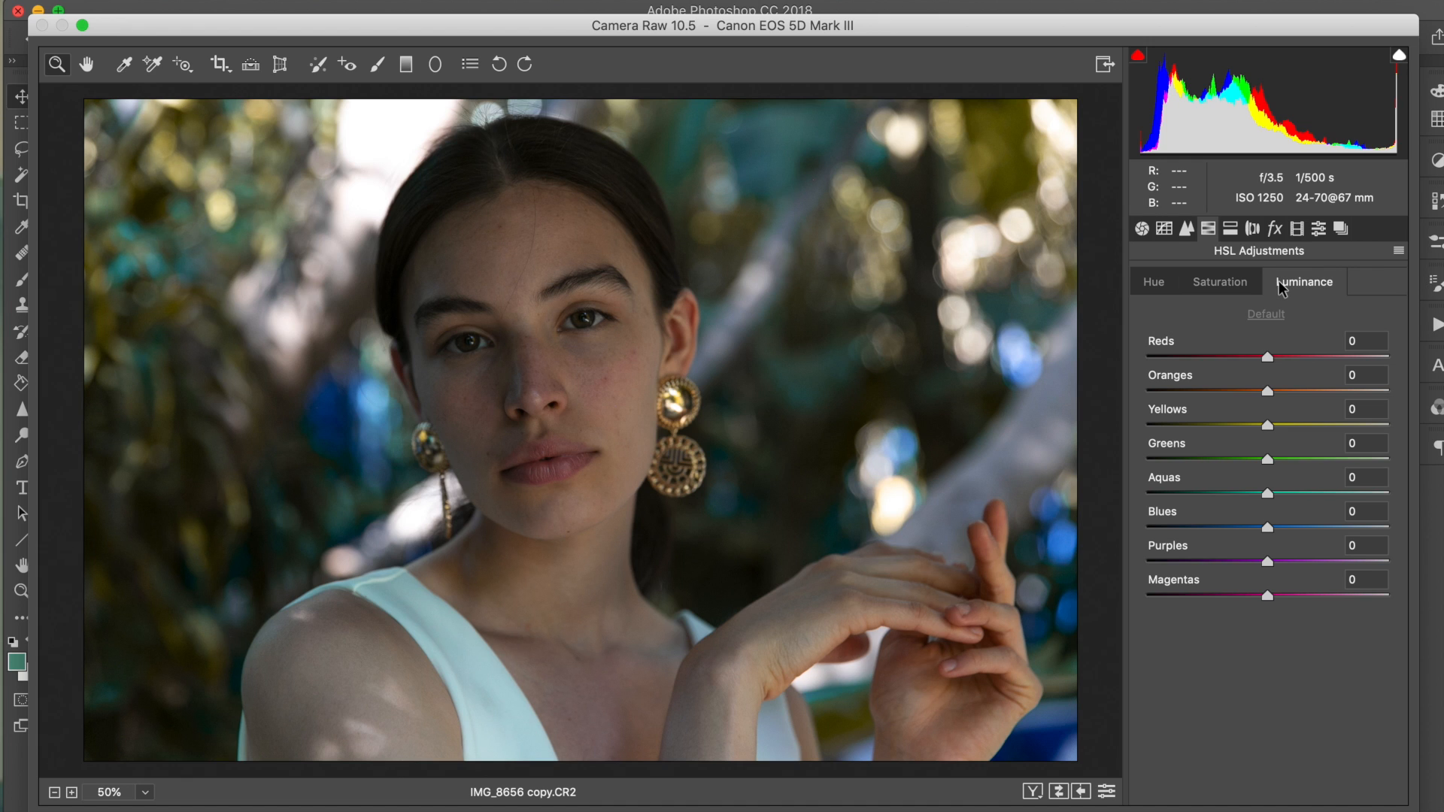
pyautogui.moveTo(1273, 431)
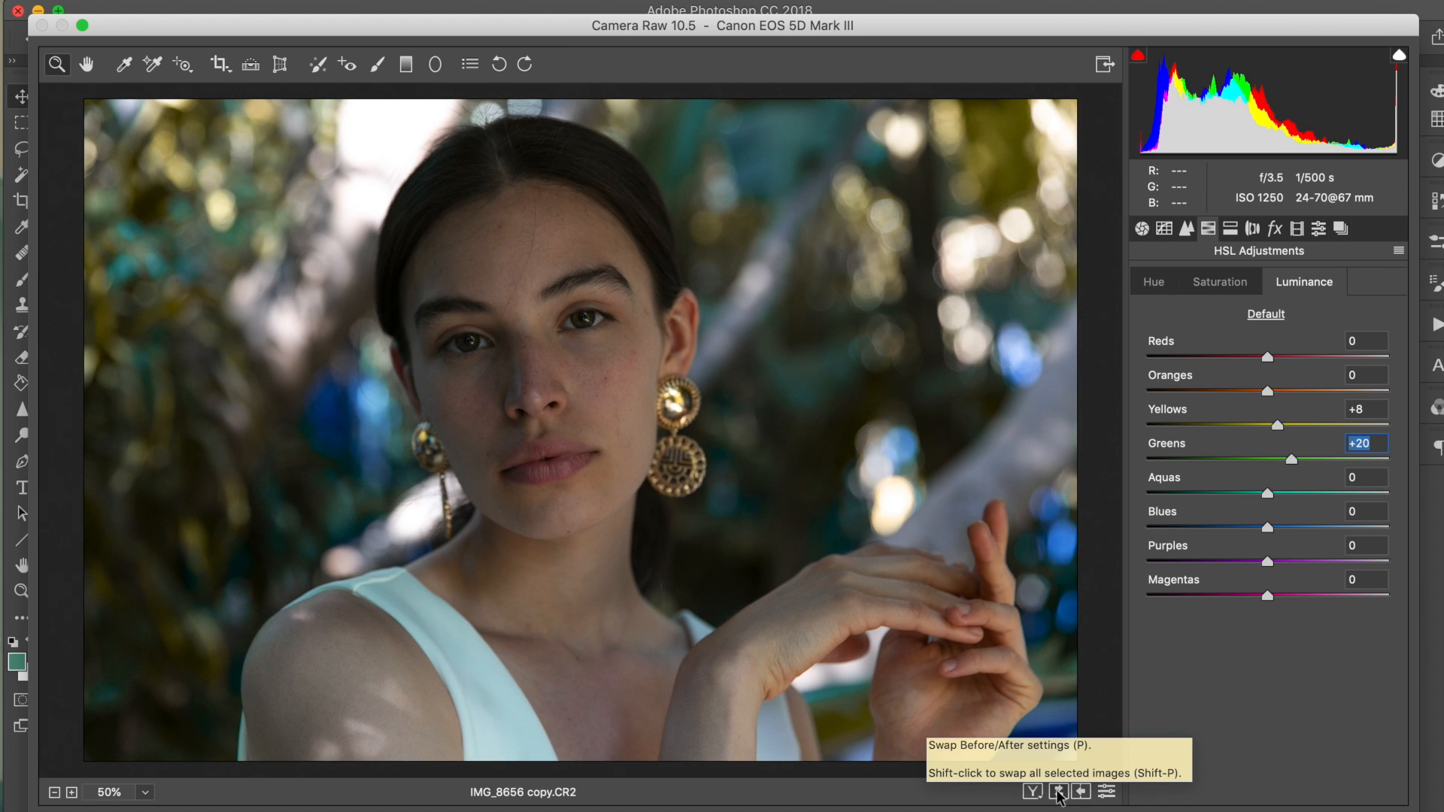
pyautogui.moveTo(1236, 238)
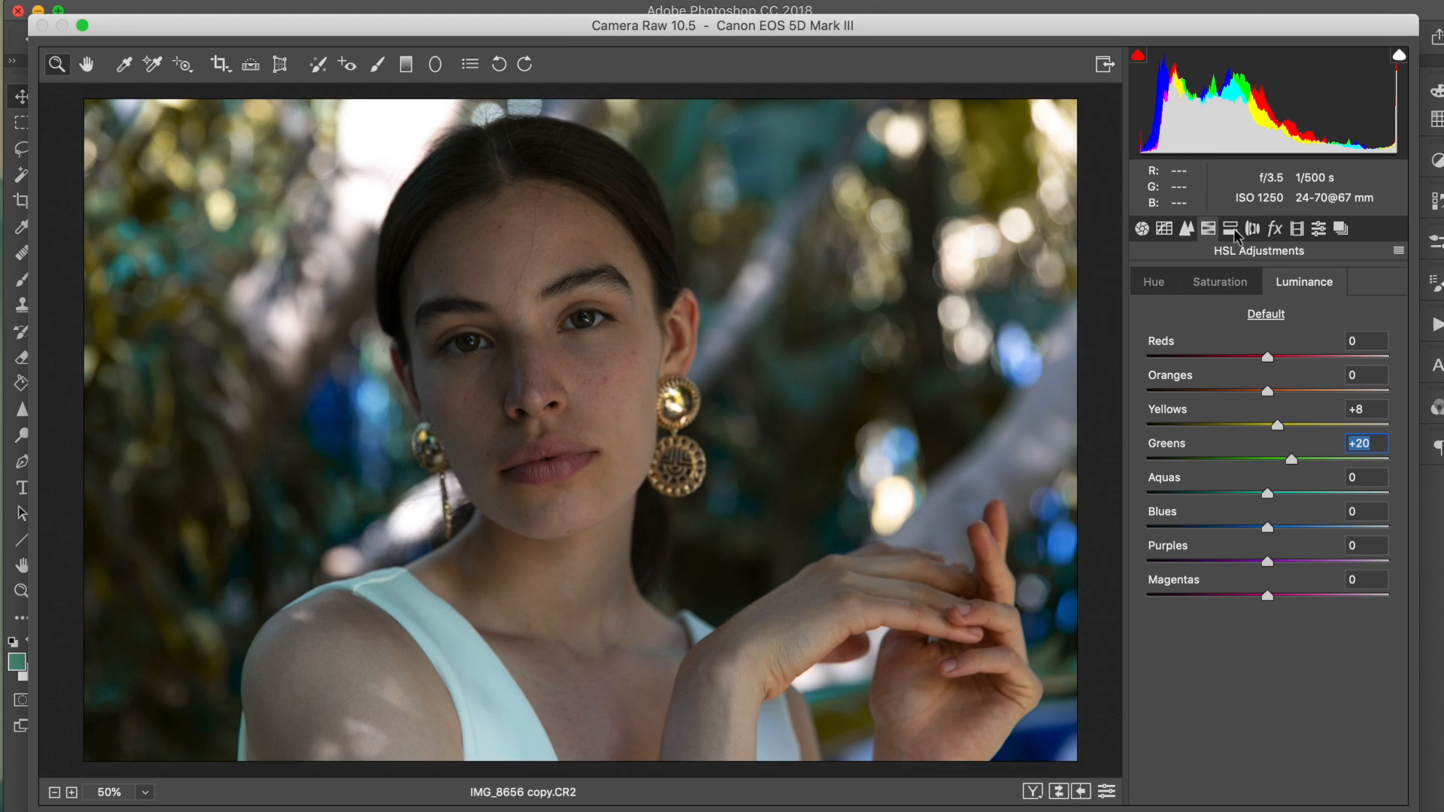
pyautogui.click(1249, 228)
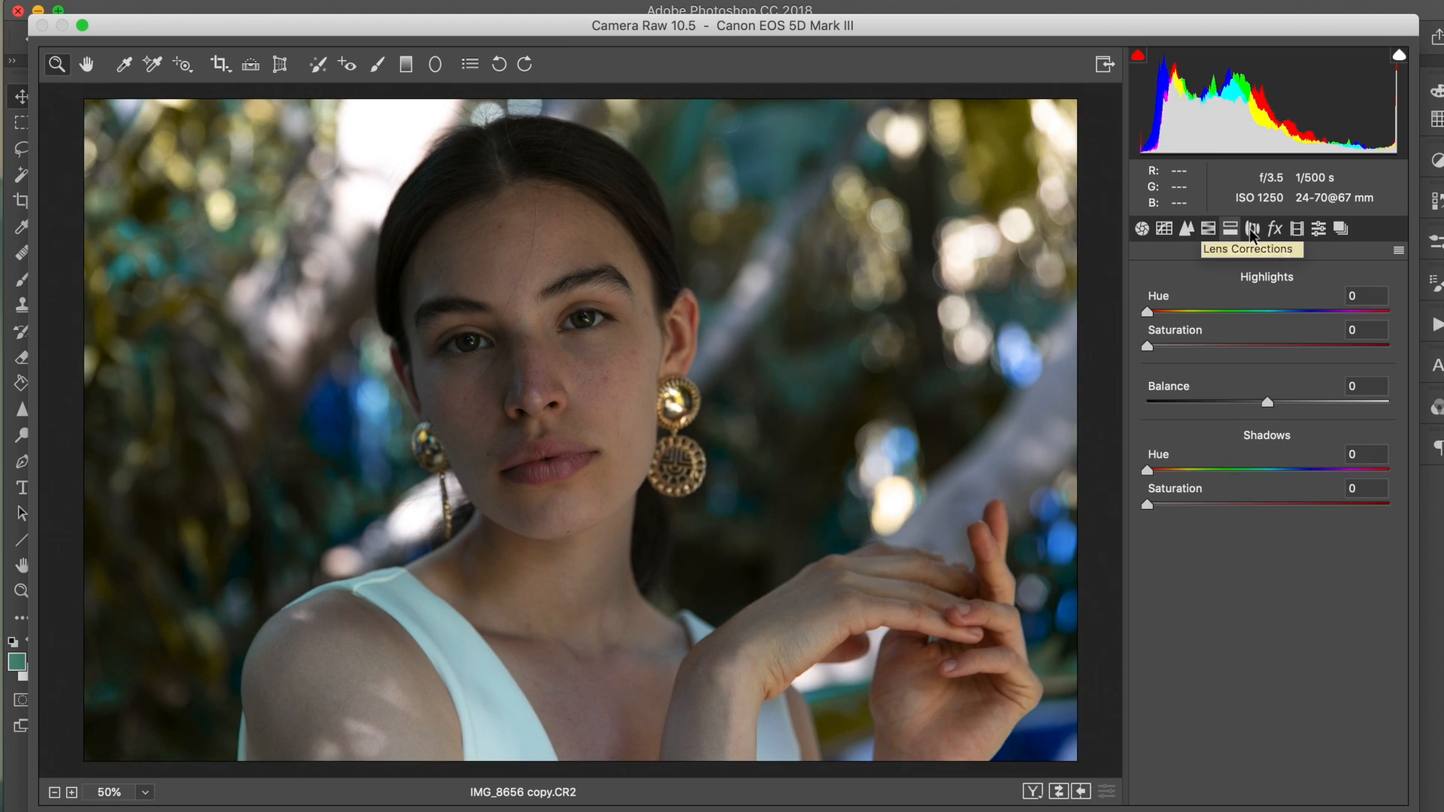
# - In Calibration set Green Primary hue −23 and saturation +14, comparing against the original
pyautogui.click(1274, 228)
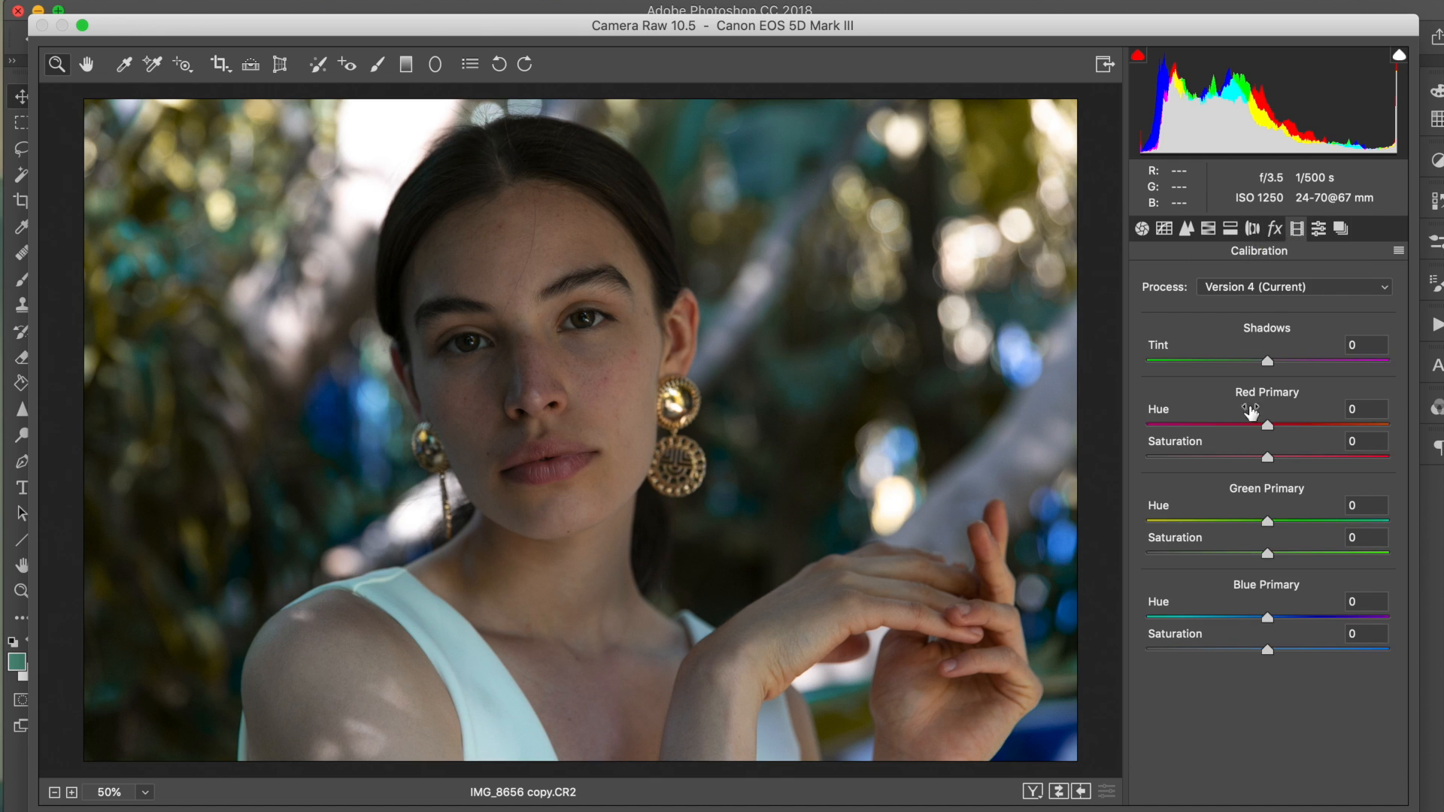
pyautogui.moveTo(1232, 489)
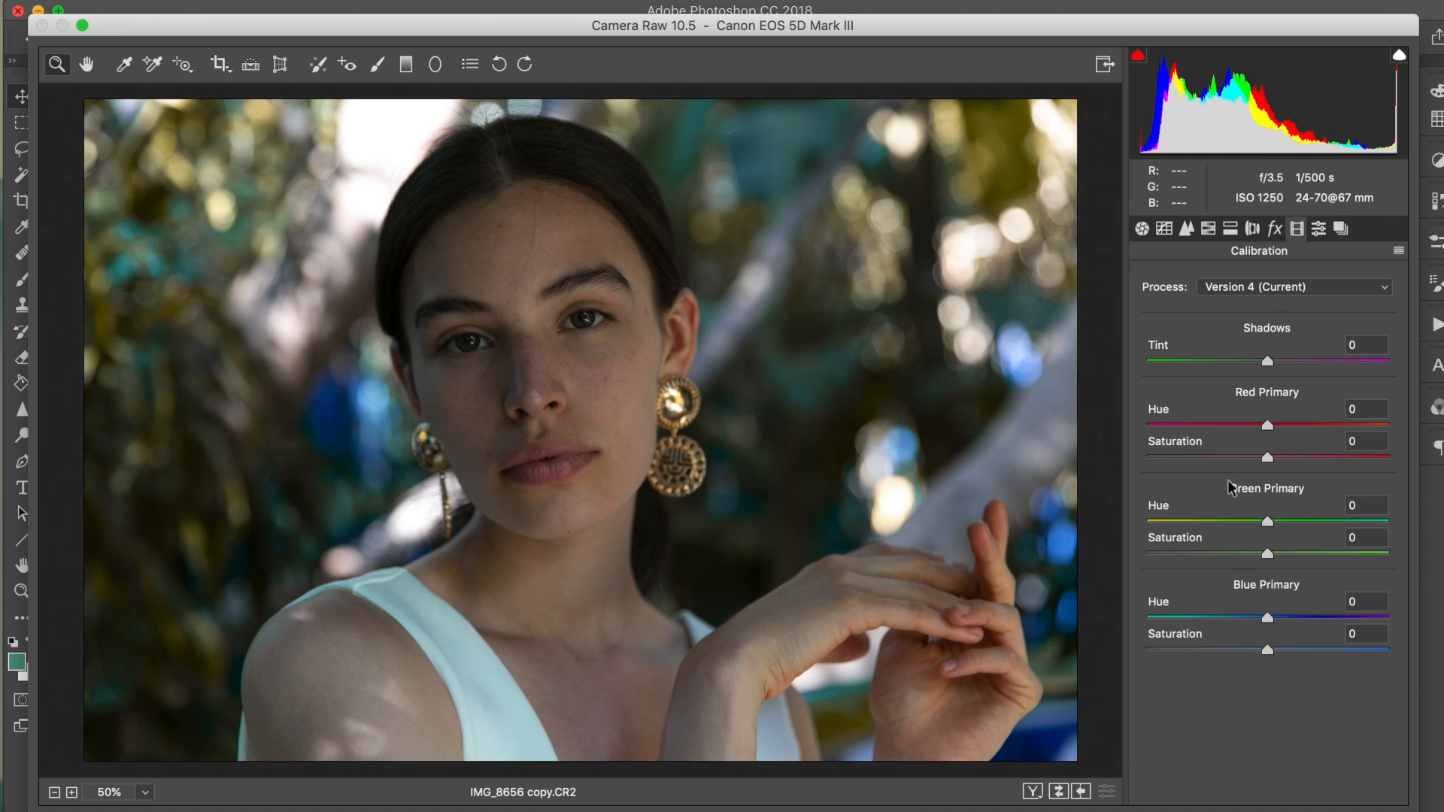
pyautogui.moveTo(1283, 502)
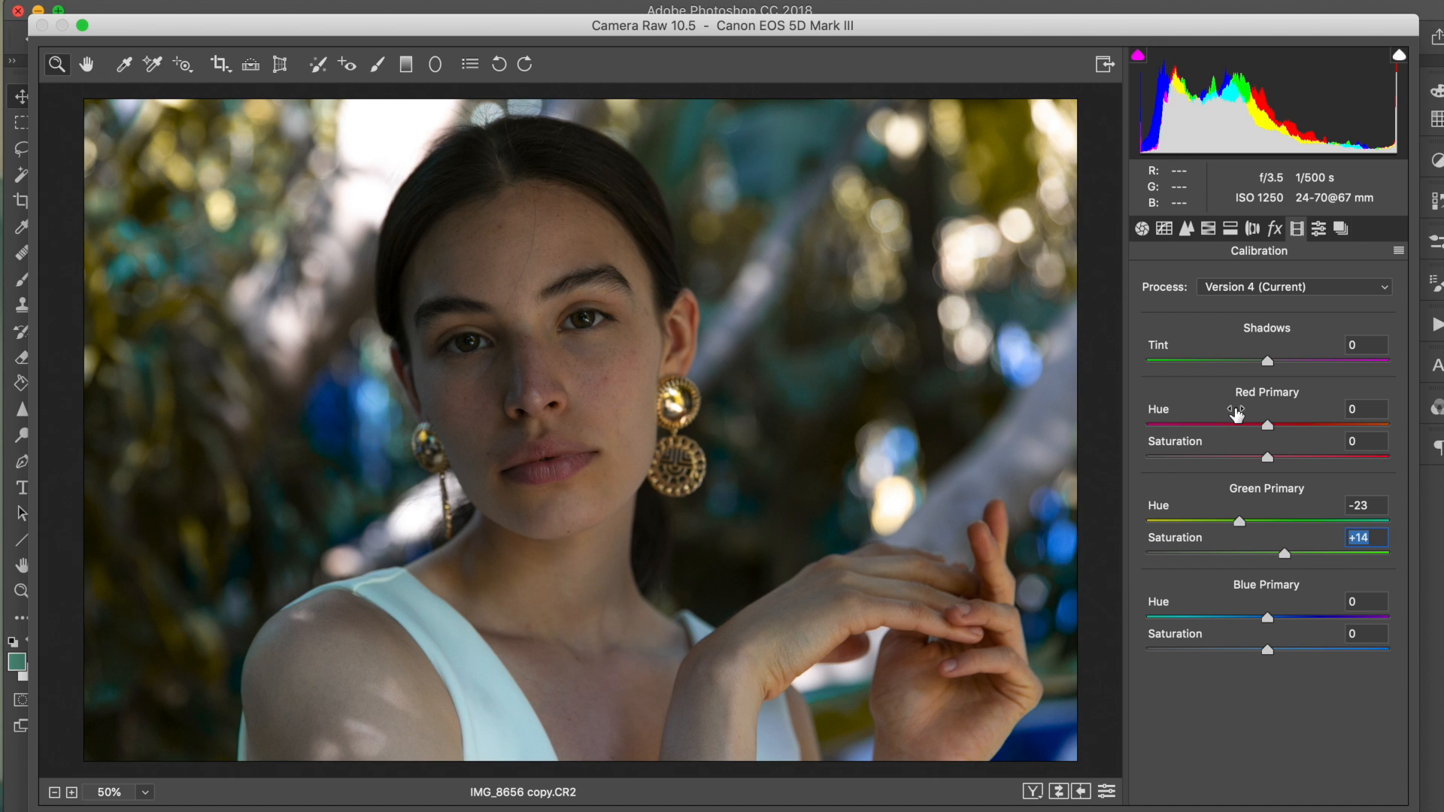
pyautogui.click(1057, 793)
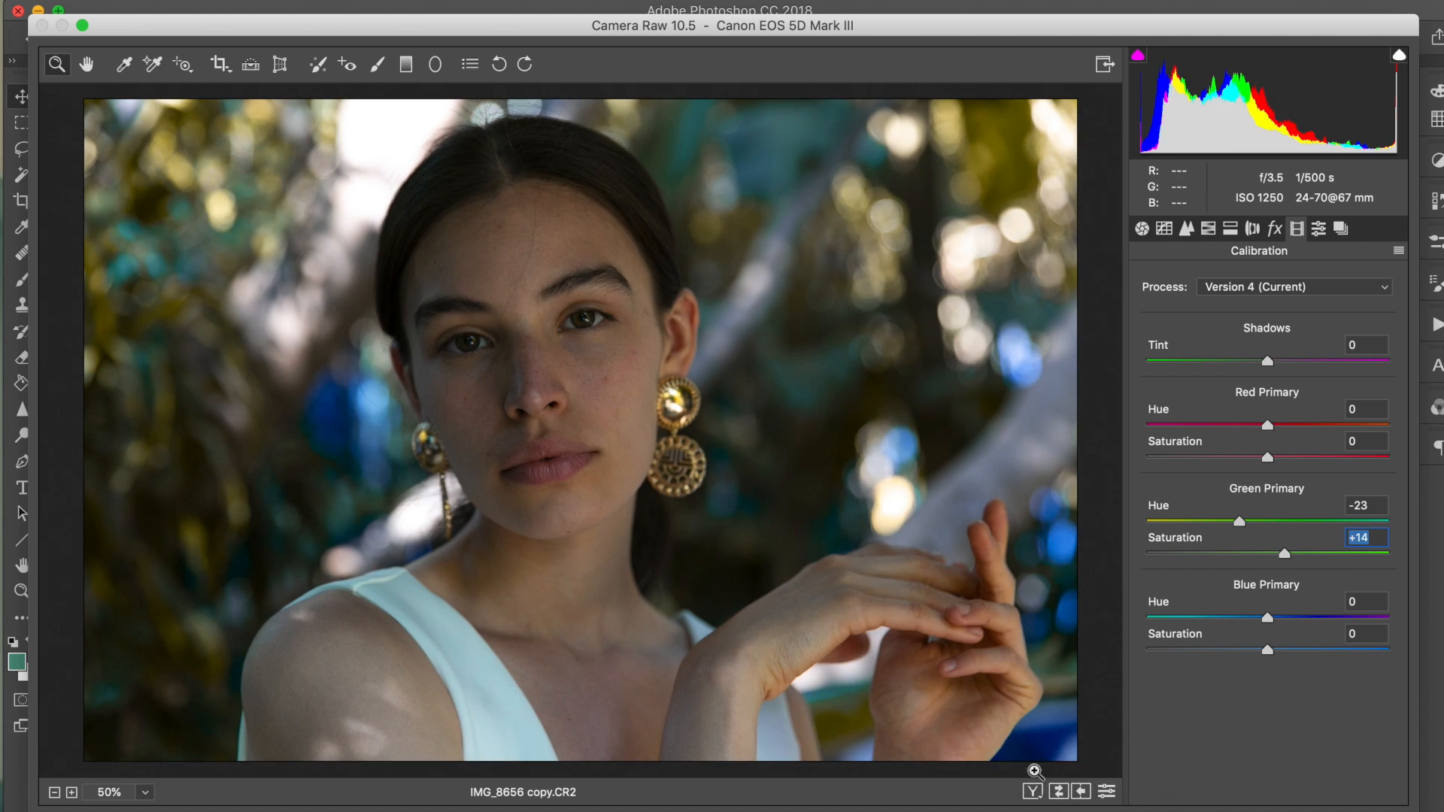
pyautogui.moveTo(755, 515)
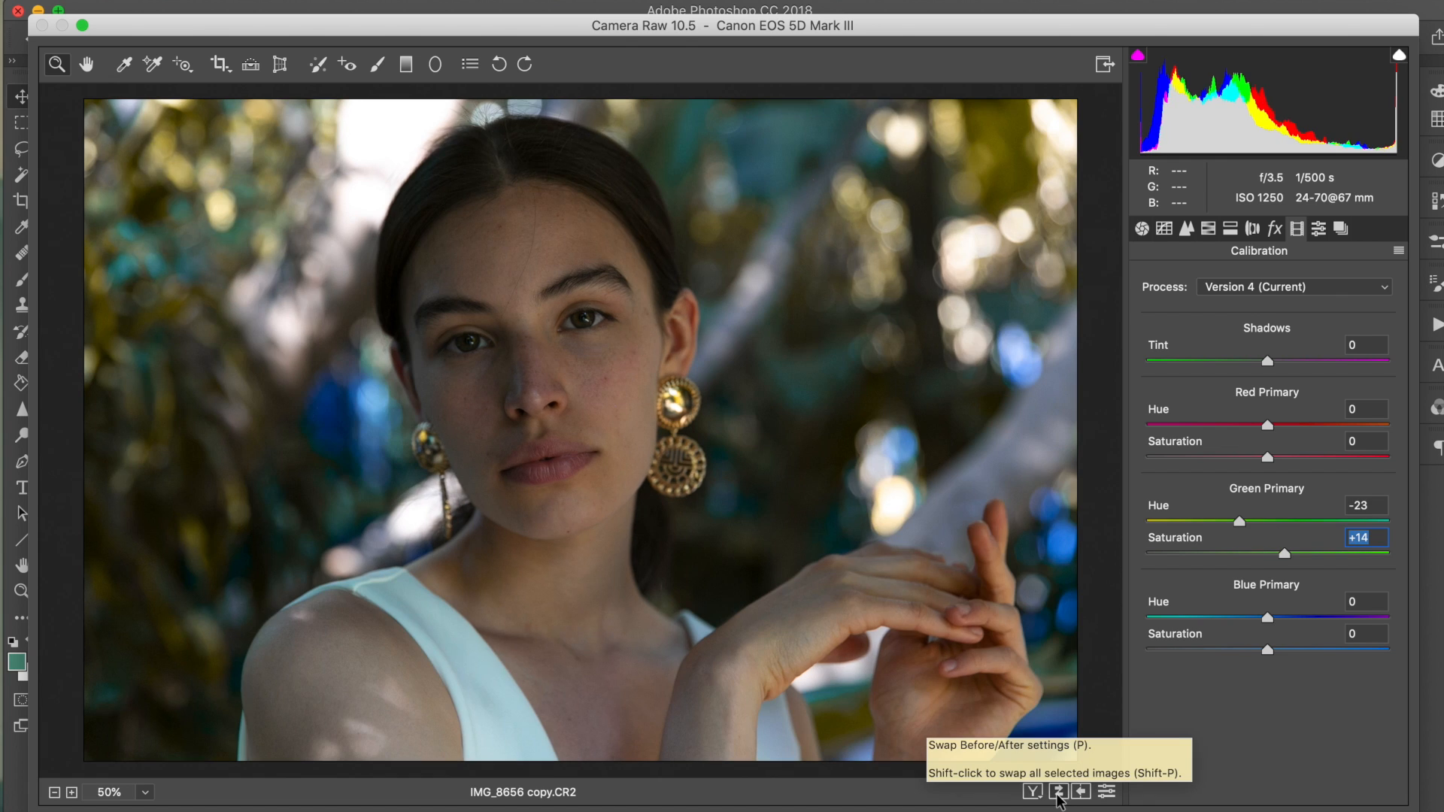
pyautogui.moveTo(1309, 696)
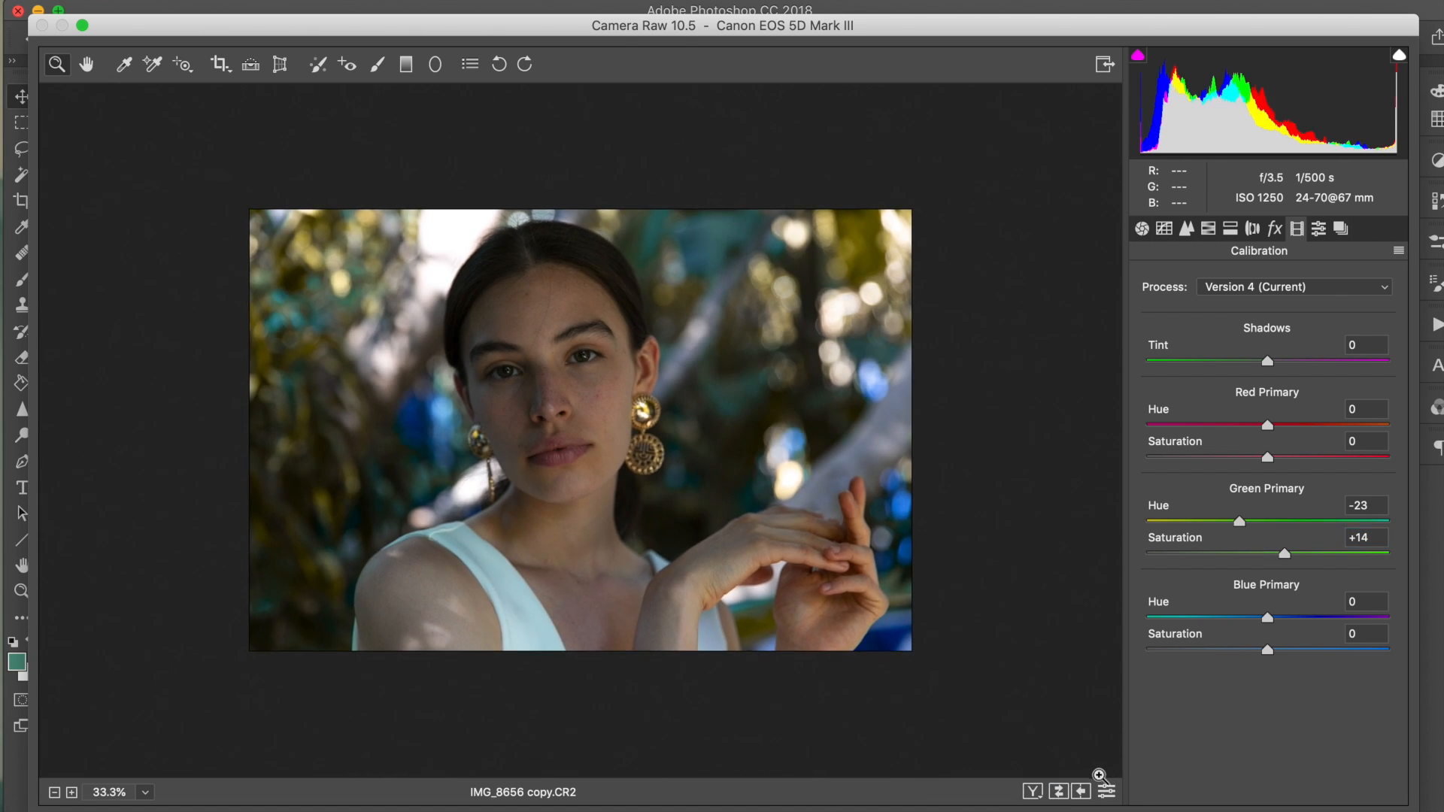
pyautogui.click(1056, 791)
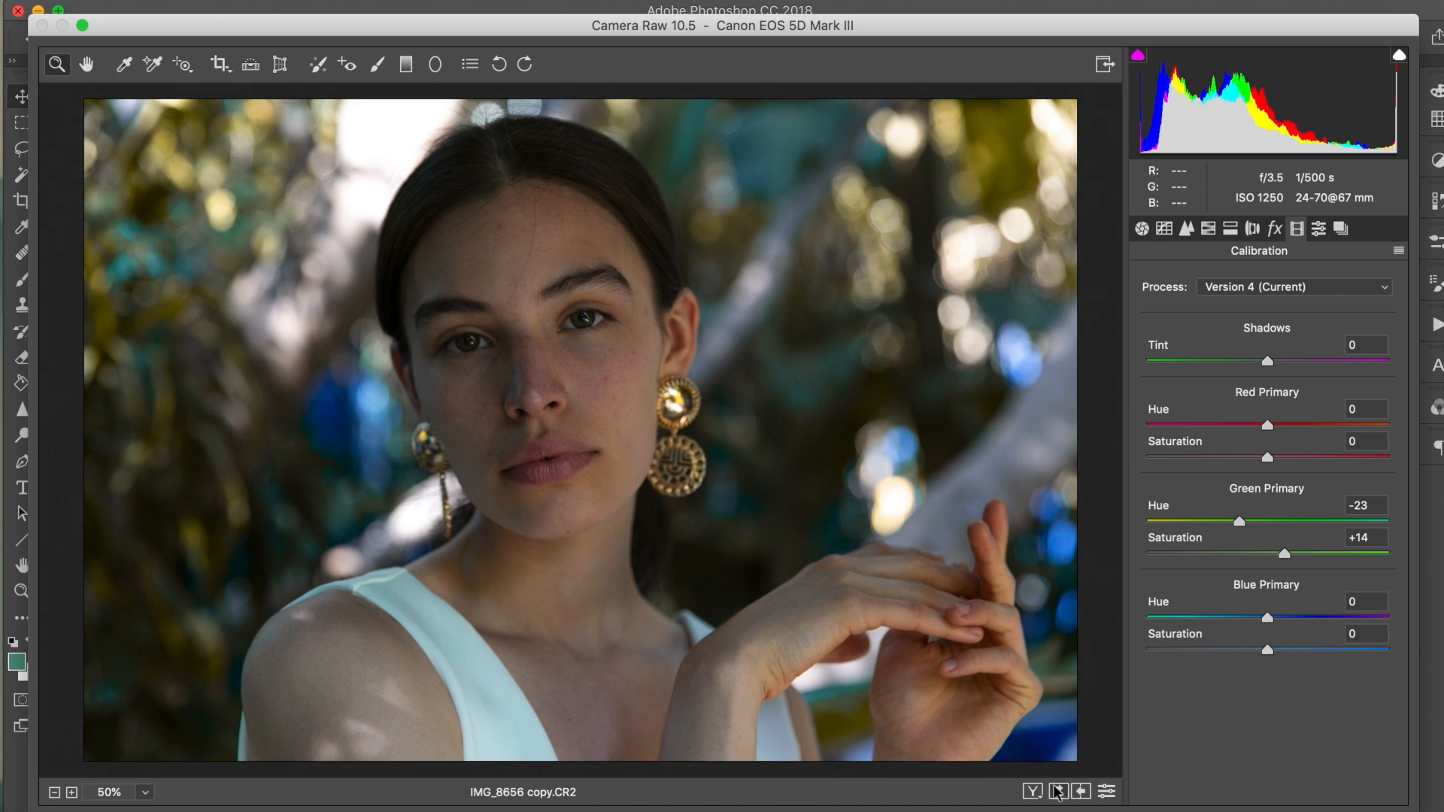
pyautogui.moveTo(1323, 638)
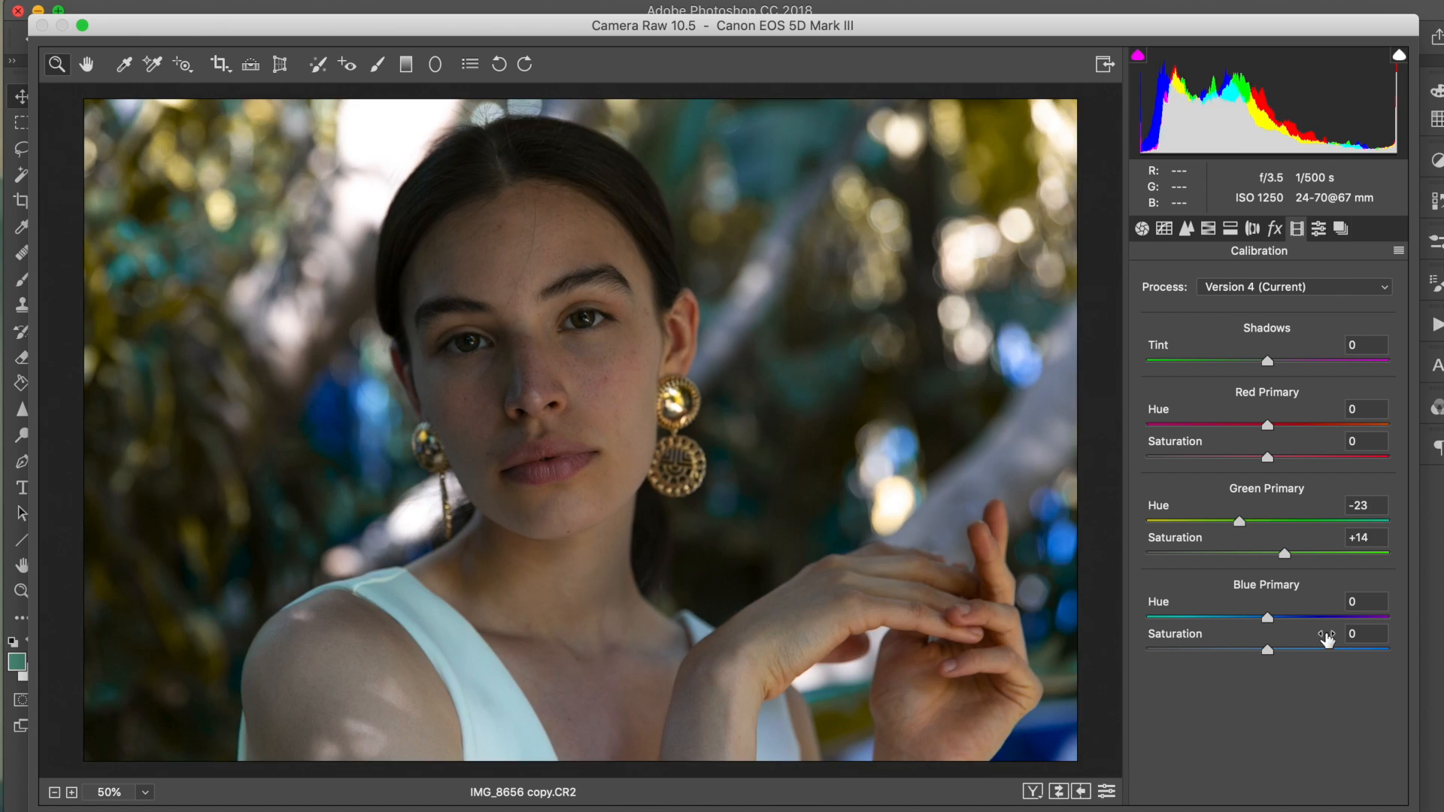
pyautogui.moveTo(1283, 727)
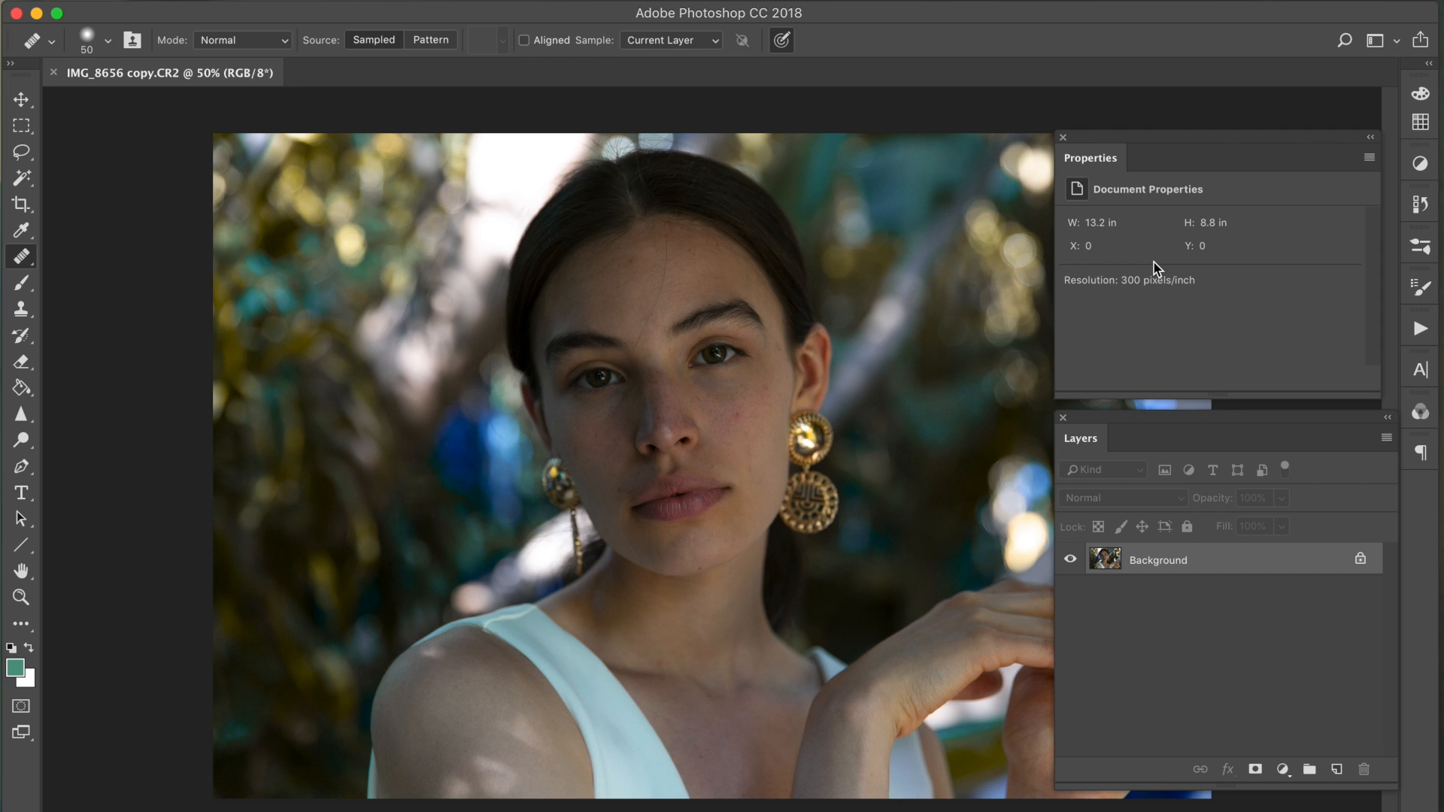
pyautogui.moveTo(174, 609)
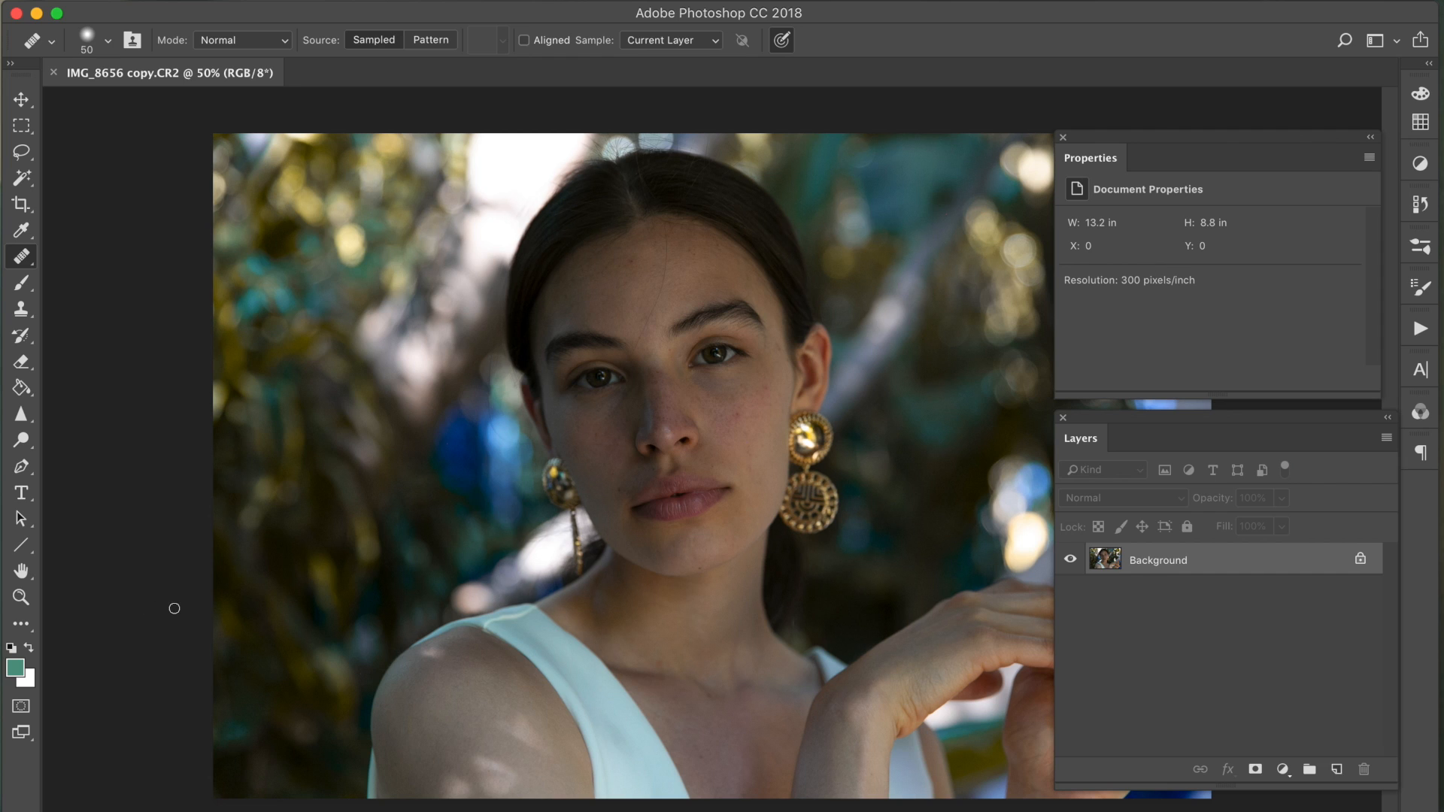
pyautogui.moveTo(163, 597)
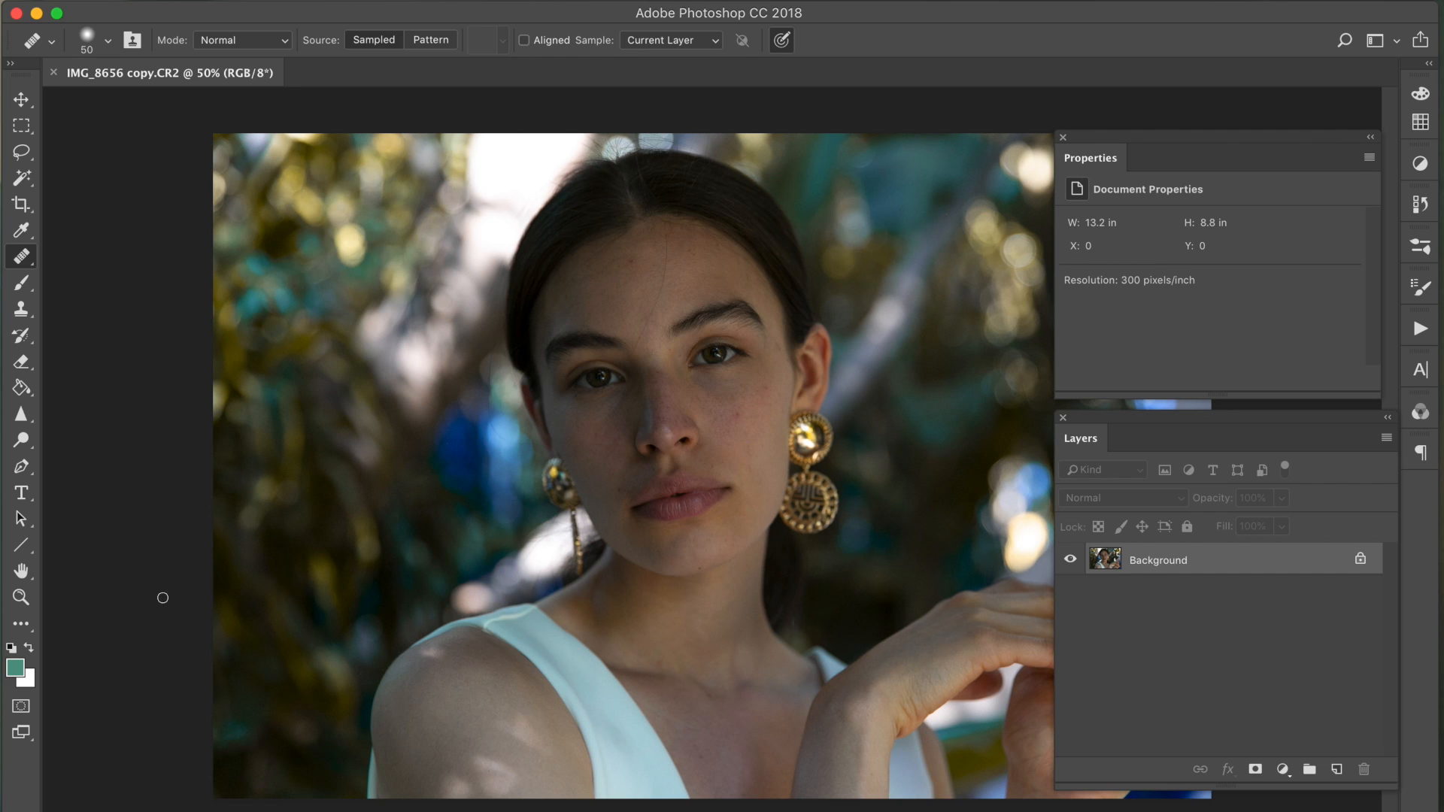
pyautogui.moveTo(139, 555)
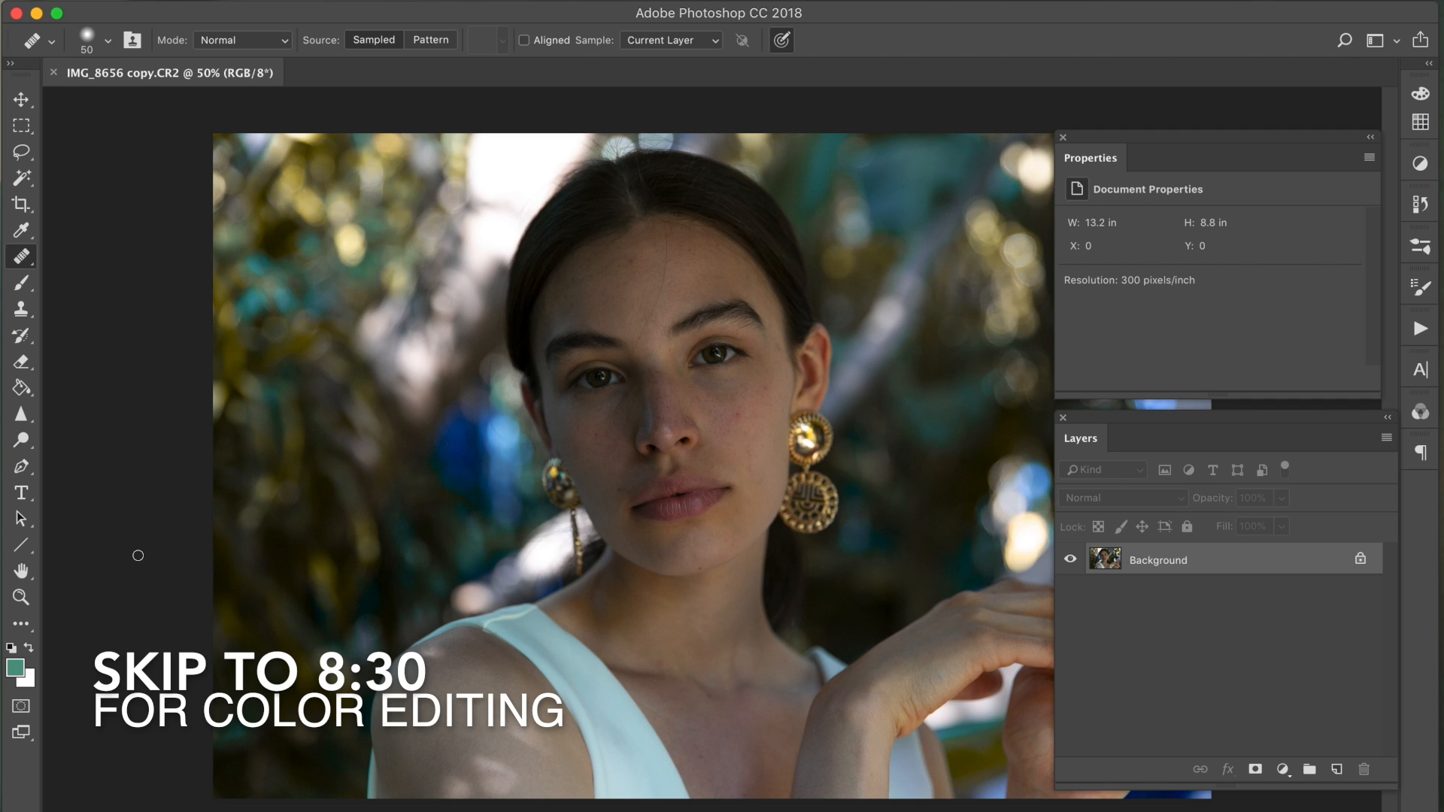
pyautogui.moveTo(1082, 358)
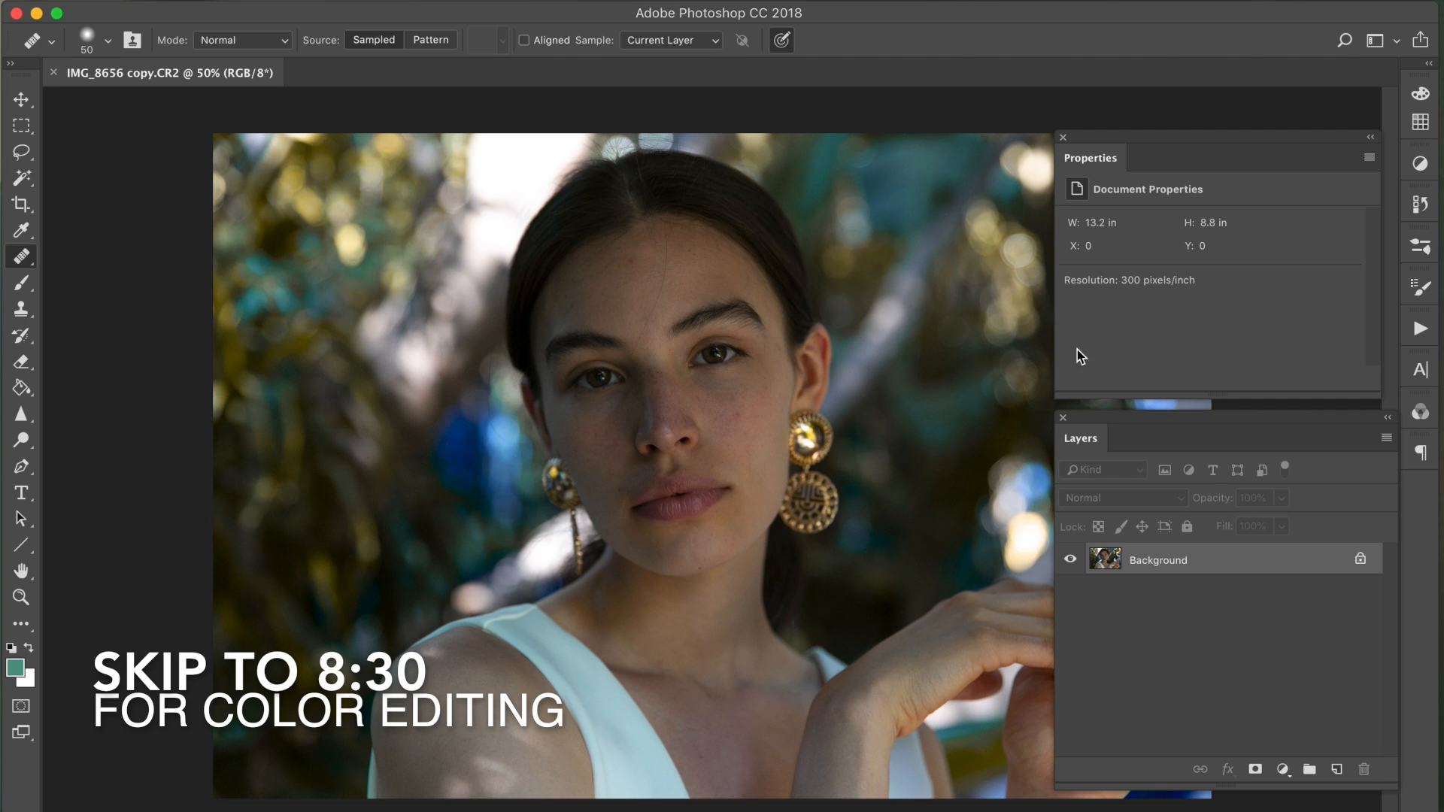
pyautogui.moveTo(1177, 426)
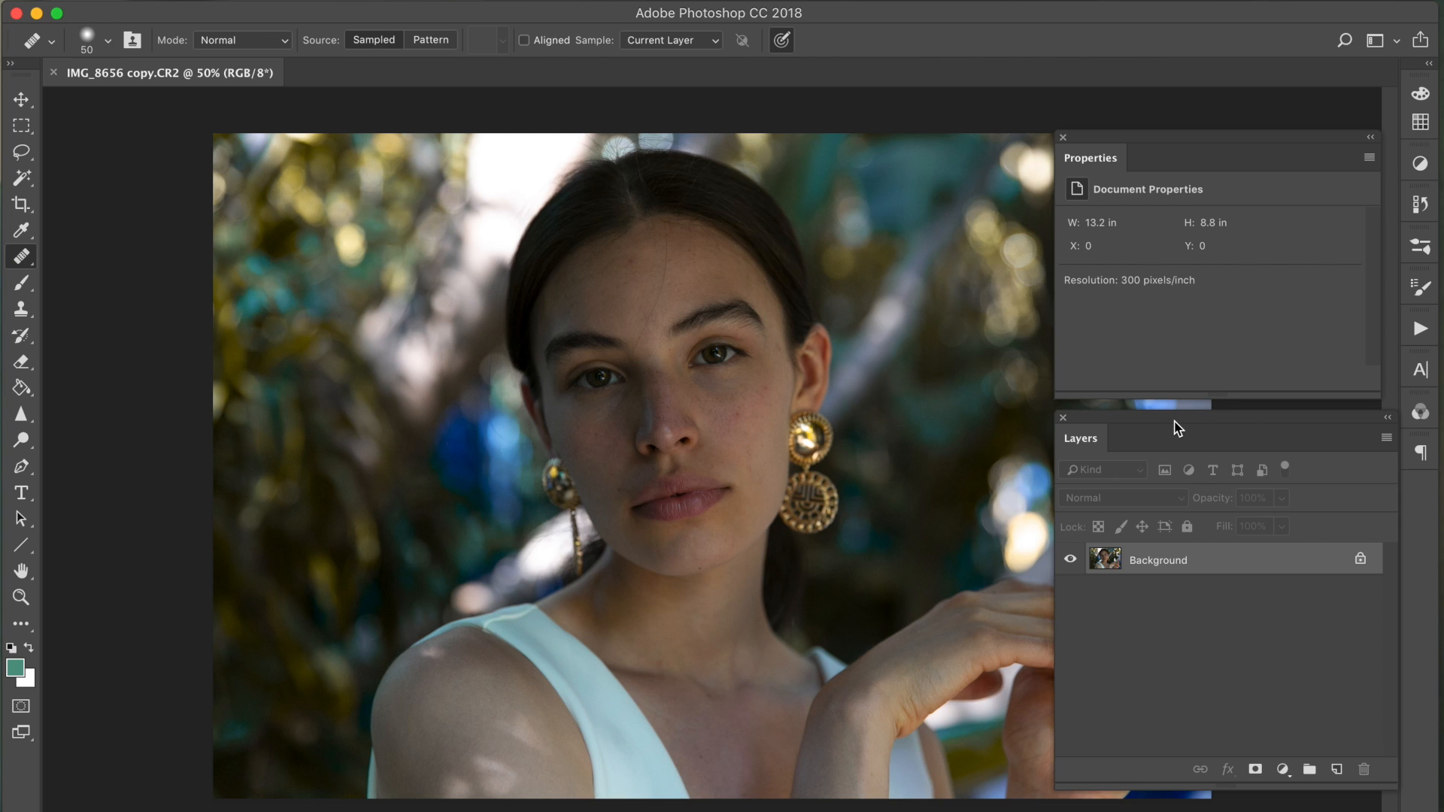
pyautogui.moveTo(1324, 371)
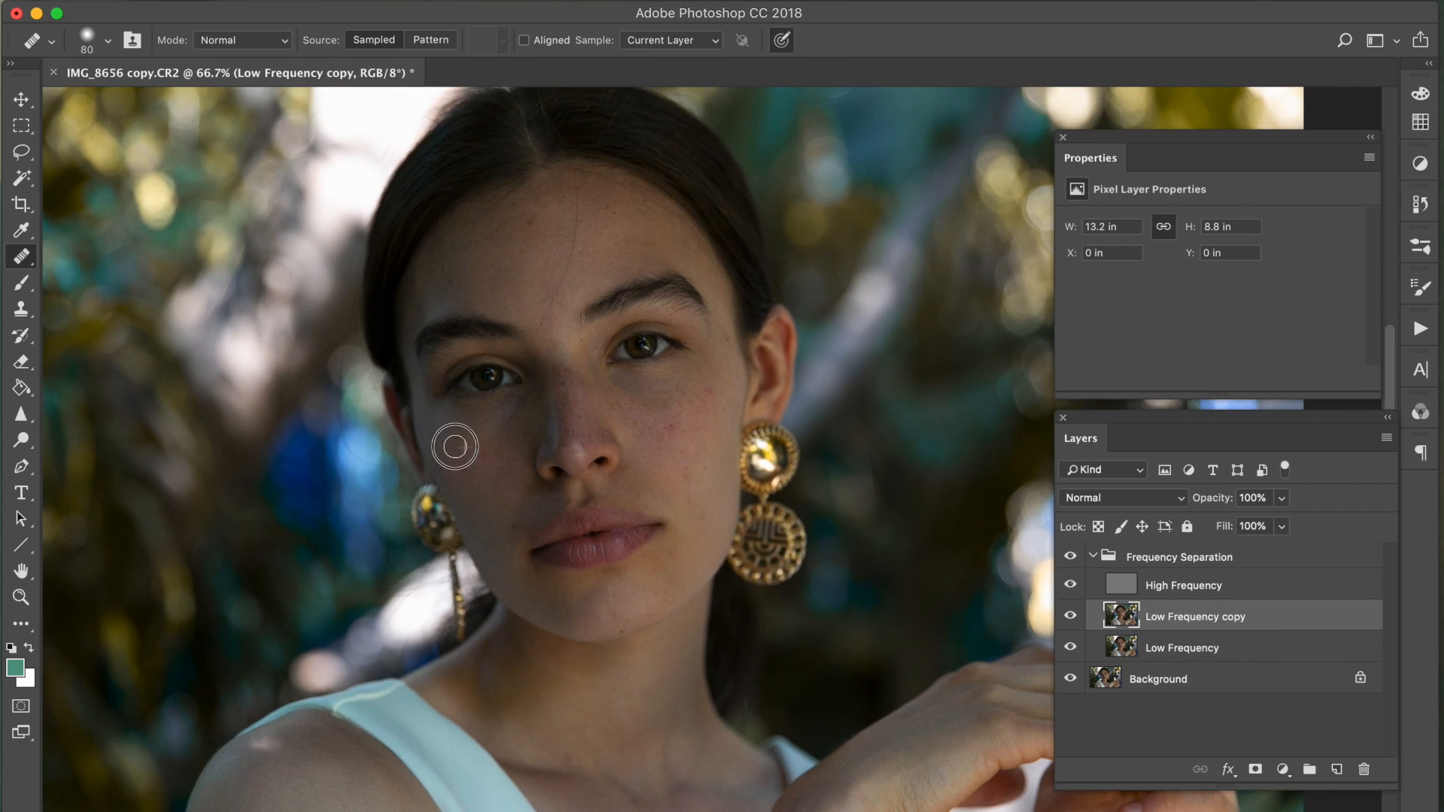
pyautogui.moveTo(485, 237)
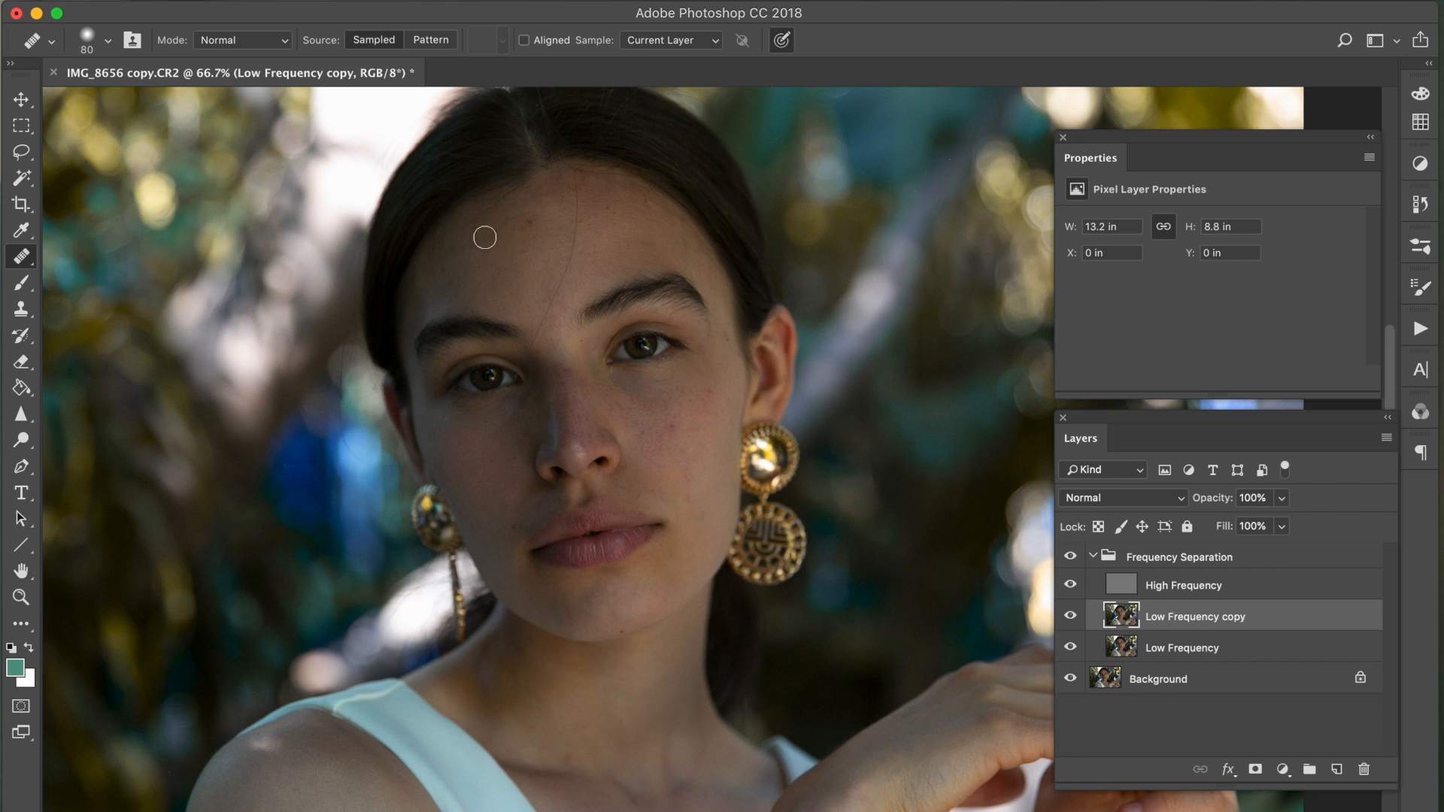
pyautogui.moveTo(447, 271)
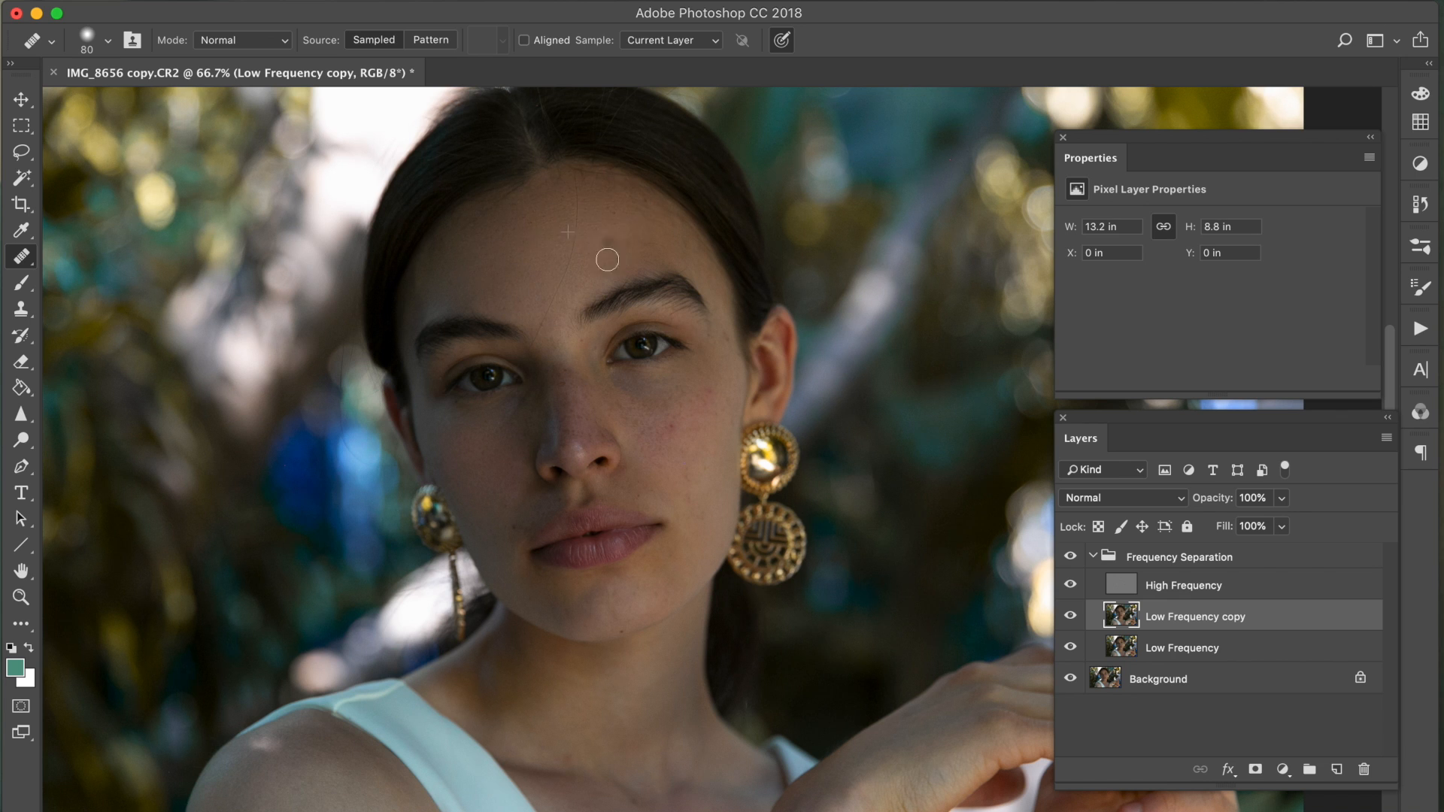
pyautogui.moveTo(692, 257)
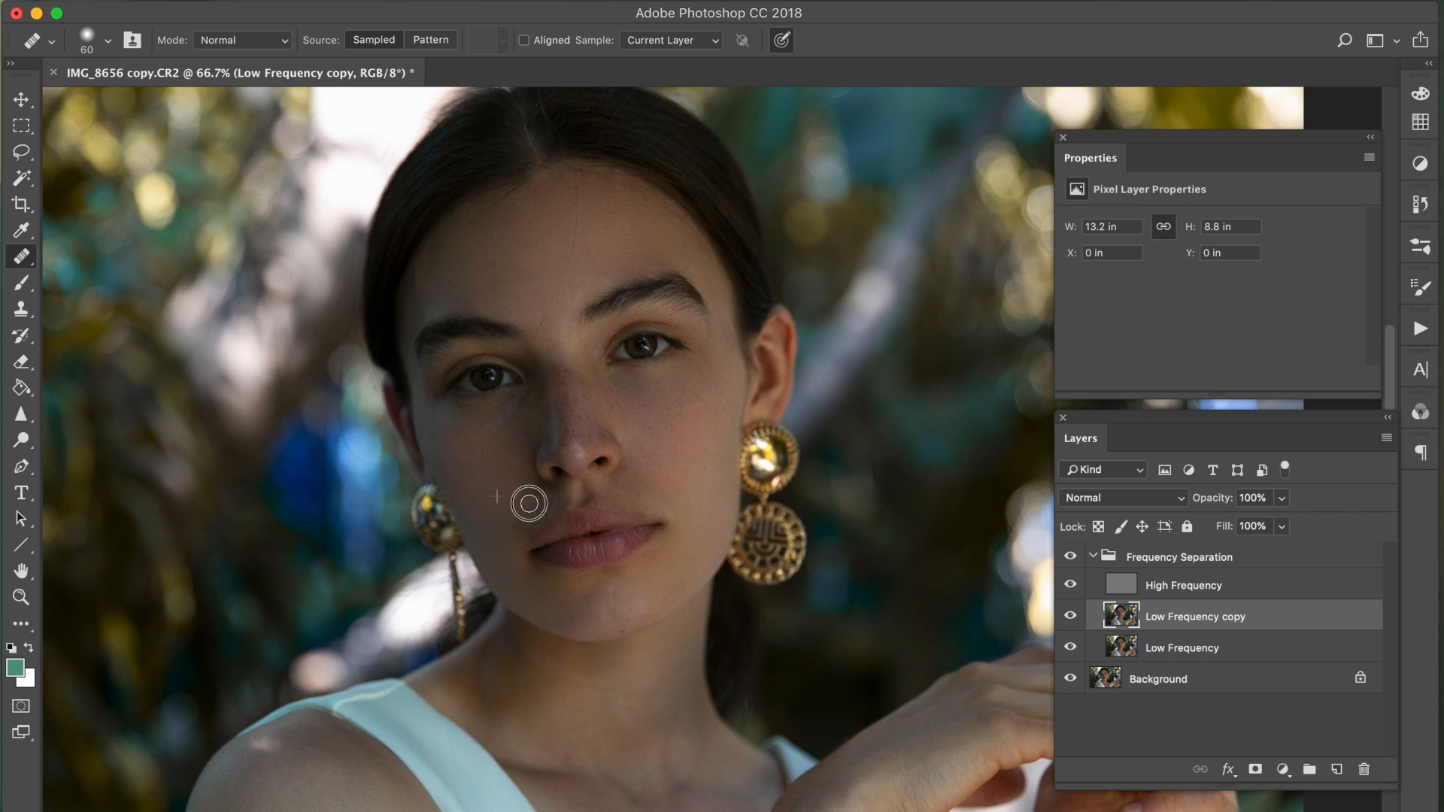
pyautogui.moveTo(479, 512)
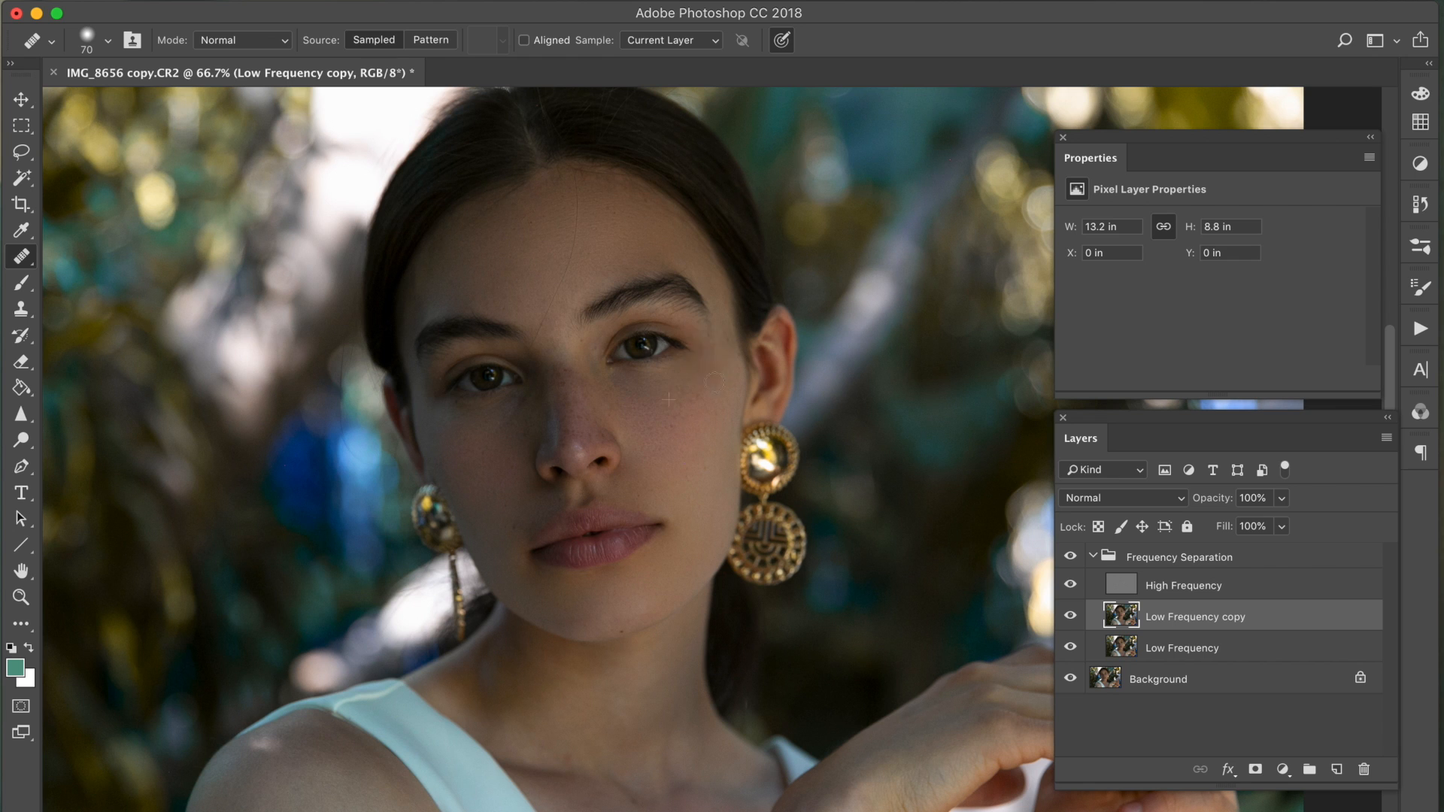
# - Heal a forehead blemish on the High Frequency layer with the Healing Brush
pyautogui.click(1183, 585)
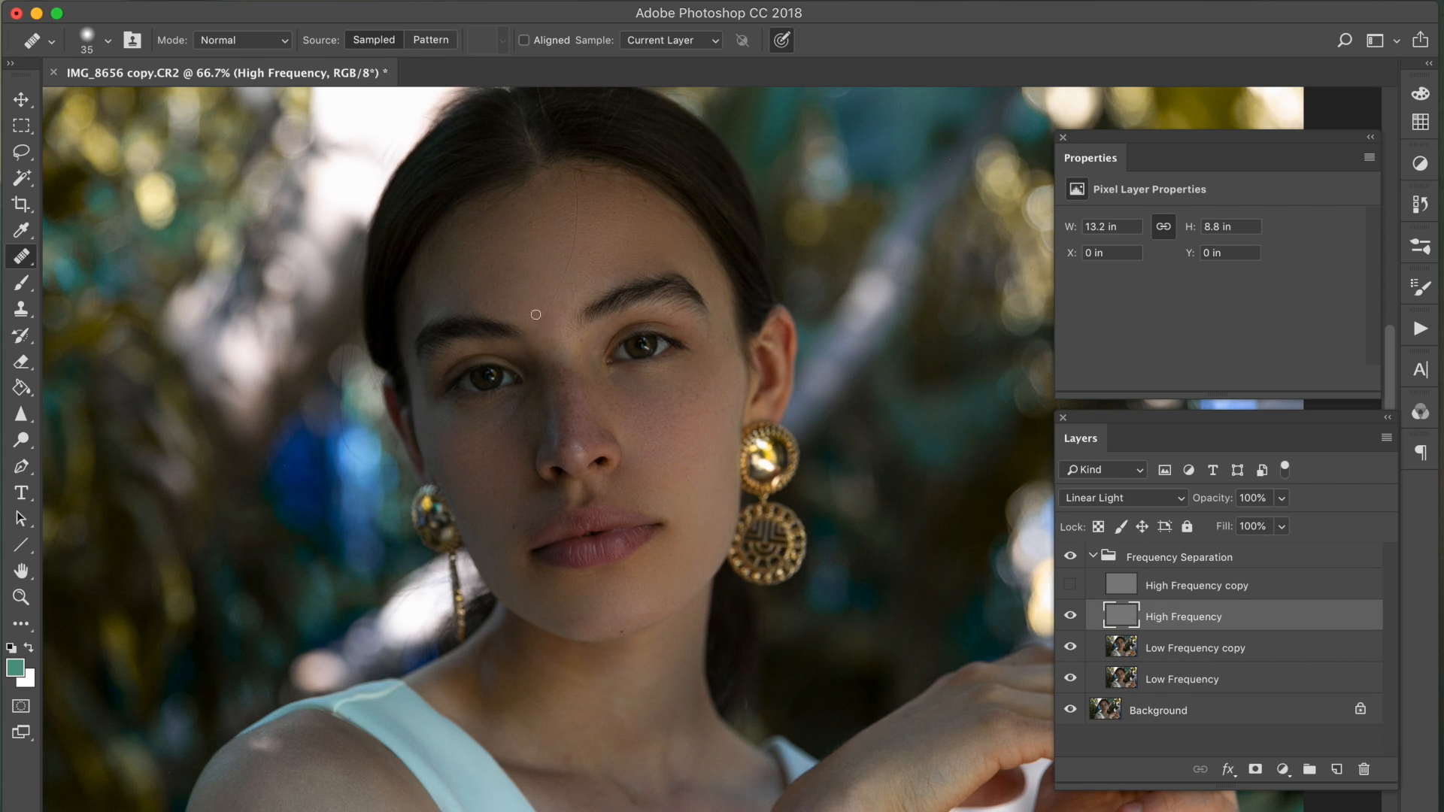
pyautogui.click(1197, 647)
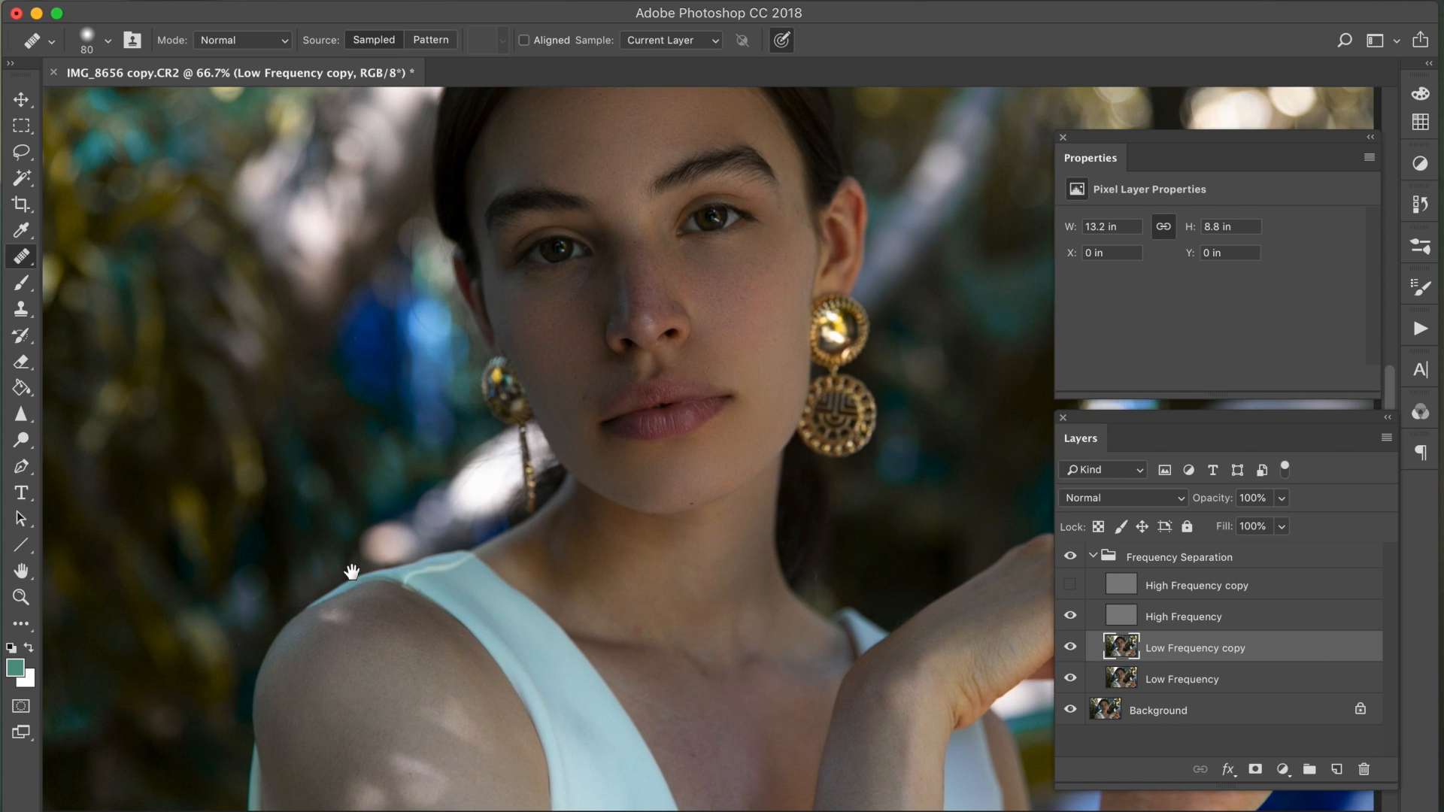
pyautogui.moveTo(725, 757)
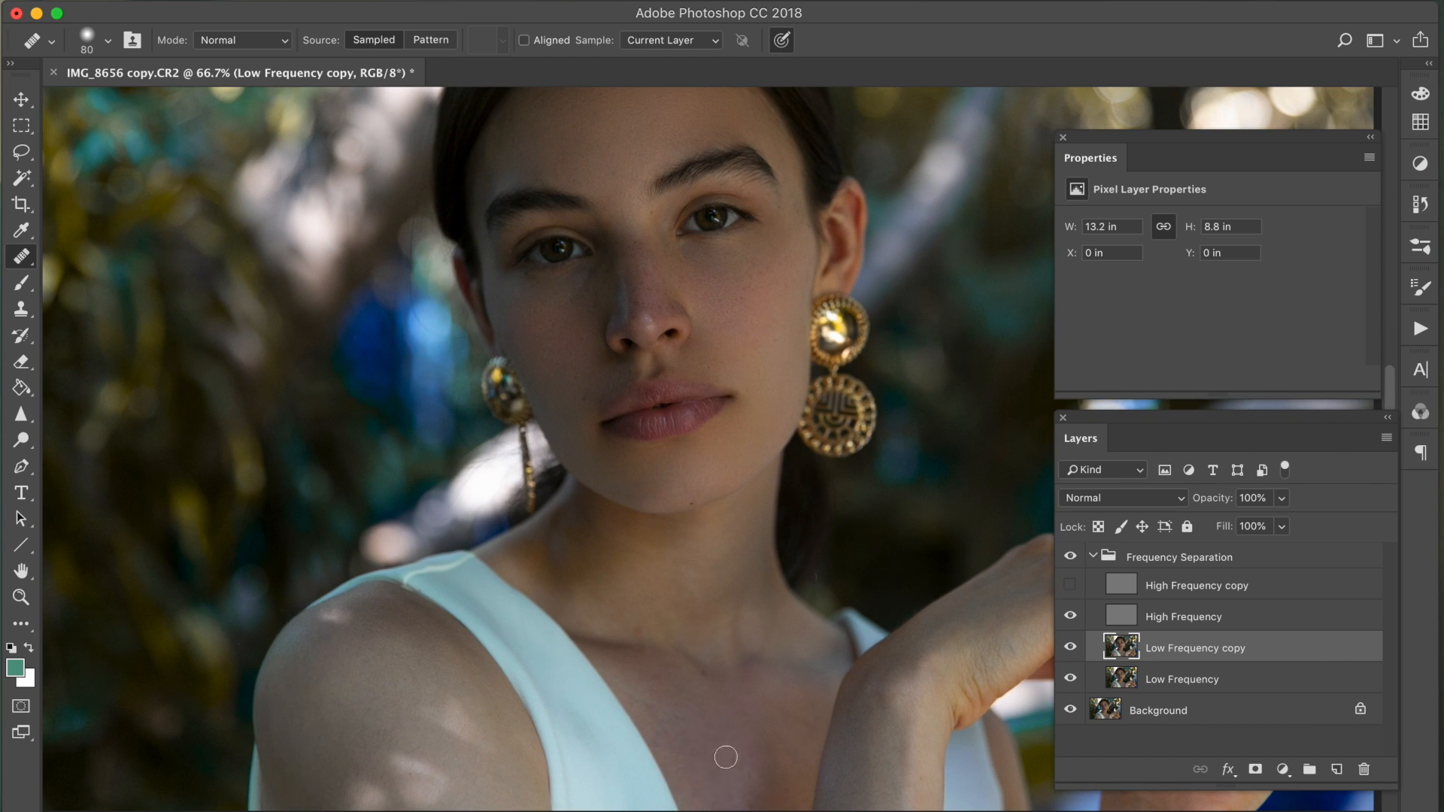
pyautogui.moveTo(596, 582)
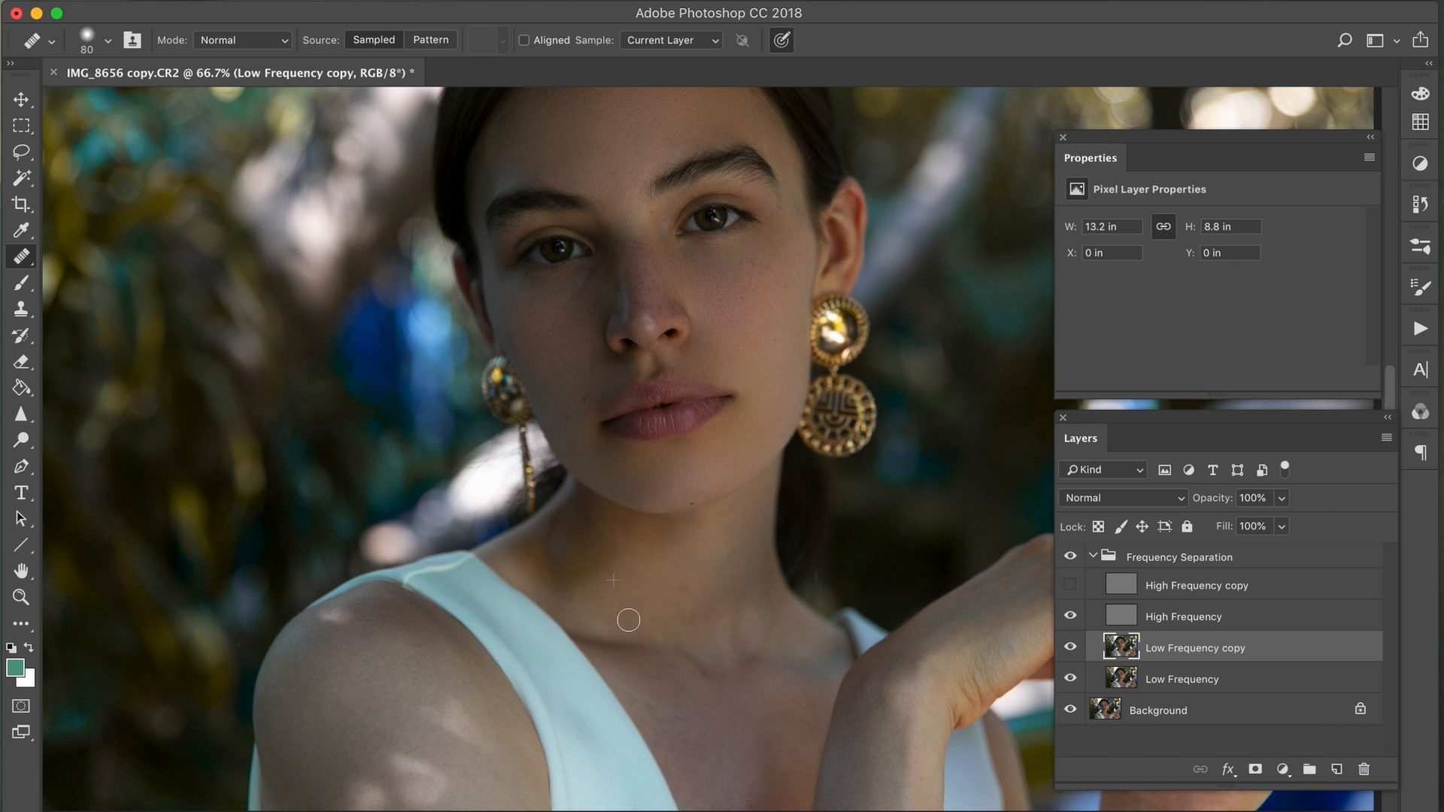
pyautogui.moveTo(843, 595)
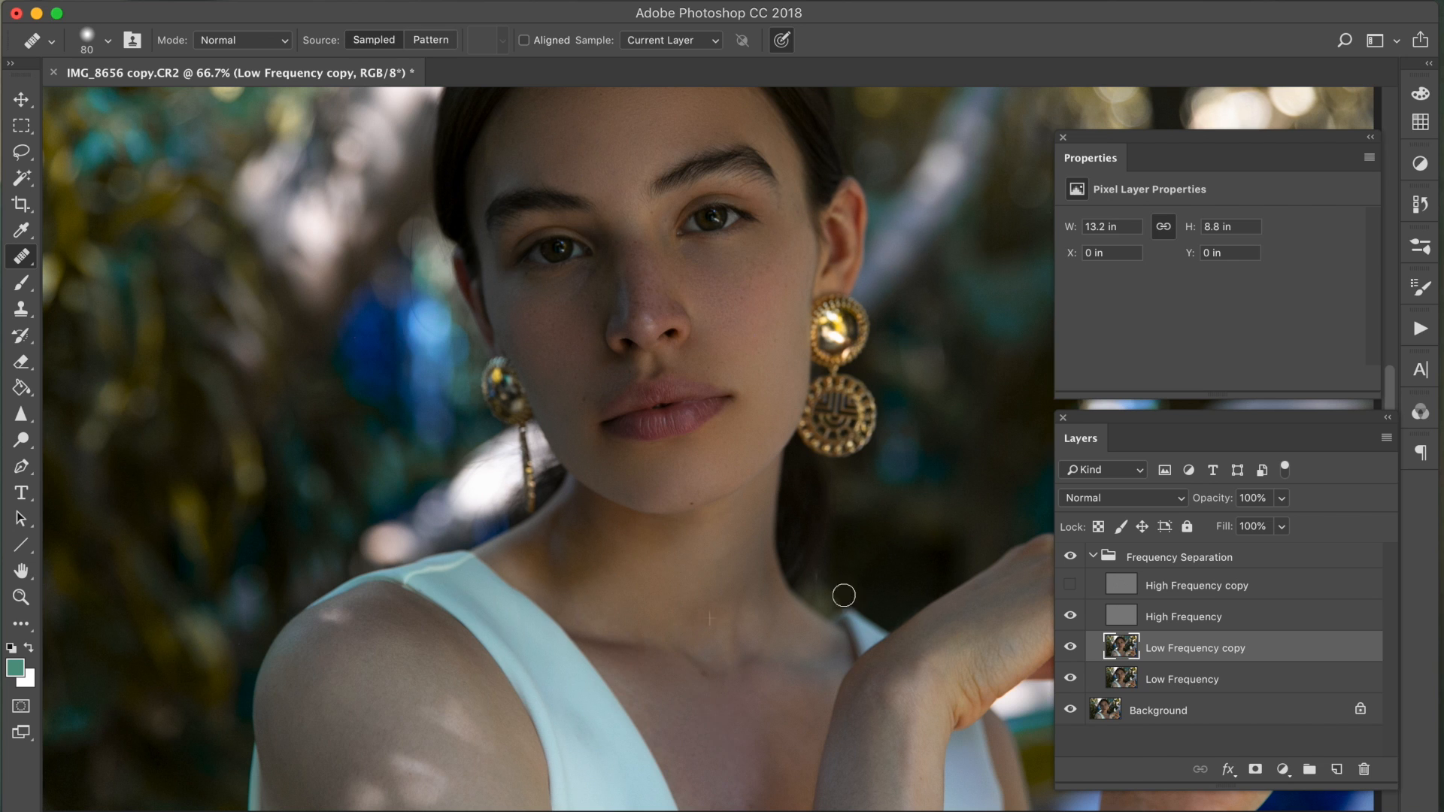
pyautogui.moveTo(1003, 586)
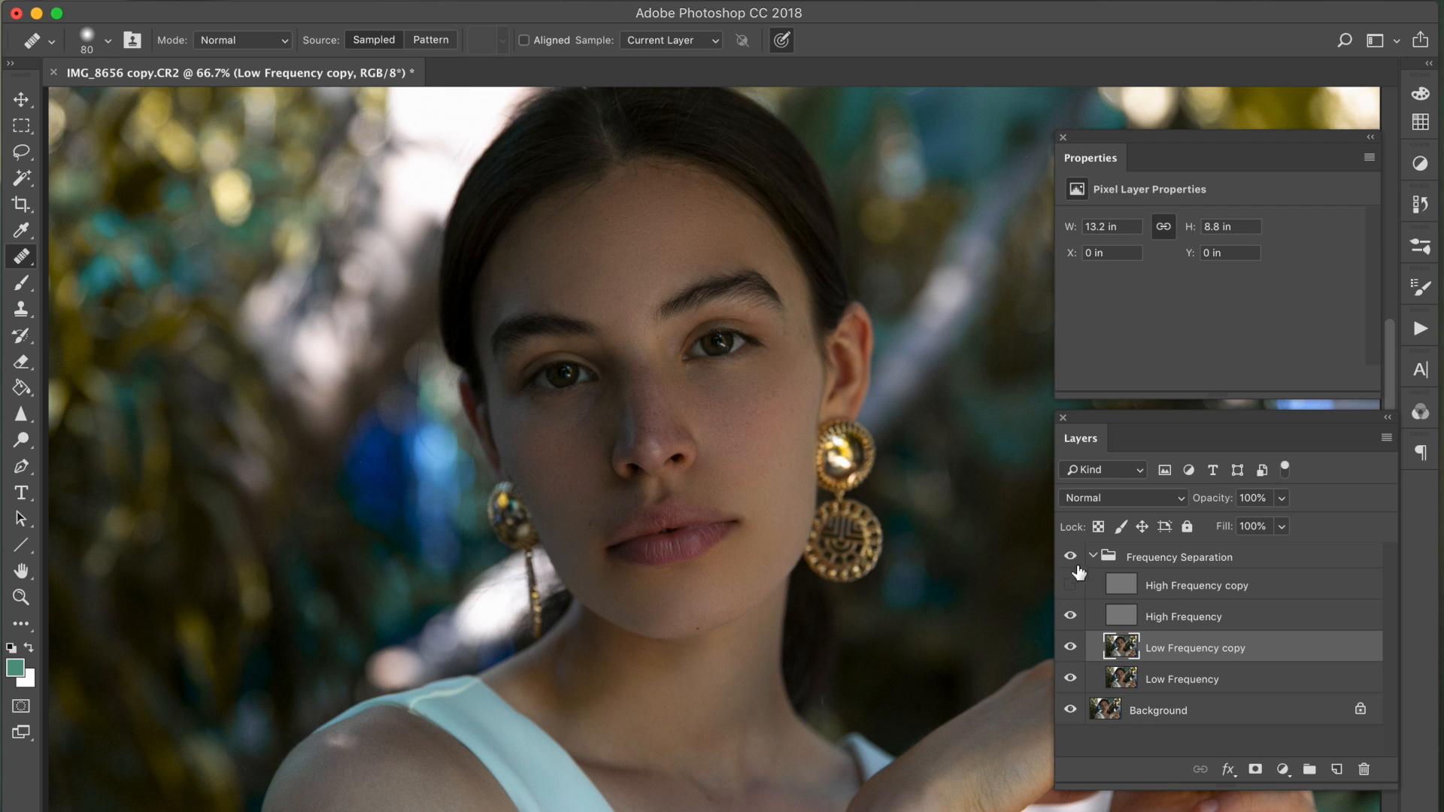
pyautogui.click(20, 99)
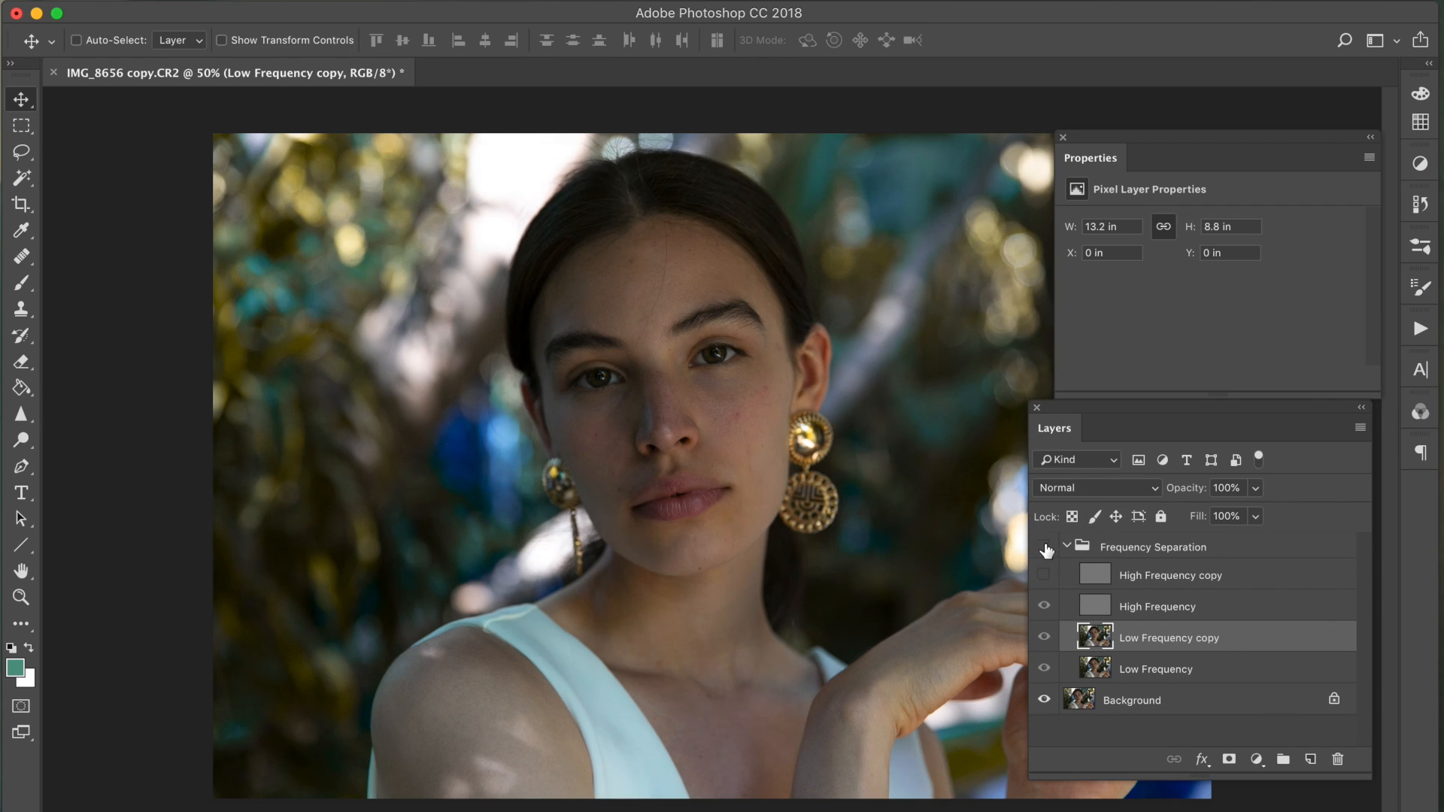
pyautogui.click(1044, 546)
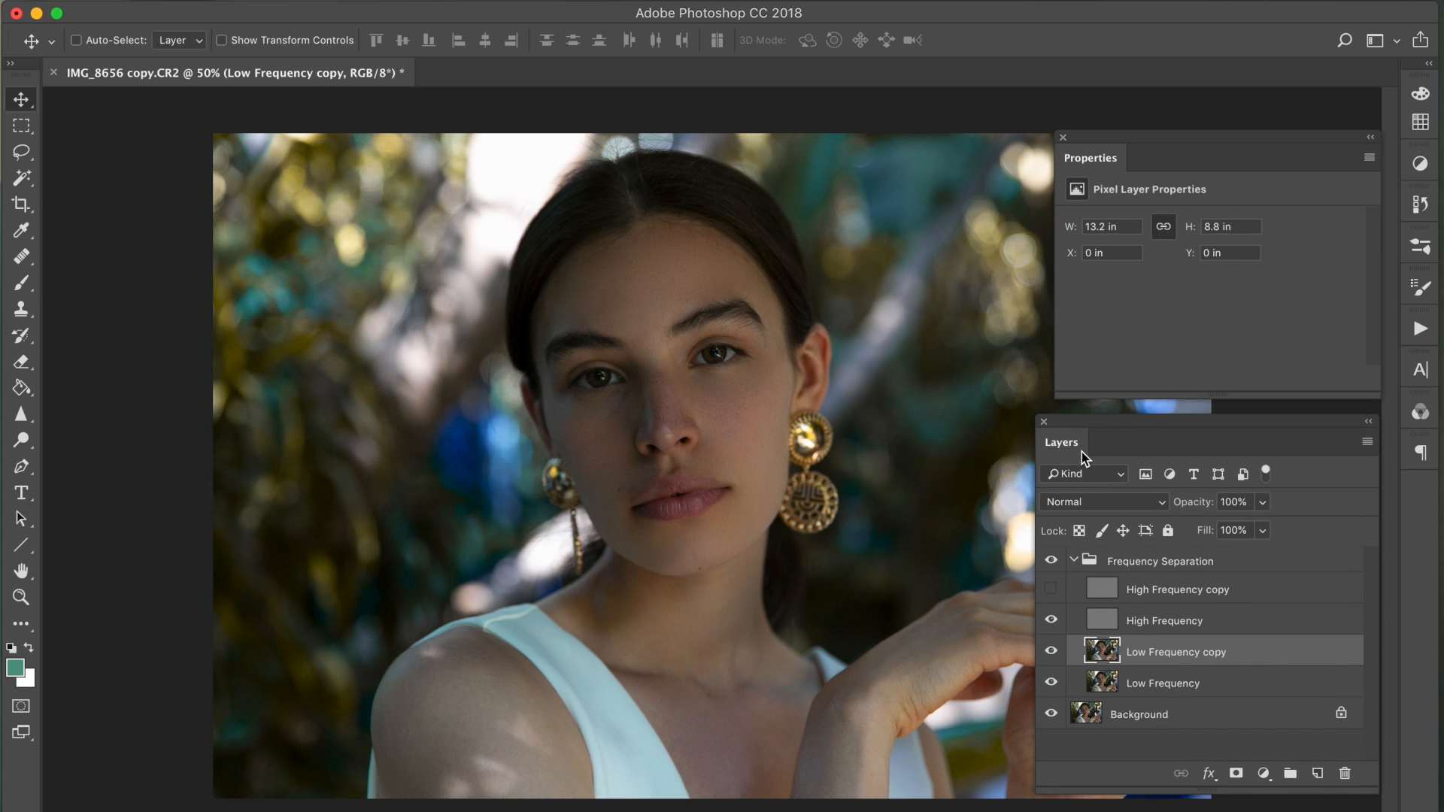
pyautogui.moveTo(1080, 458)
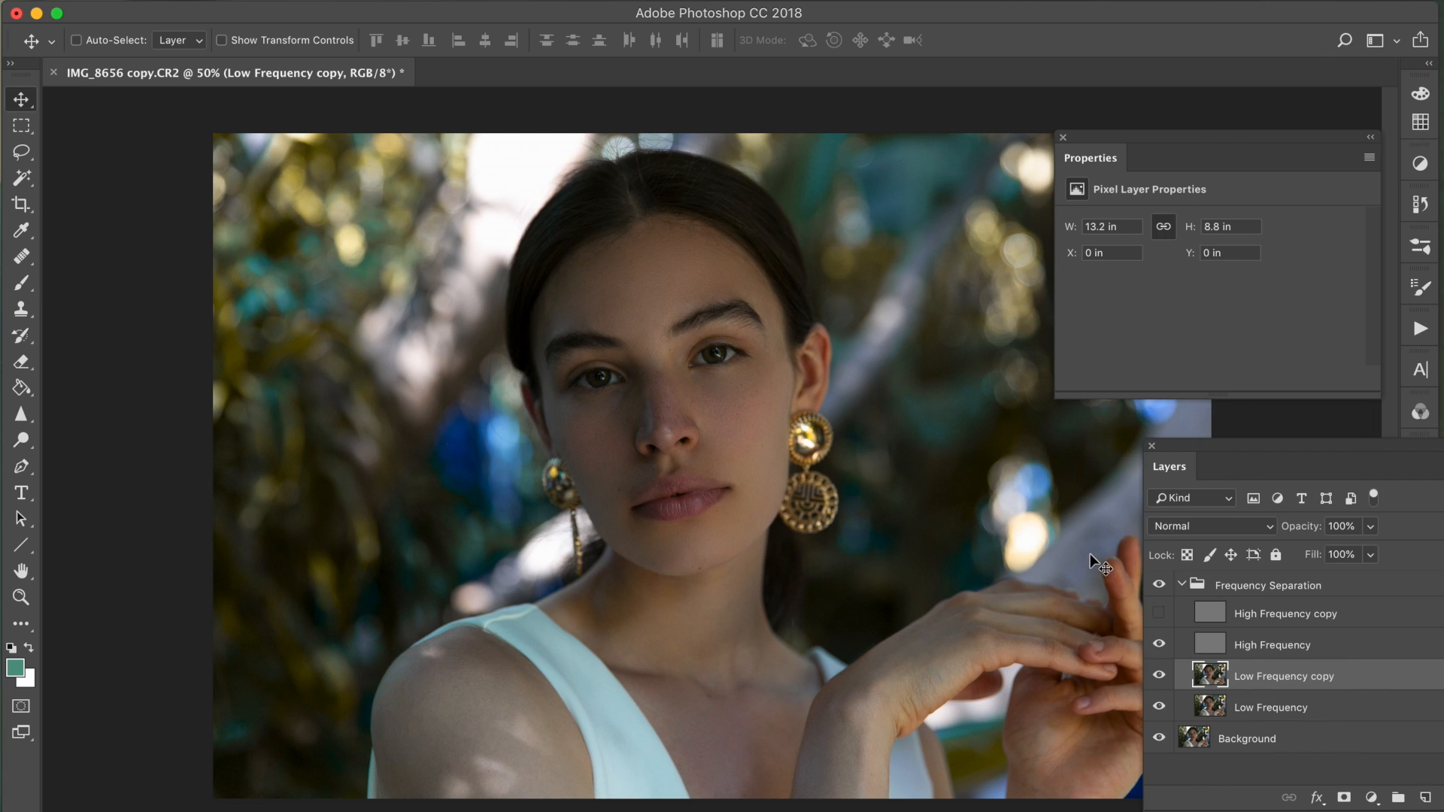
pyautogui.moveTo(1117, 559)
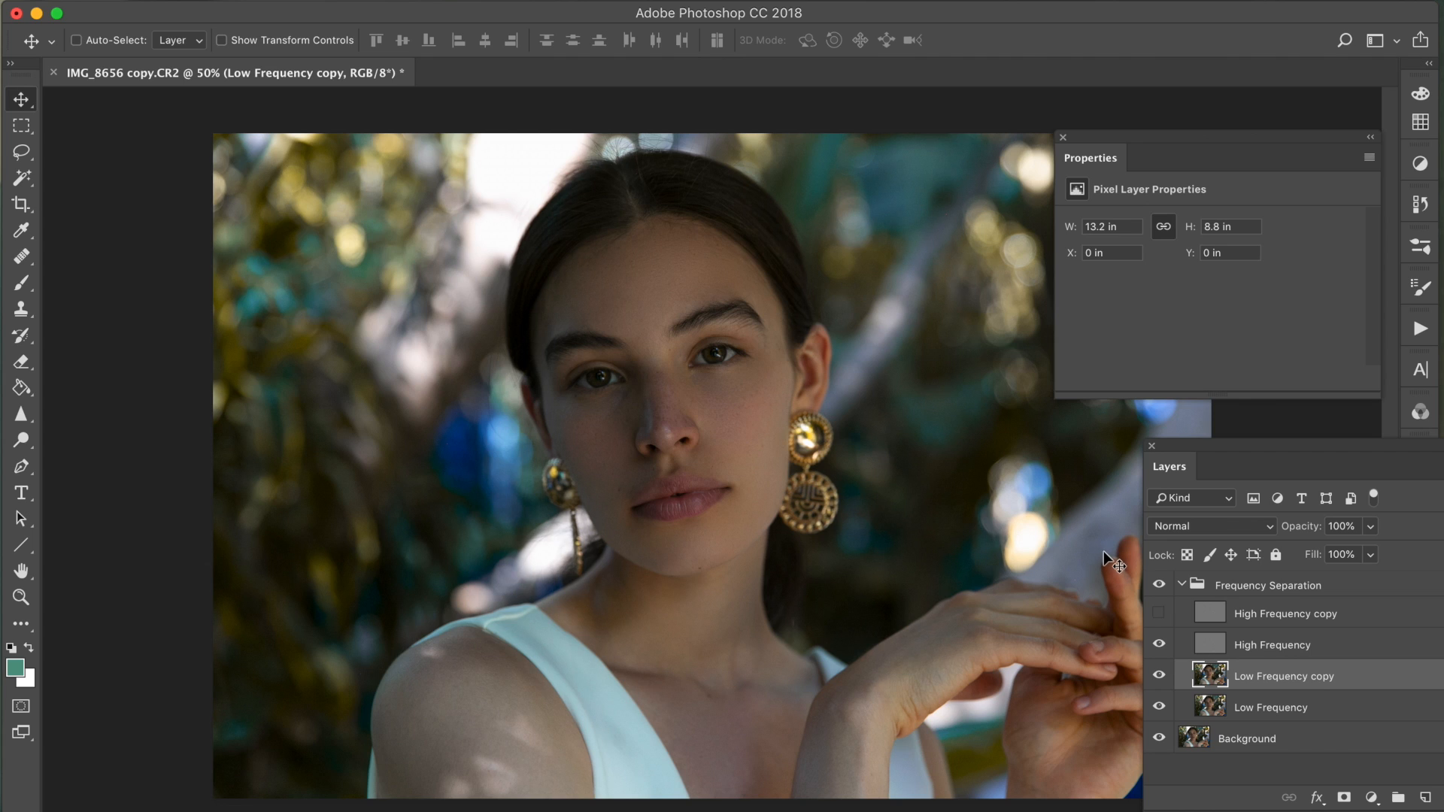
pyautogui.moveTo(1182, 474)
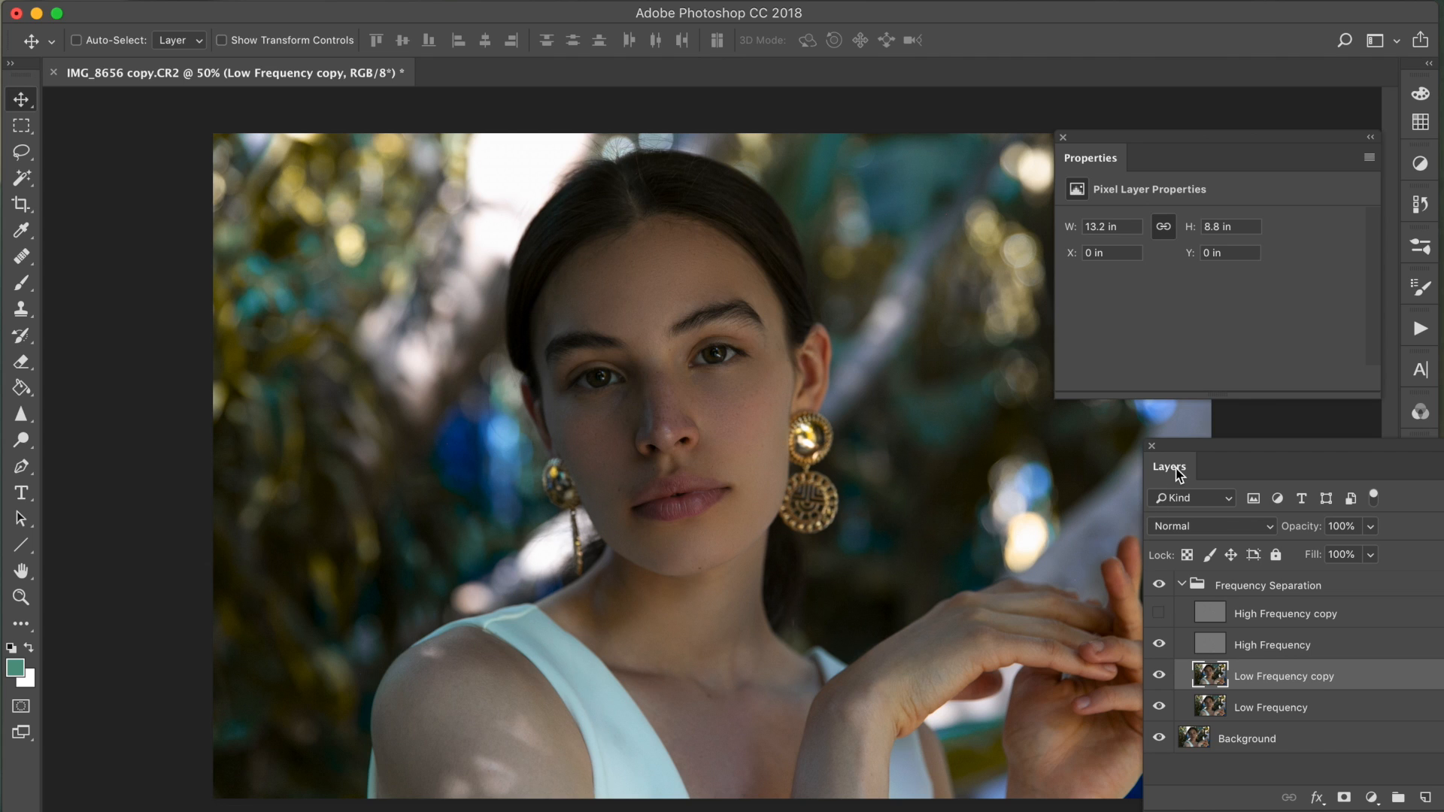
pyautogui.moveTo(1180, 471)
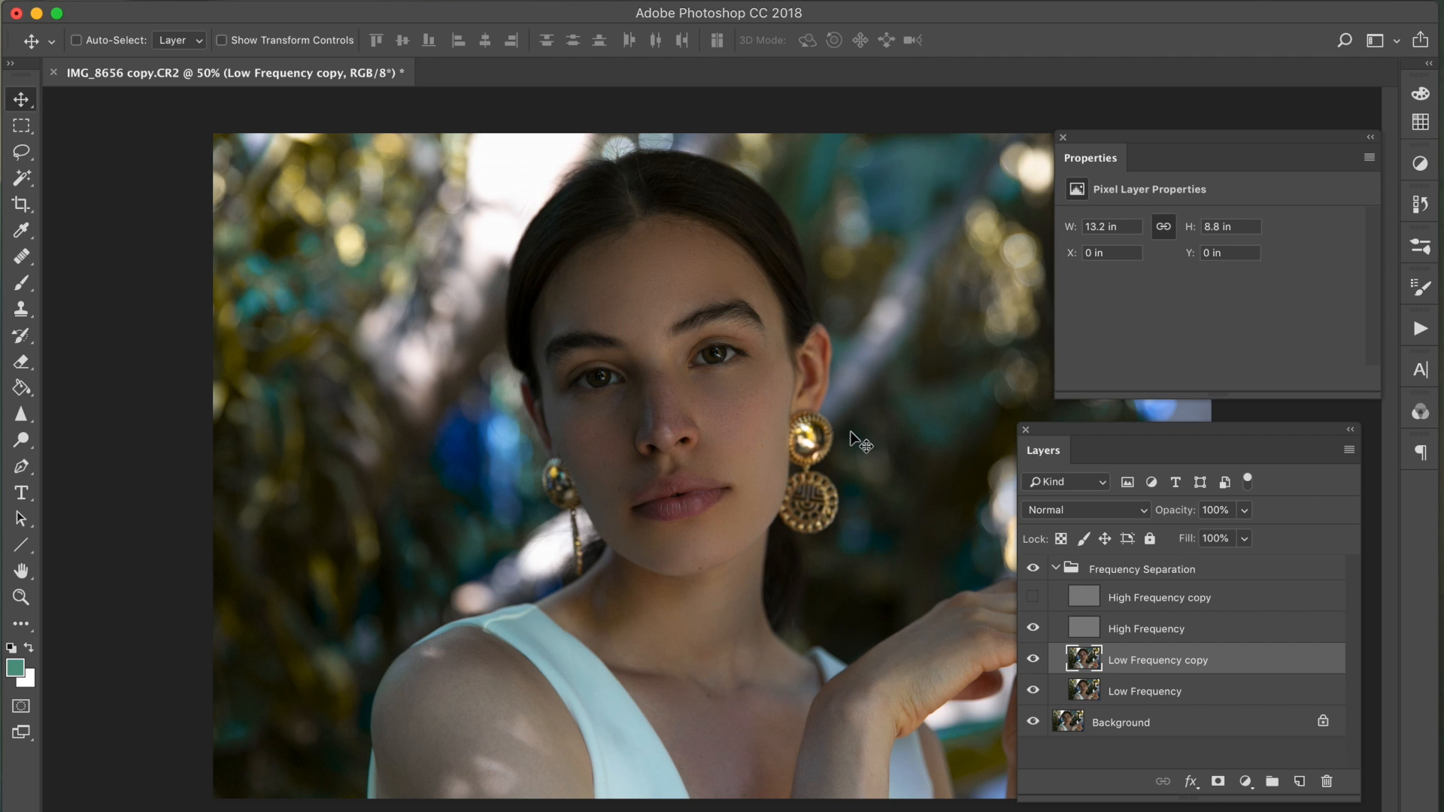
pyautogui.moveTo(1044, 522)
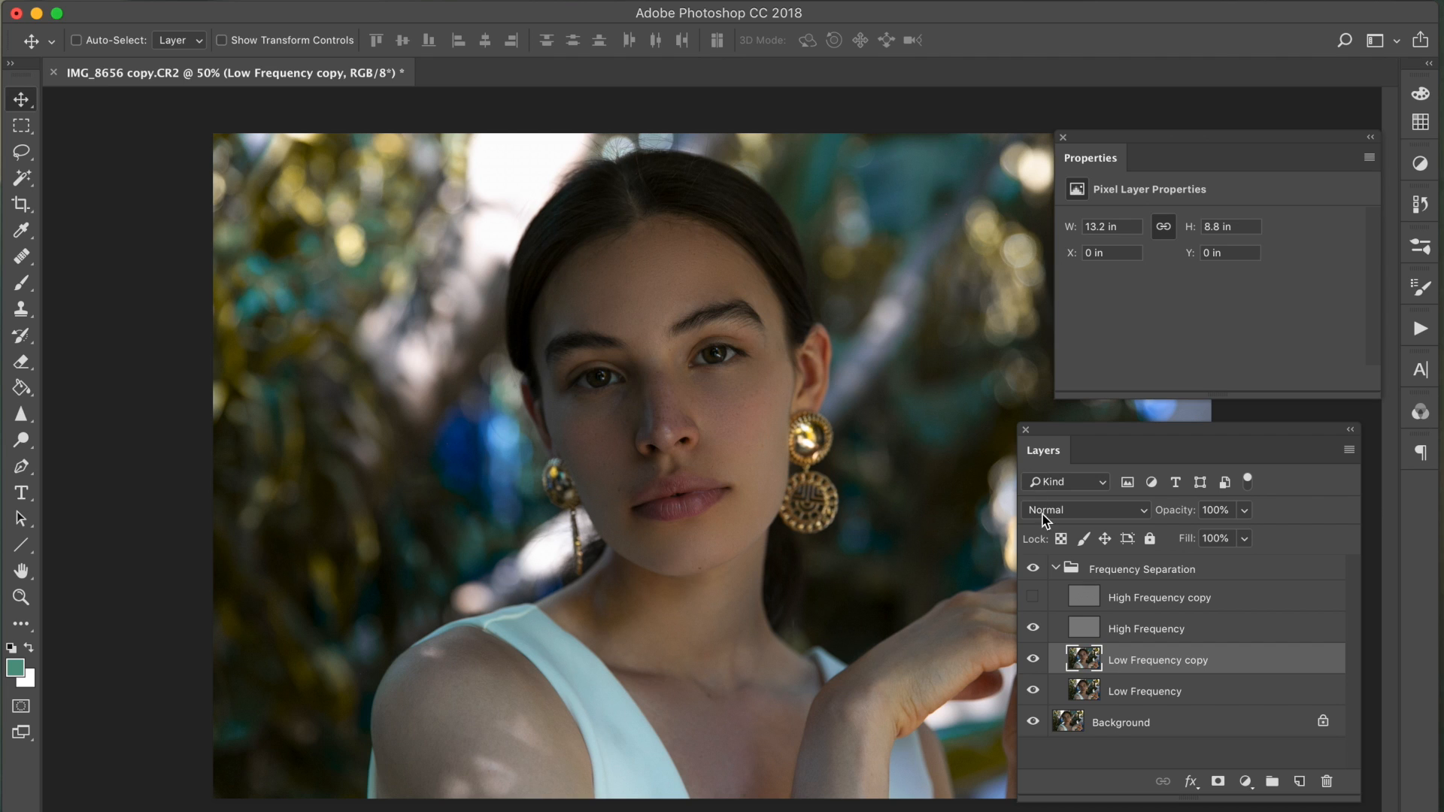
# - Collapse Frequency Separation and create a new group named 'color edit' above it
pyautogui.click(1054, 568)
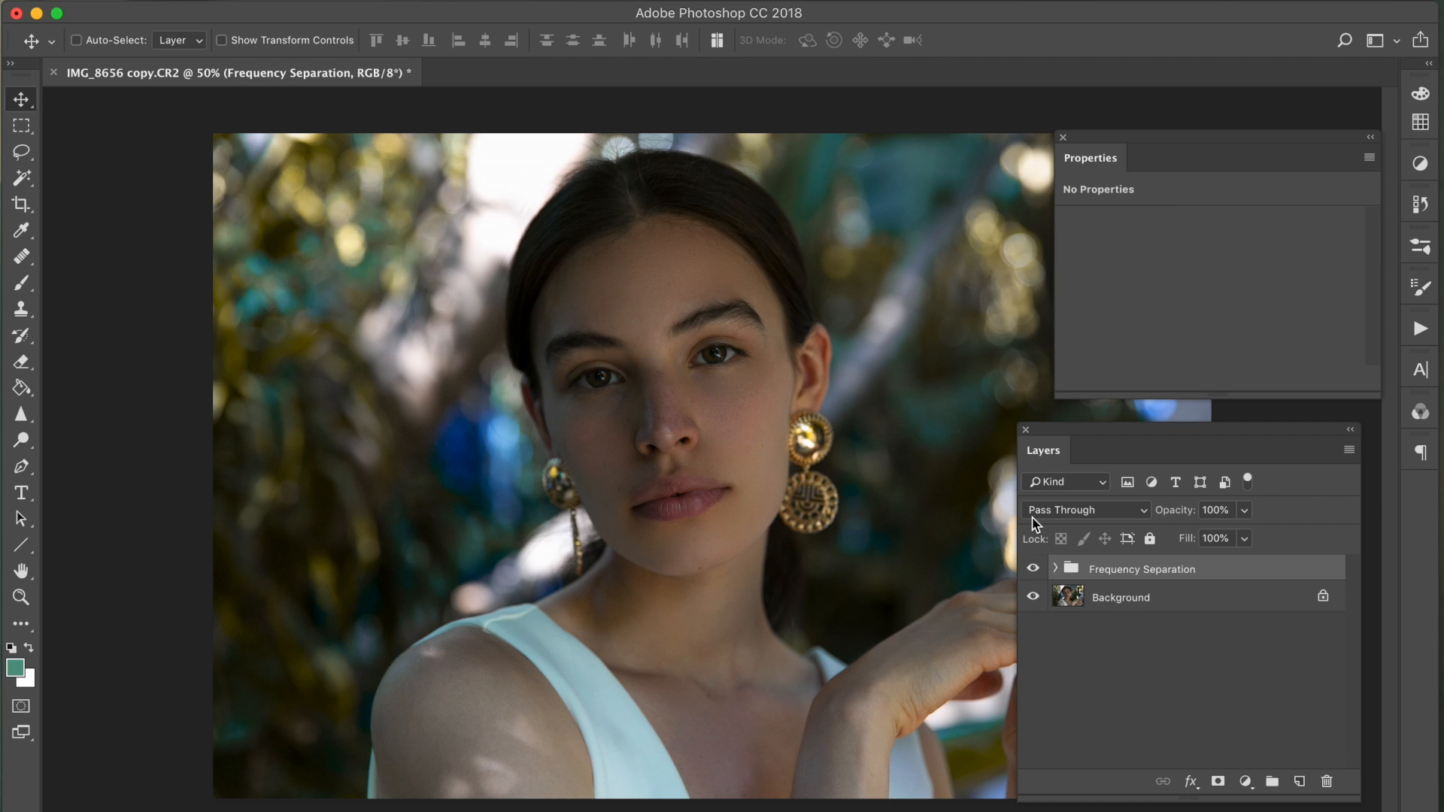
pyautogui.click(1272, 782)
pyautogui.write('co')
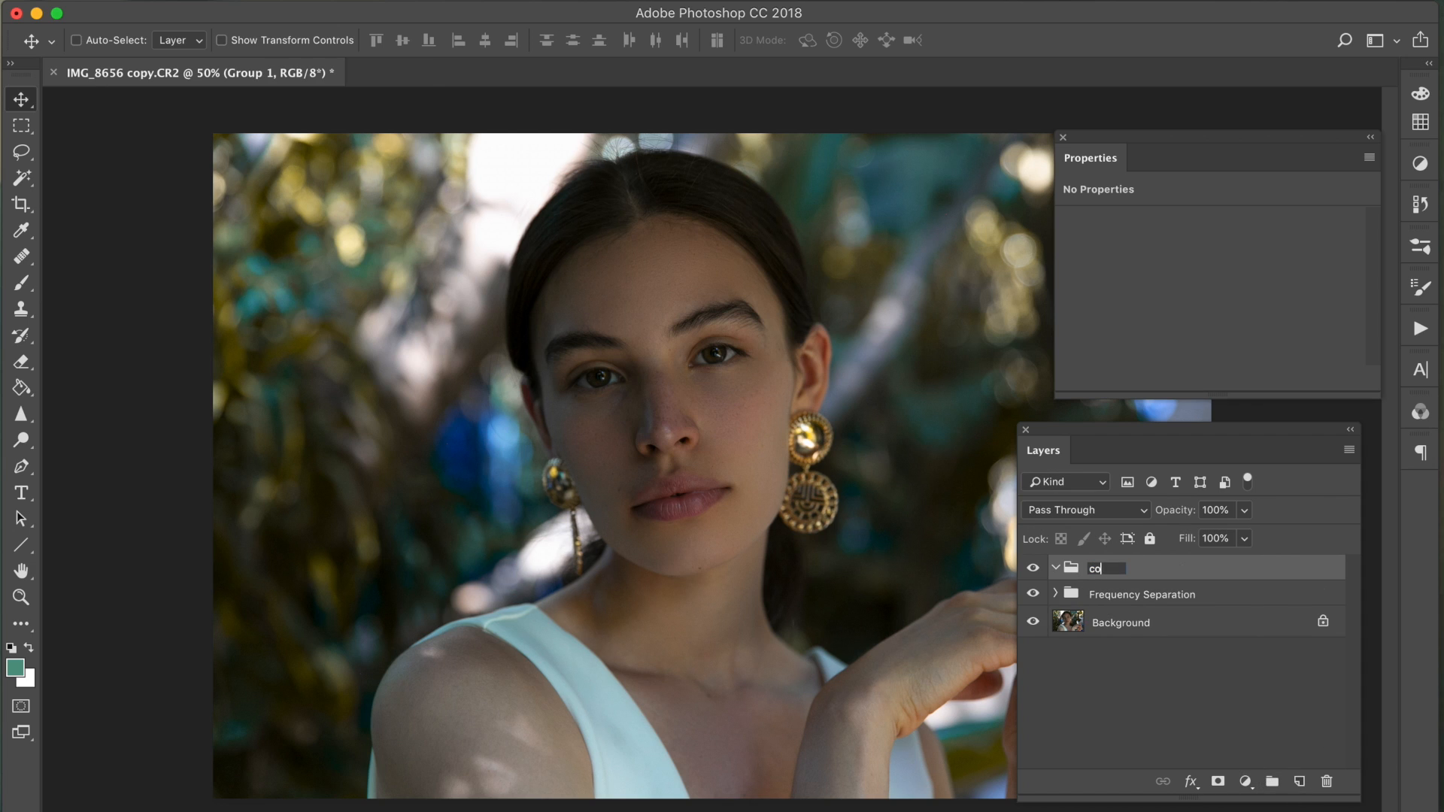
pyautogui.press('Return')
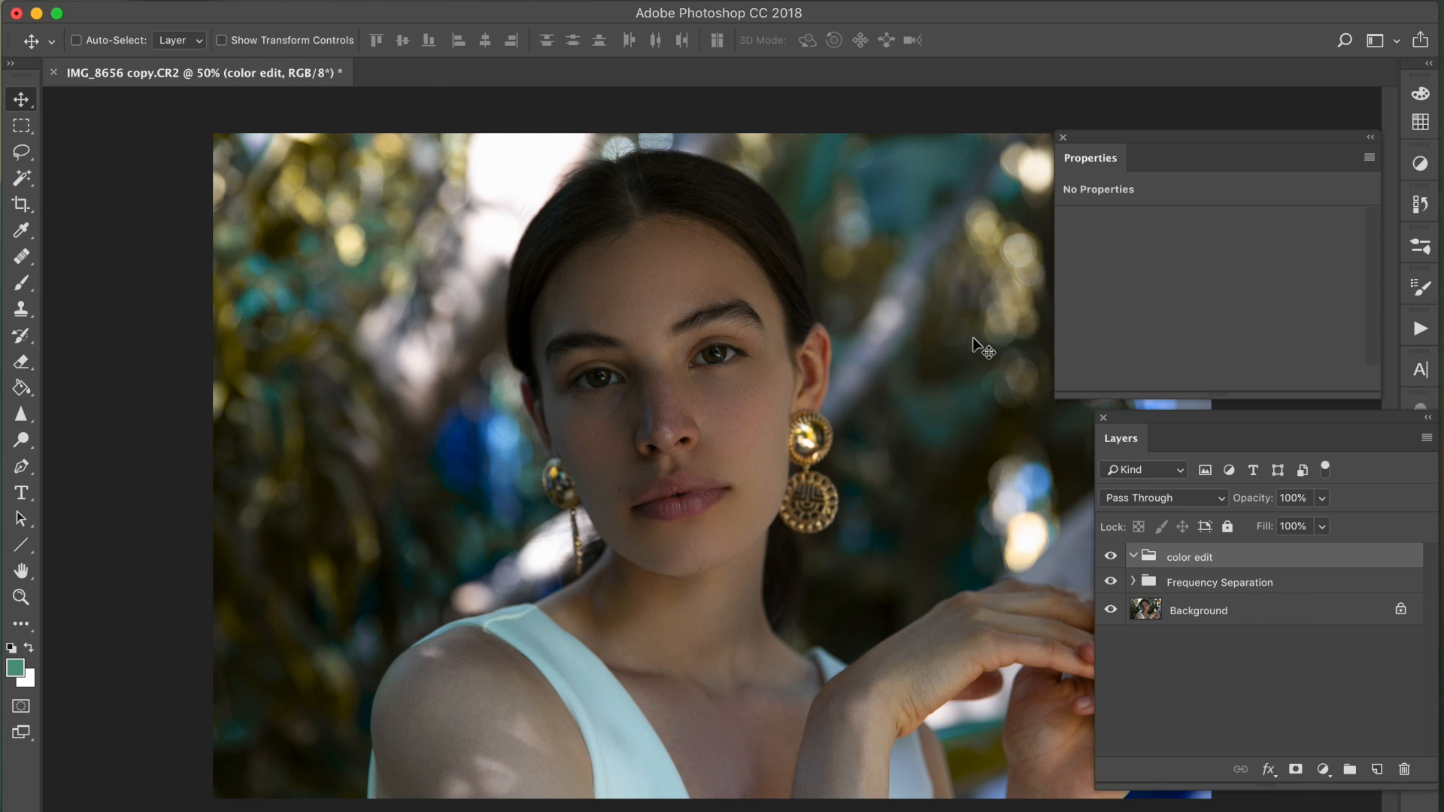
pyautogui.moveTo(875, 415)
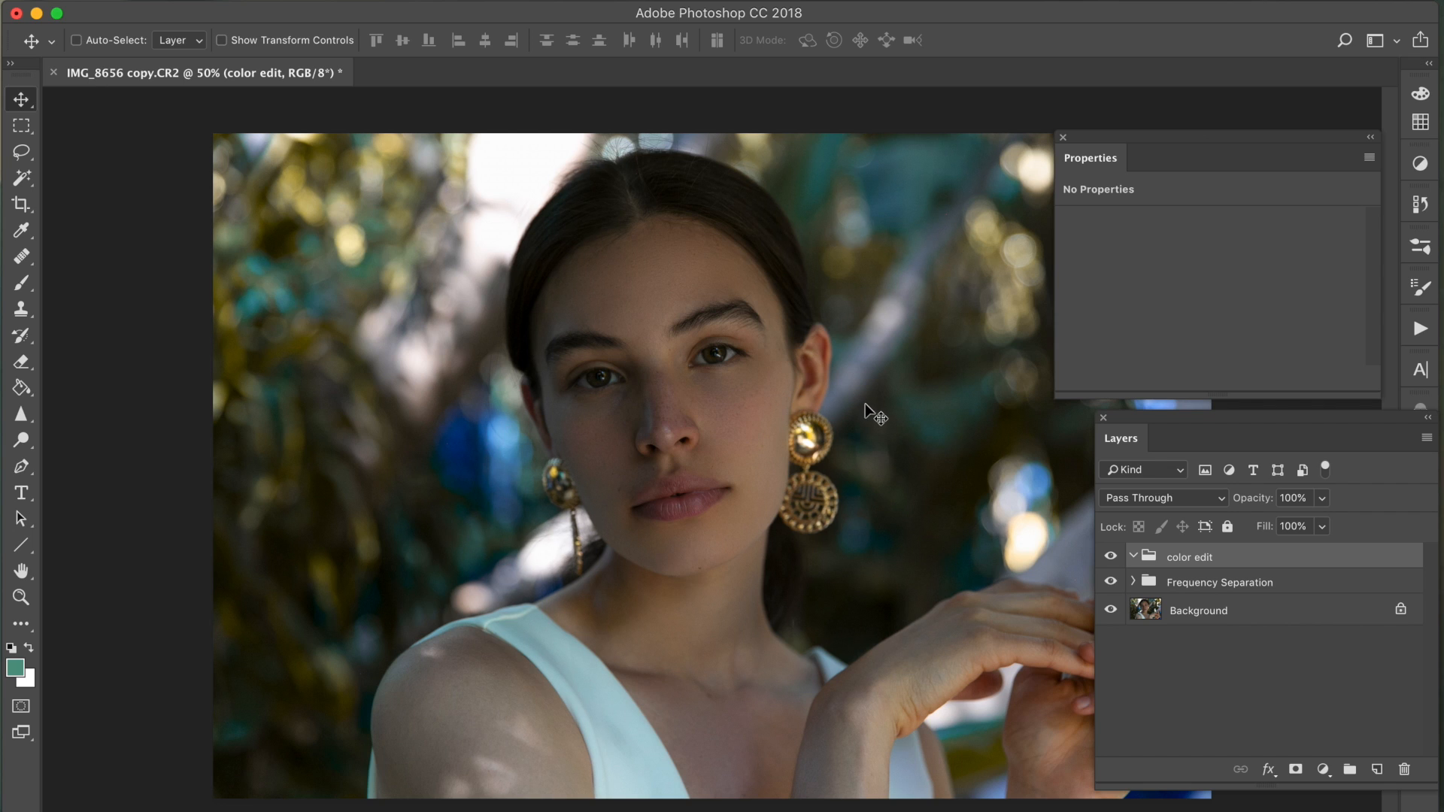
pyautogui.moveTo(321, 39)
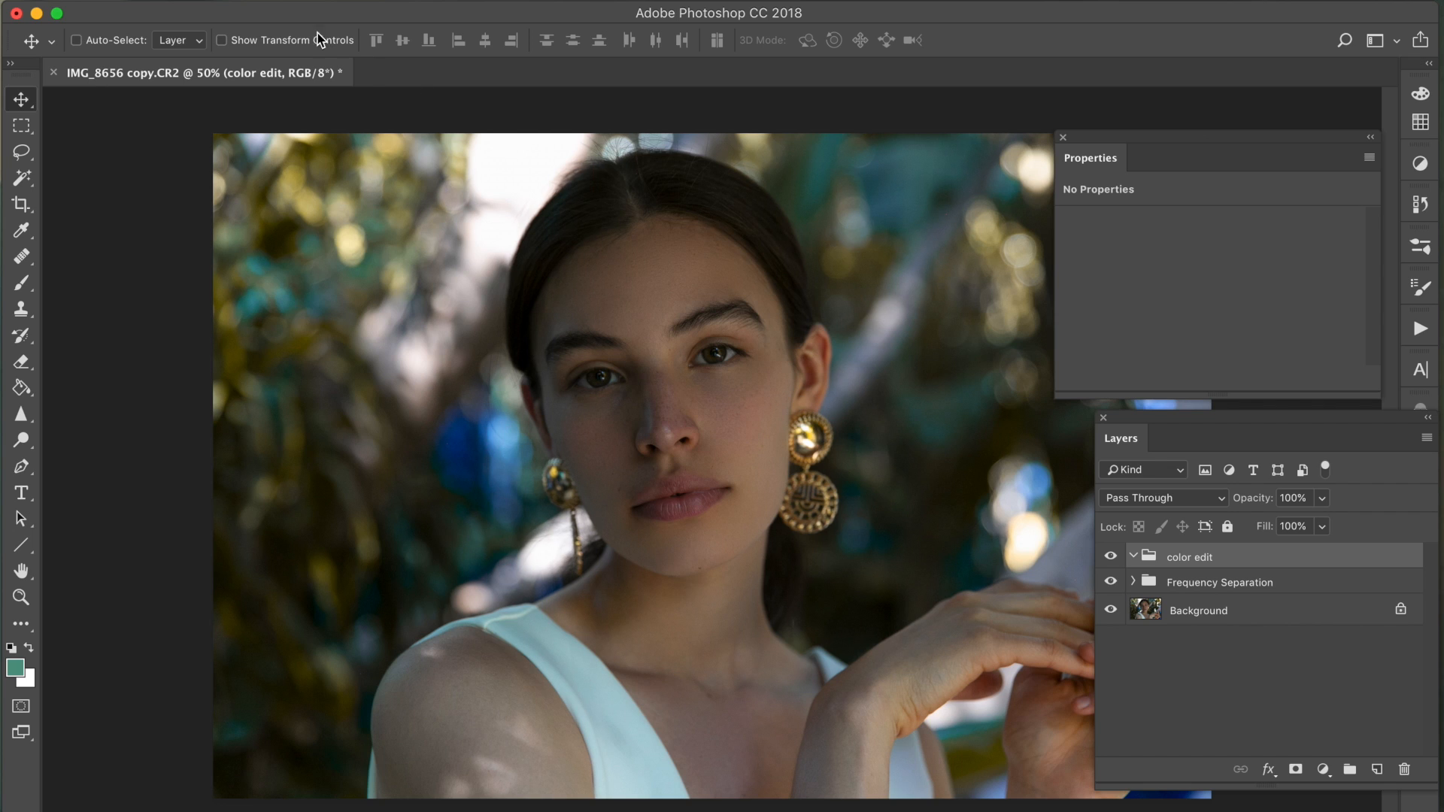
pyautogui.moveTo(741, 416)
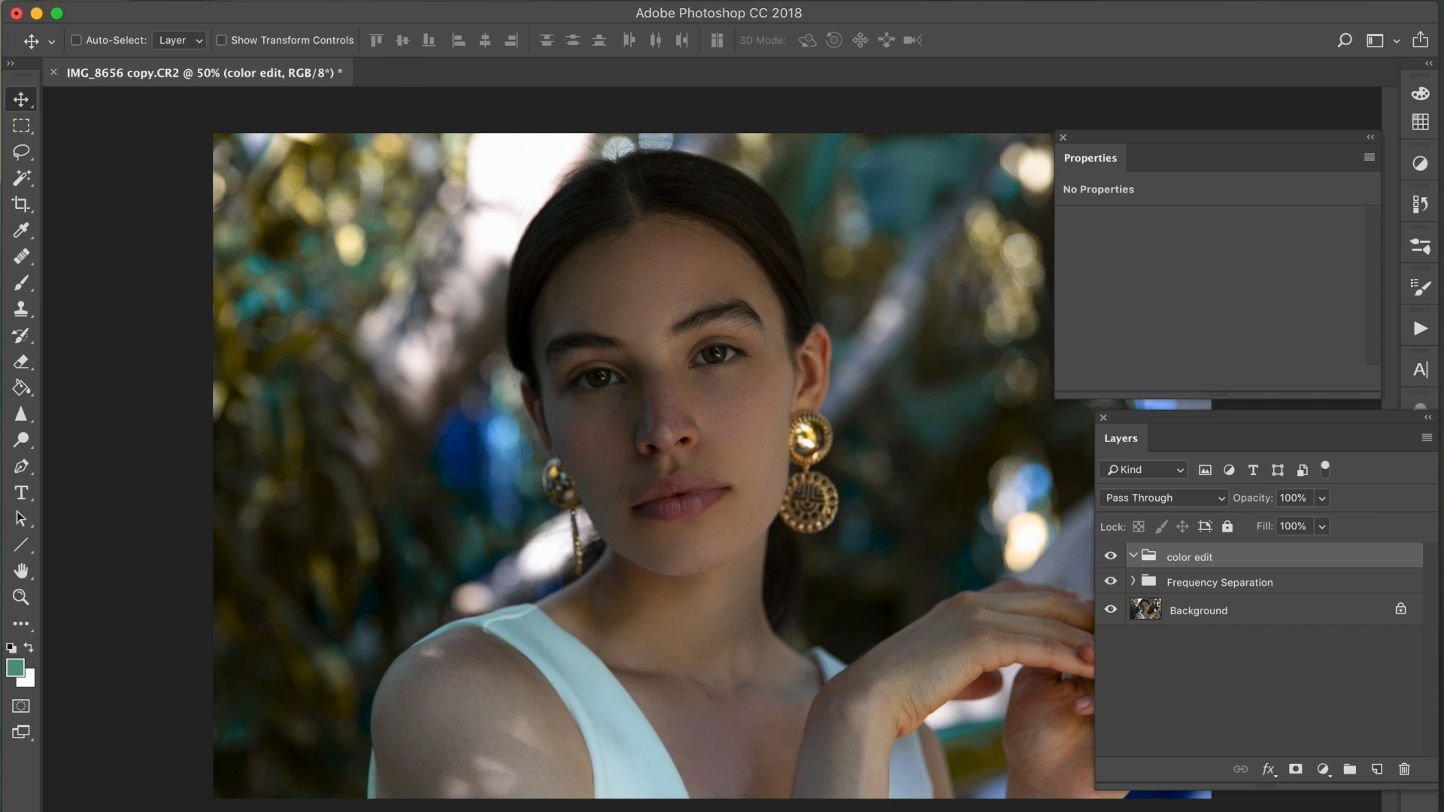
# - Add Gradient Map 1 with a custom peach gradient built in the Gradient Editor
pyautogui.rightClick(1188, 557)
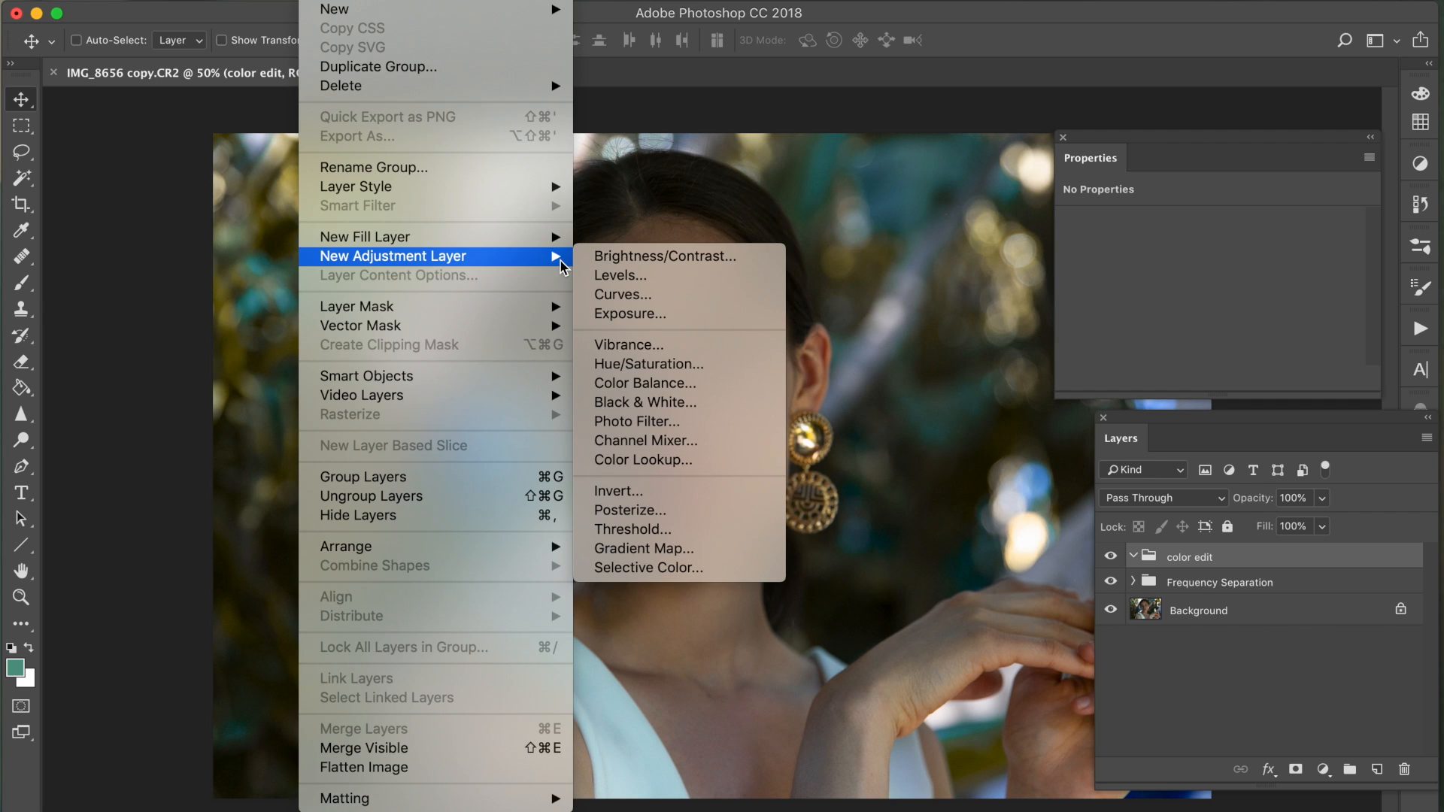
pyautogui.moveTo(646, 549)
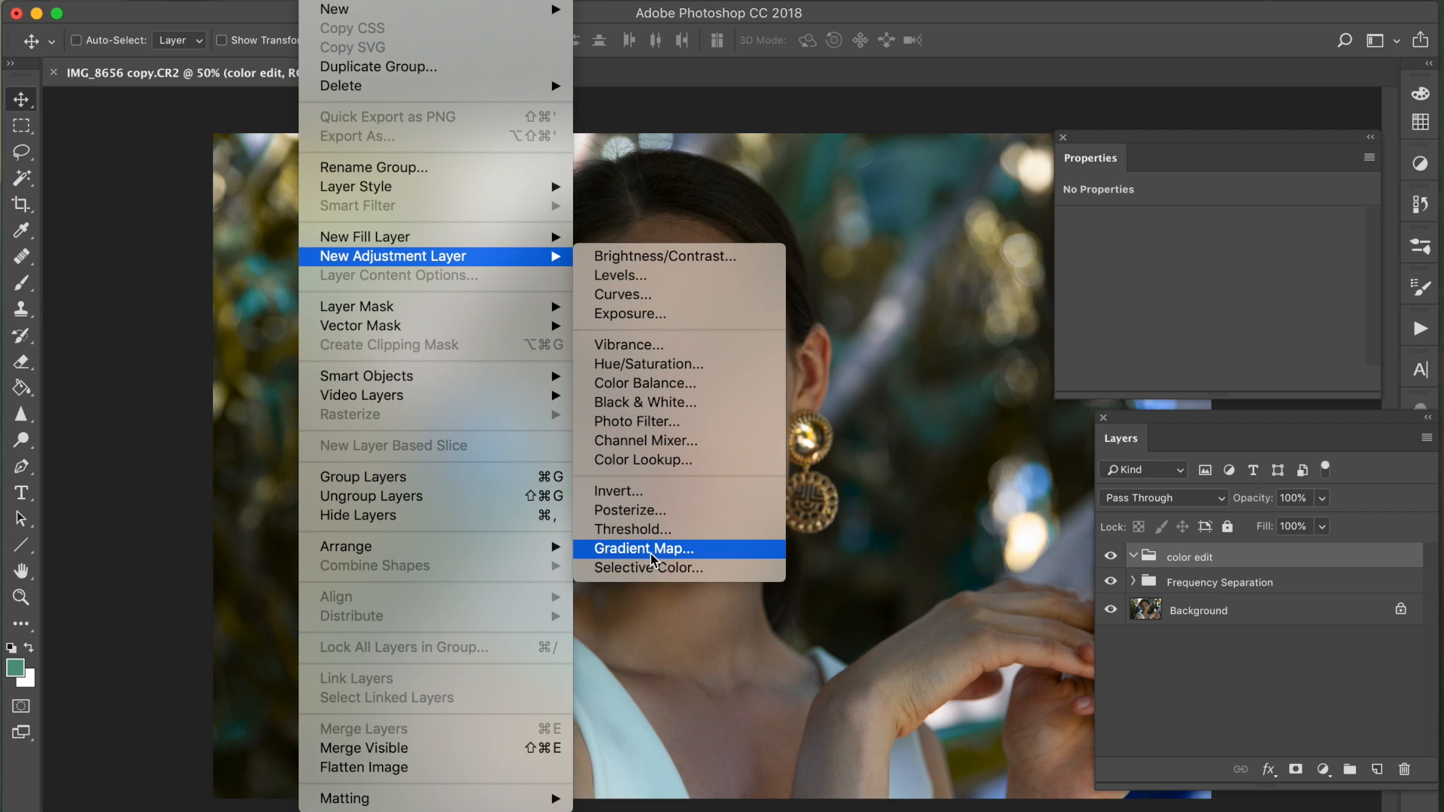
pyautogui.click(645, 549)
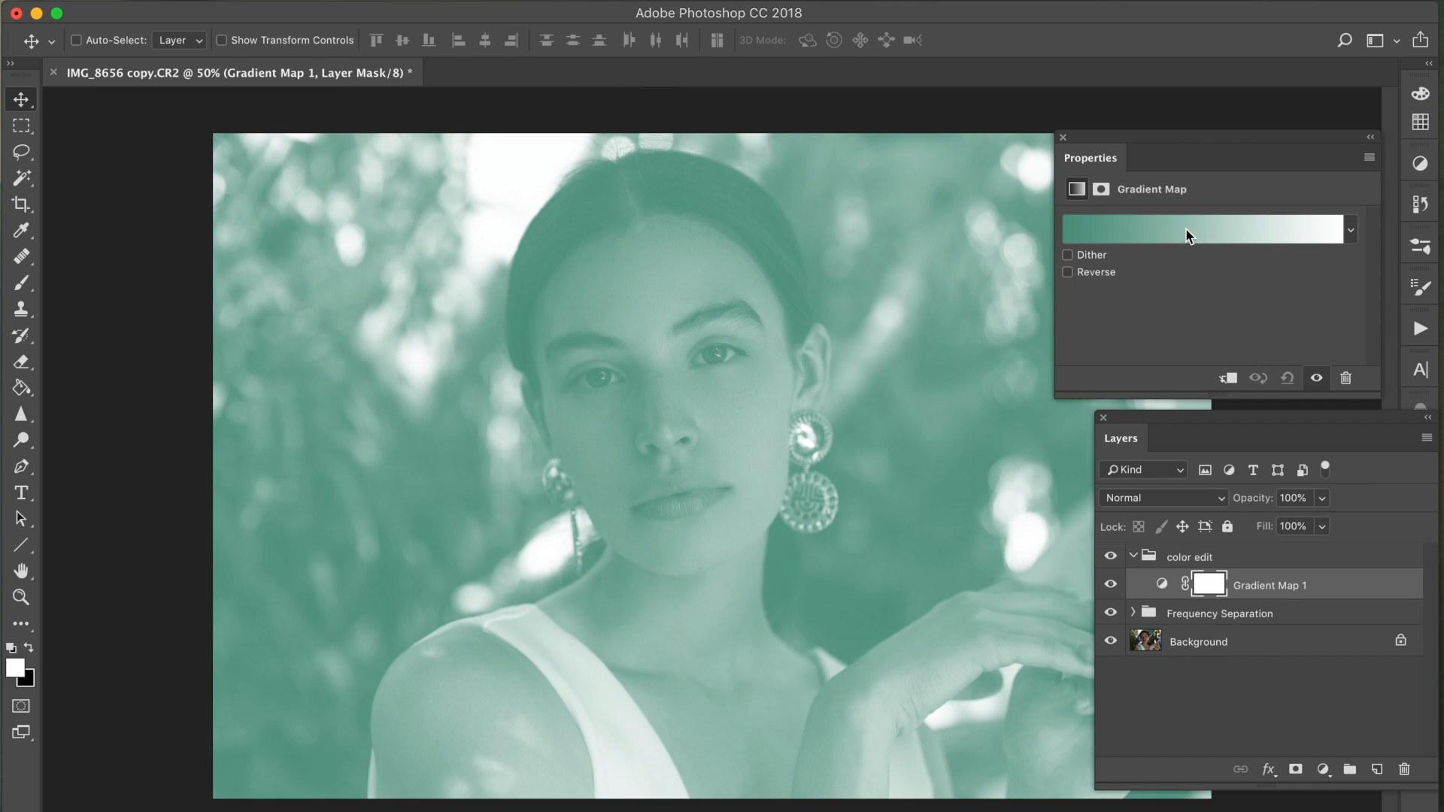
pyautogui.click(1204, 229)
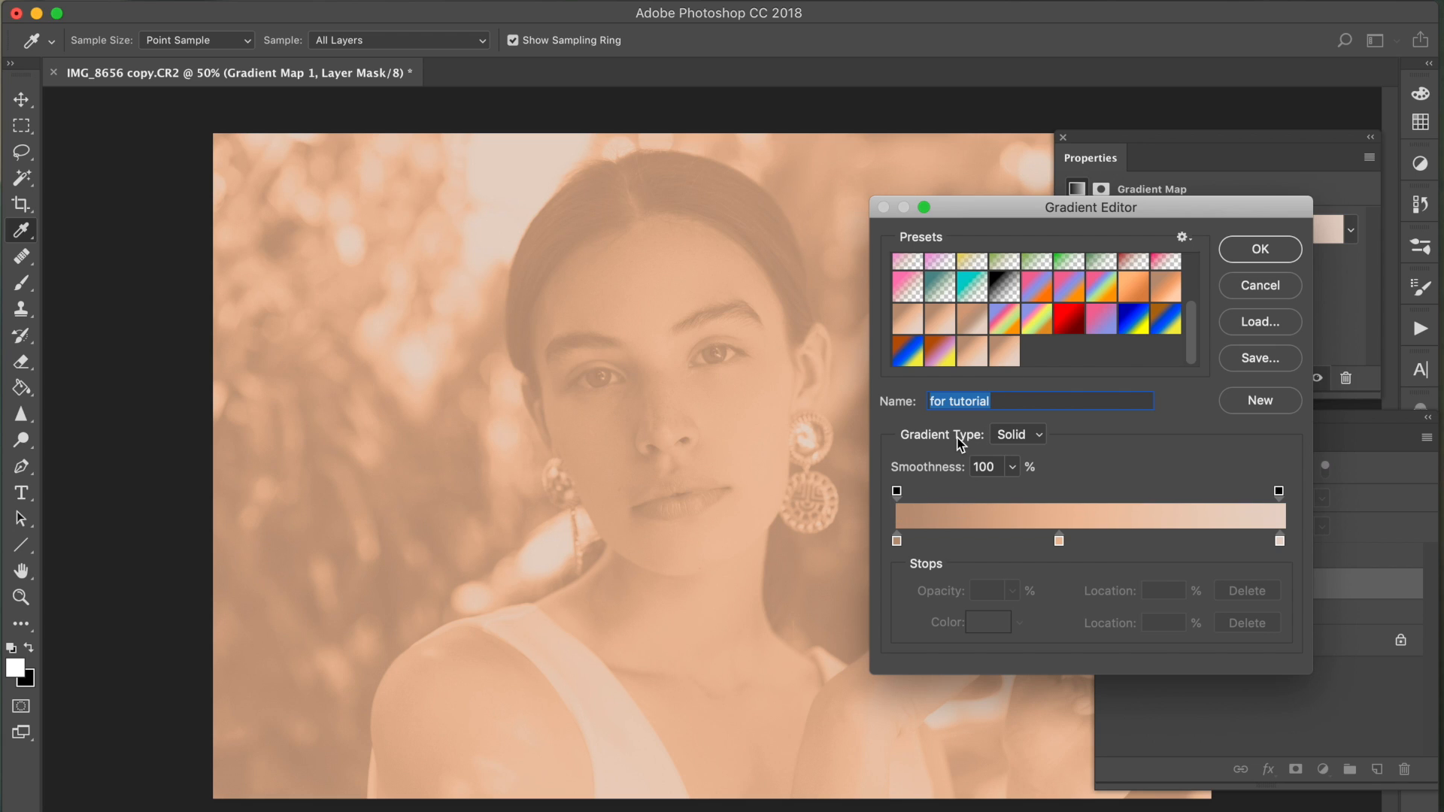
pyautogui.moveTo(1246, 267)
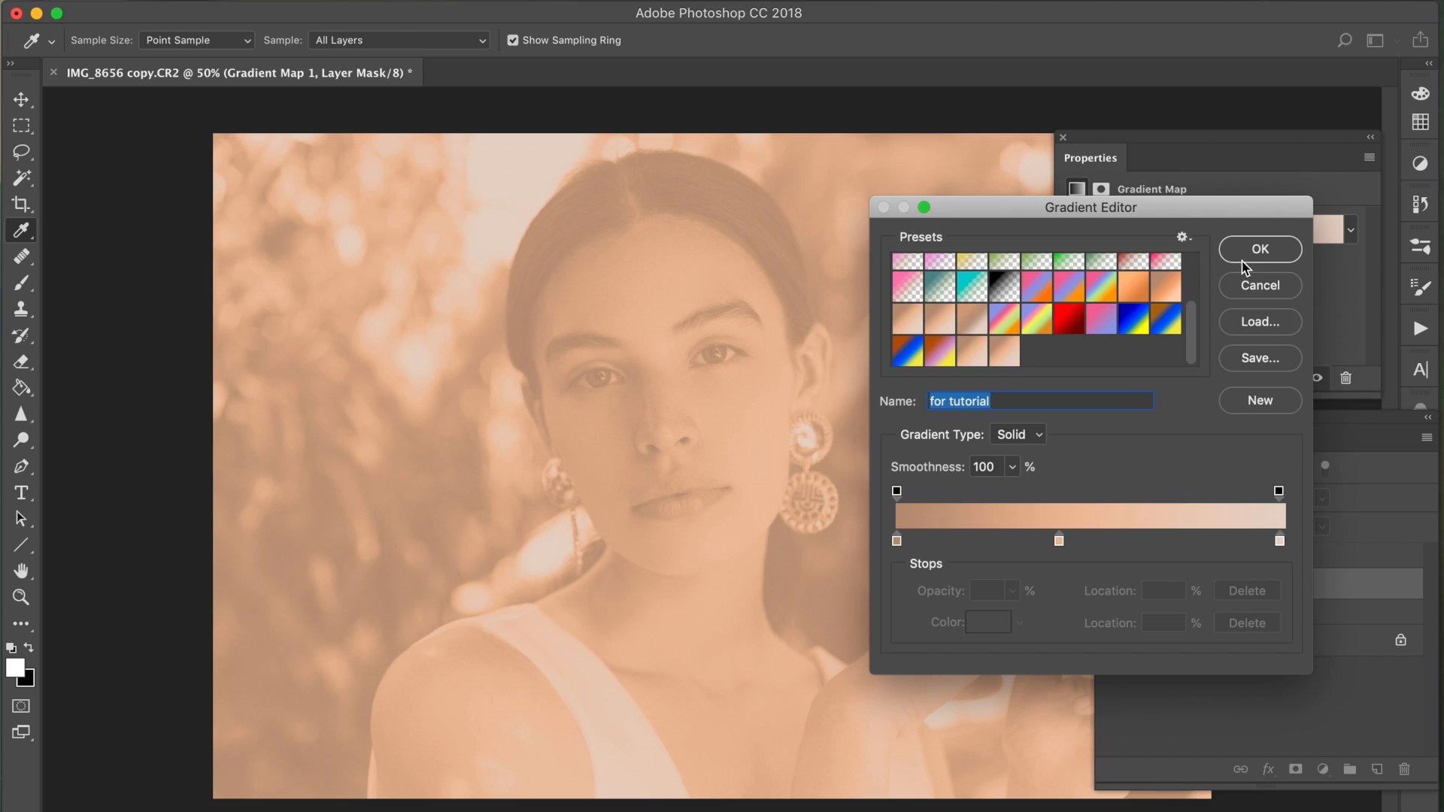
pyautogui.moveTo(1245, 257)
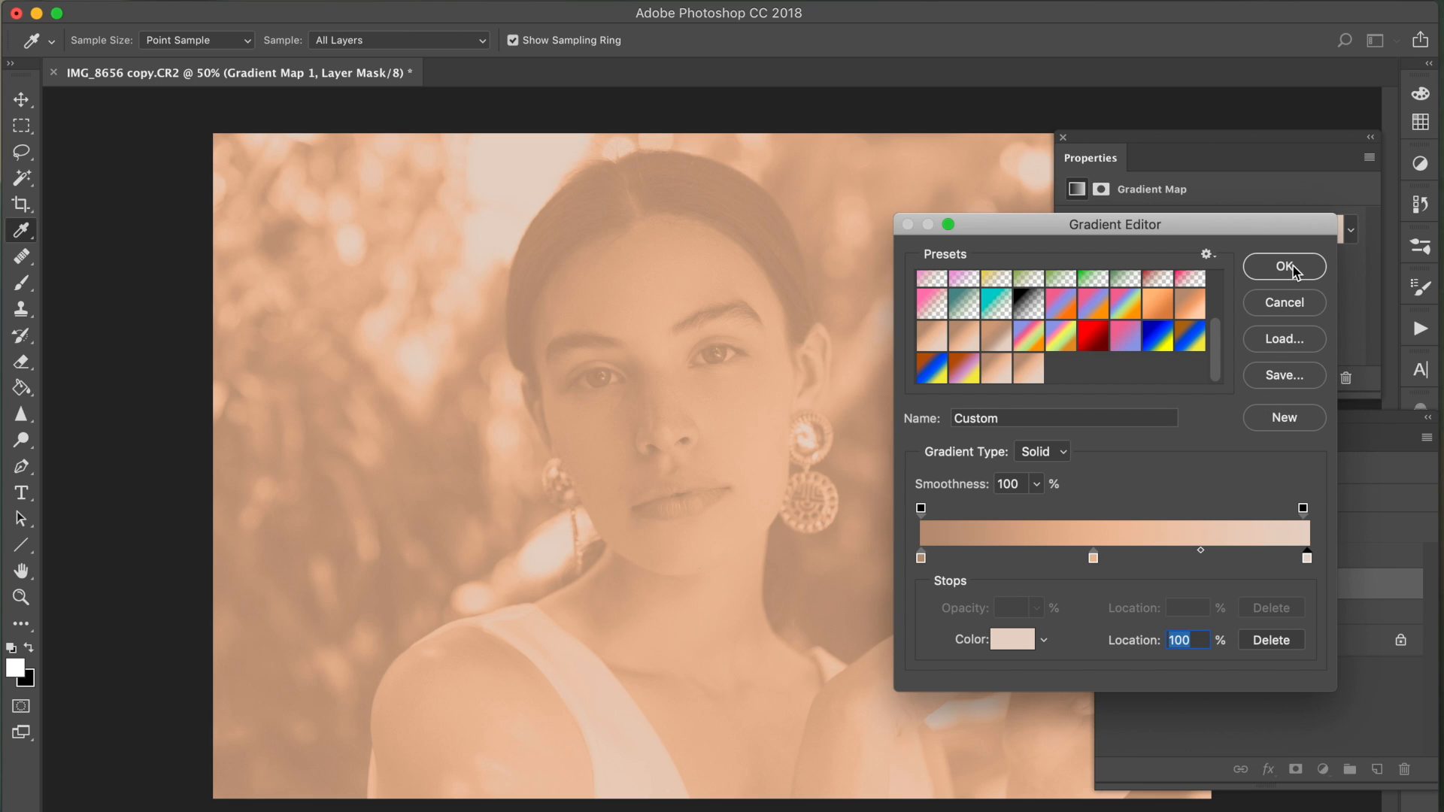
pyautogui.click(1283, 268)
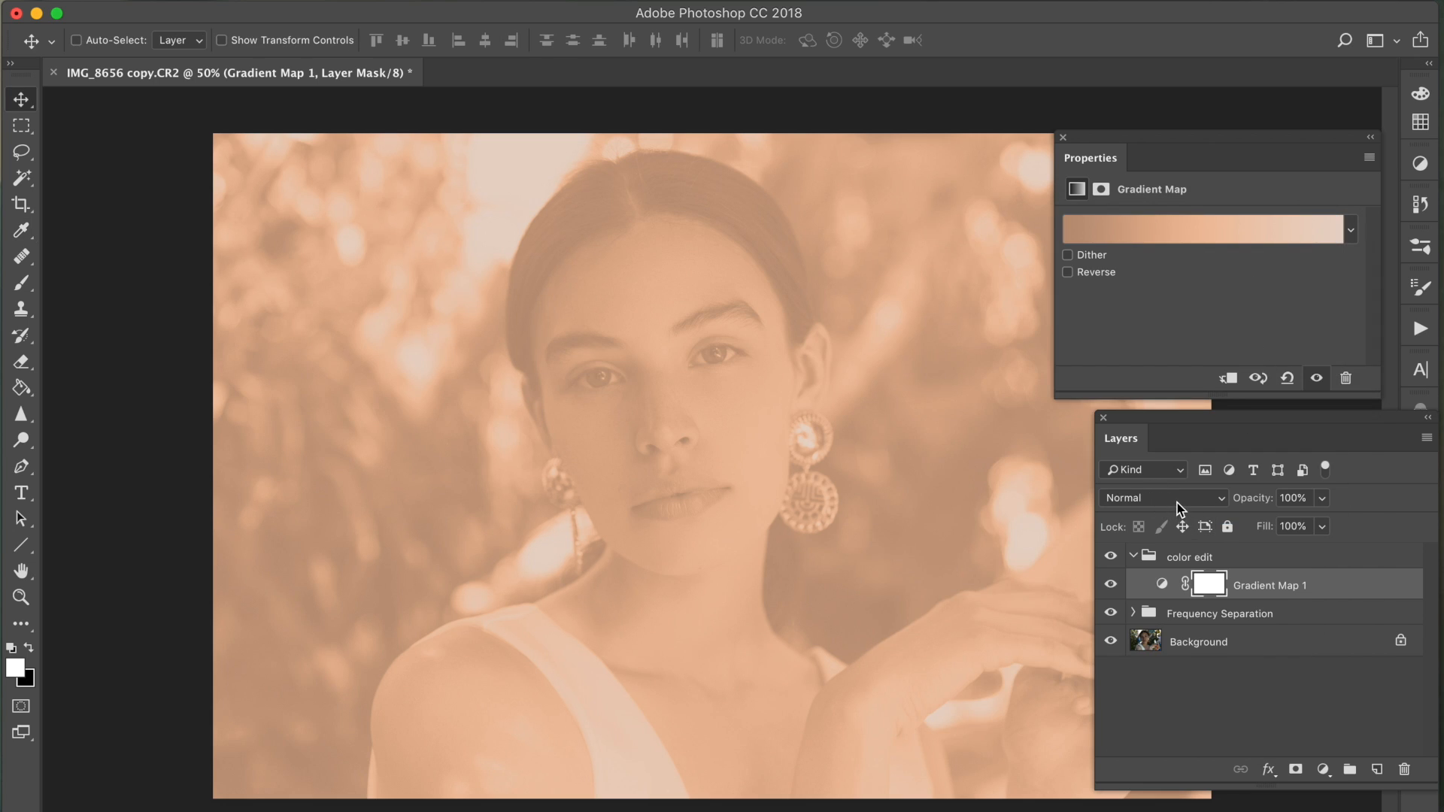
# - Set Gradient Map 1 to Color blending and paint its black mask white over the face at 100% opacity
pyautogui.click(1163, 498)
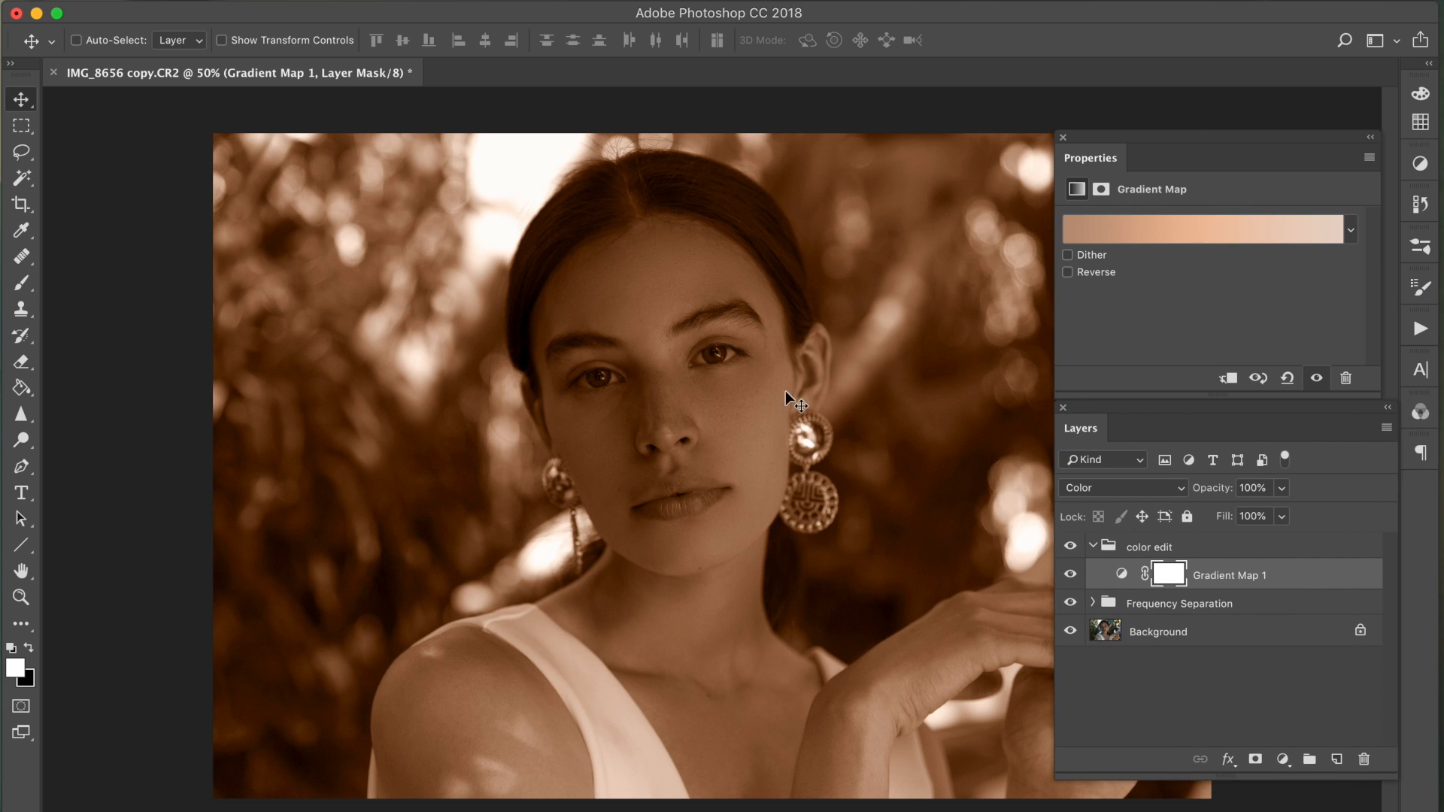
pyautogui.click(20, 283)
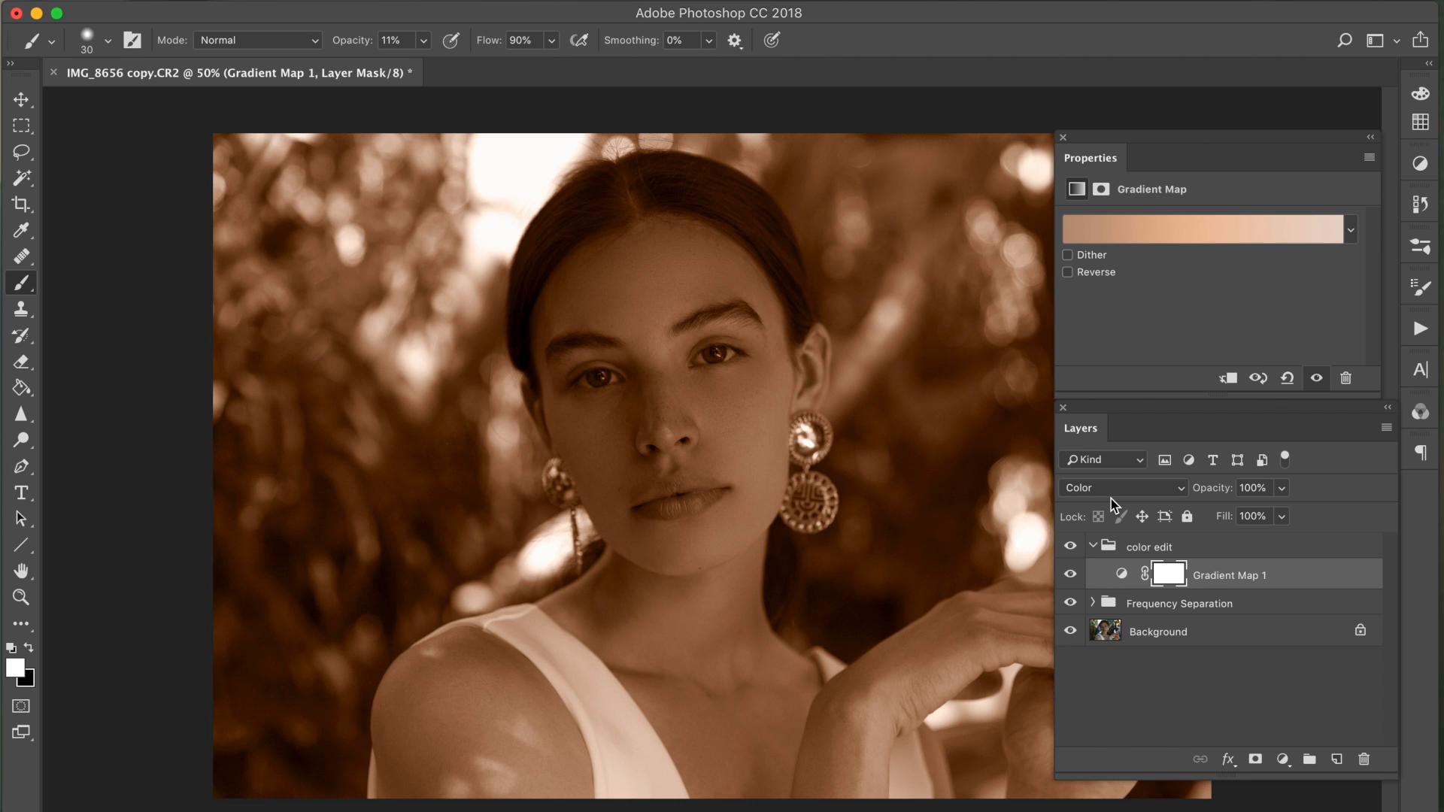
pyautogui.click(1167, 573)
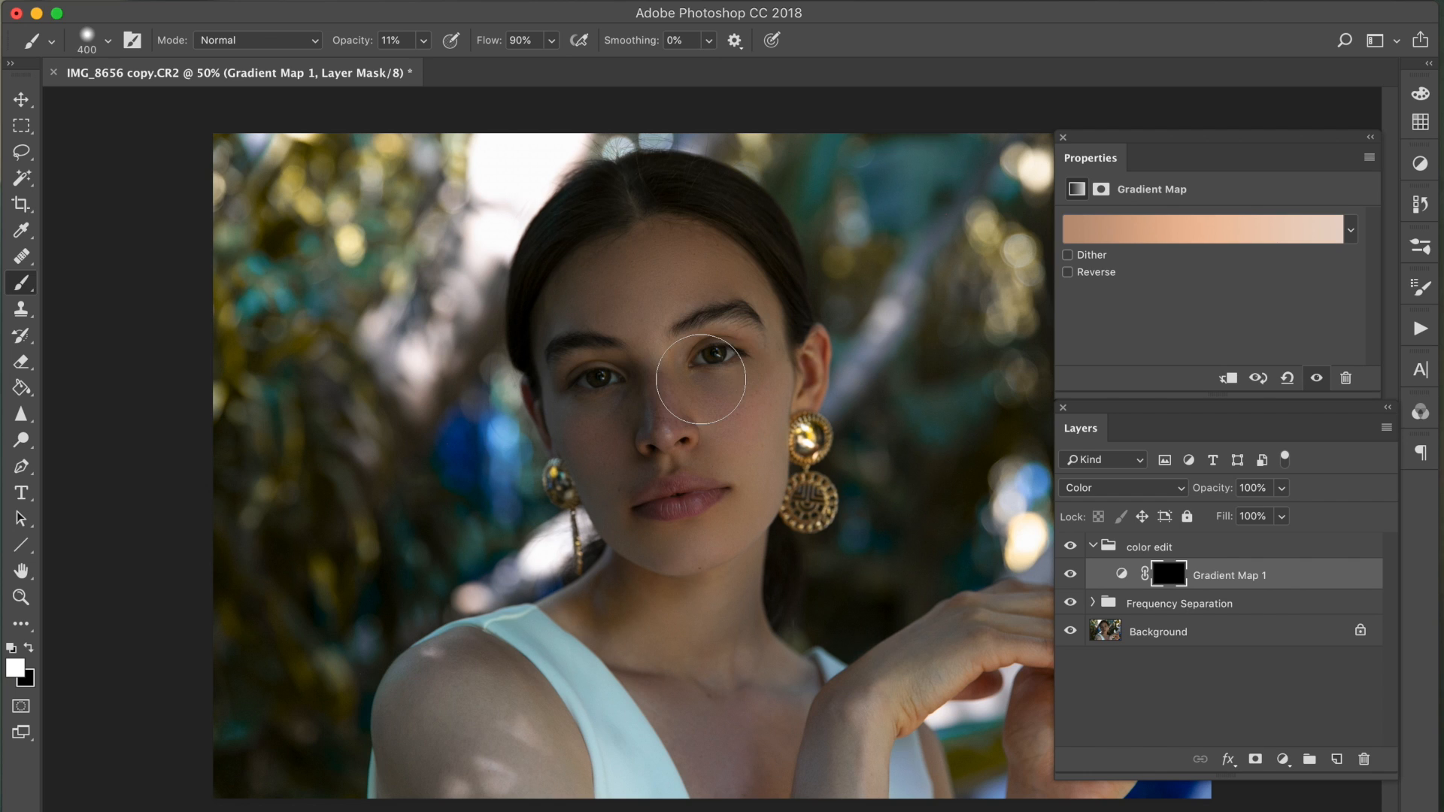
pyautogui.moveTo(646, 344)
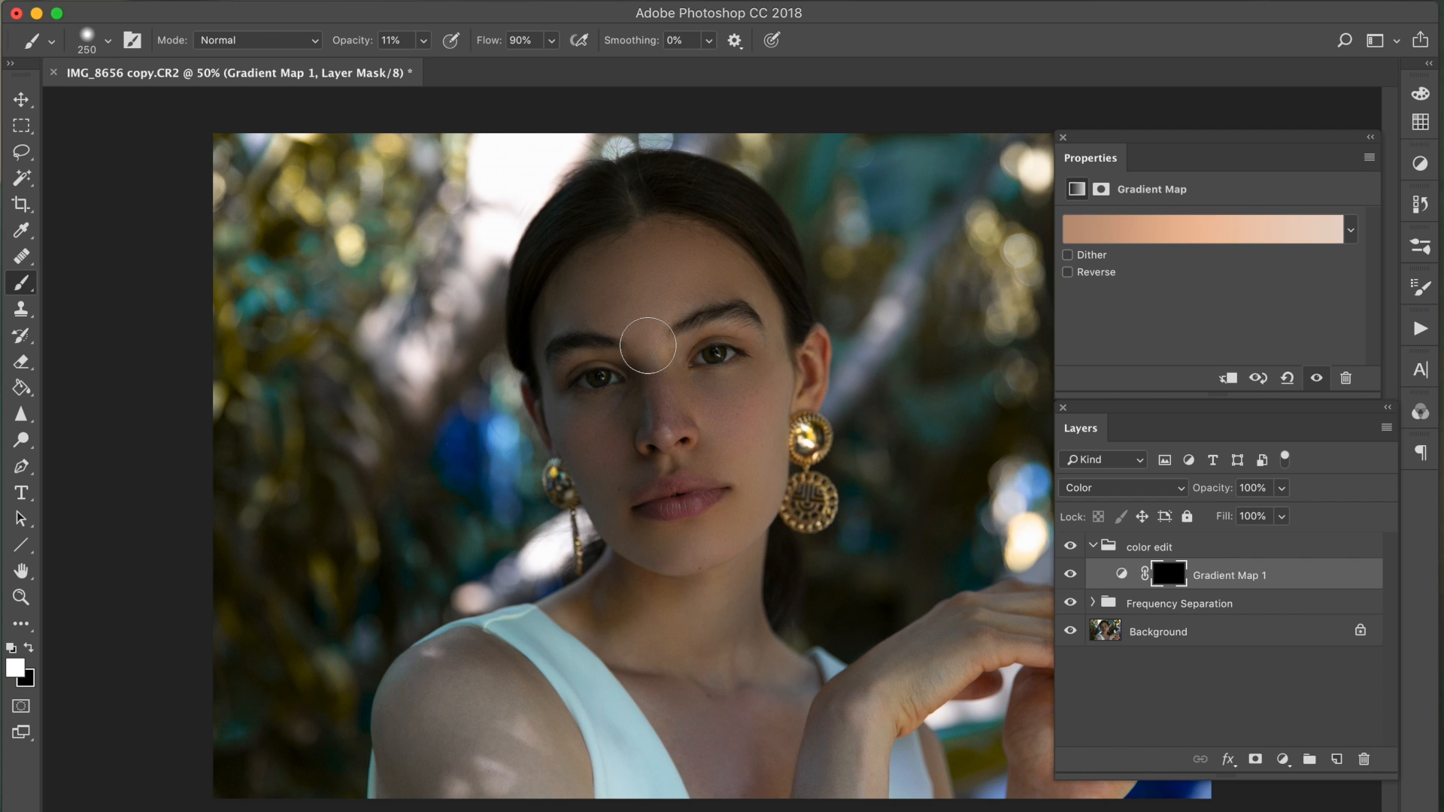
pyautogui.moveTo(560, 442)
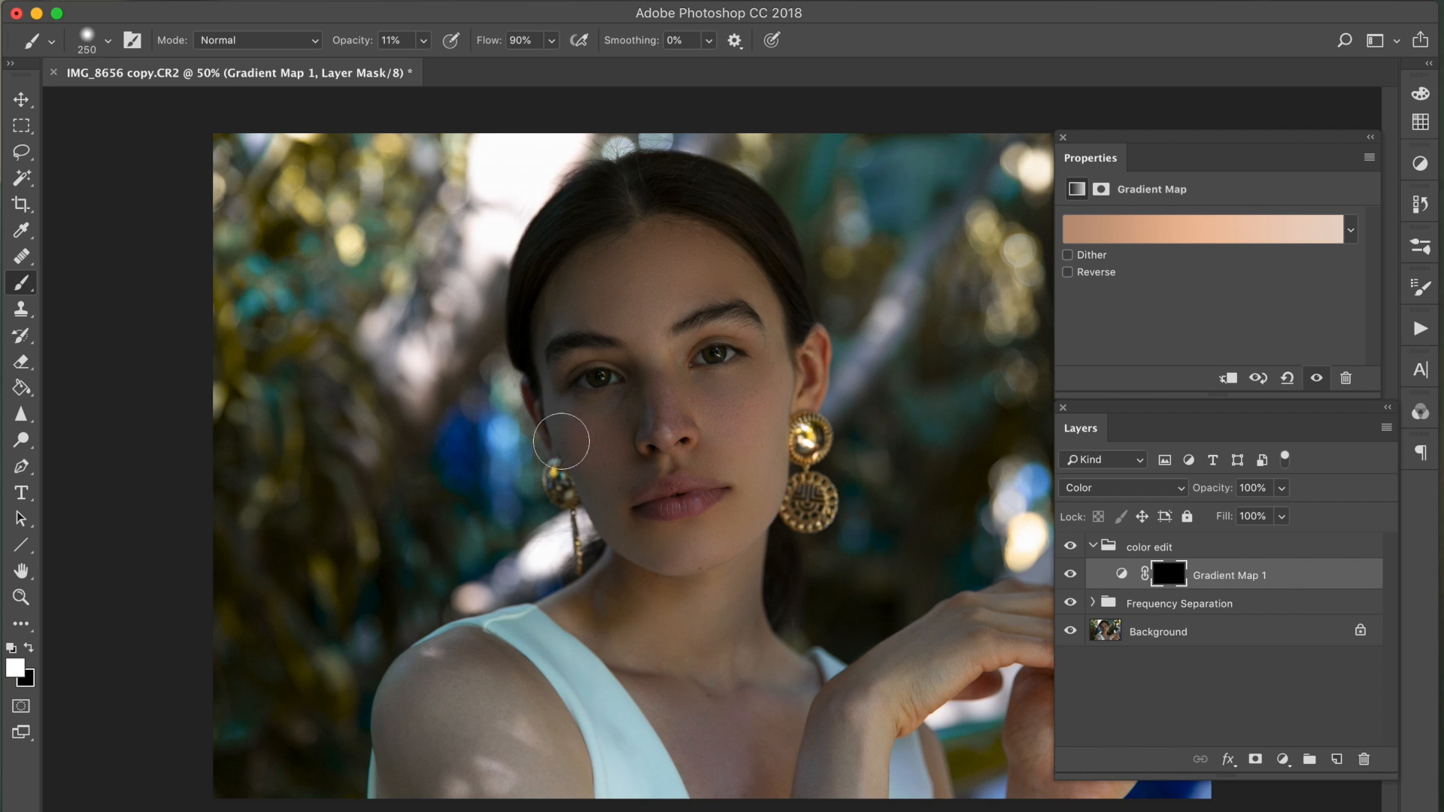
pyautogui.moveTo(609, 319)
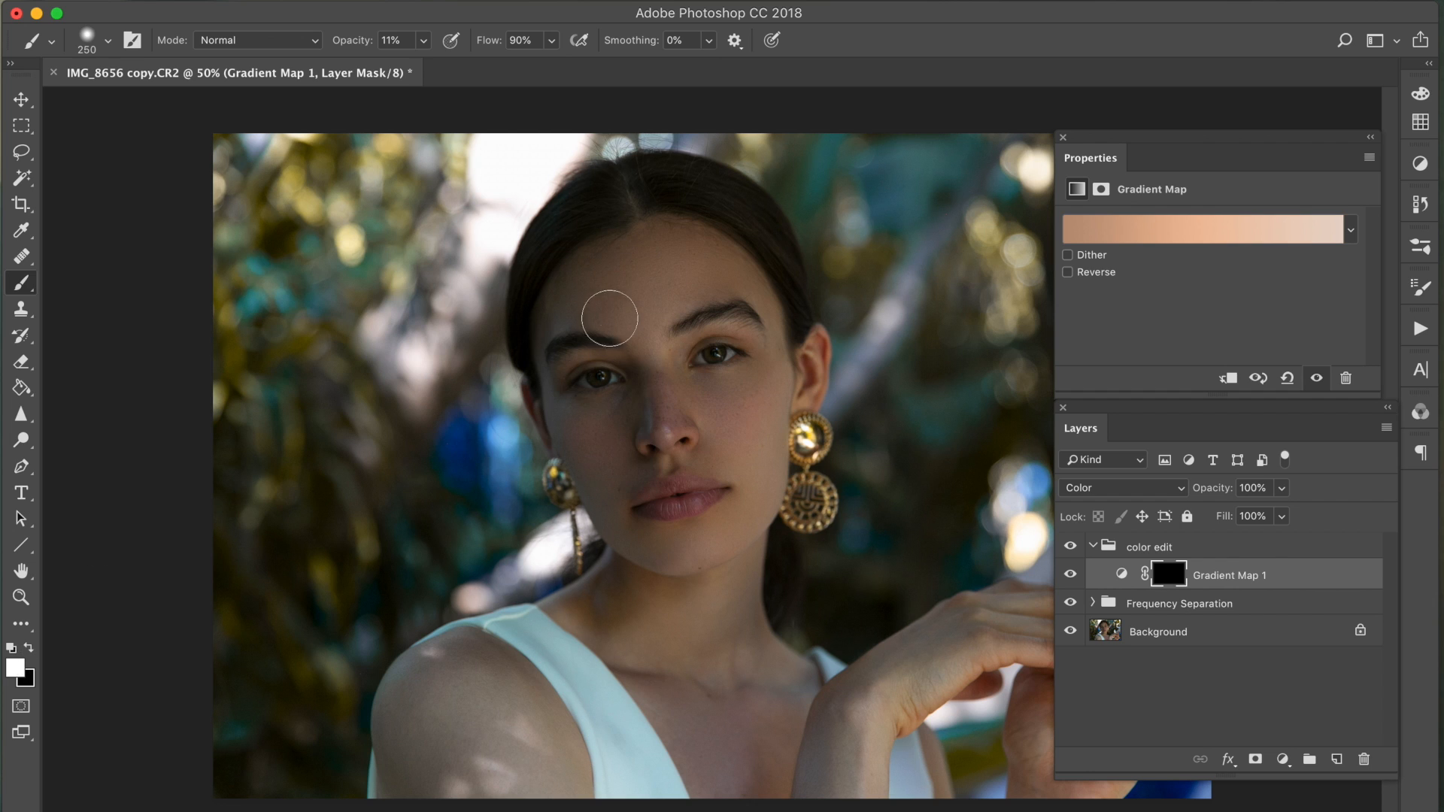
pyautogui.moveTo(769, 394)
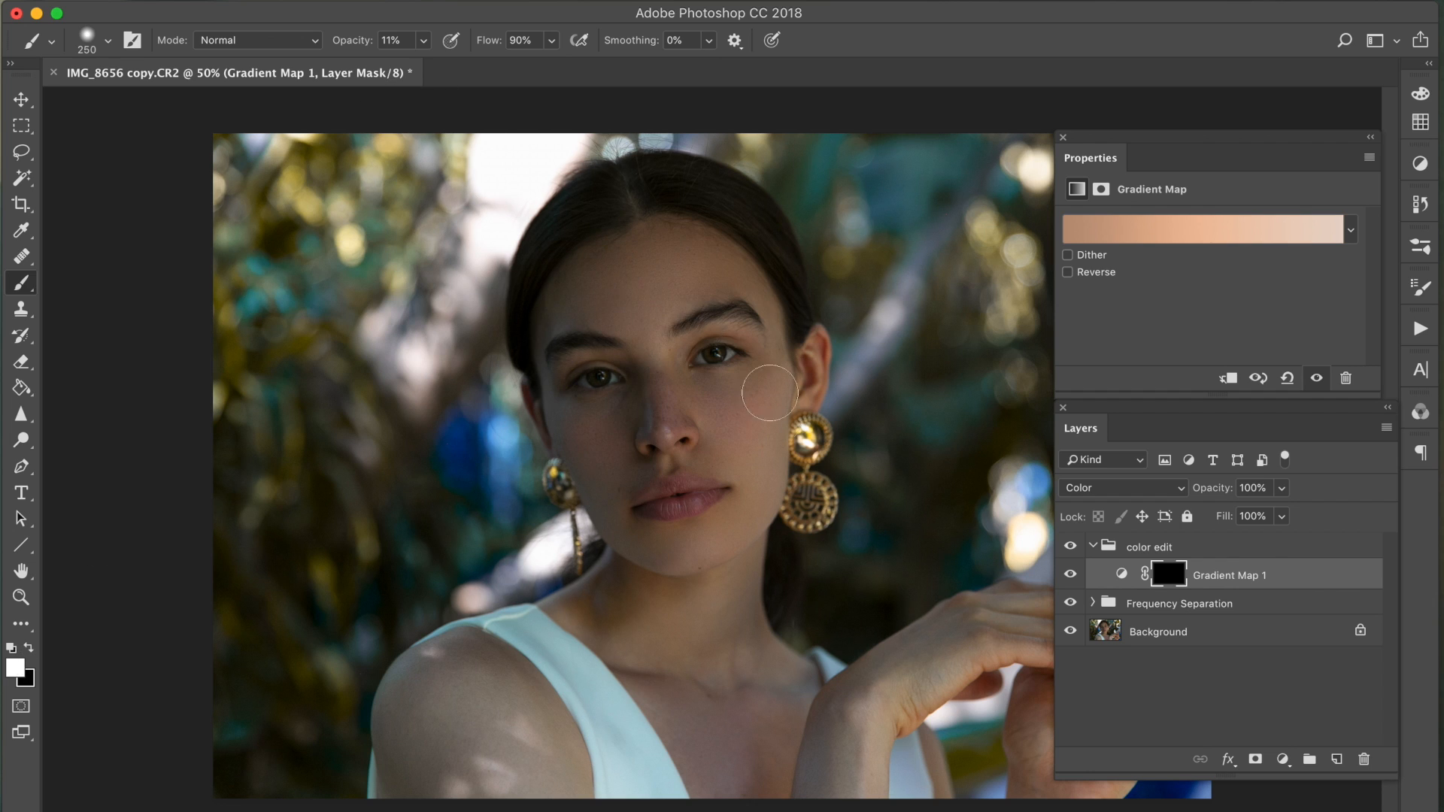
pyautogui.moveTo(937, 499)
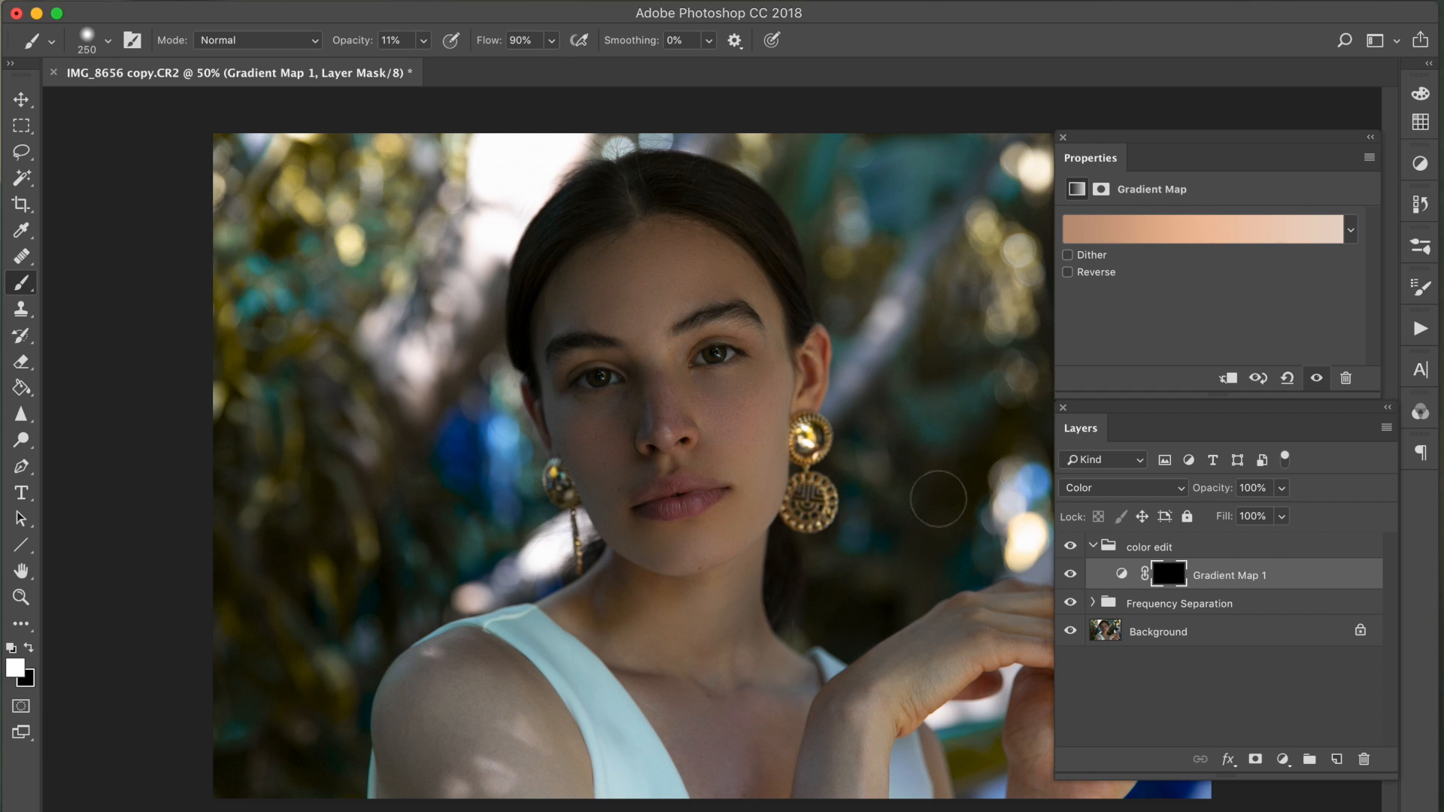
pyautogui.moveTo(1175, 598)
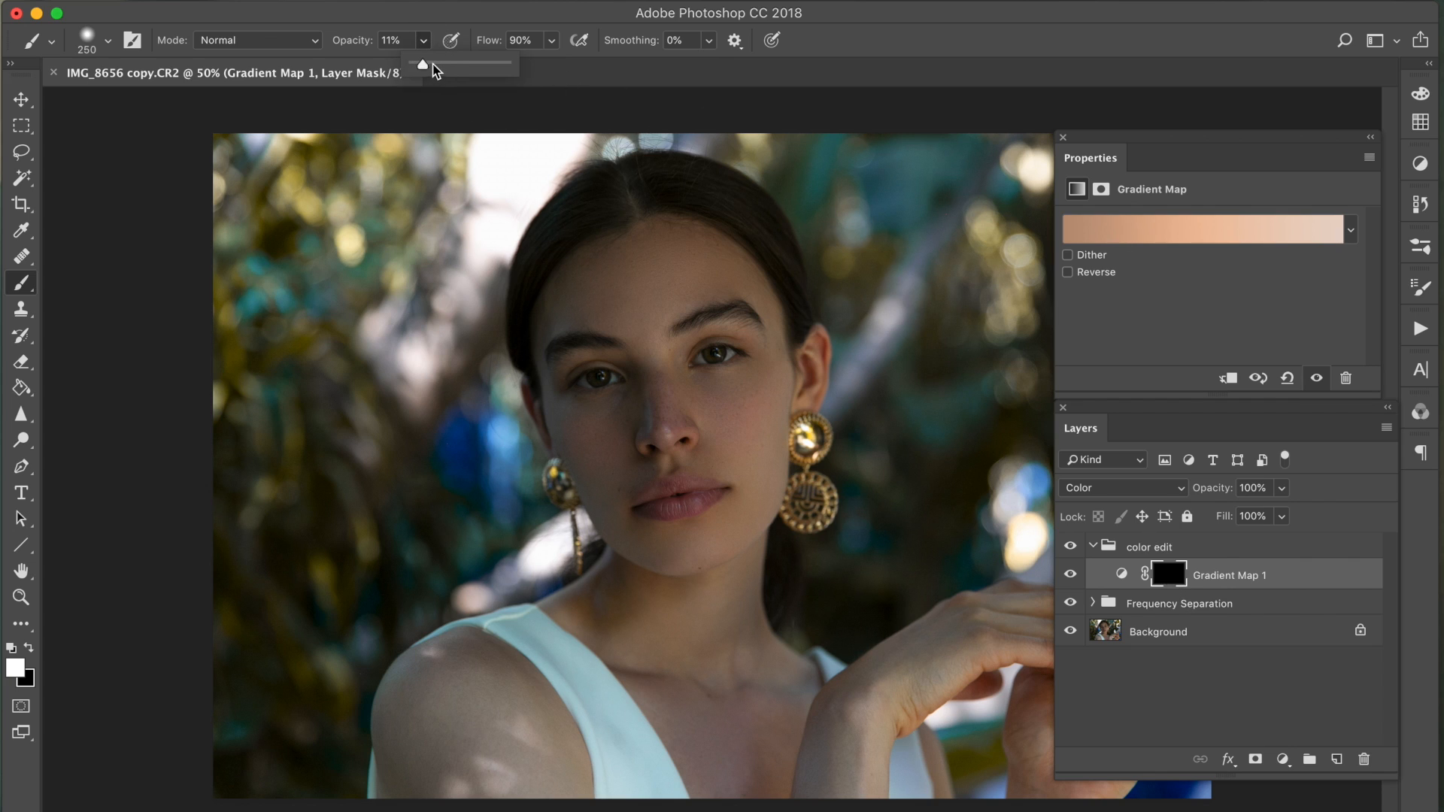
pyautogui.moveTo(421, 63); pyautogui.dragTo(452, 63)
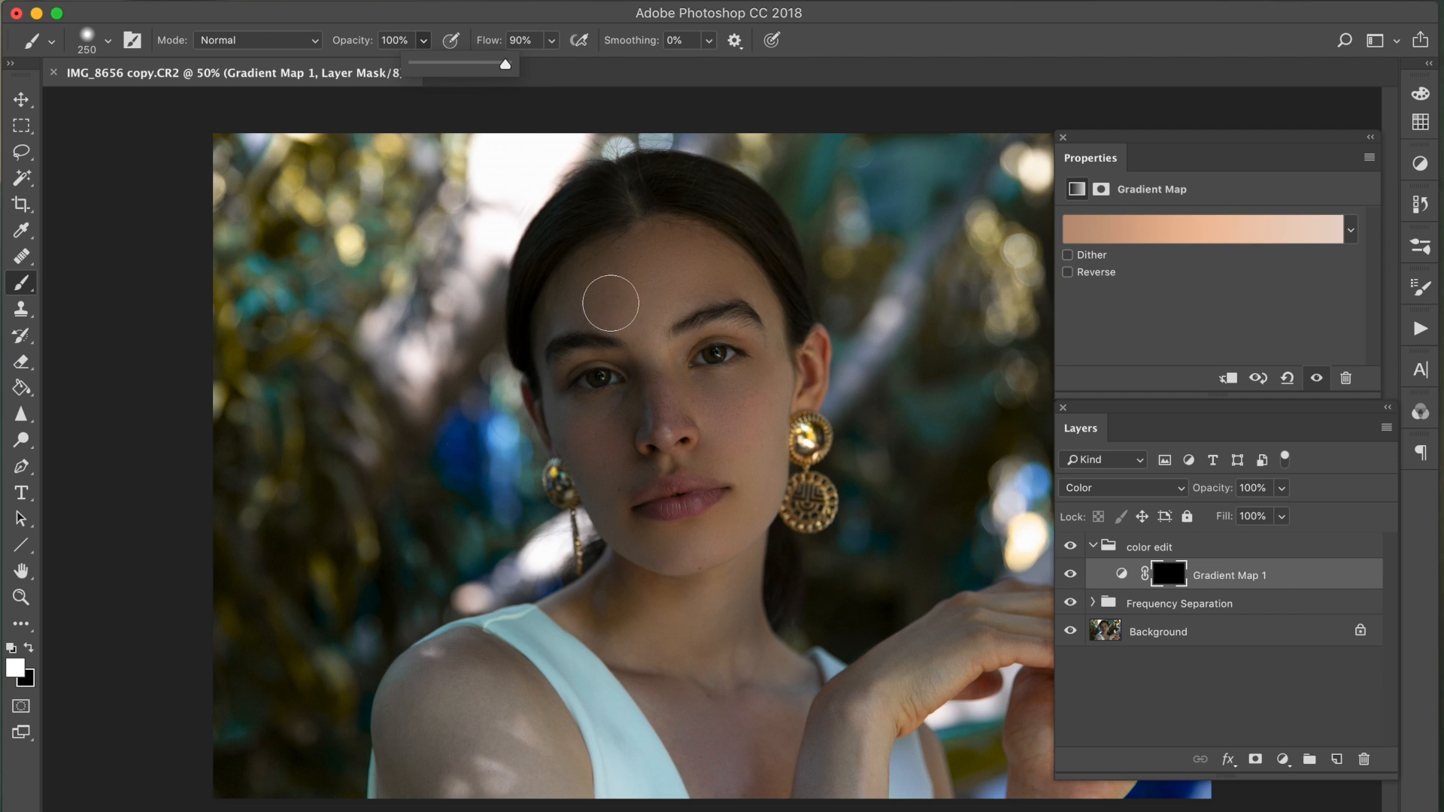
pyautogui.moveTo(643, 256)
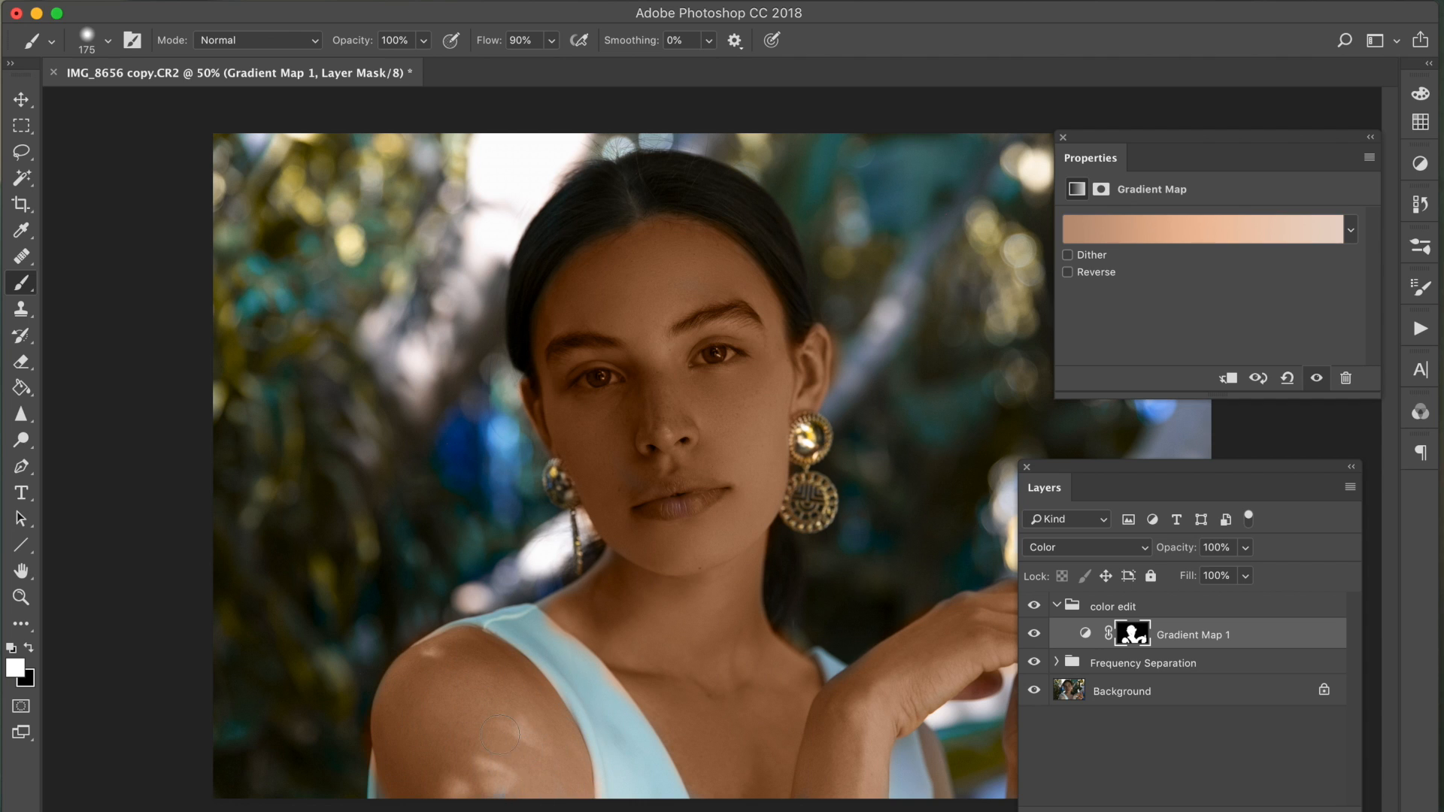
pyautogui.moveTo(397, 755)
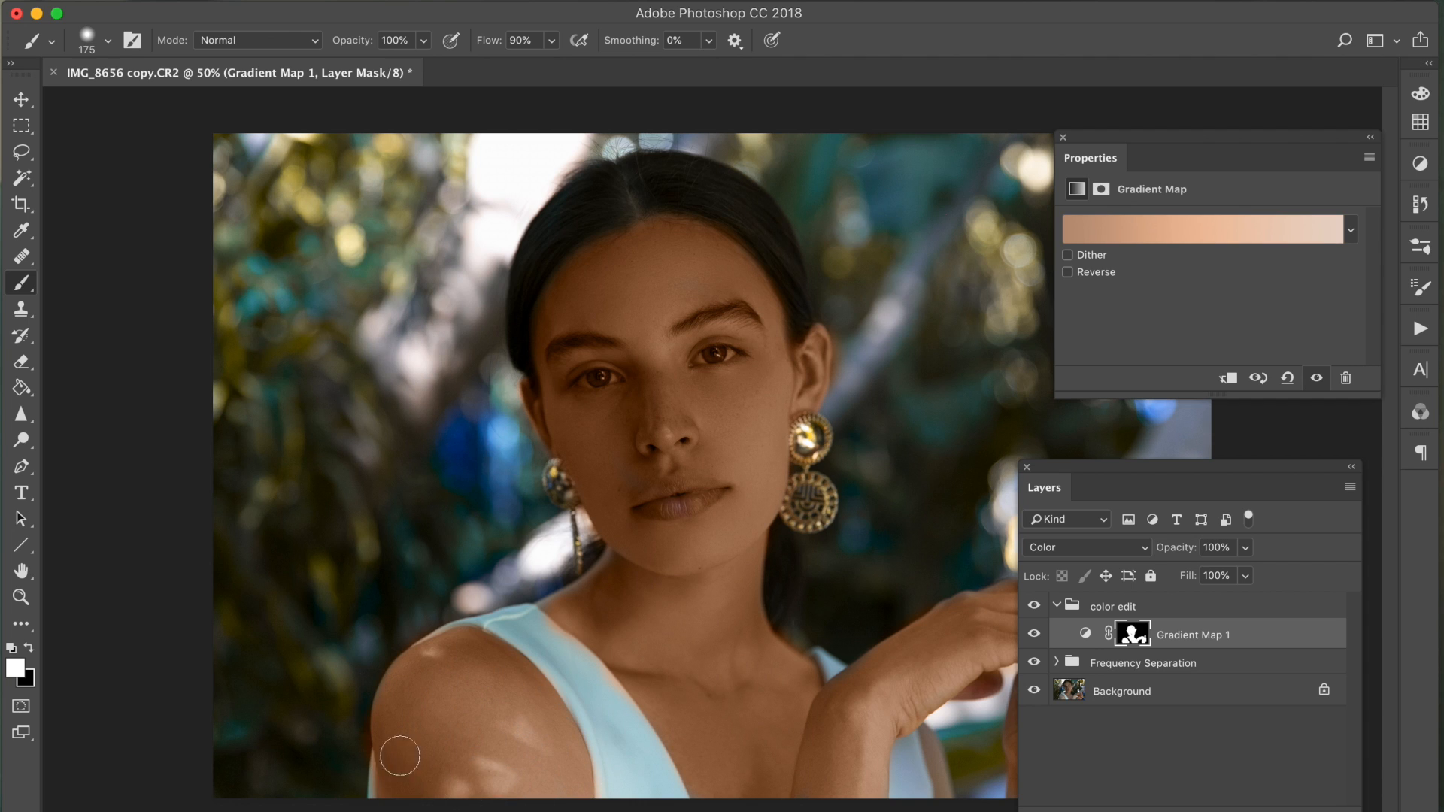
pyautogui.moveTo(381, 677)
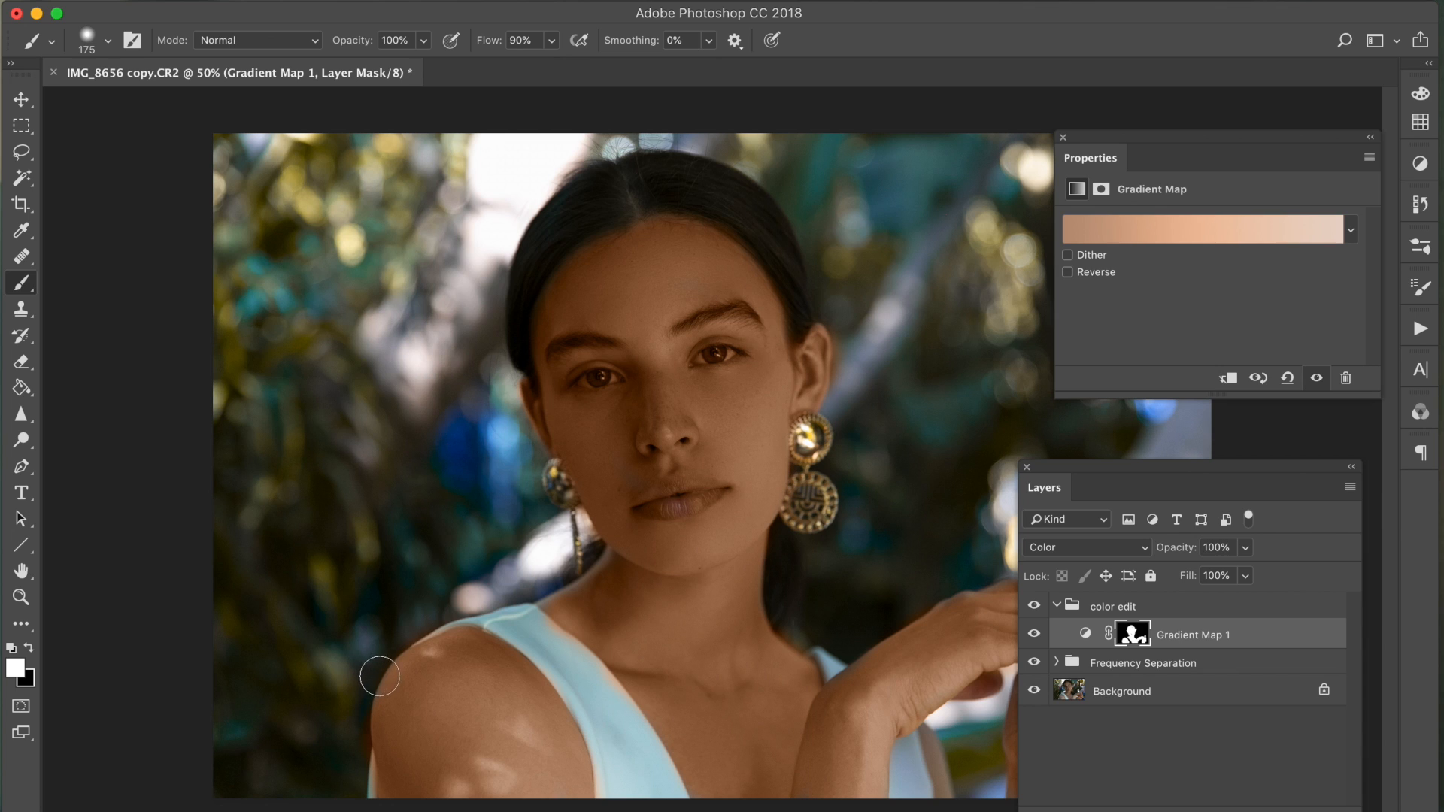
pyautogui.moveTo(366, 633)
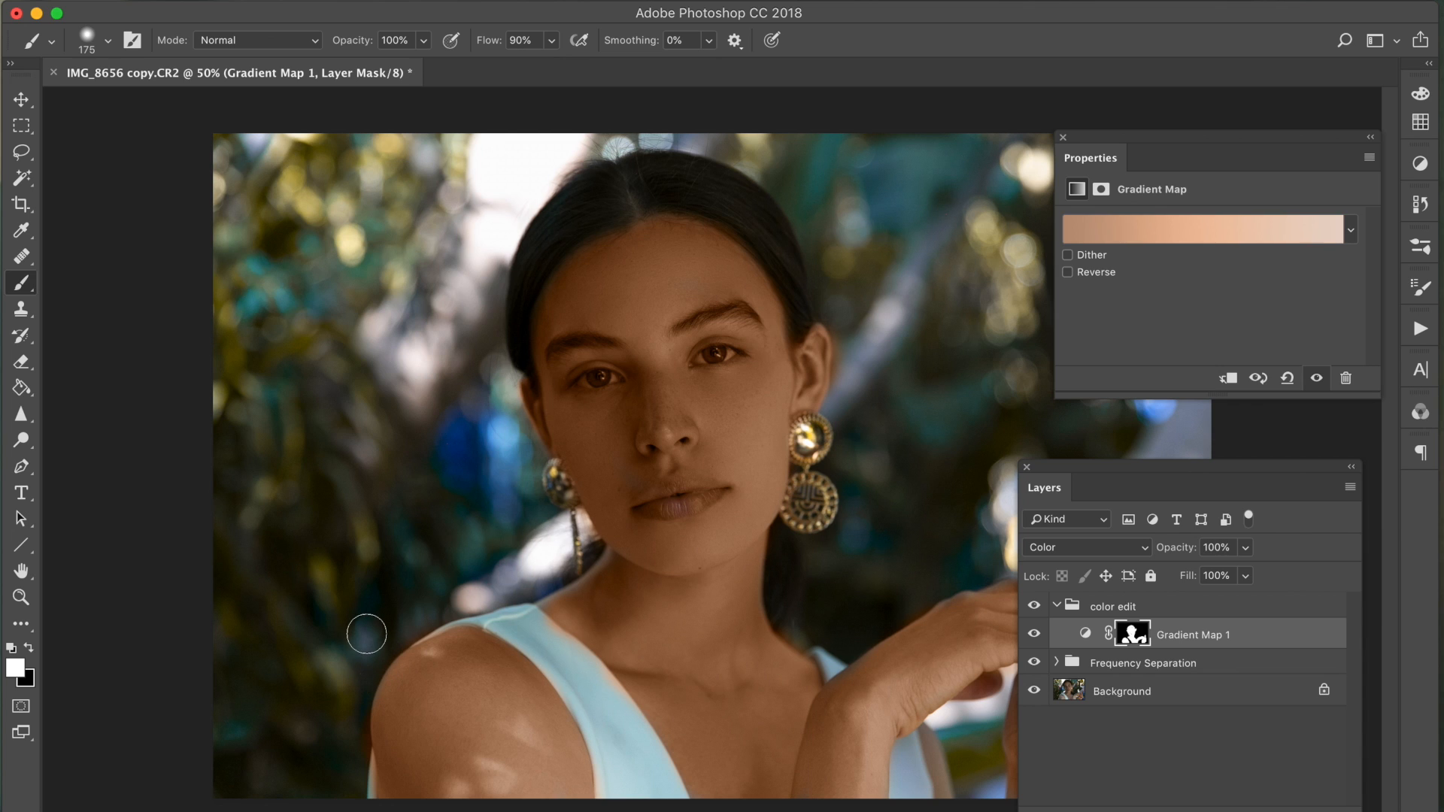
pyautogui.moveTo(388, 629)
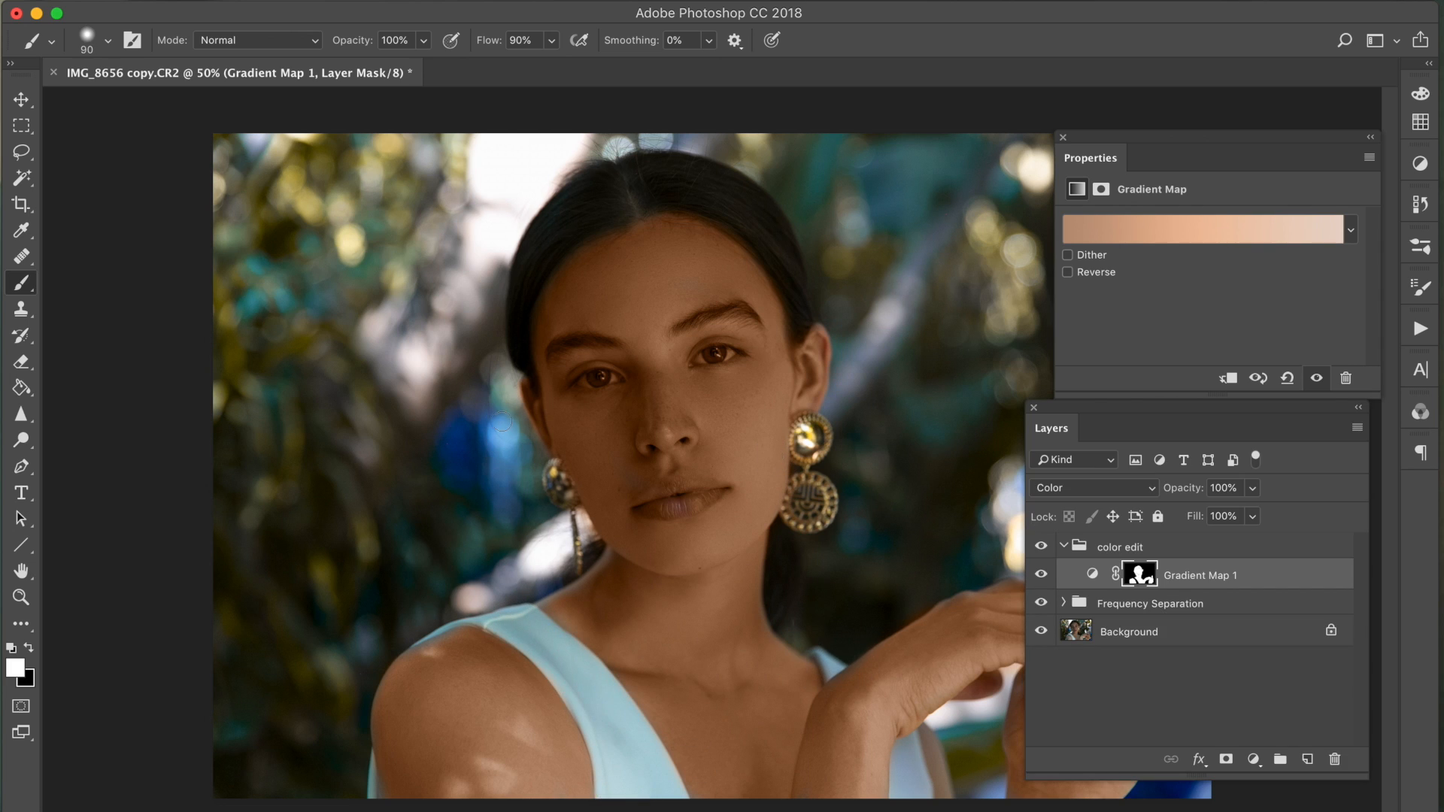
pyautogui.moveTo(608, 381)
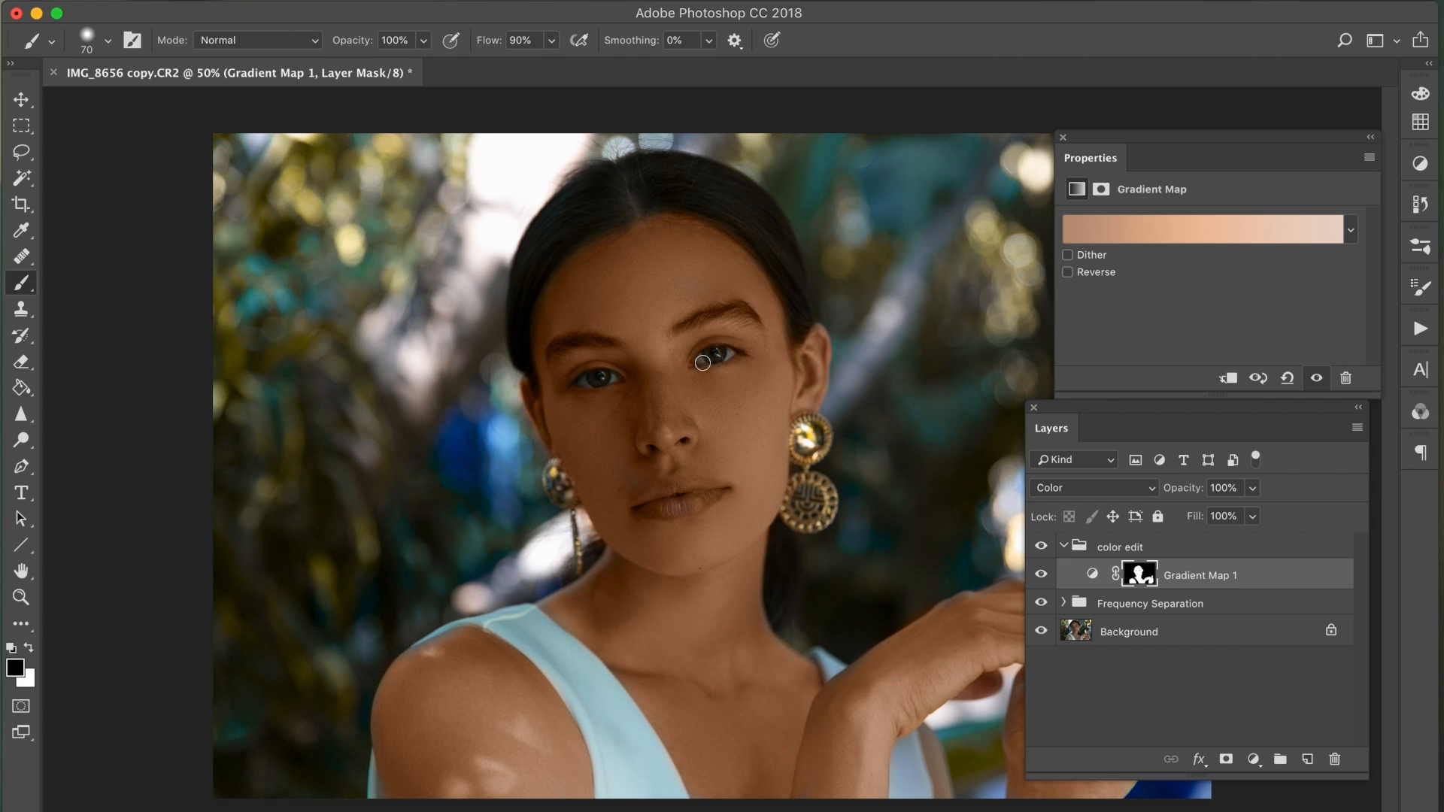
pyautogui.moveTo(943, 429)
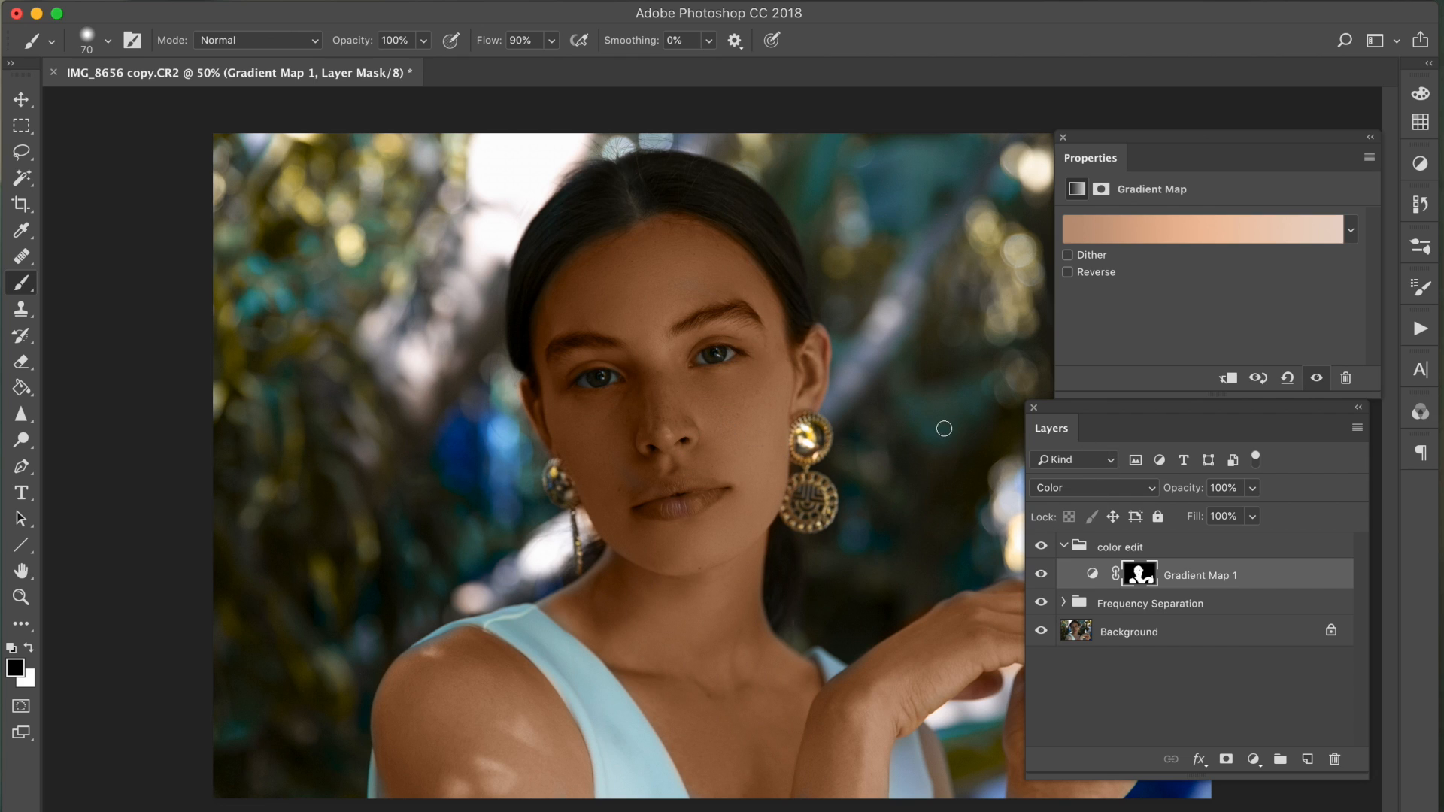
pyautogui.moveTo(994, 388)
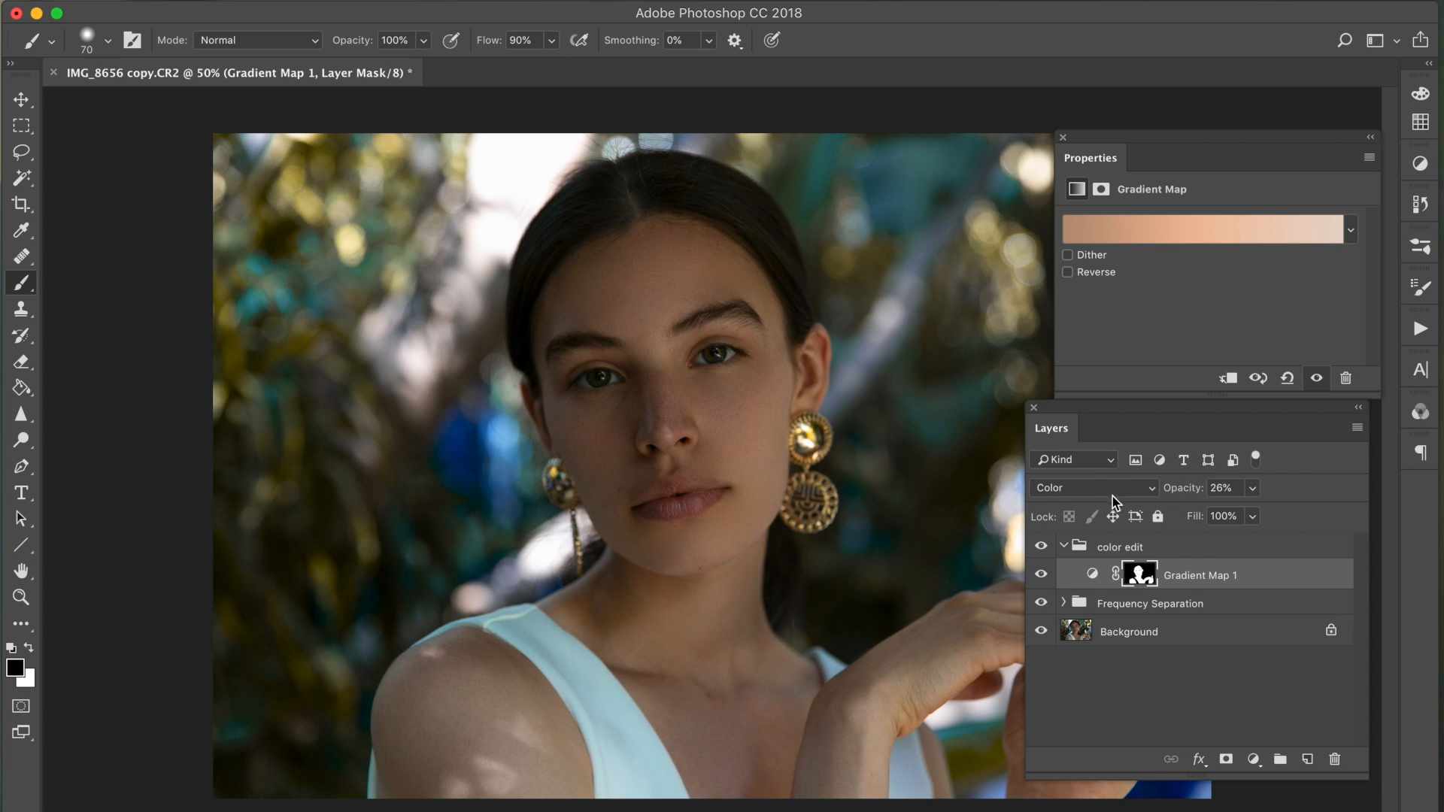
# - Lower Gradient Map 1 opacity for a subtle tint, toggling visibility to compare
pyautogui.click(1040, 577)
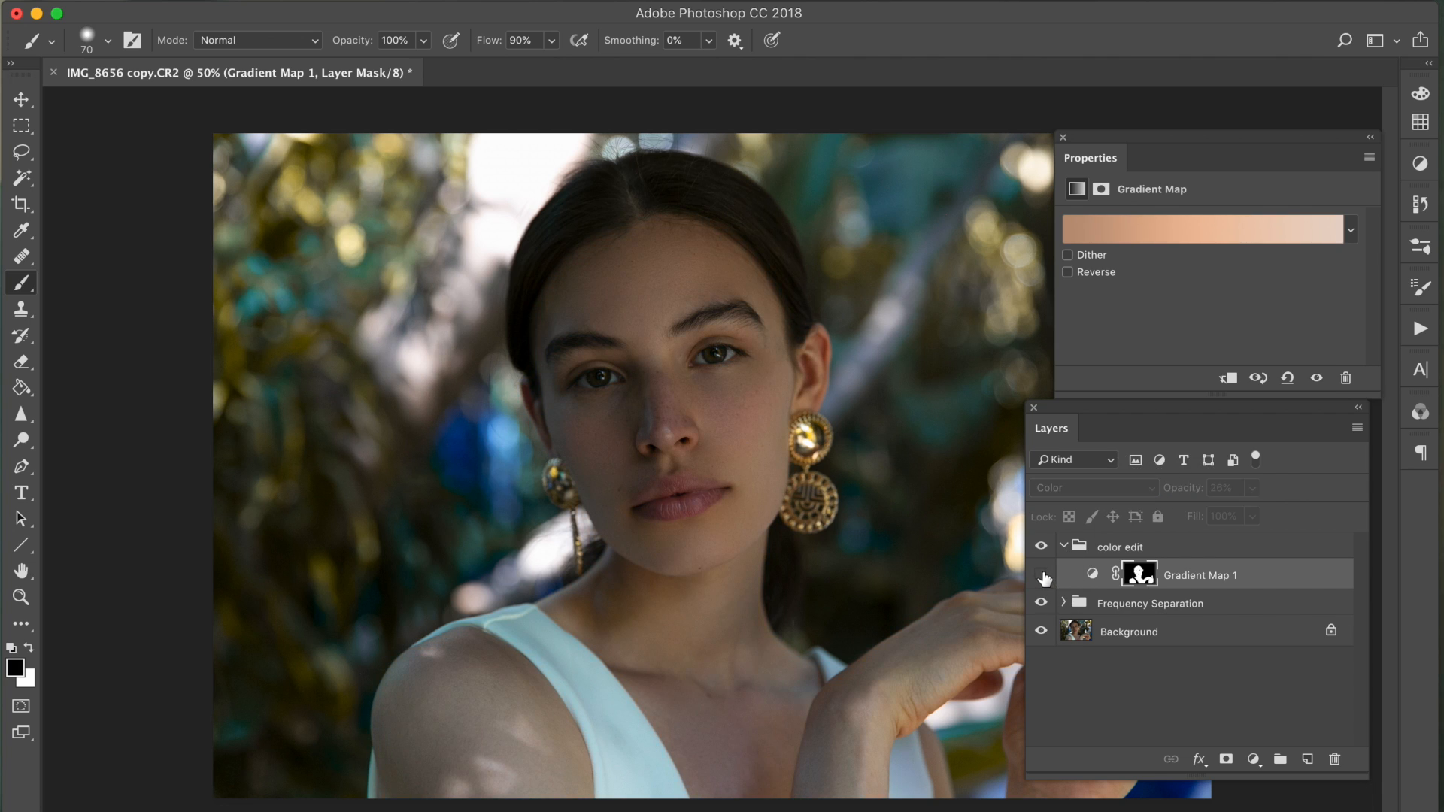
pyautogui.moveTo(1041, 577)
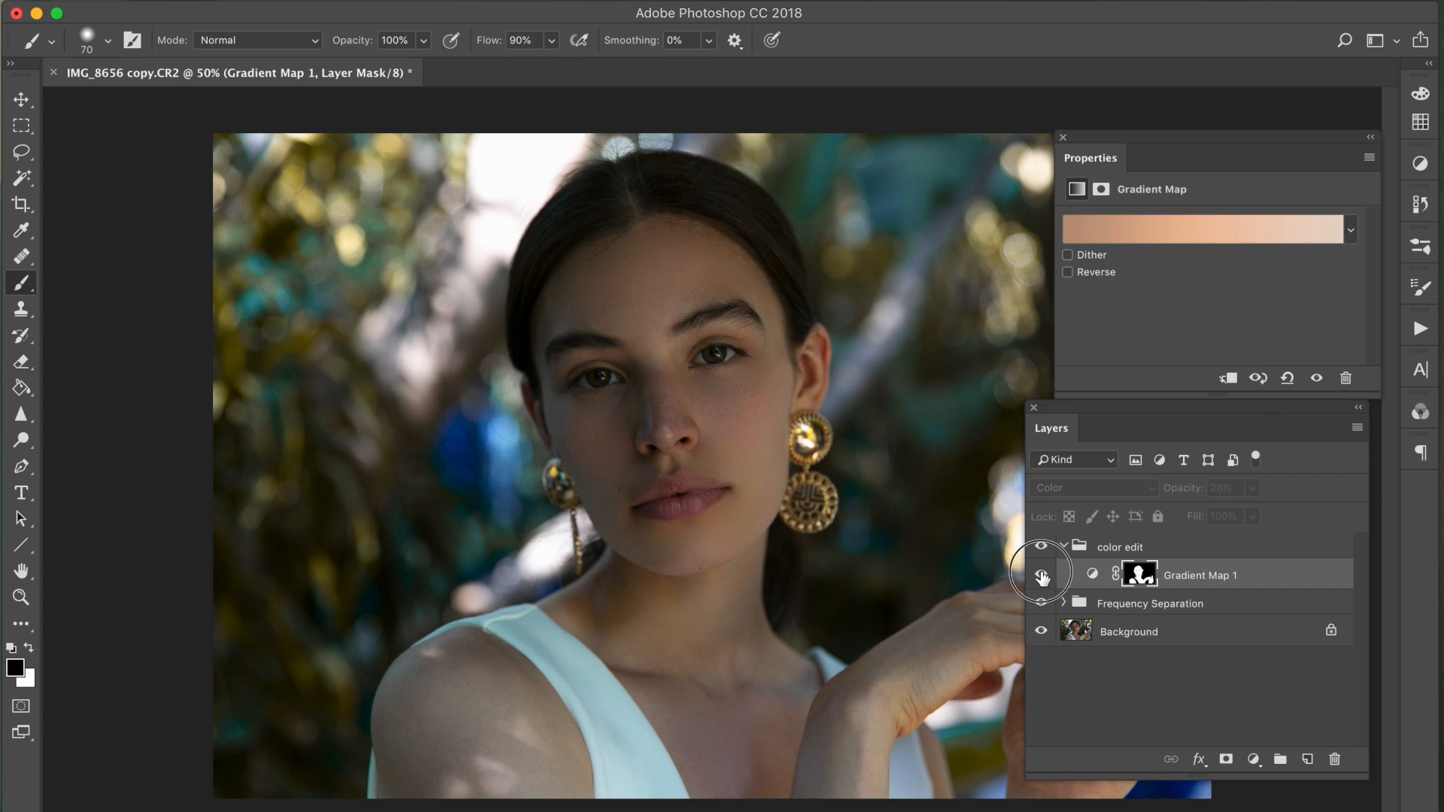
pyautogui.click(1041, 573)
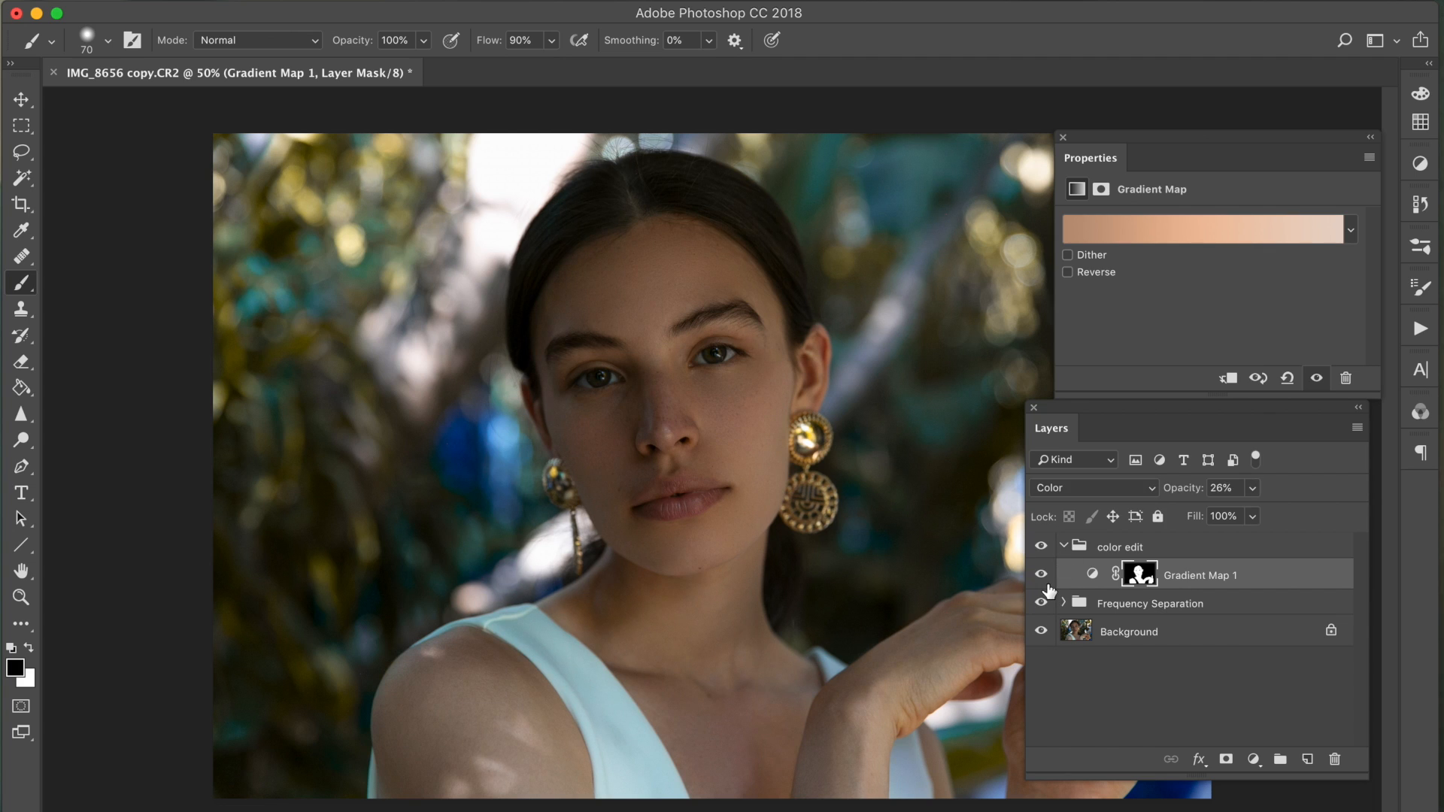
pyautogui.moveTo(1073, 582)
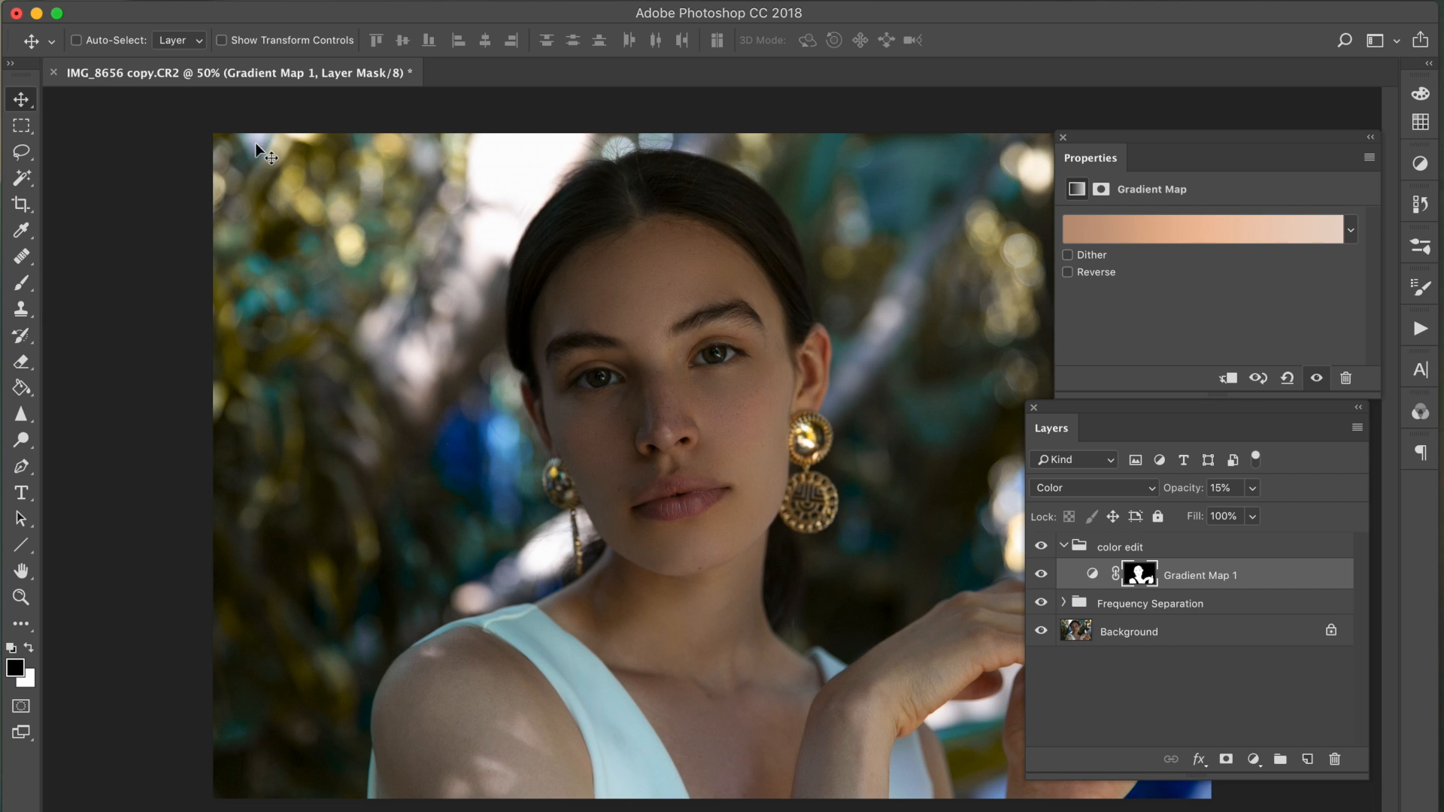
pyautogui.moveTo(1038, 510)
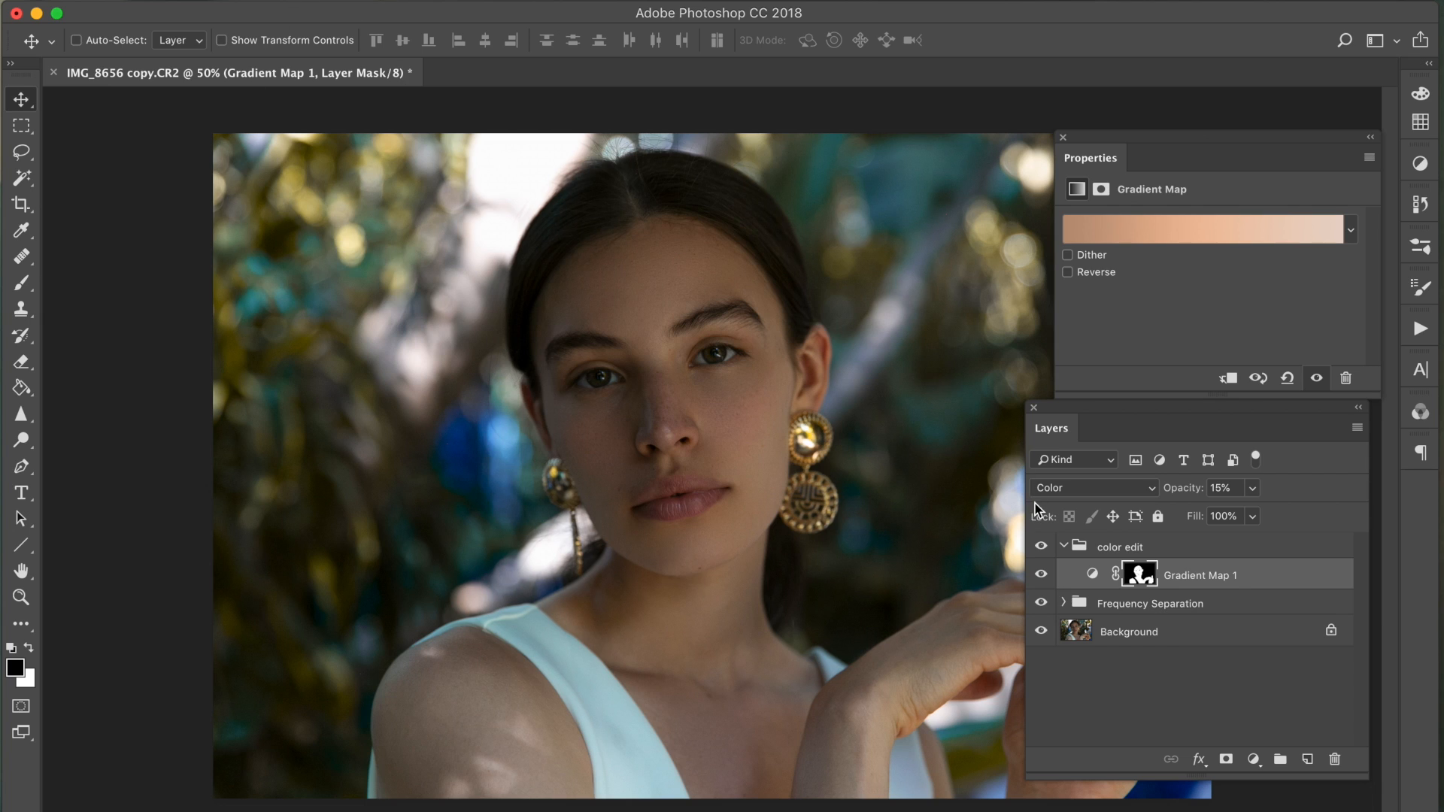
pyautogui.moveTo(557, 89)
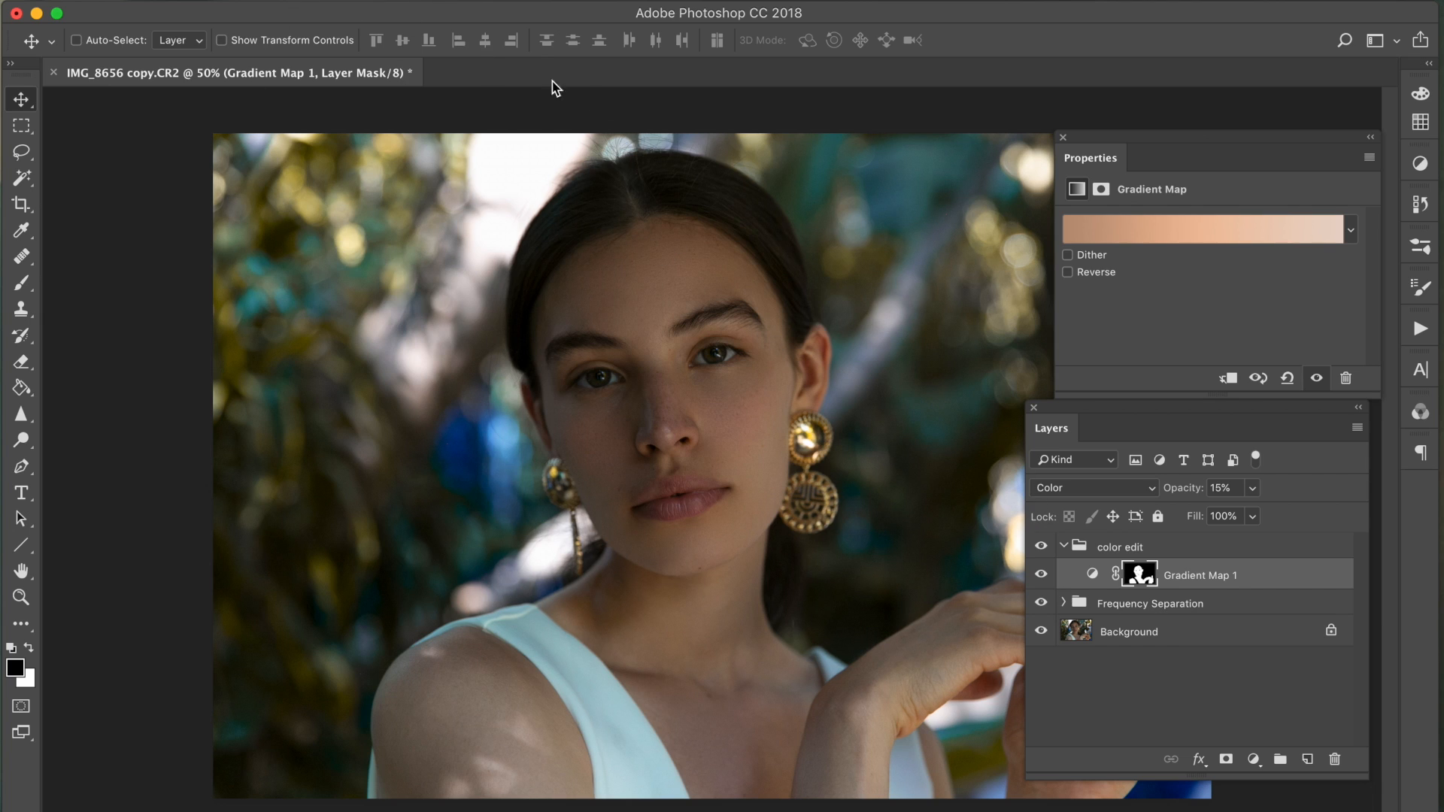
pyautogui.moveTo(1093, 487)
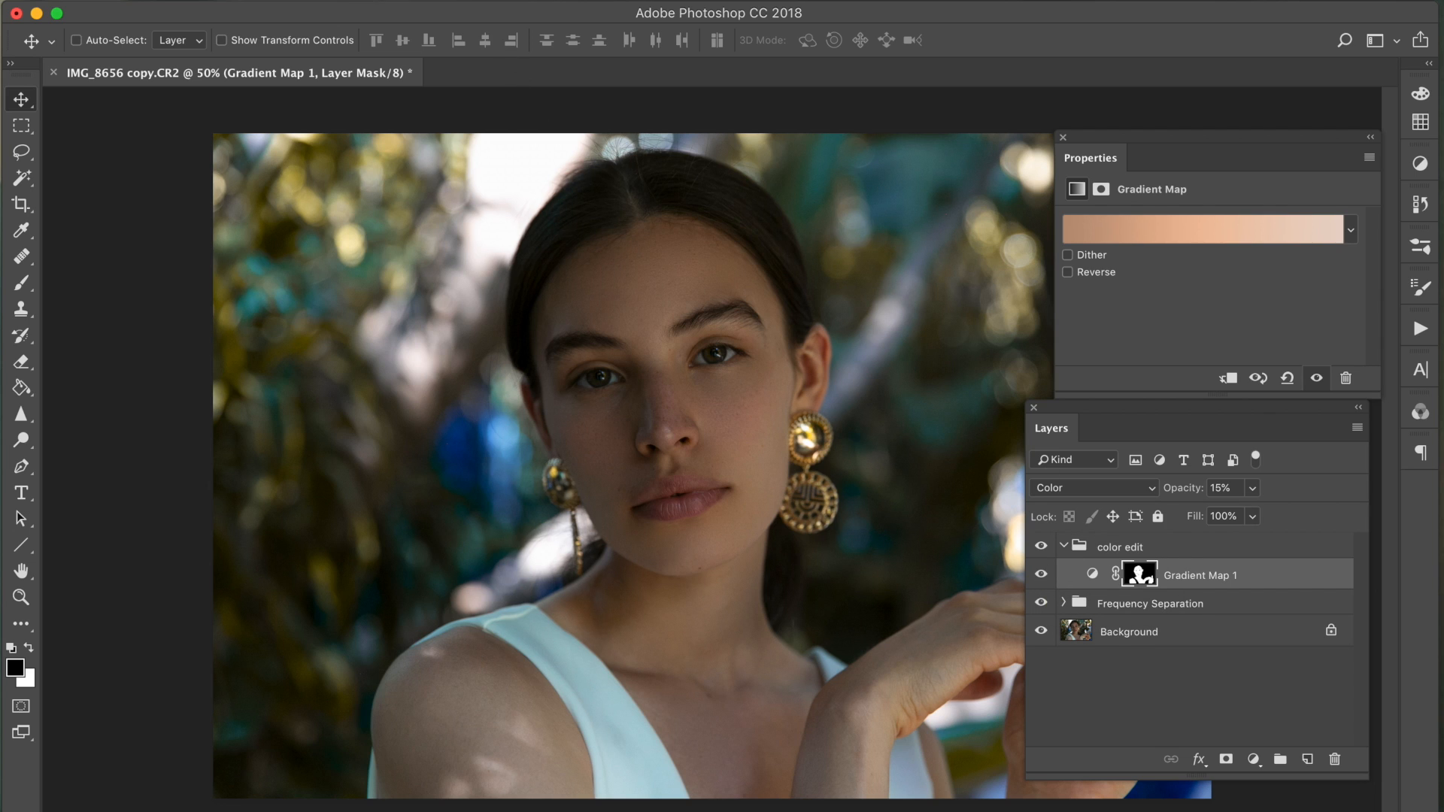
# - Add a tinted Black & White 1 layer above Gradient Map 1, Soft Light at 14% opacity
pyautogui.click(342, 13)
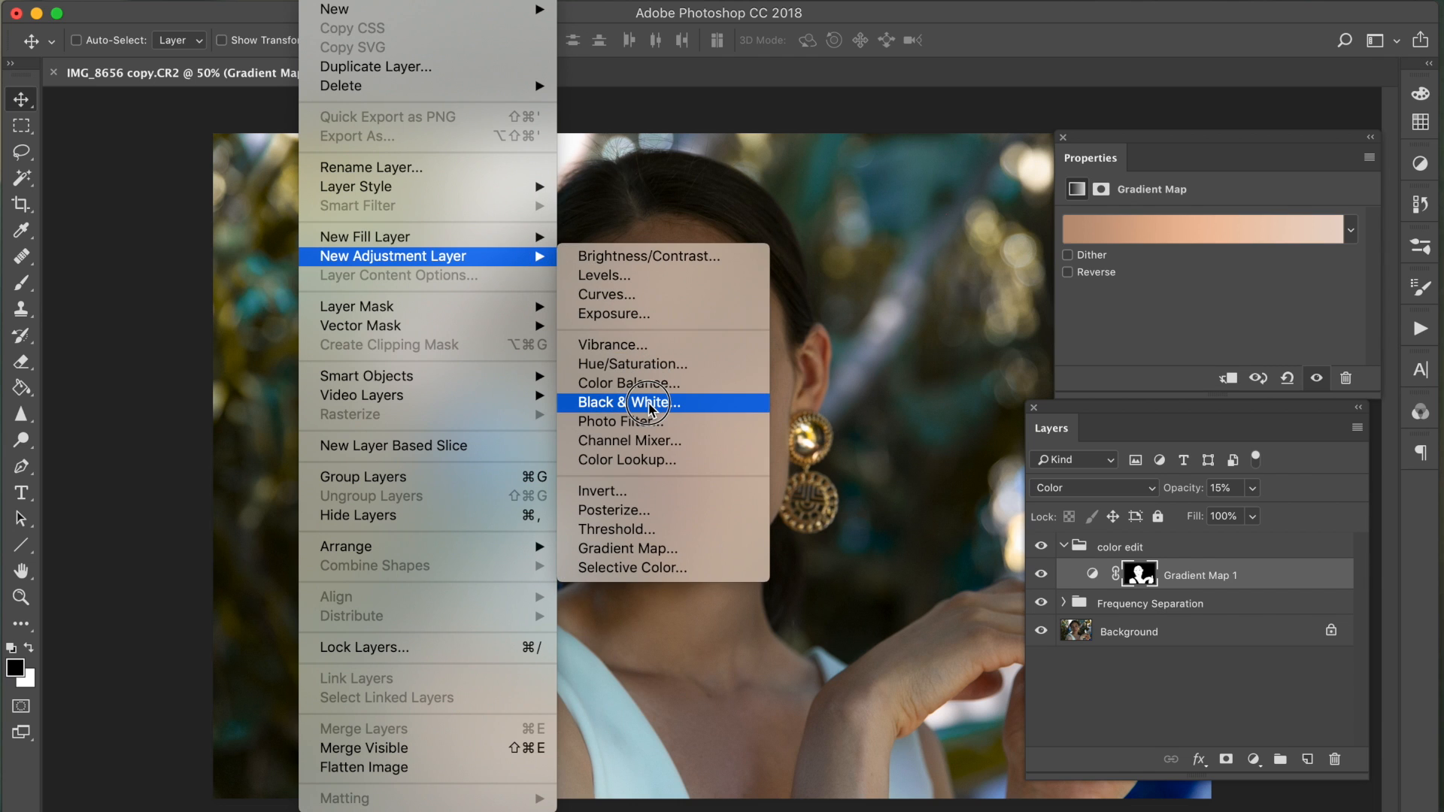
pyautogui.click(627, 403)
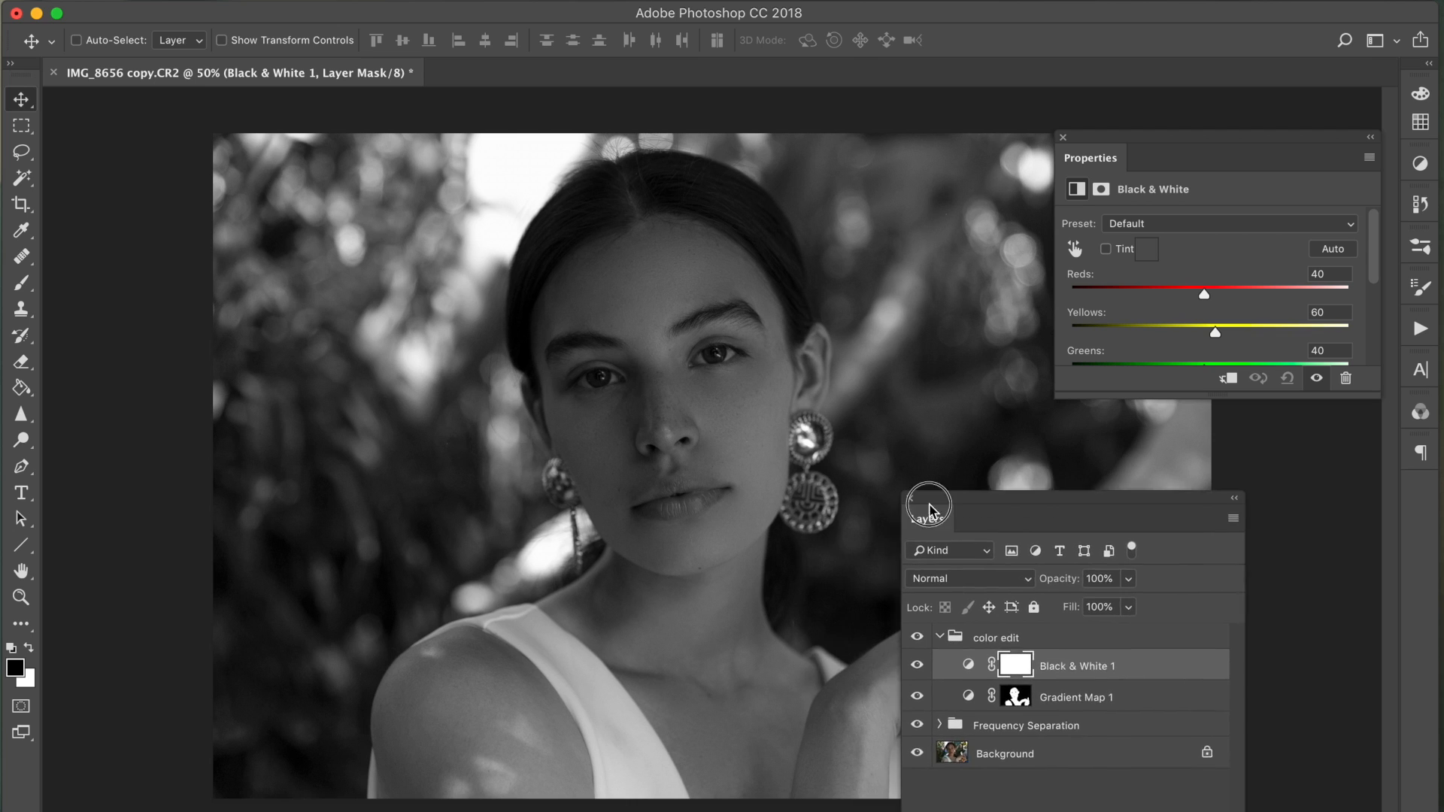
pyautogui.click(1107, 249)
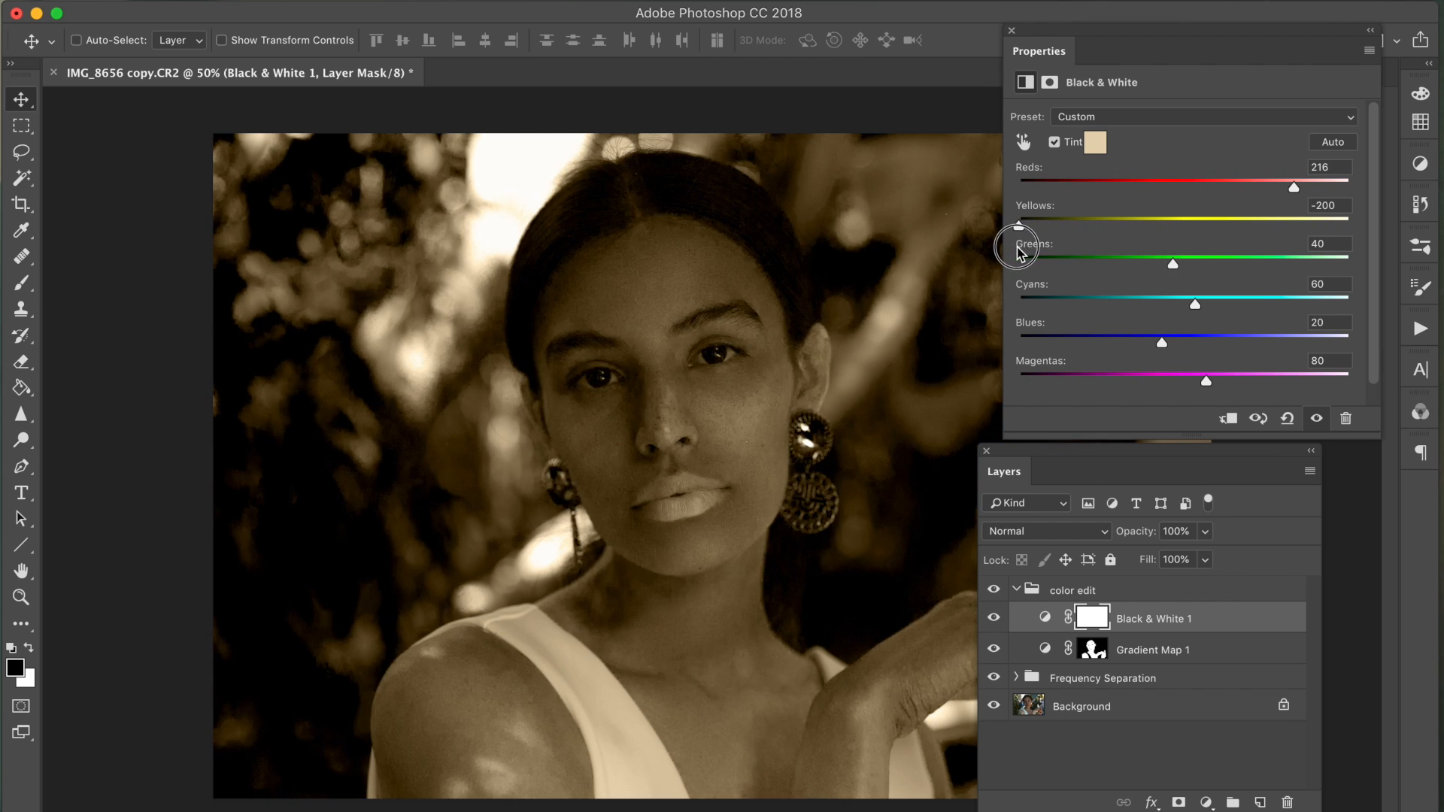
pyautogui.moveTo(985, 230)
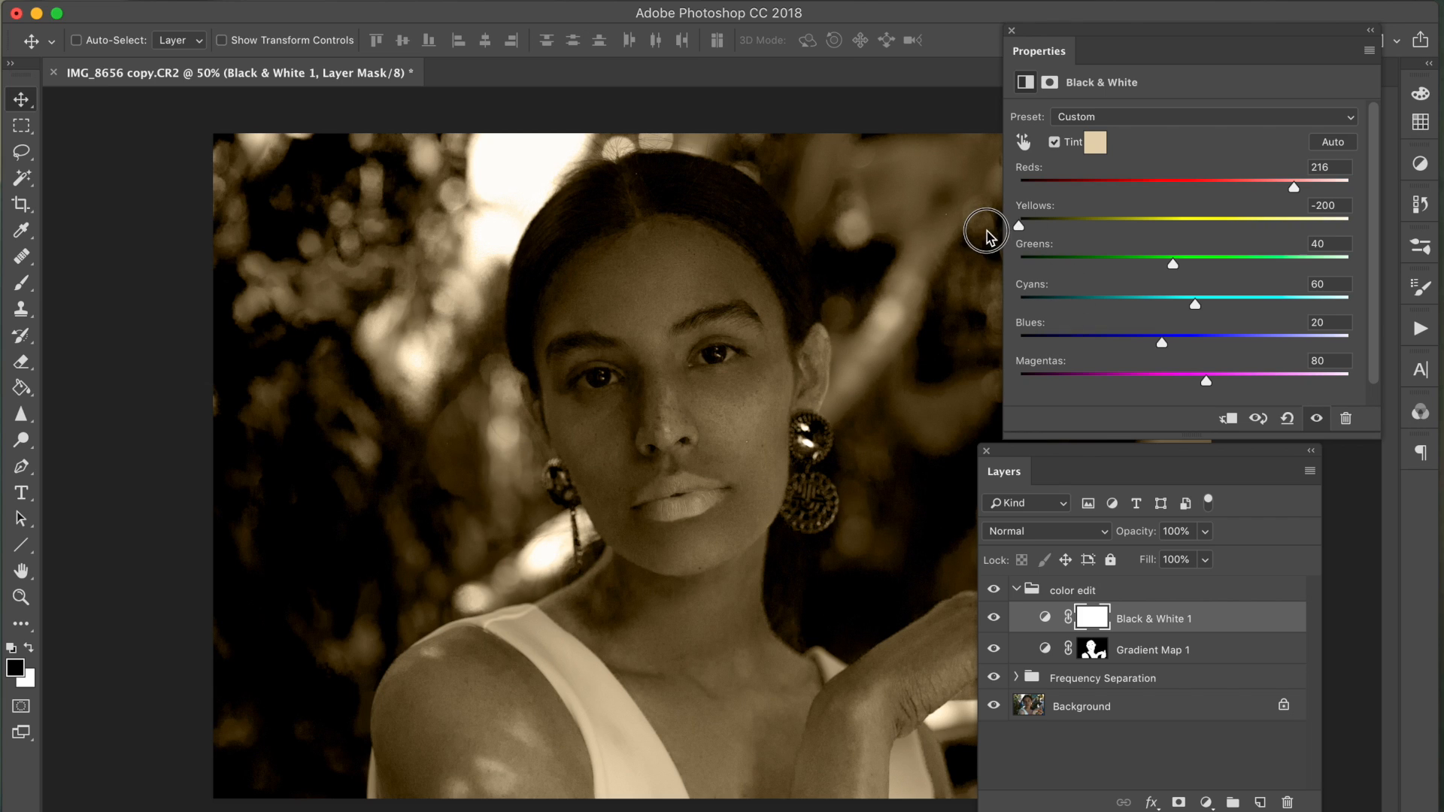
pyautogui.moveTo(1086, 534)
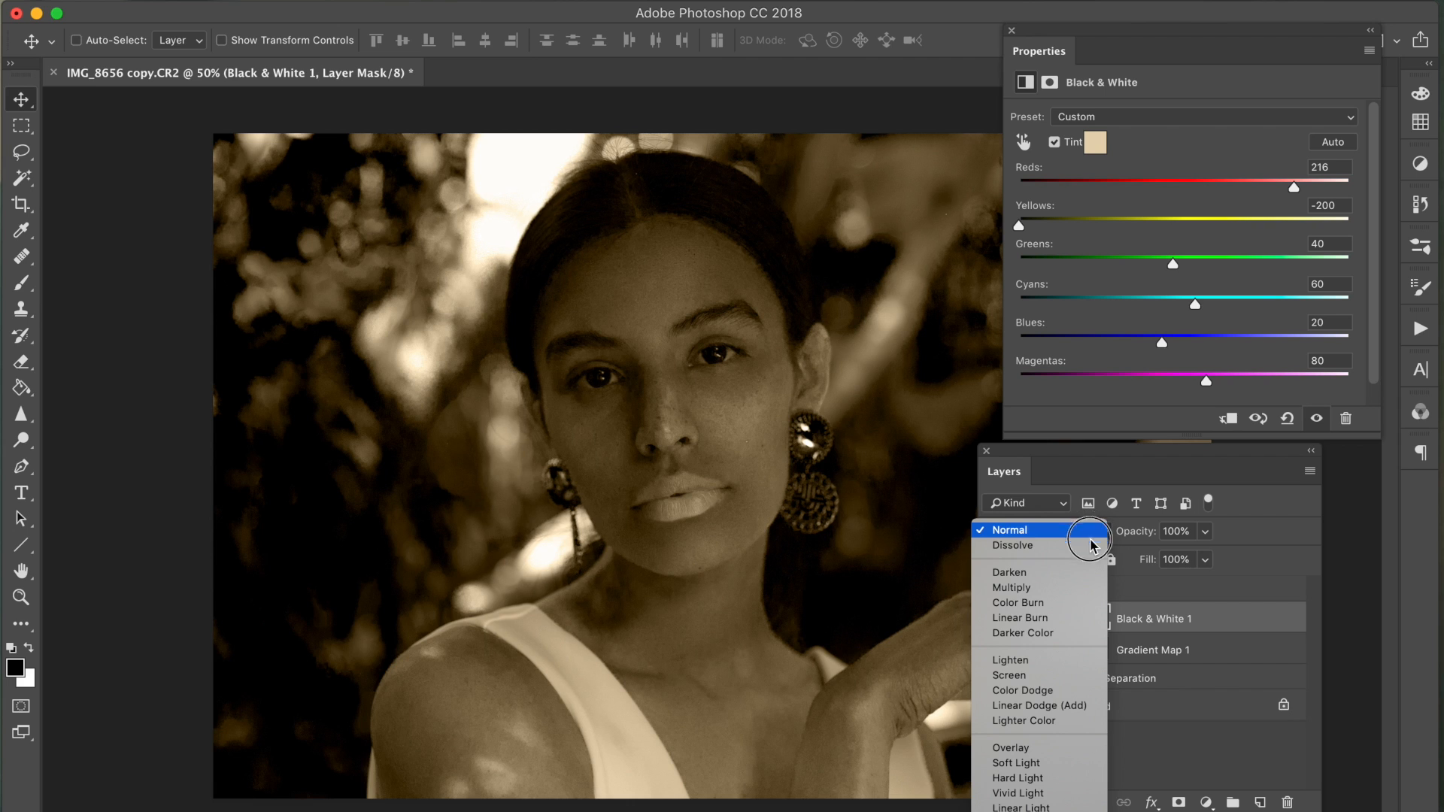
pyautogui.moveTo(1017, 762)
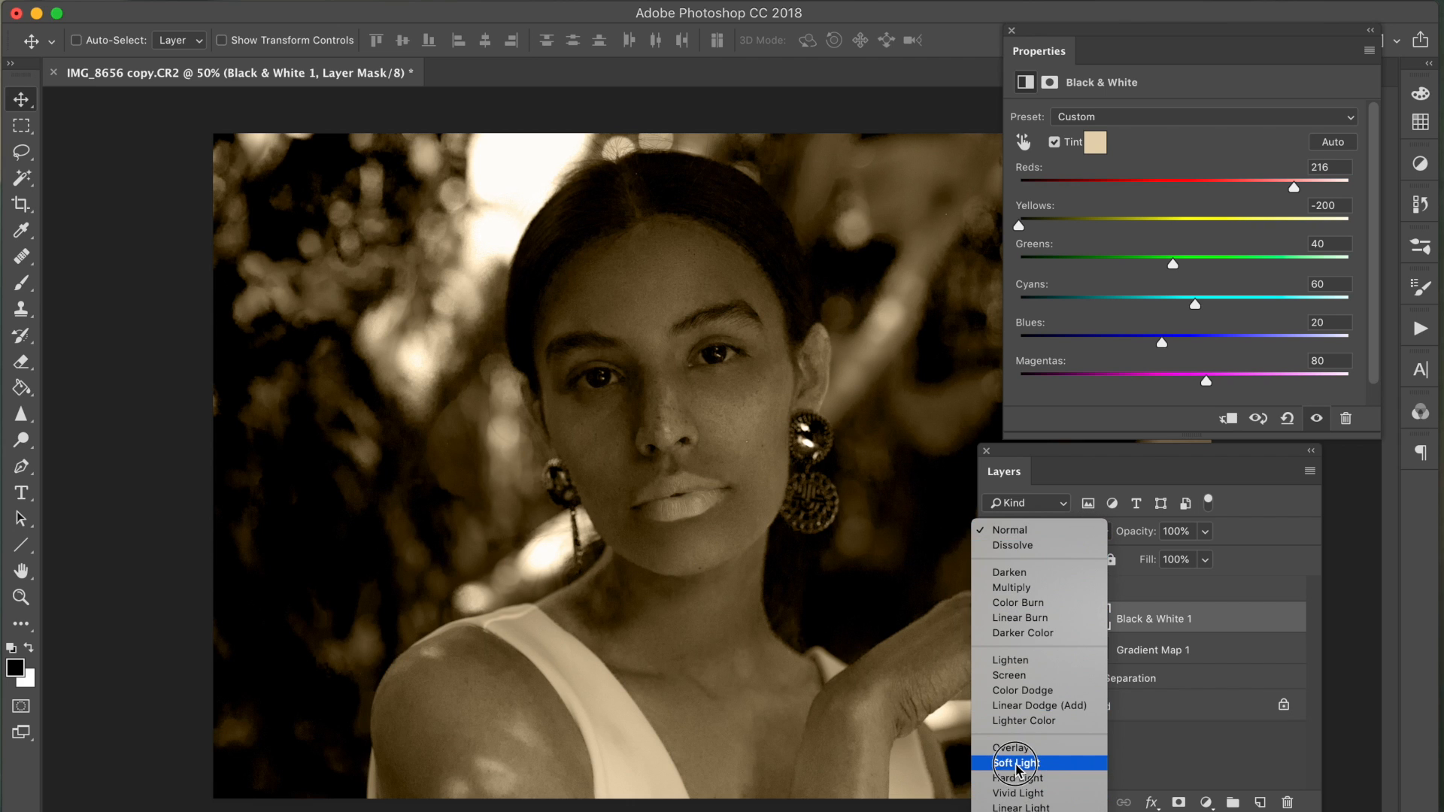
pyautogui.click(1016, 762)
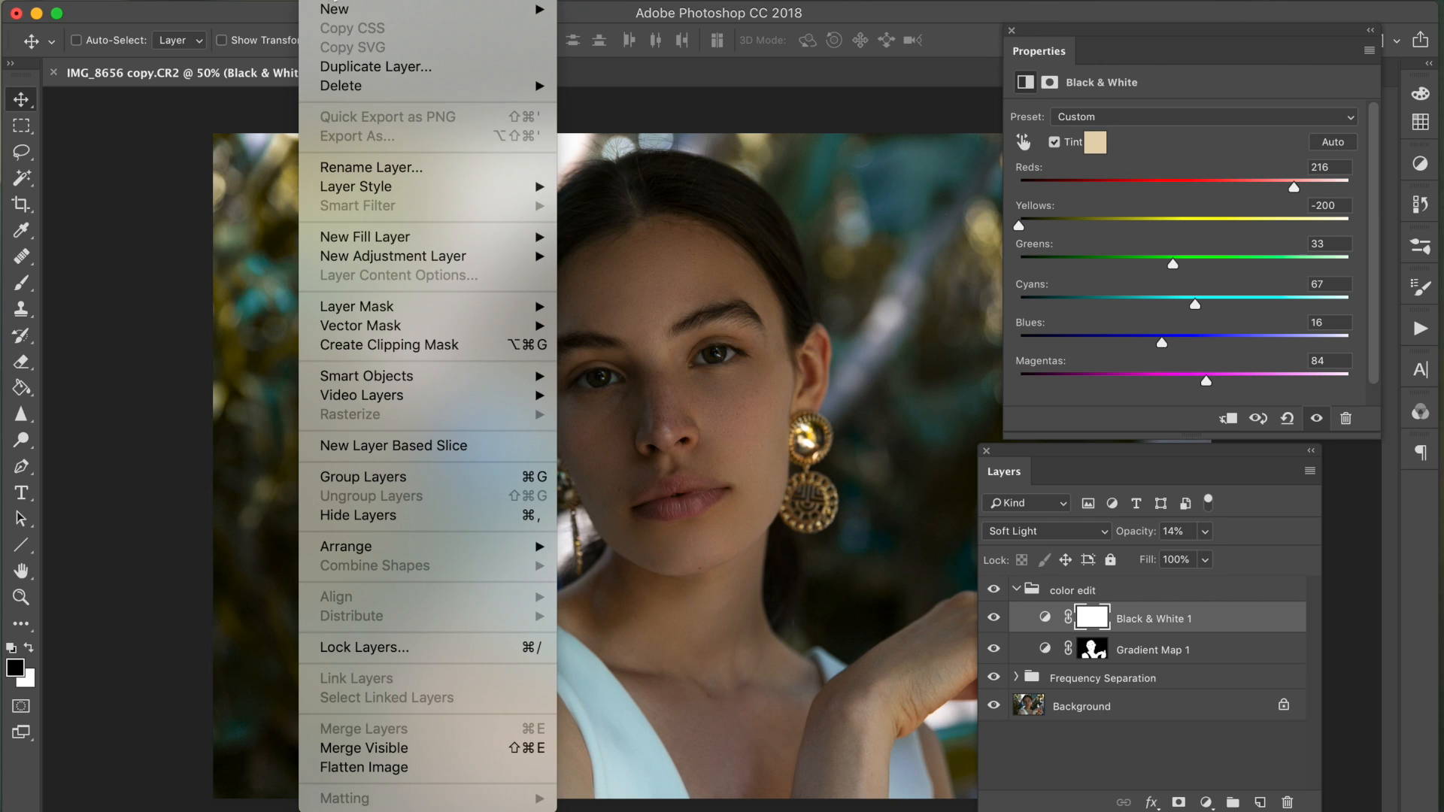
pyautogui.moveTo(393, 255)
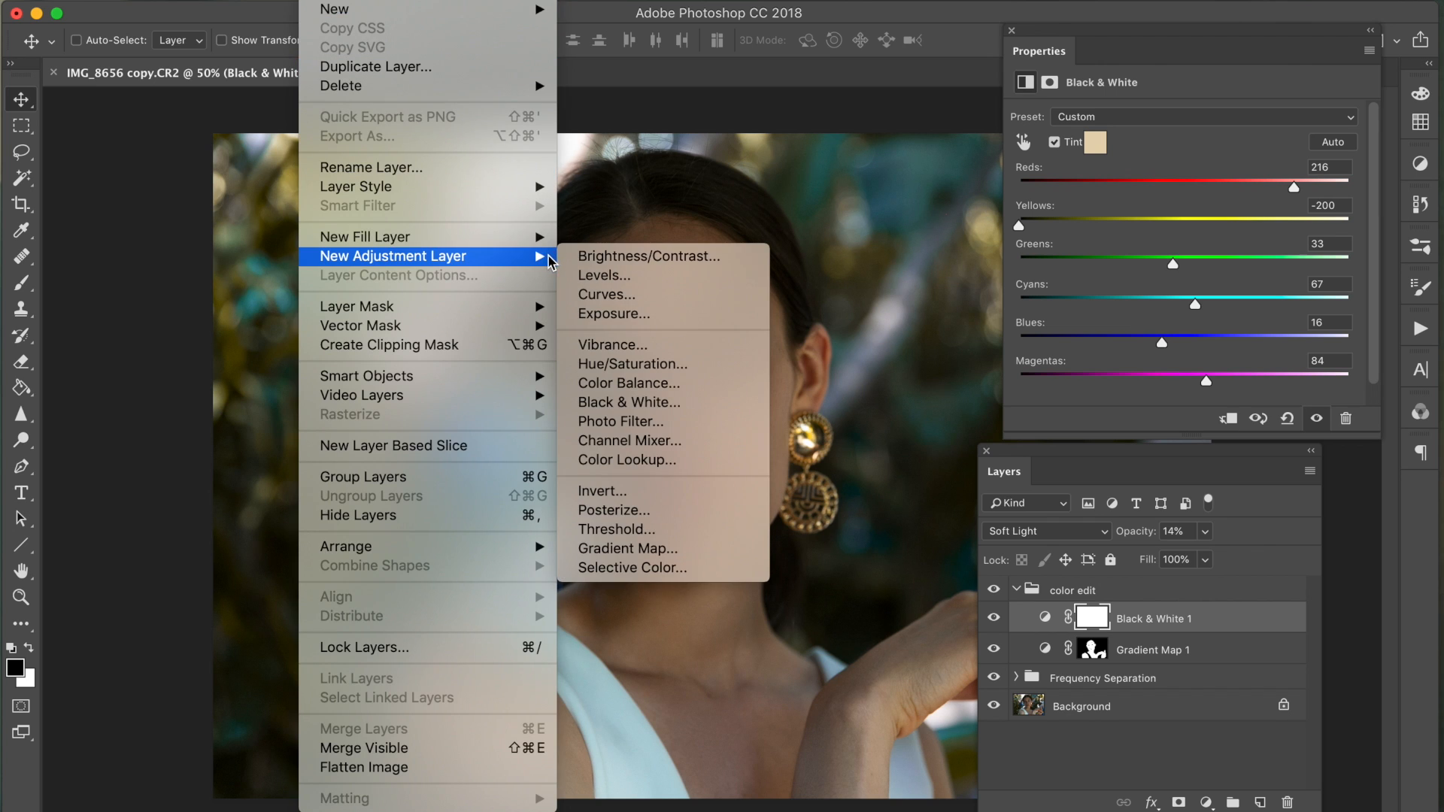
# - Add Curves 1 with a brightening S-shaped RGB curve lifting the midtones
pyautogui.click(606, 294)
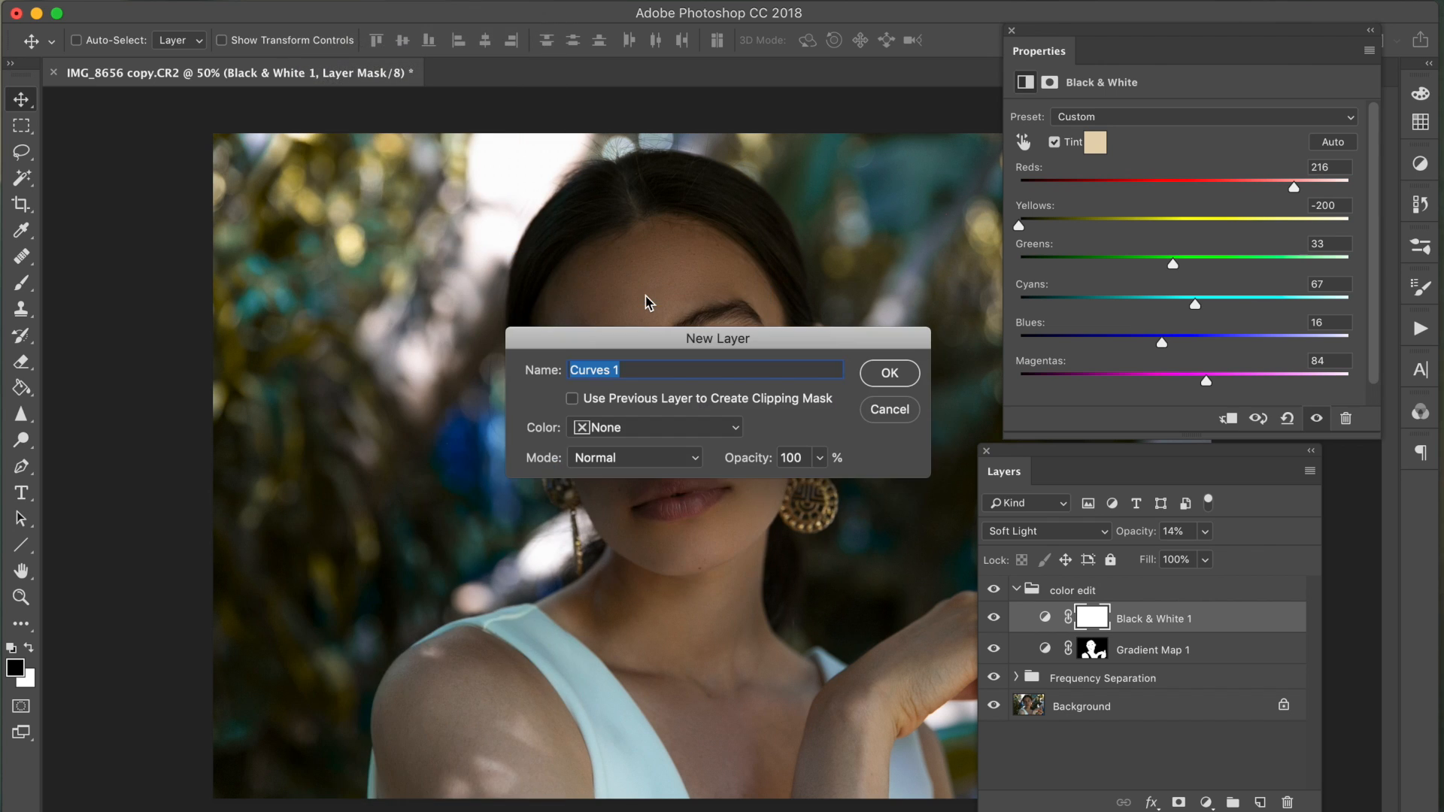
pyautogui.click(887, 373)
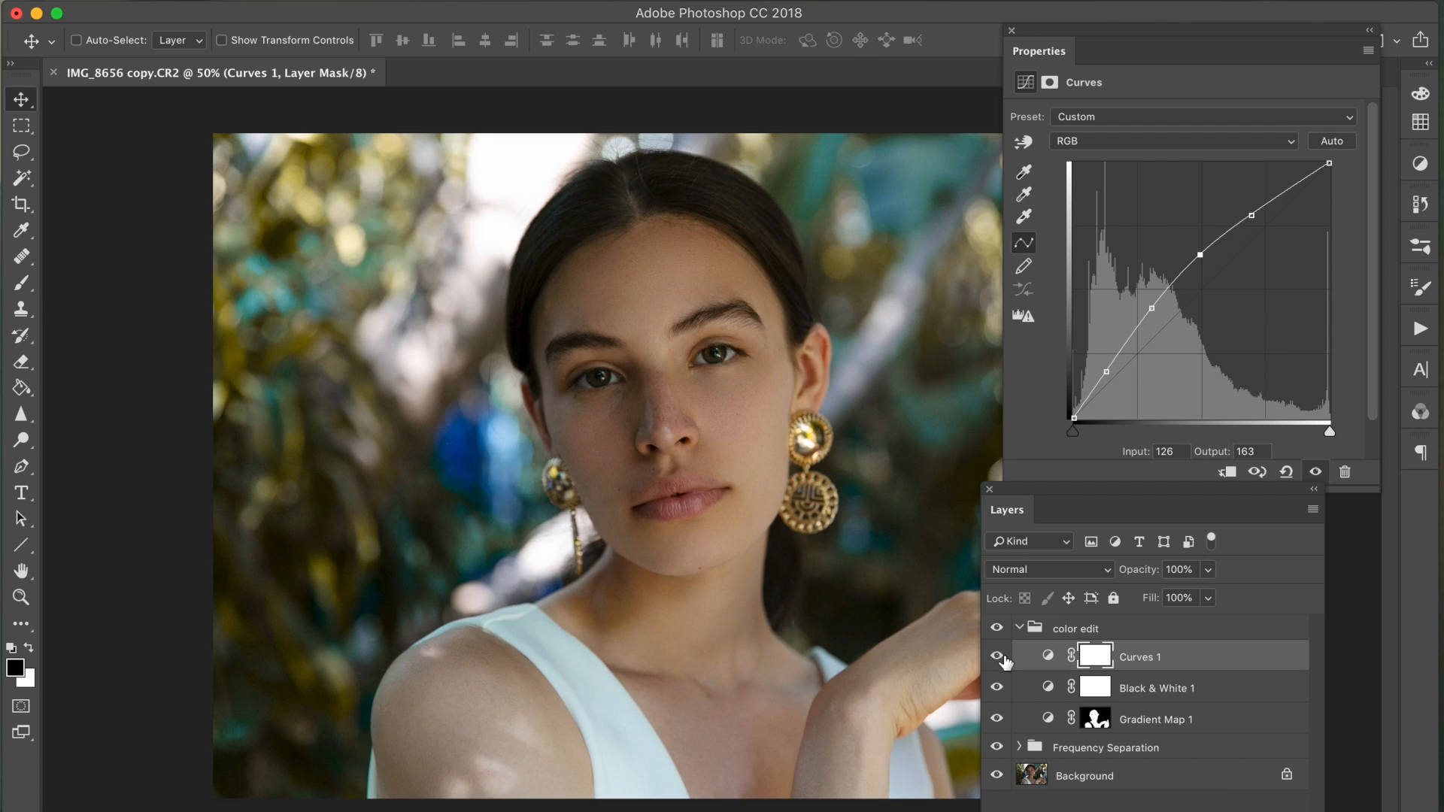
pyautogui.click(996, 656)
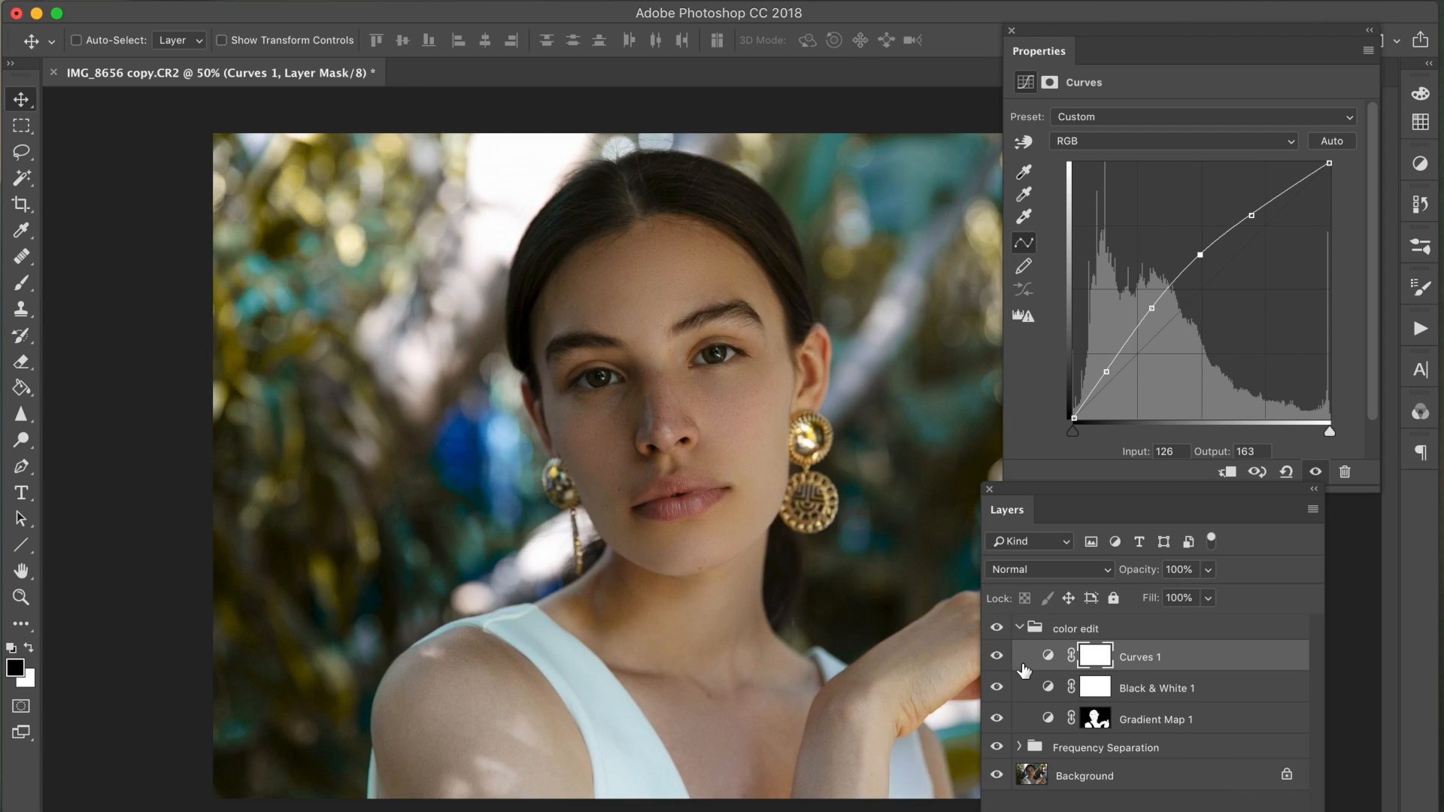
pyautogui.moveTo(1137, 147)
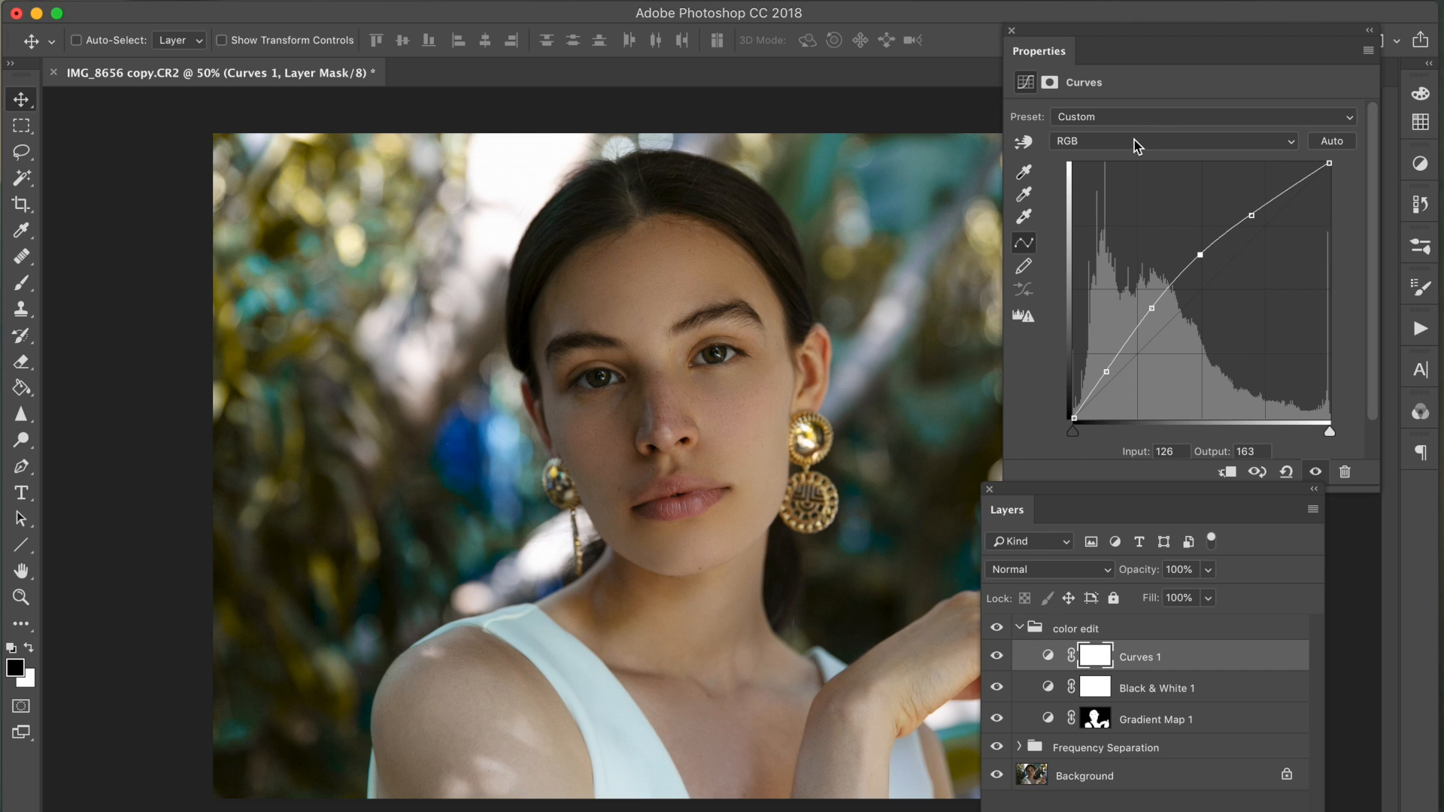
# - Raise the Curves 1 Blue channel midpoint to input 164, output 186
pyautogui.click(1172, 142)
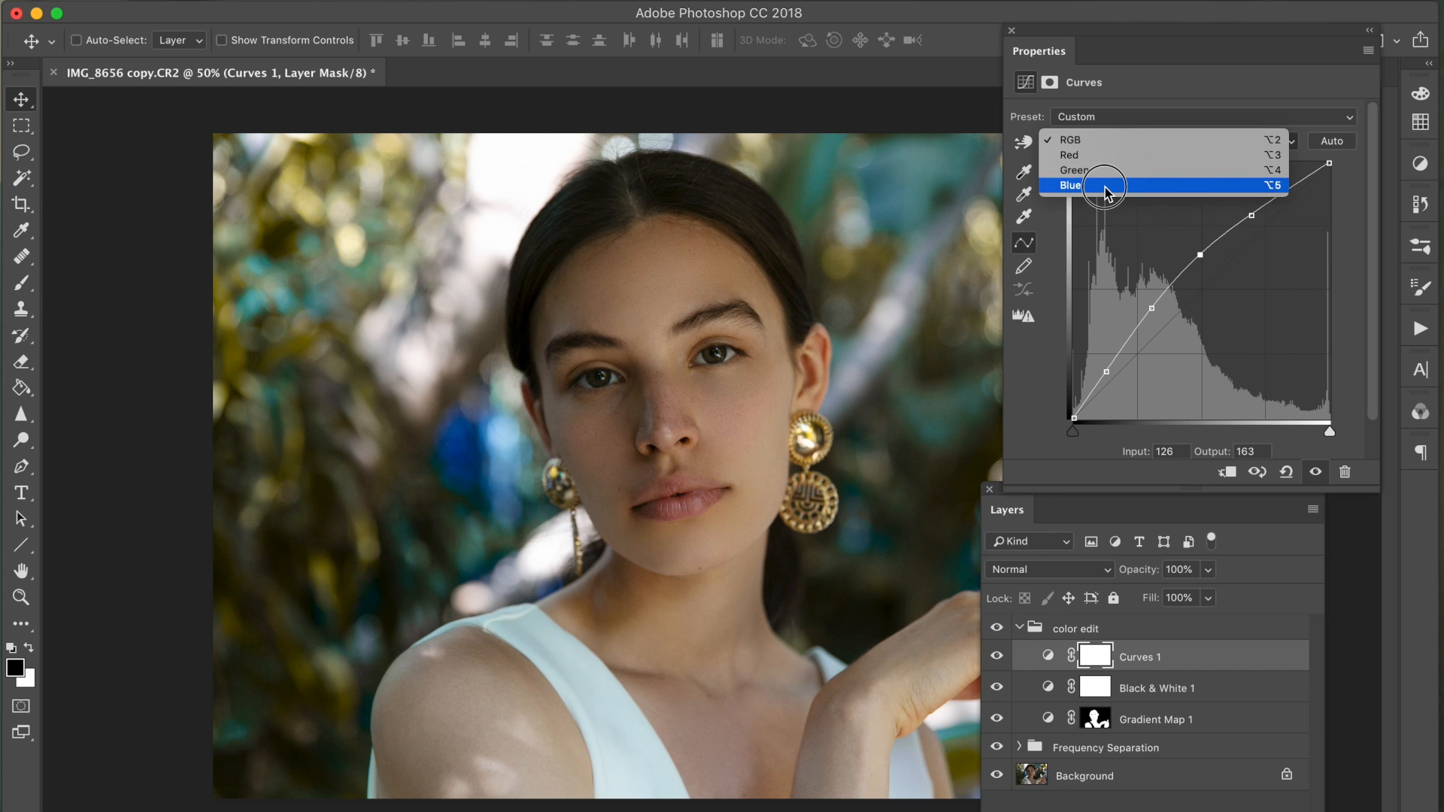
pyautogui.click(1071, 185)
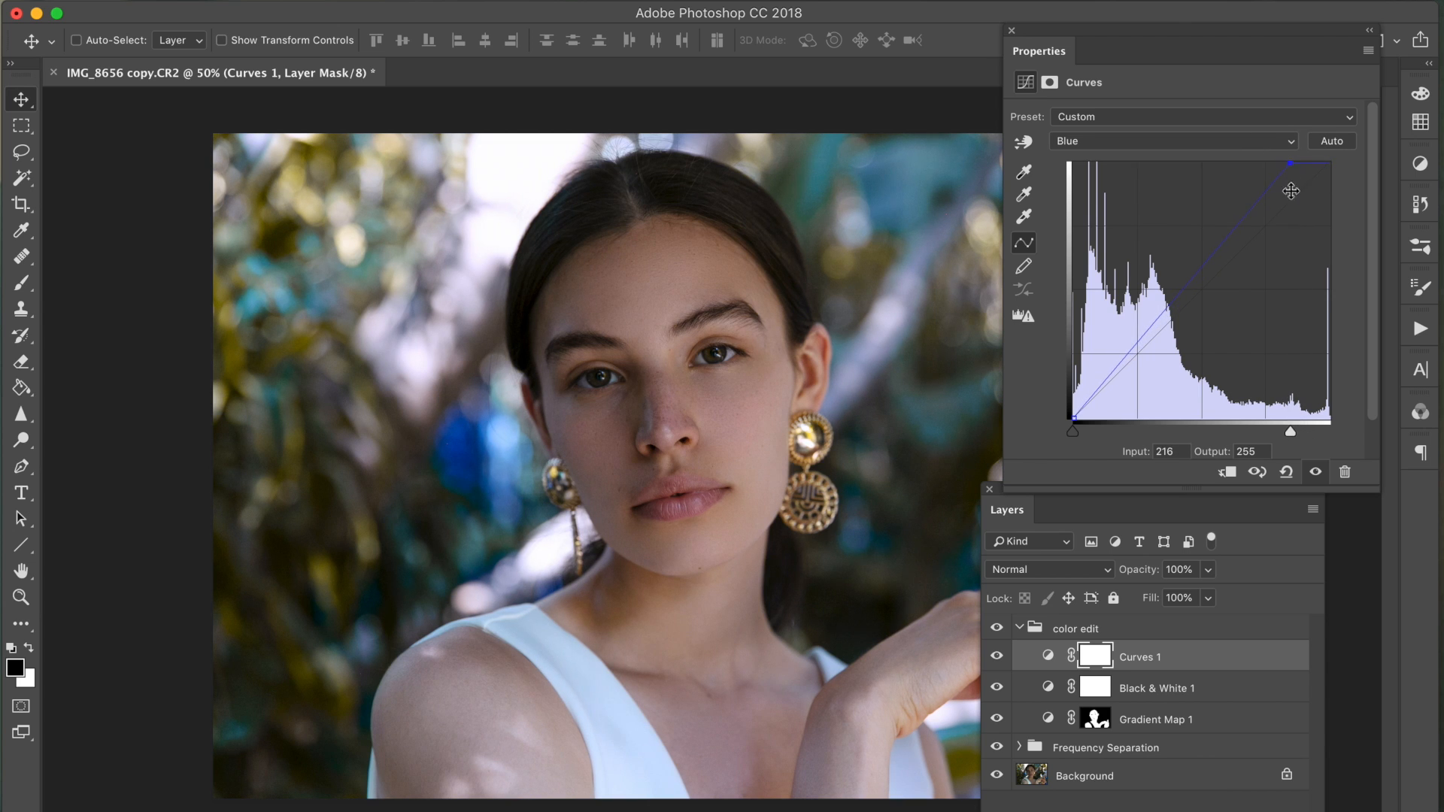
pyautogui.click(995, 656)
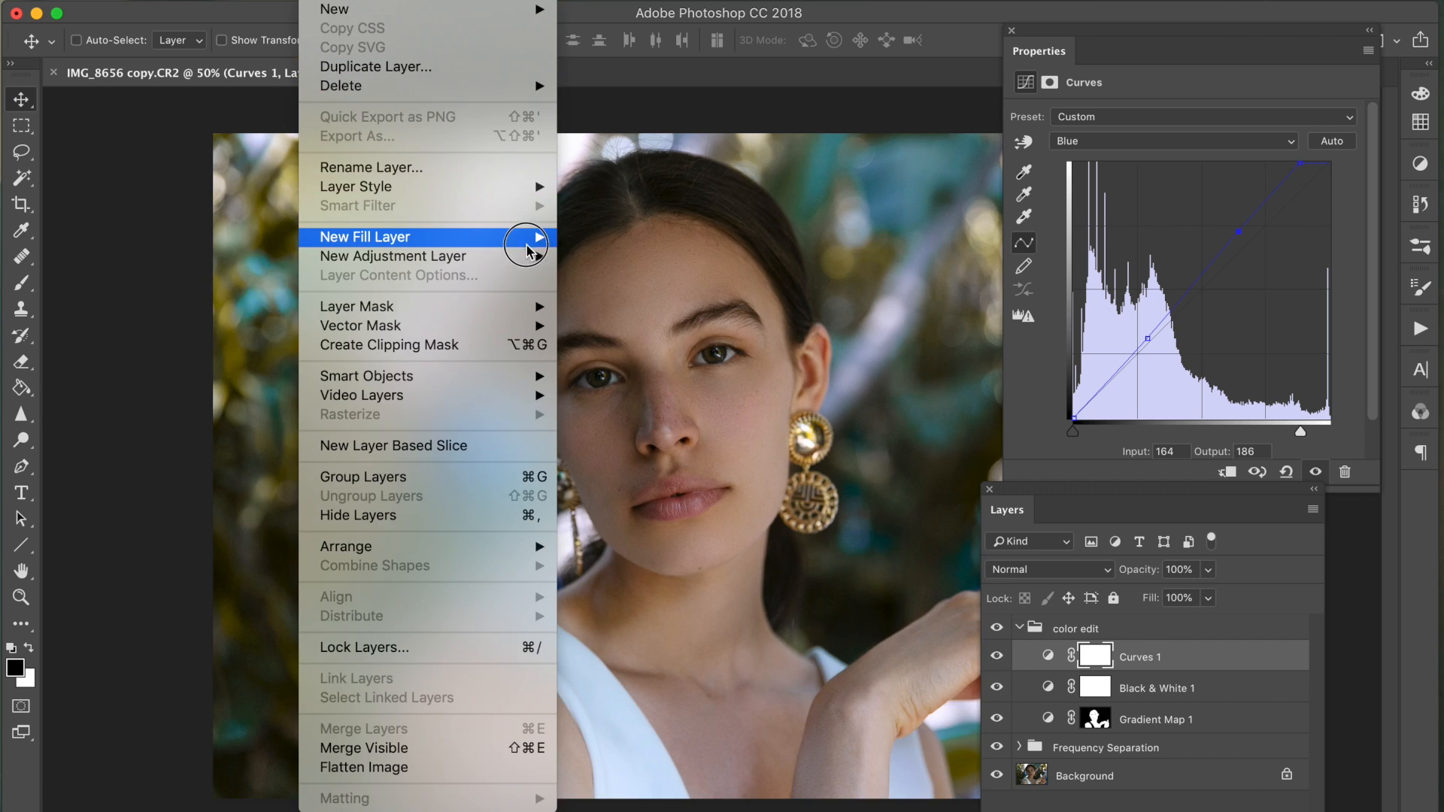
pyautogui.moveTo(392, 255)
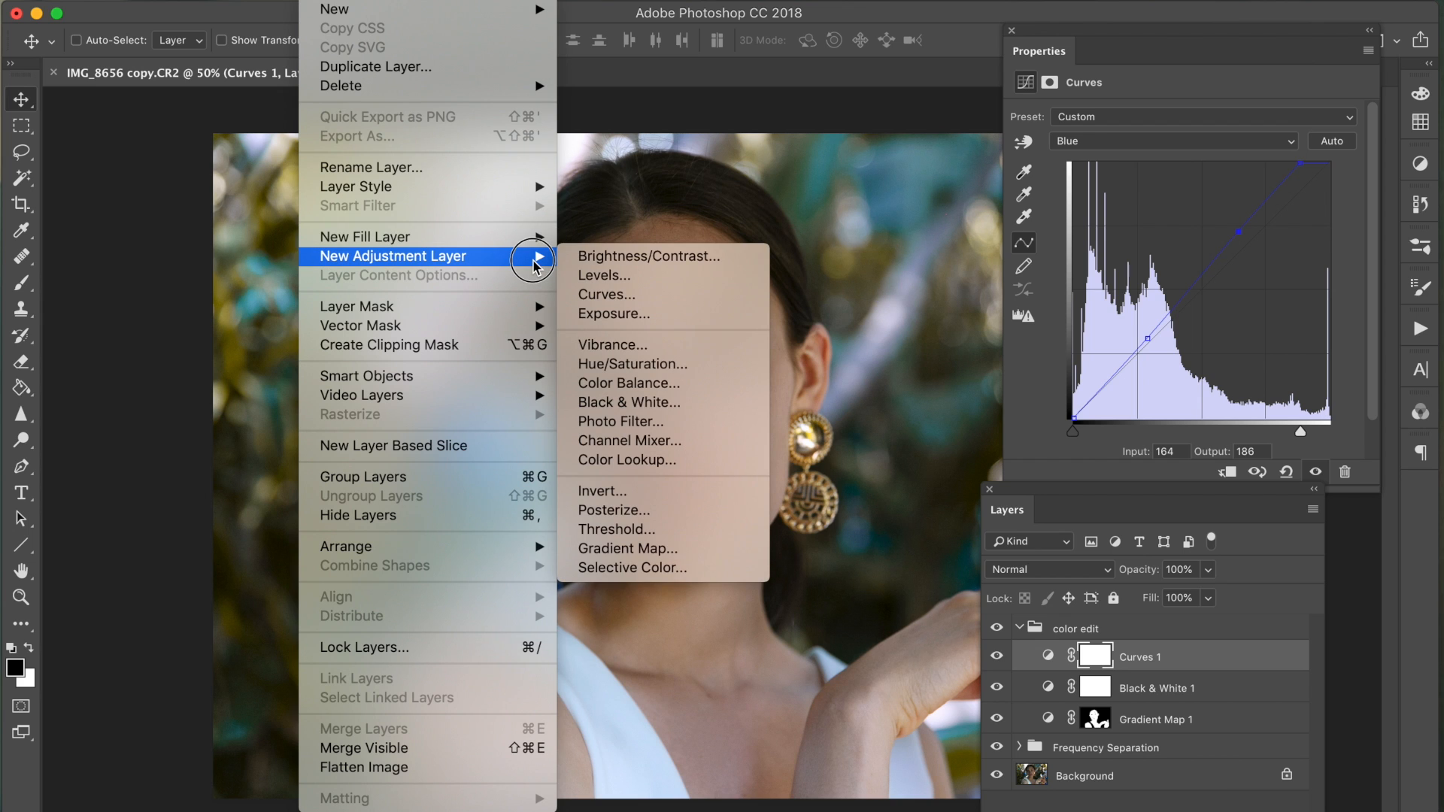
# - Add Gradient Map 2 with the Red, Green preset, blended Saturation at 7%
pyautogui.click(627, 547)
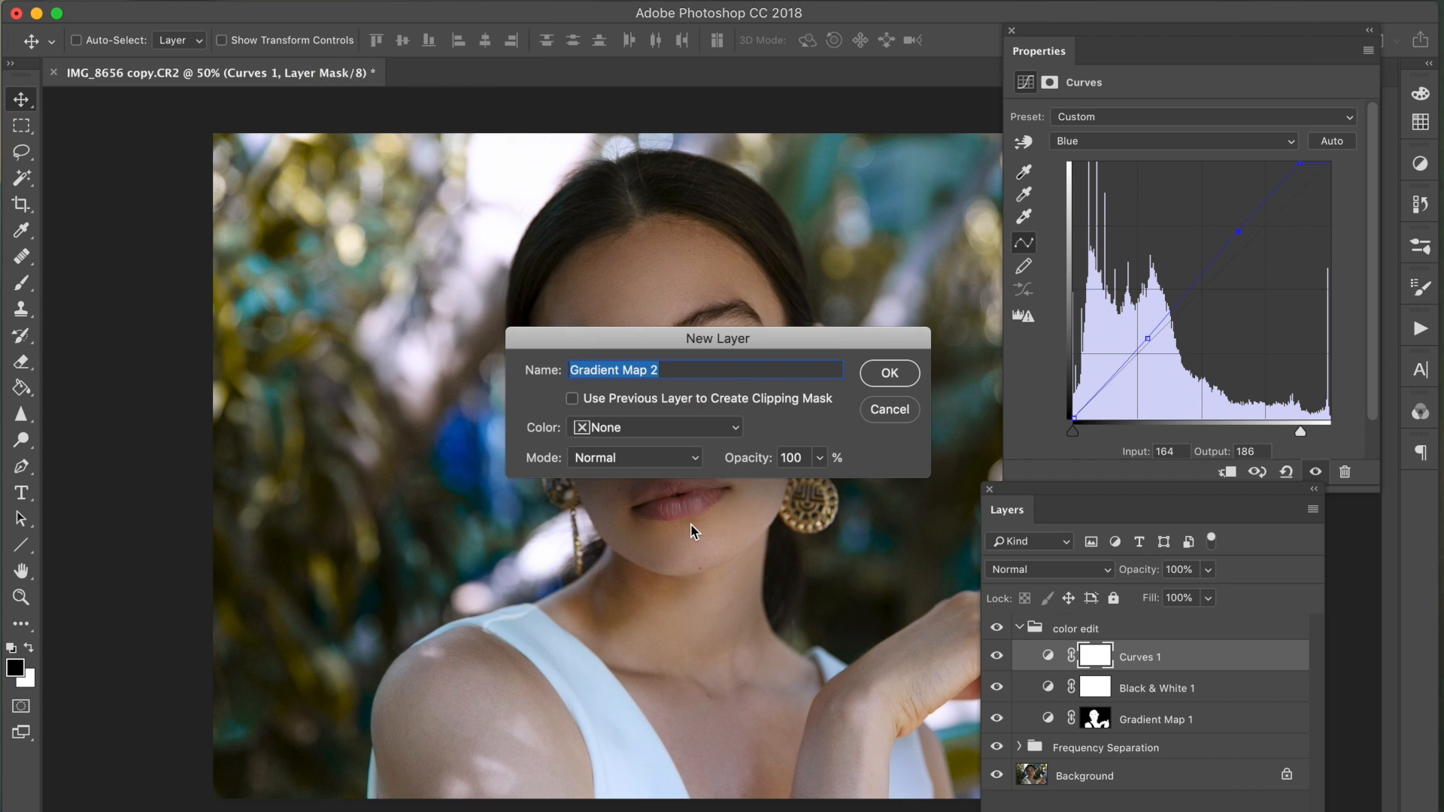
pyautogui.click(887, 373)
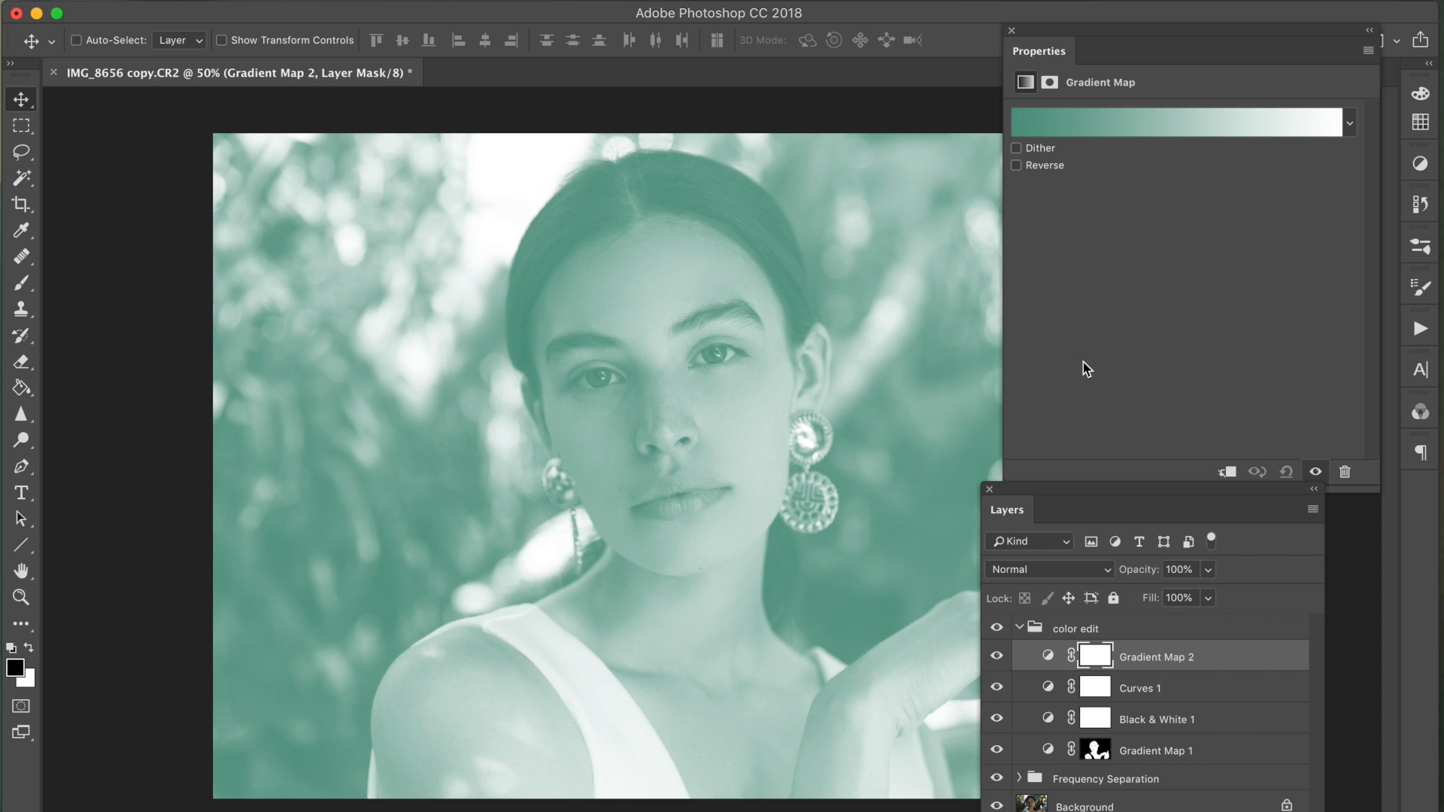
pyautogui.moveTo(1156, 134)
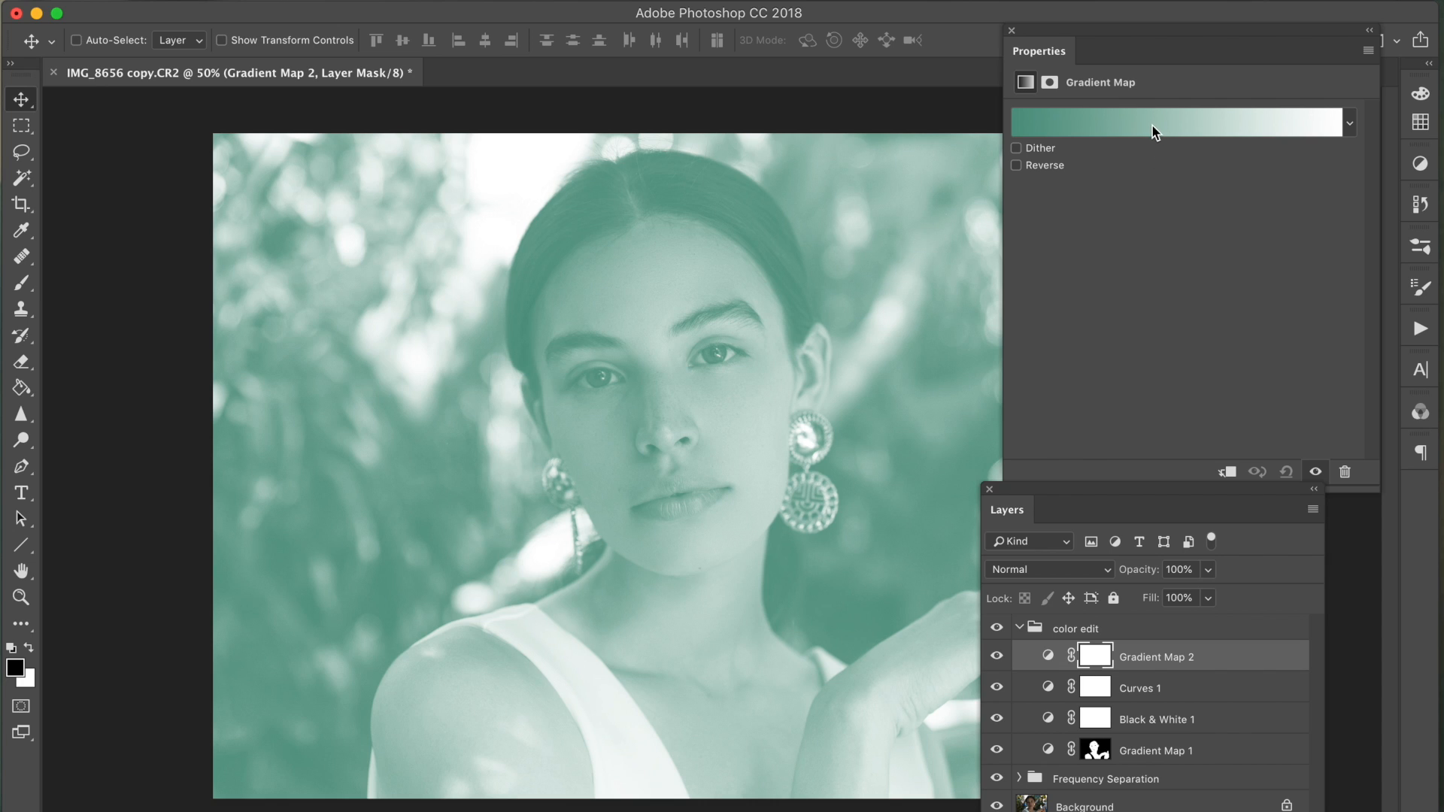
pyautogui.click(1179, 122)
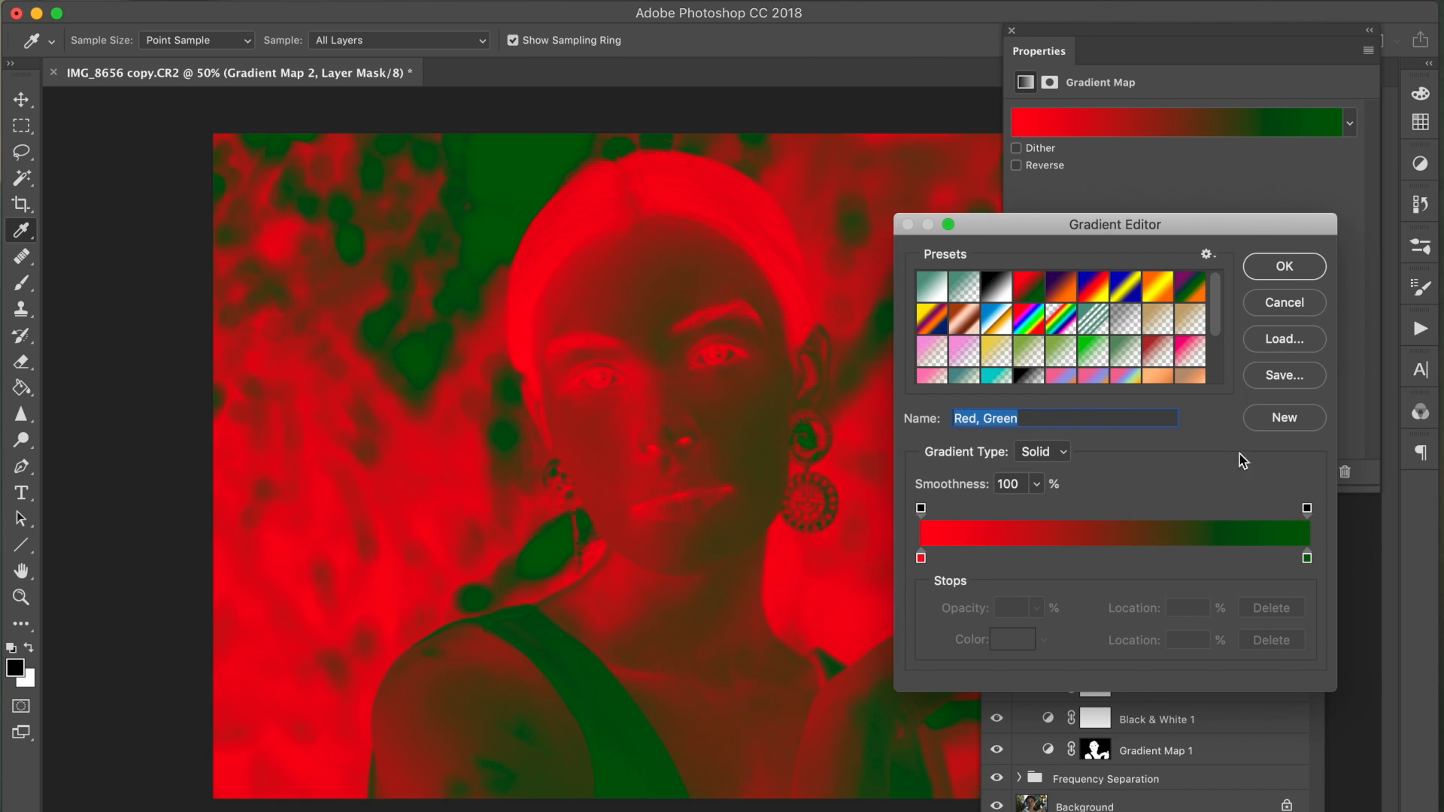
pyautogui.click(1283, 267)
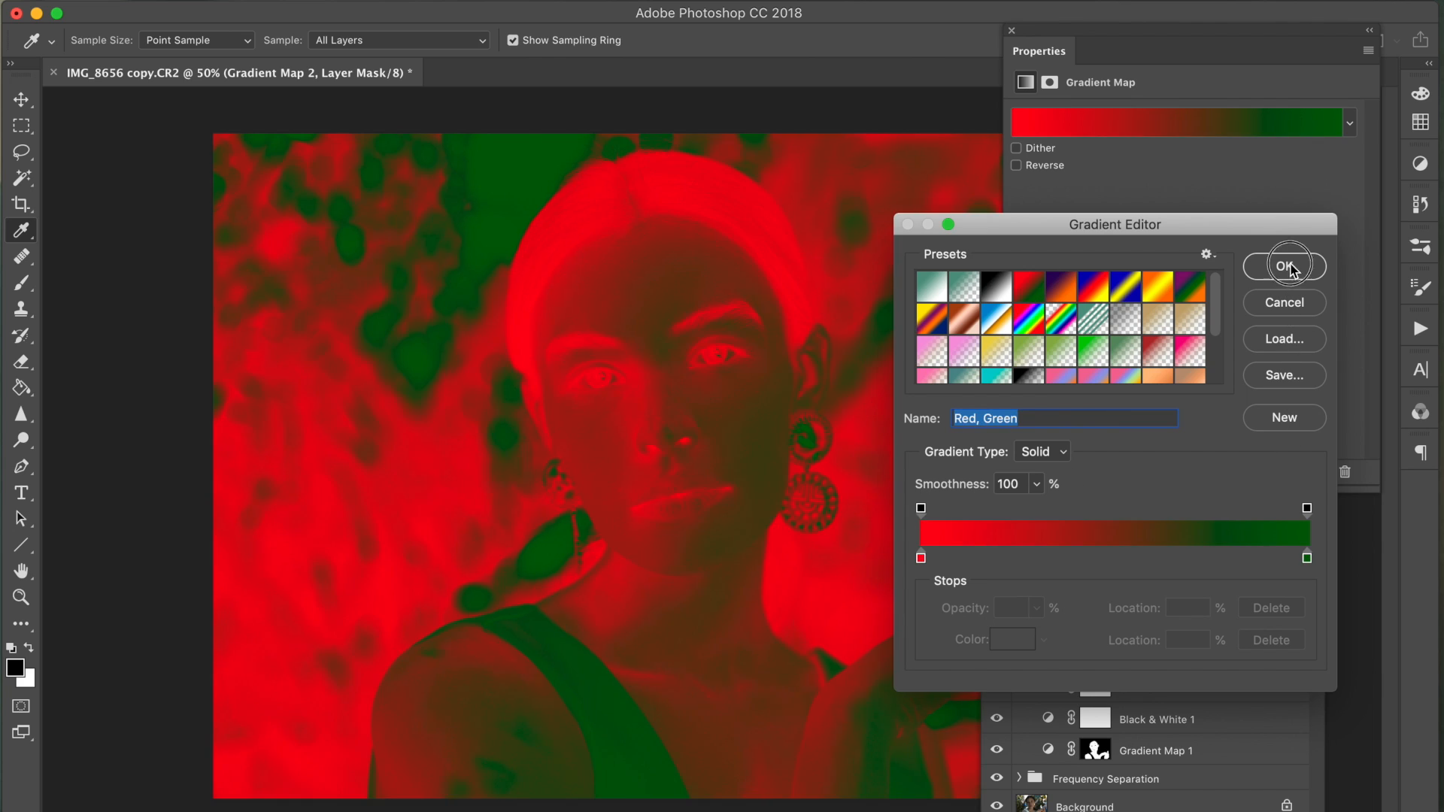
pyautogui.click(1283, 264)
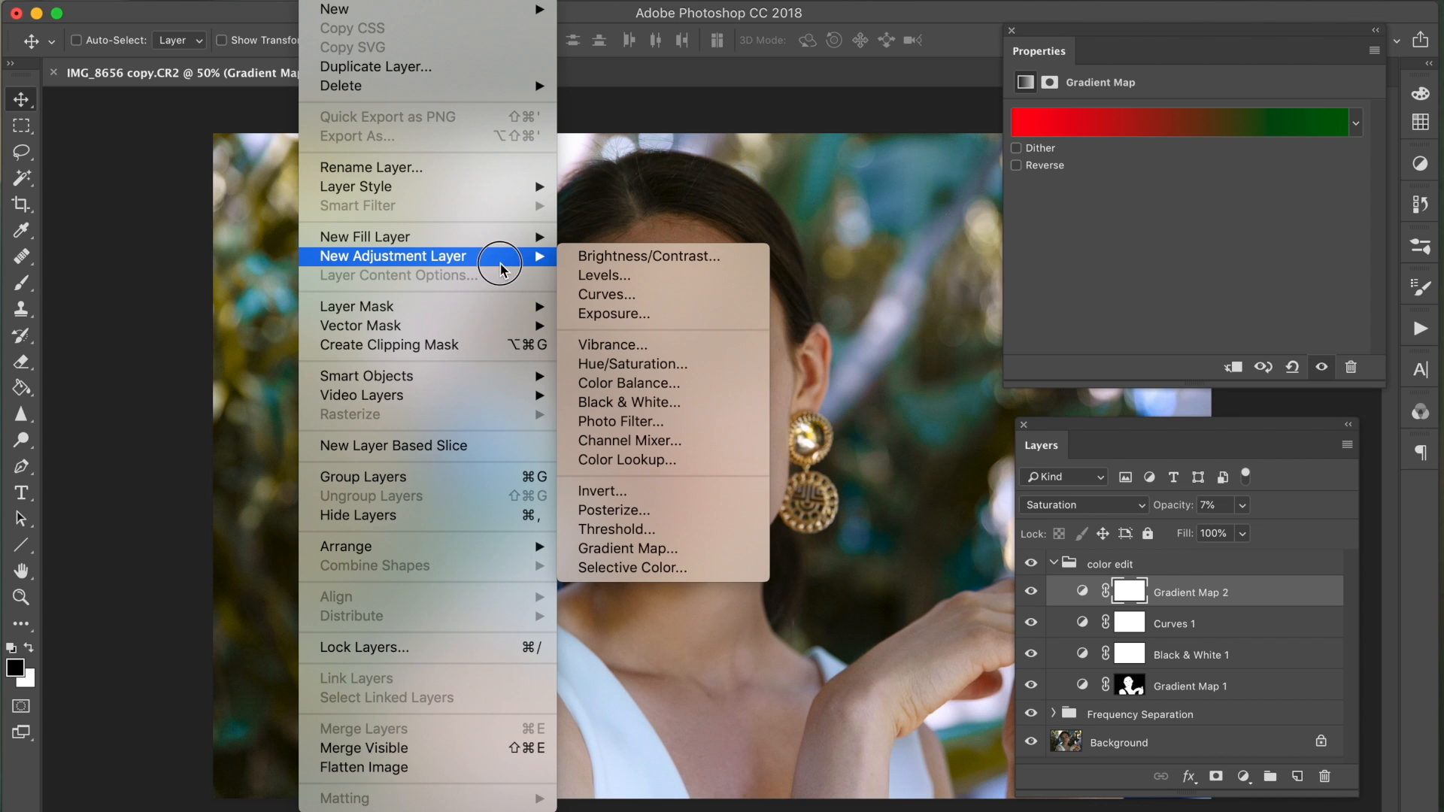
pyautogui.moveTo(662, 427)
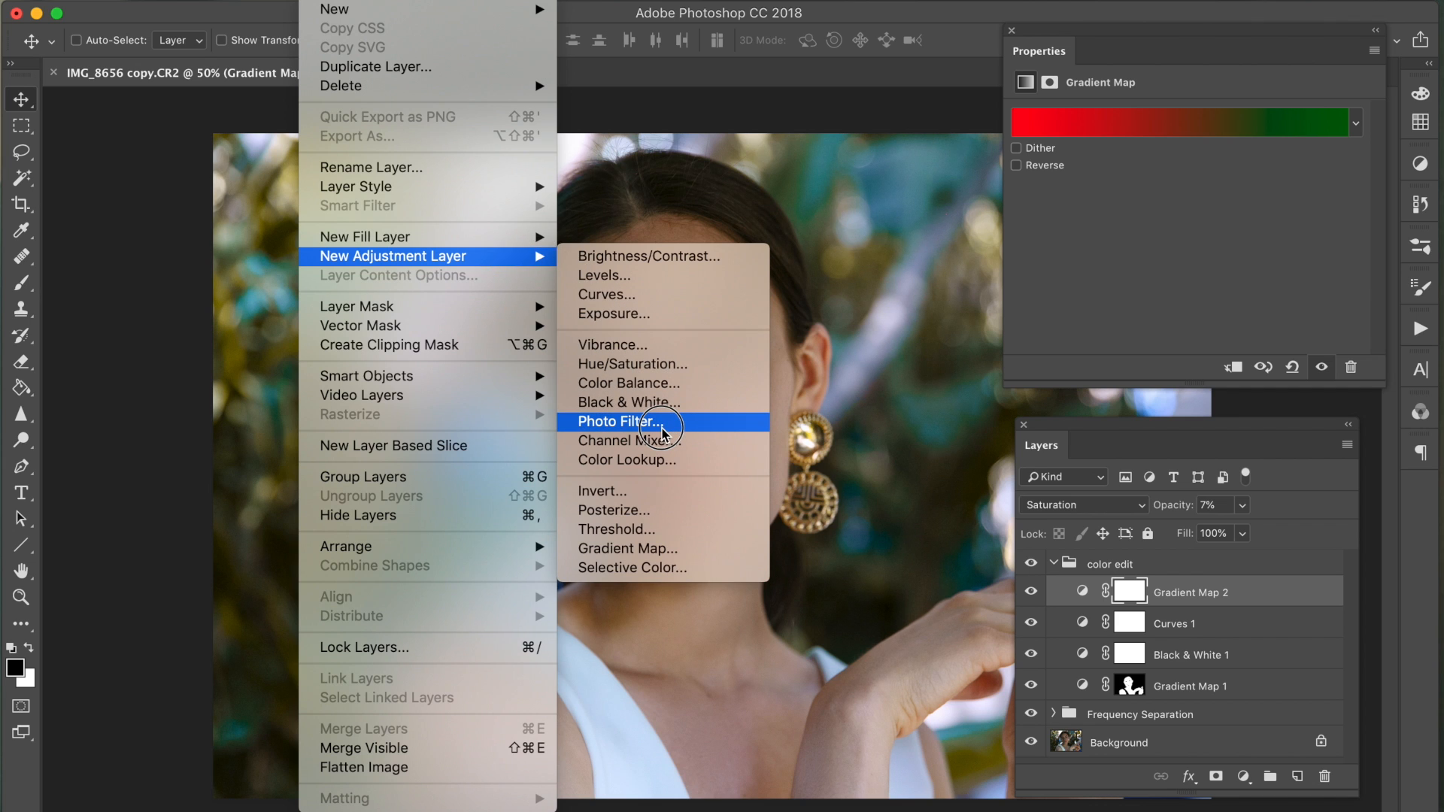
# - Add Photo Filter 1 set to Deep Yellow at 37% opacity
pyautogui.click(617, 421)
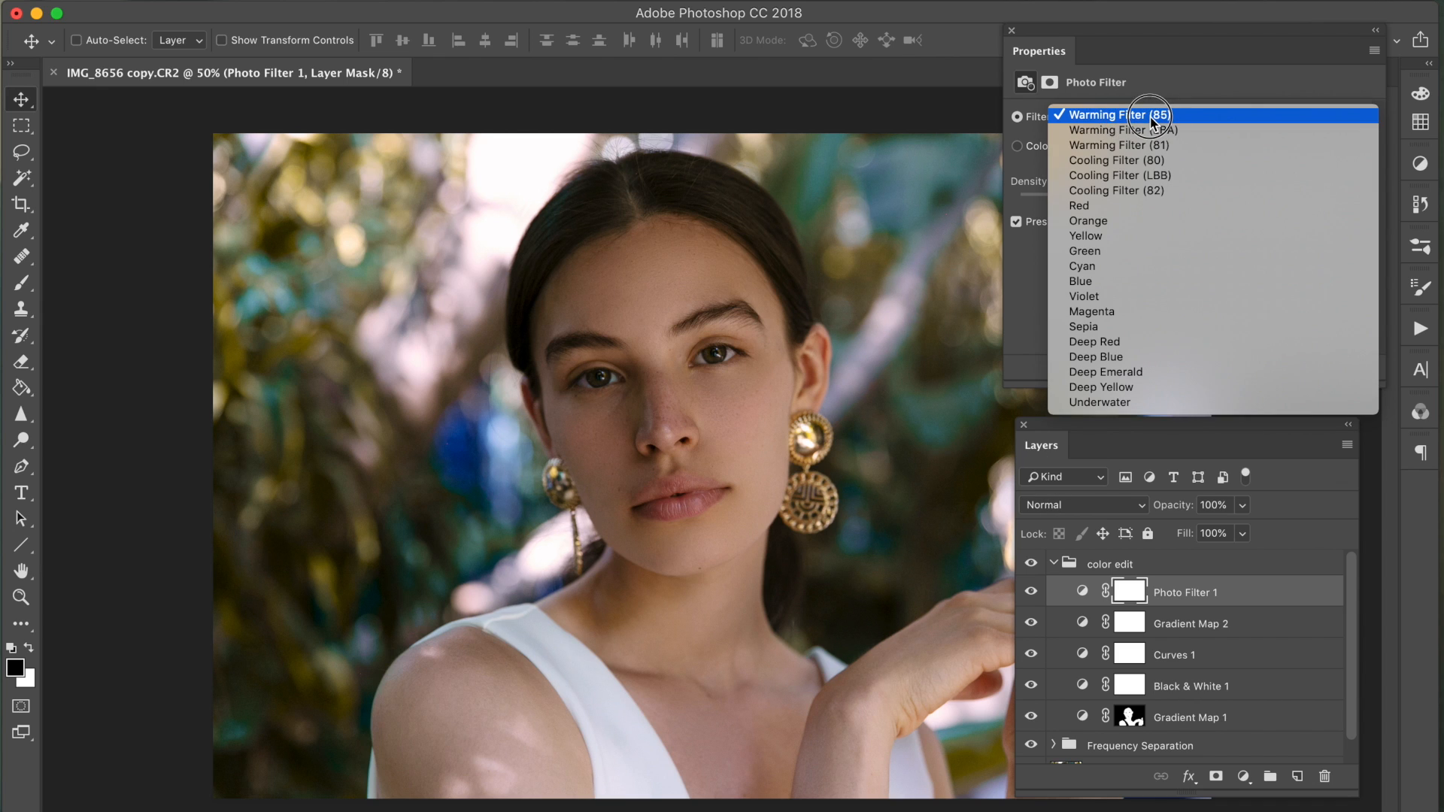
pyautogui.moveTo(1101, 386)
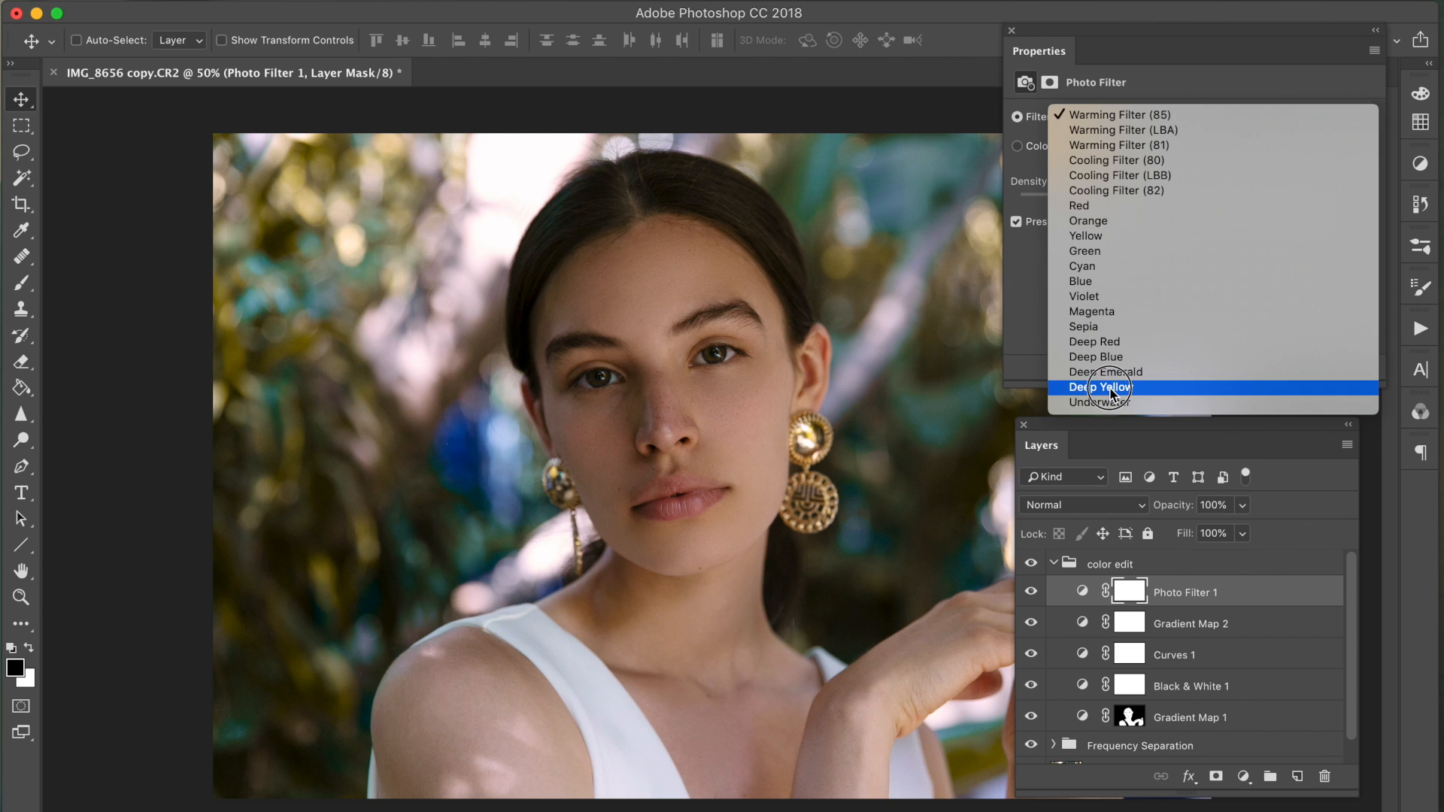
pyautogui.click(1101, 387)
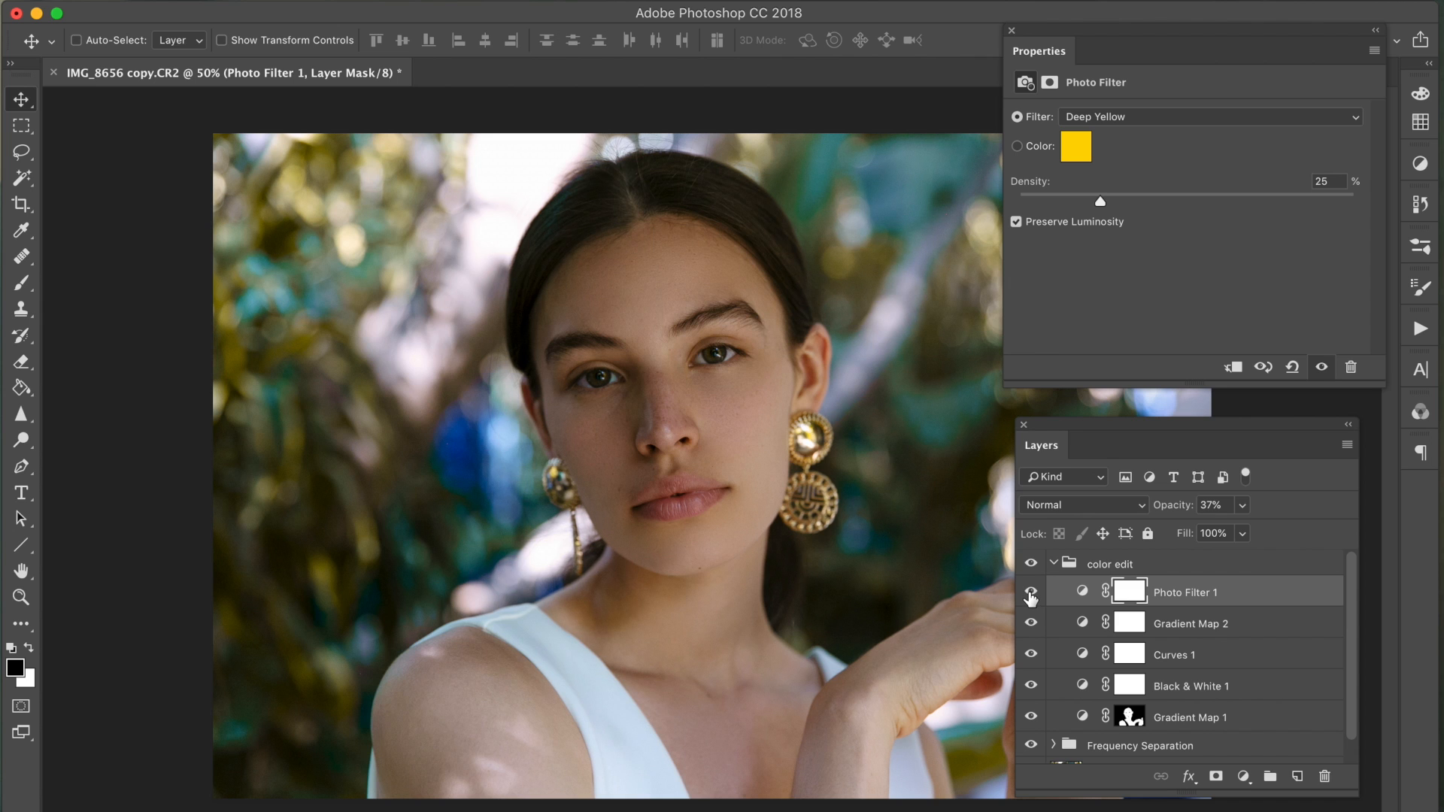
# - Toggle the Photo Filter layer's visibility to compare the warming, leaving it on
pyautogui.click(1028, 591)
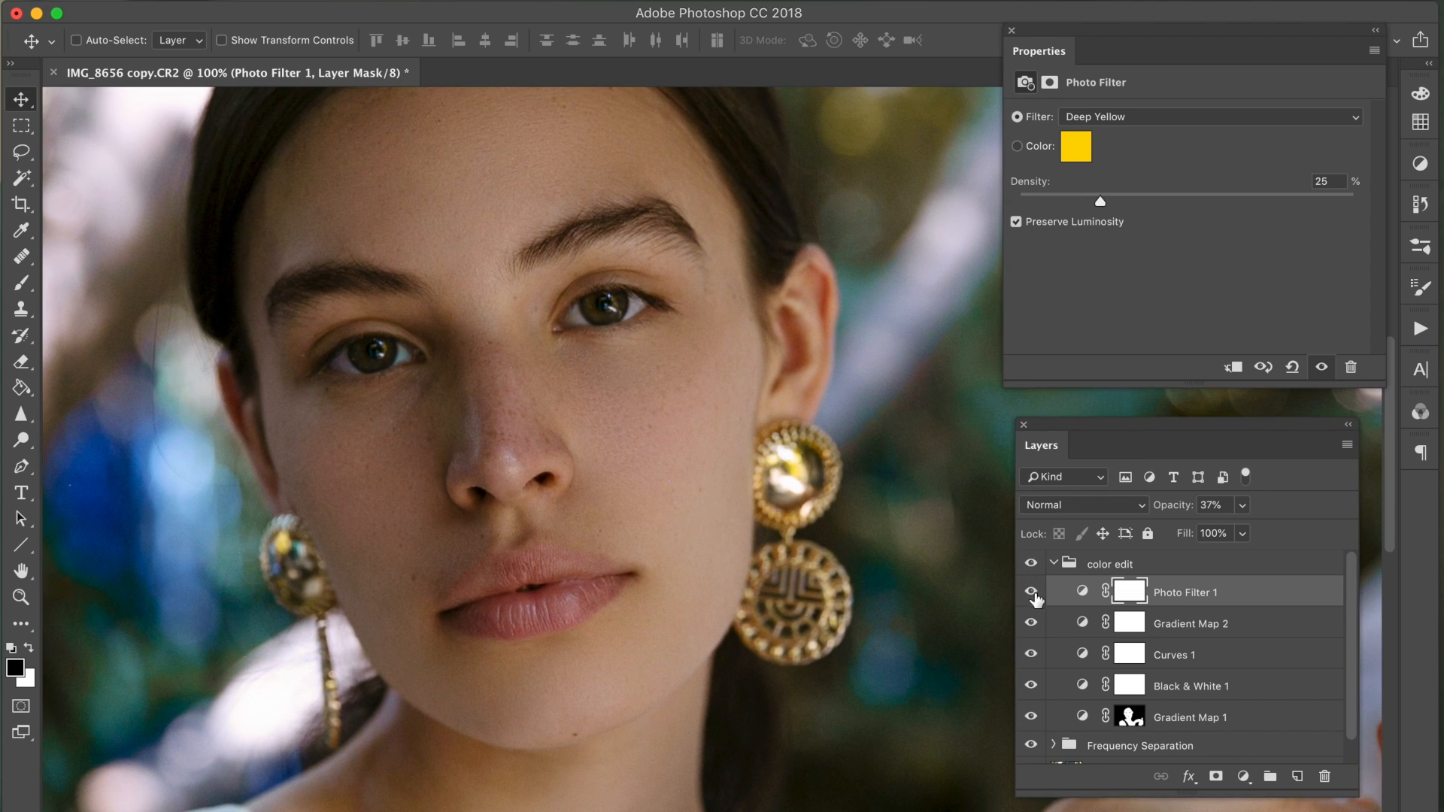
pyautogui.click(1030, 591)
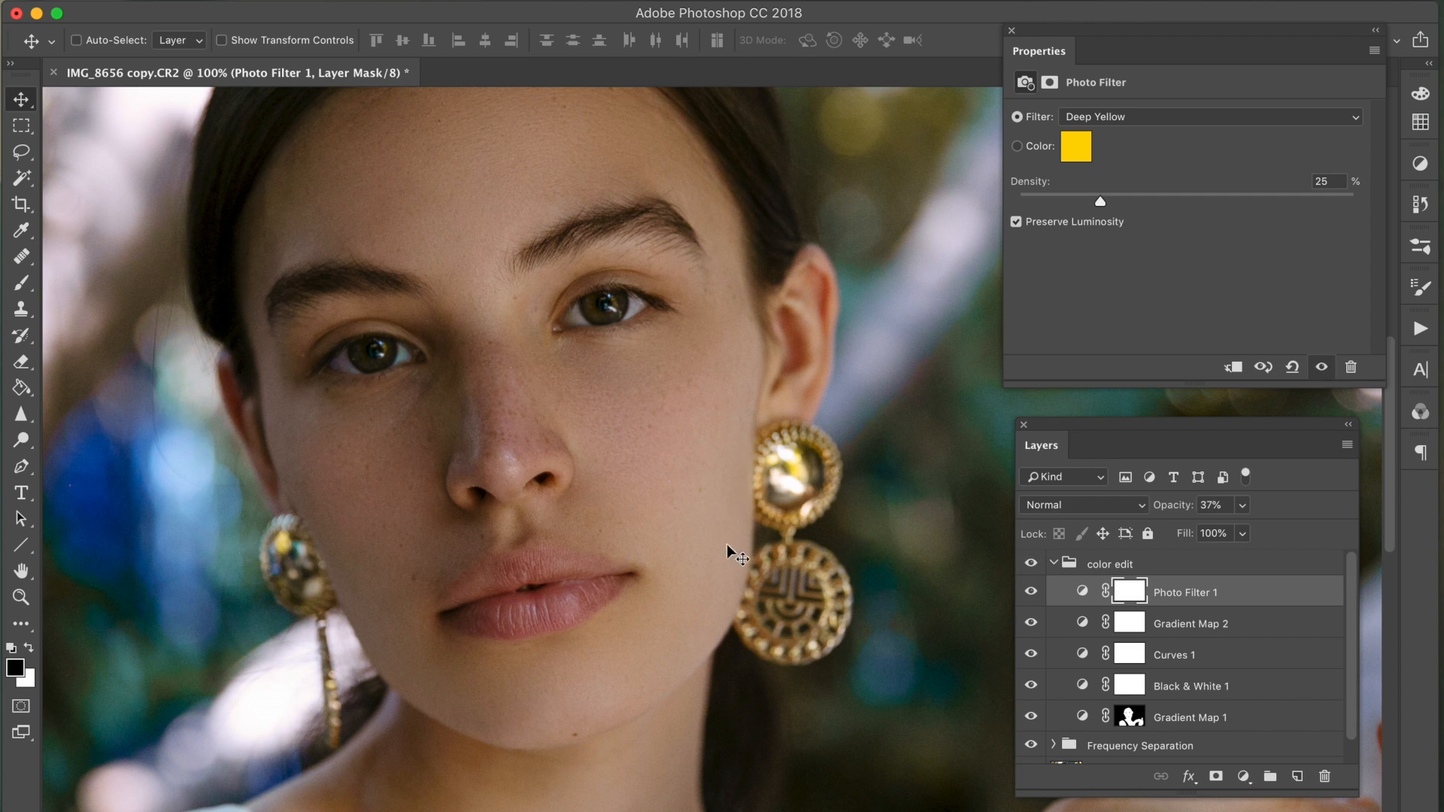
pyautogui.click(1028, 591)
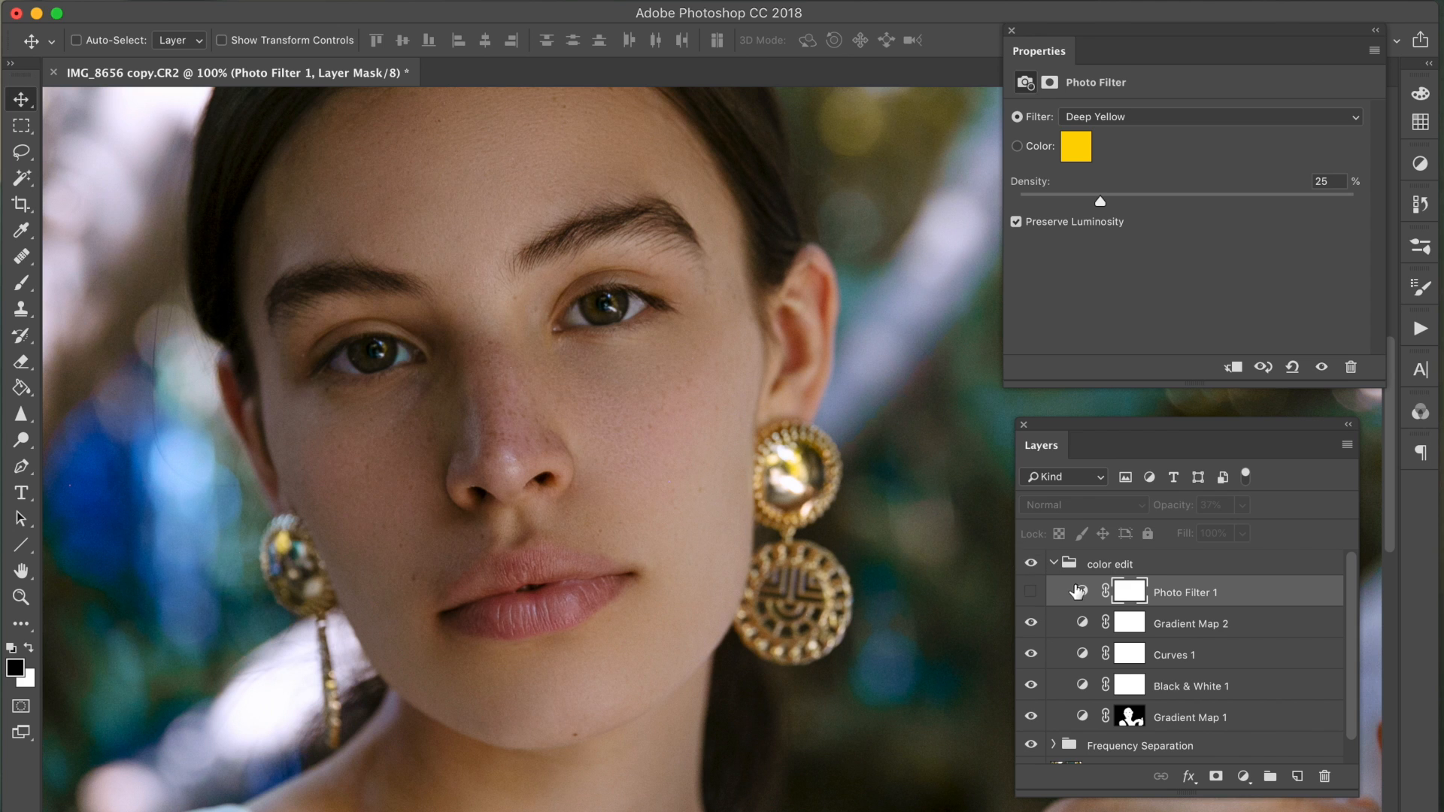
pyautogui.click(1032, 591)
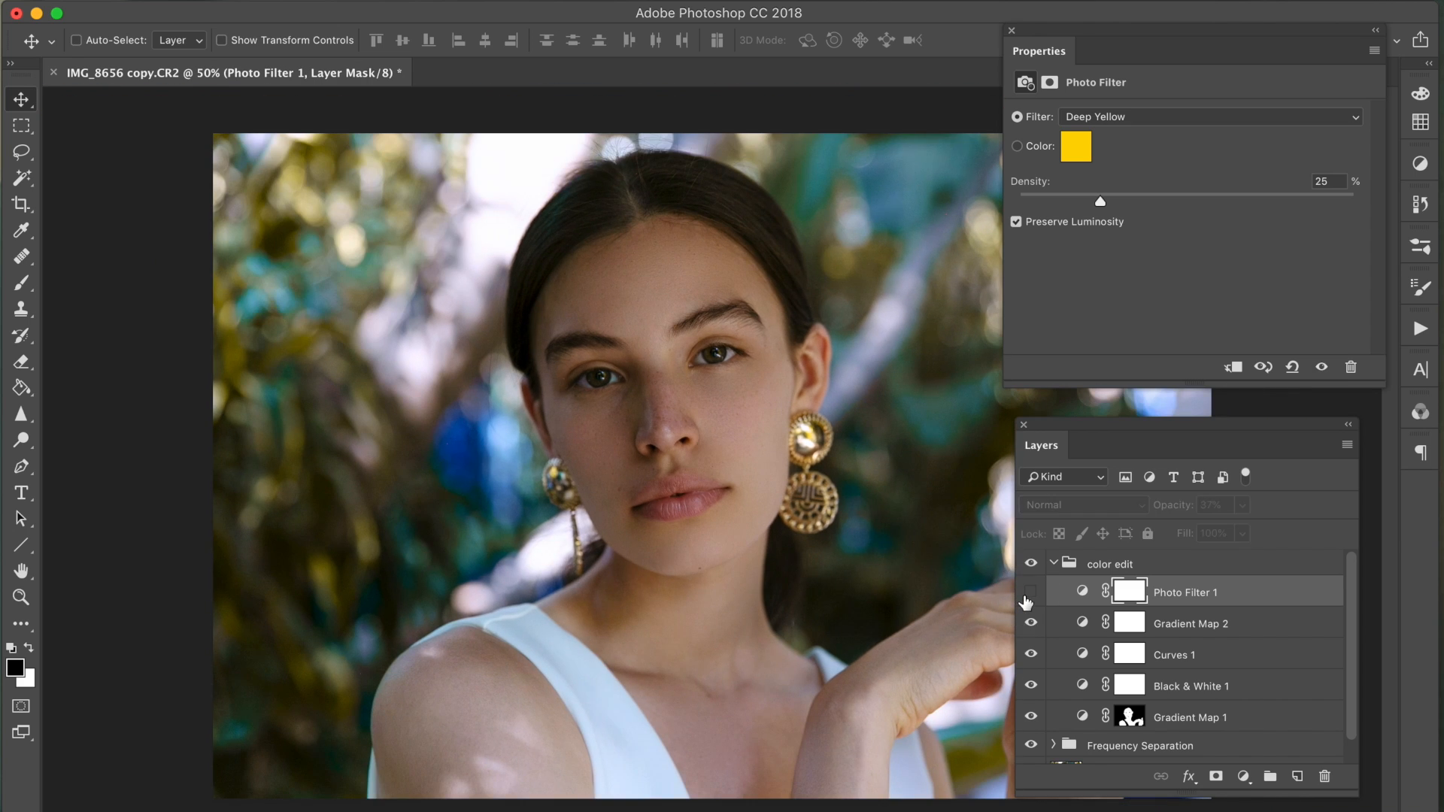
pyautogui.click(1029, 592)
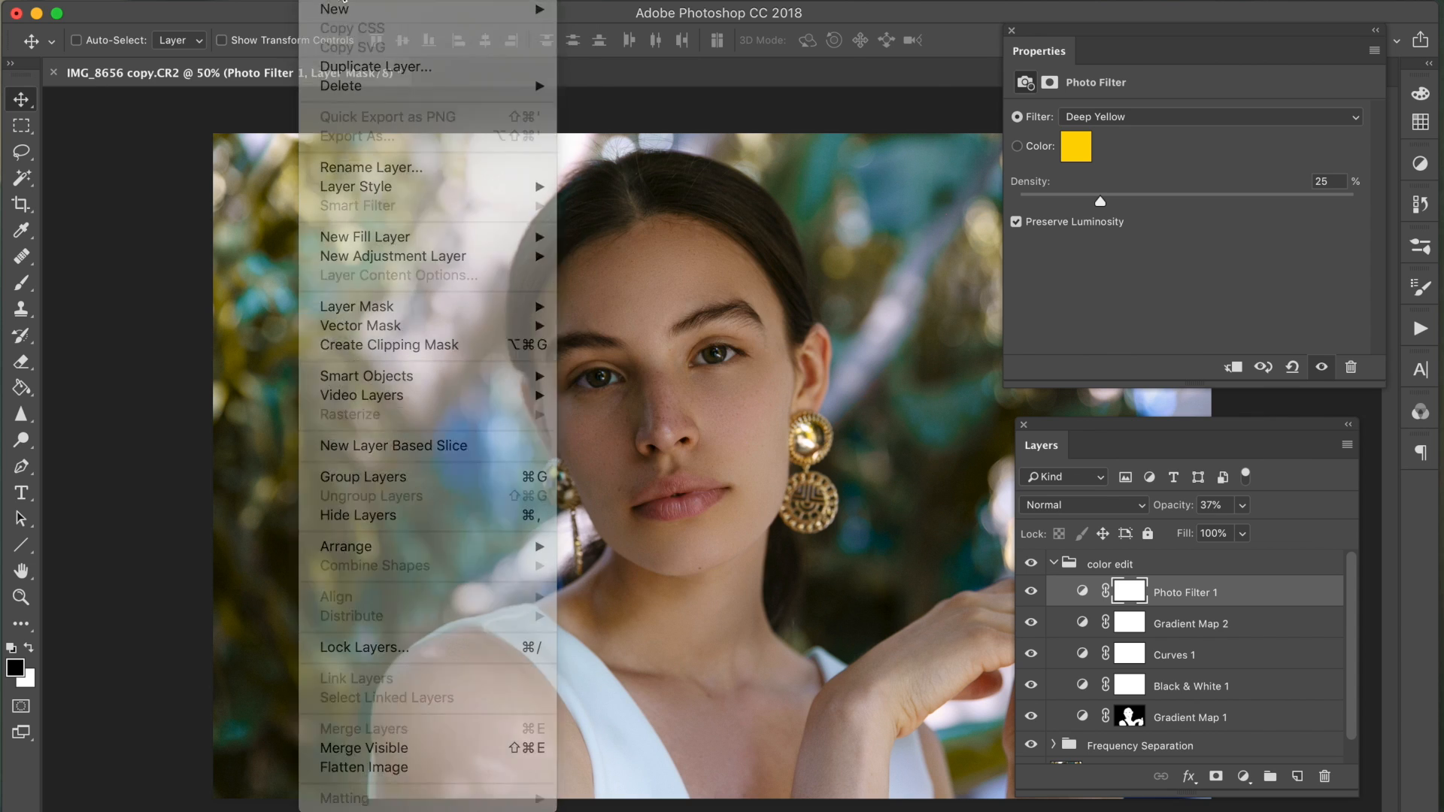
# - Add a Selective Color 1 layer with Neutrals black at +4
pyautogui.click(446, 178)
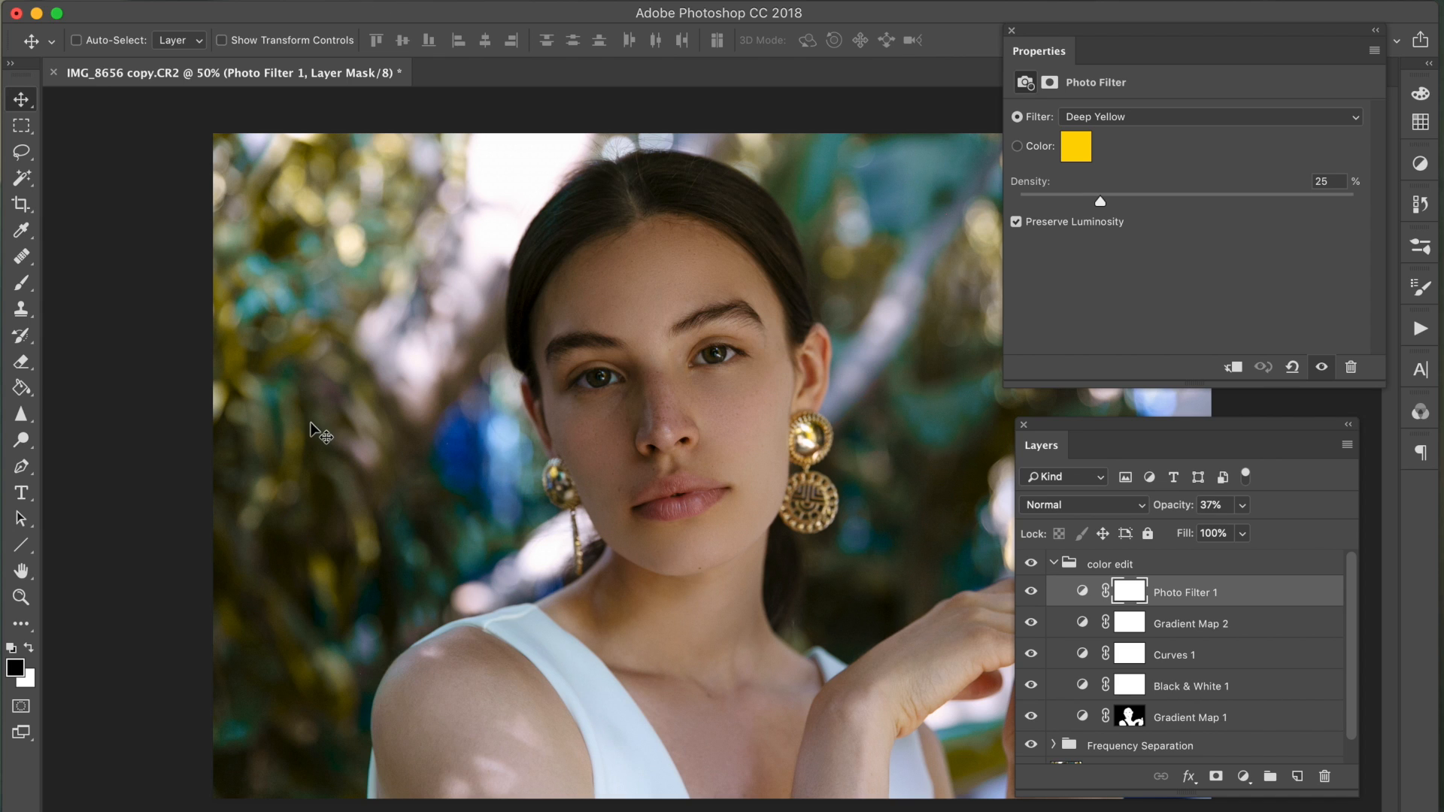
pyautogui.moveTo(284, 75)
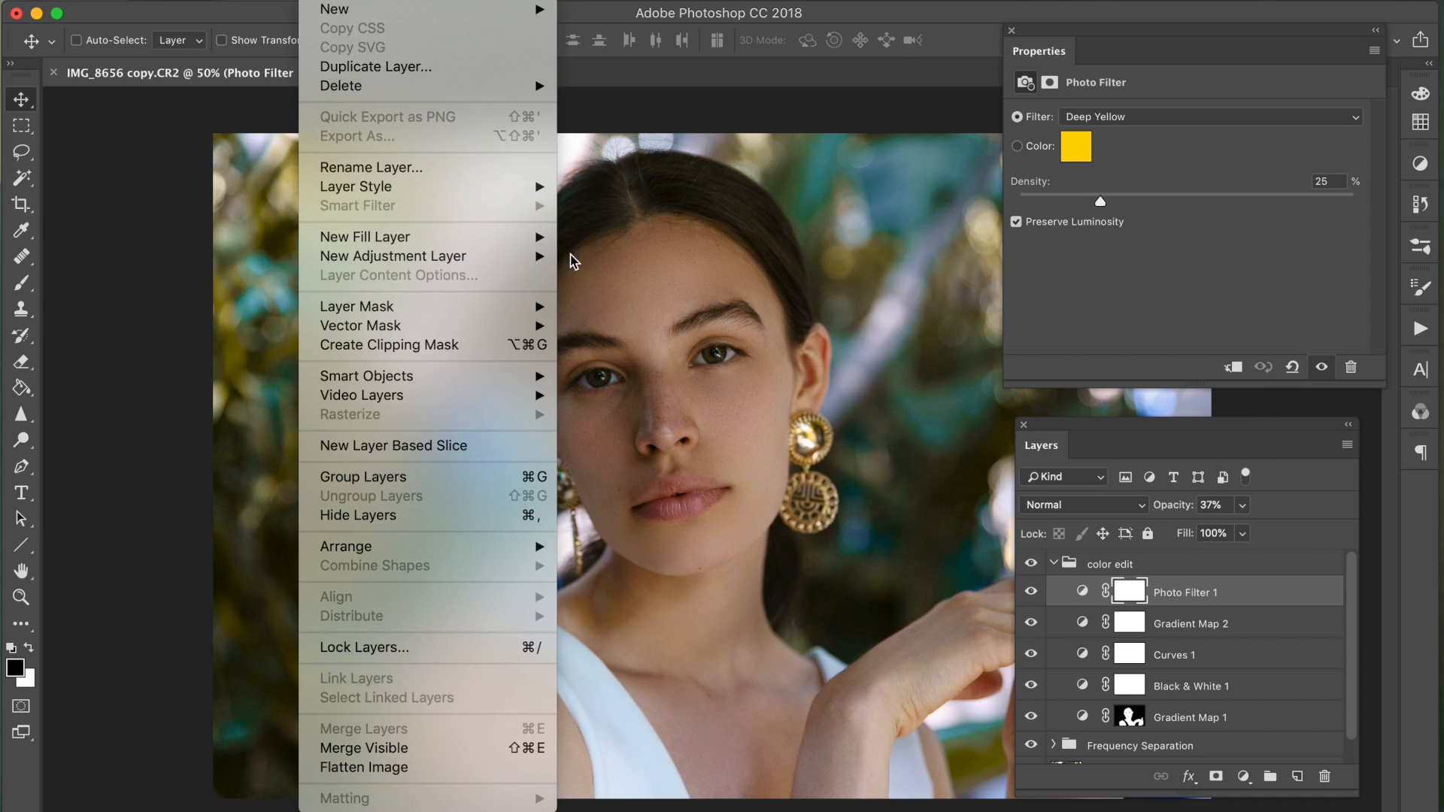
pyautogui.moveTo(393, 256)
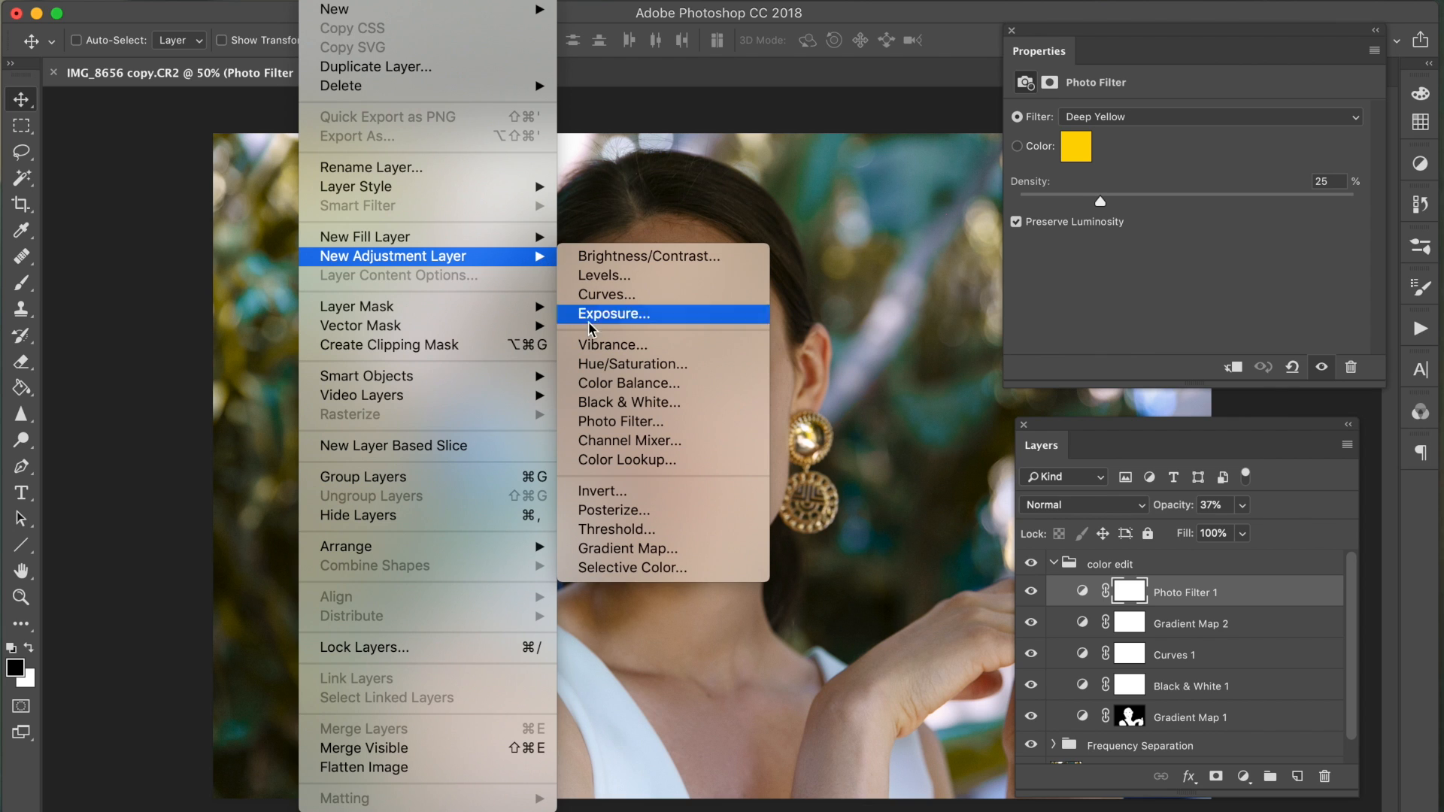
pyautogui.click(633, 567)
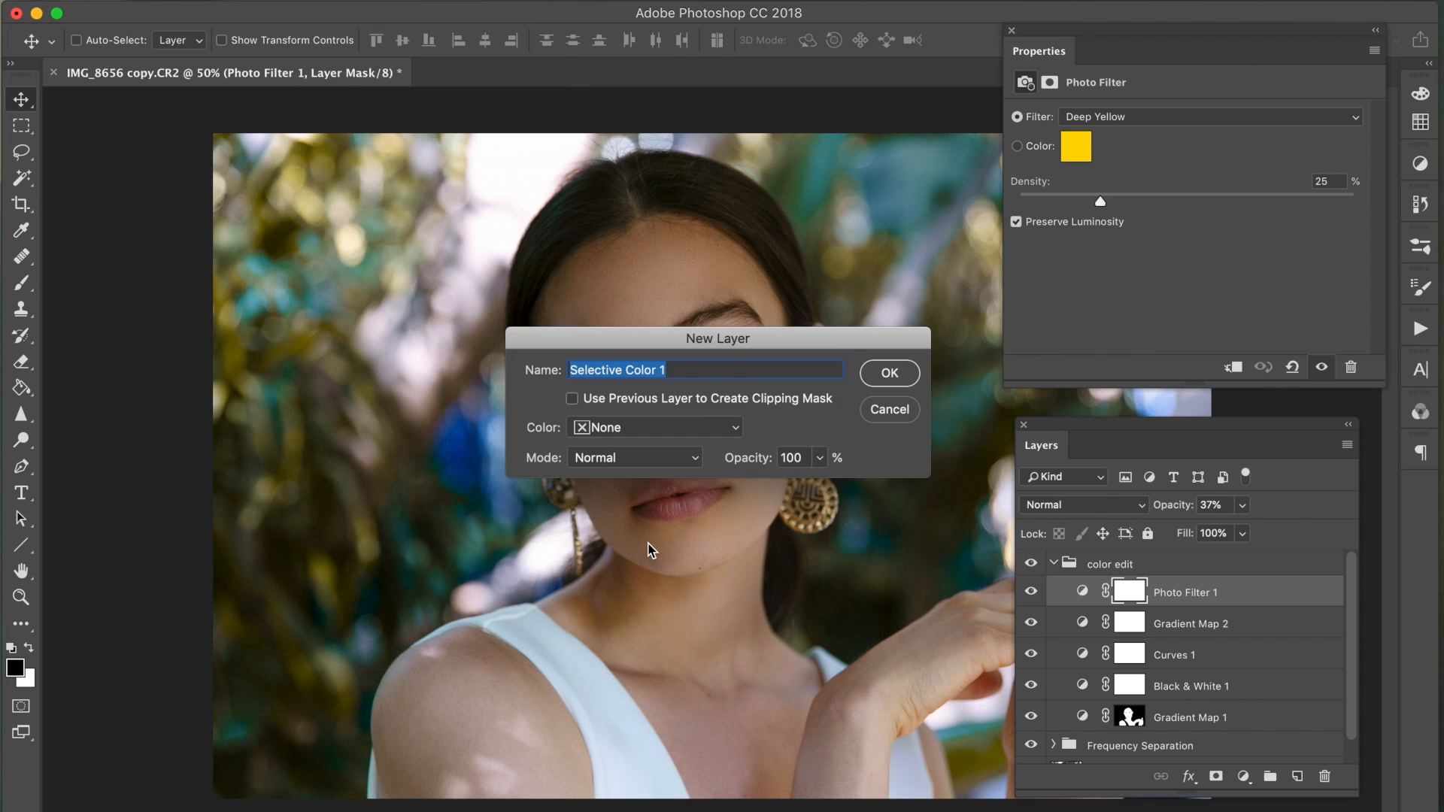
pyautogui.click(887, 373)
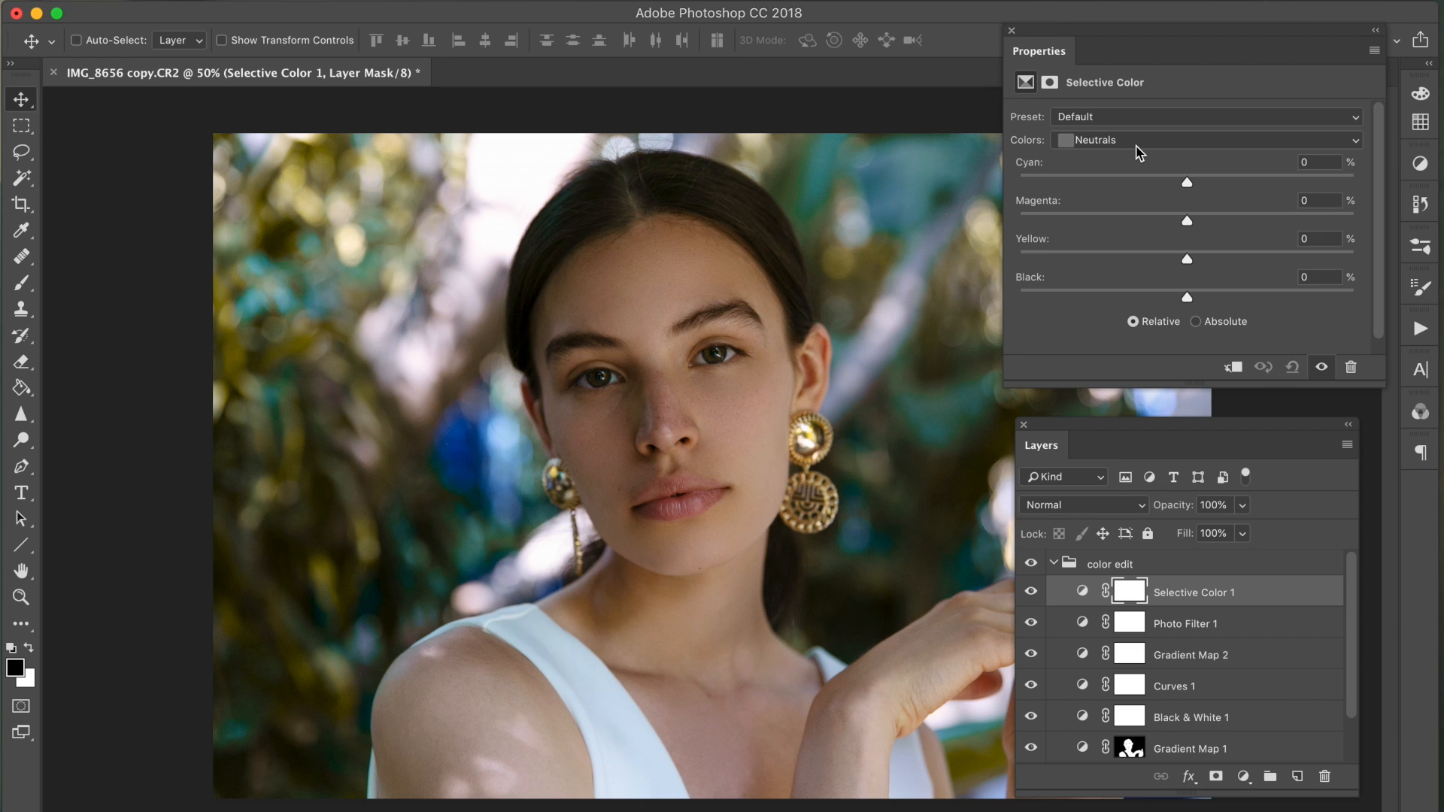
pyautogui.moveTo(1192, 305)
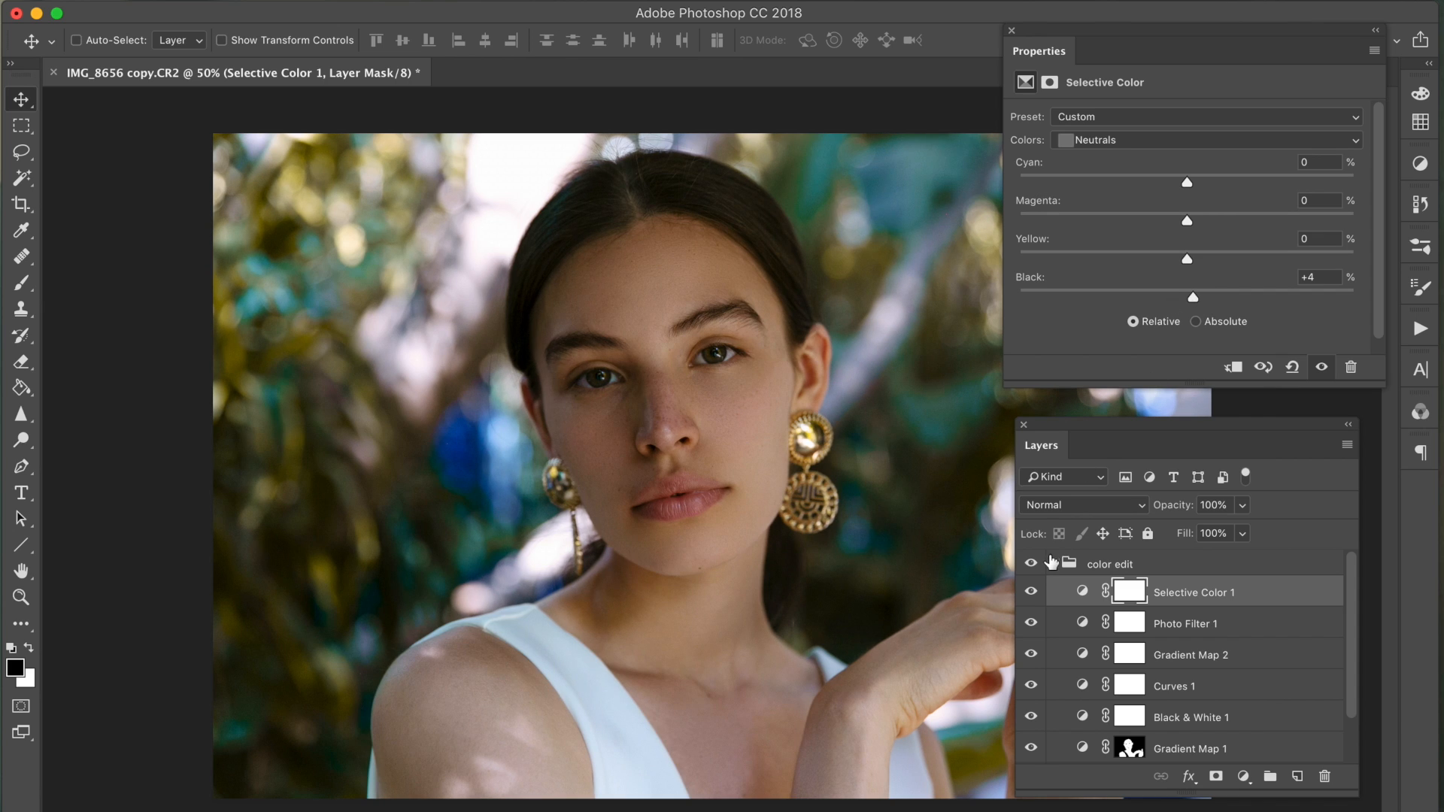
# - Set Blacks cyan to +18 and hide the layer to compare
pyautogui.click(1202, 138)
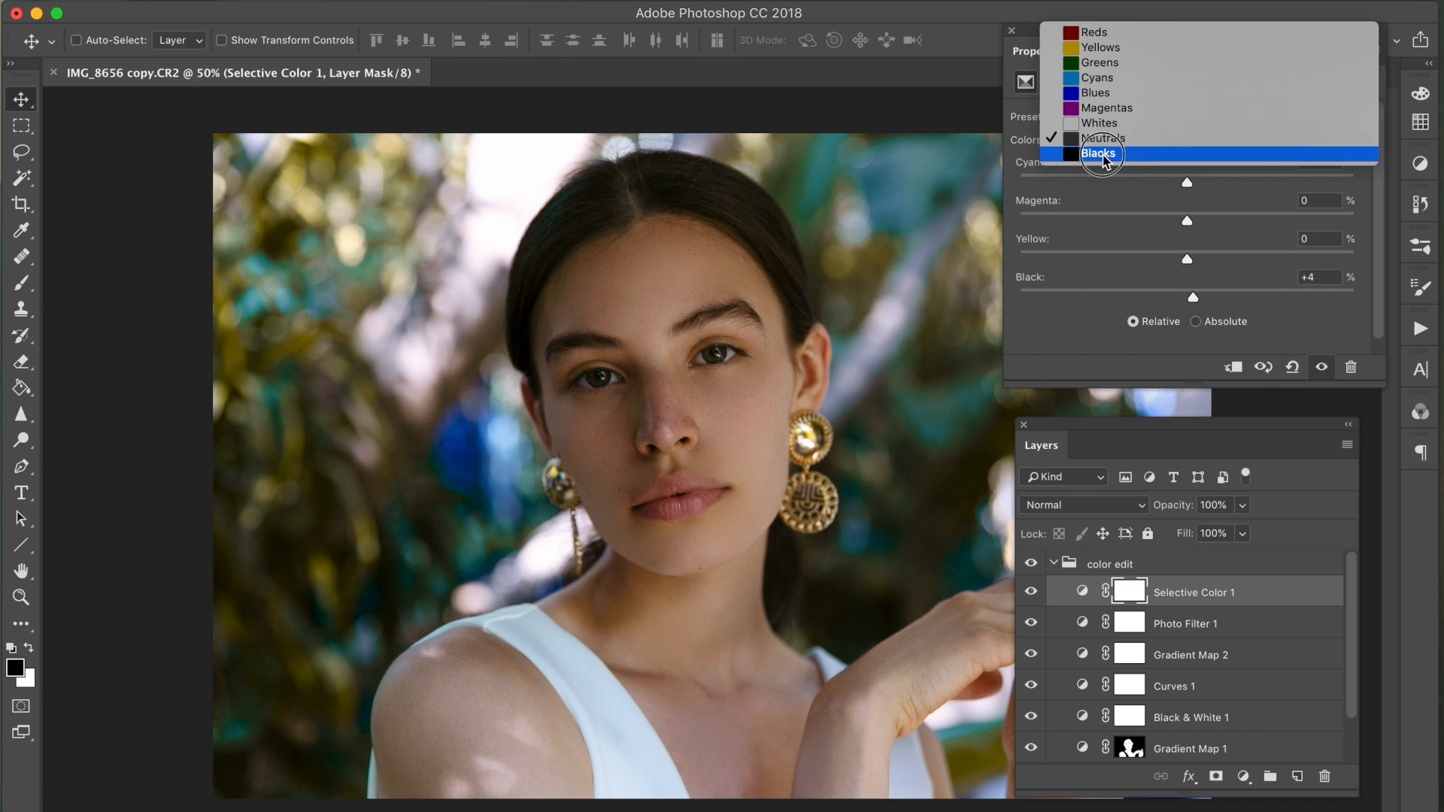
pyautogui.click(1098, 153)
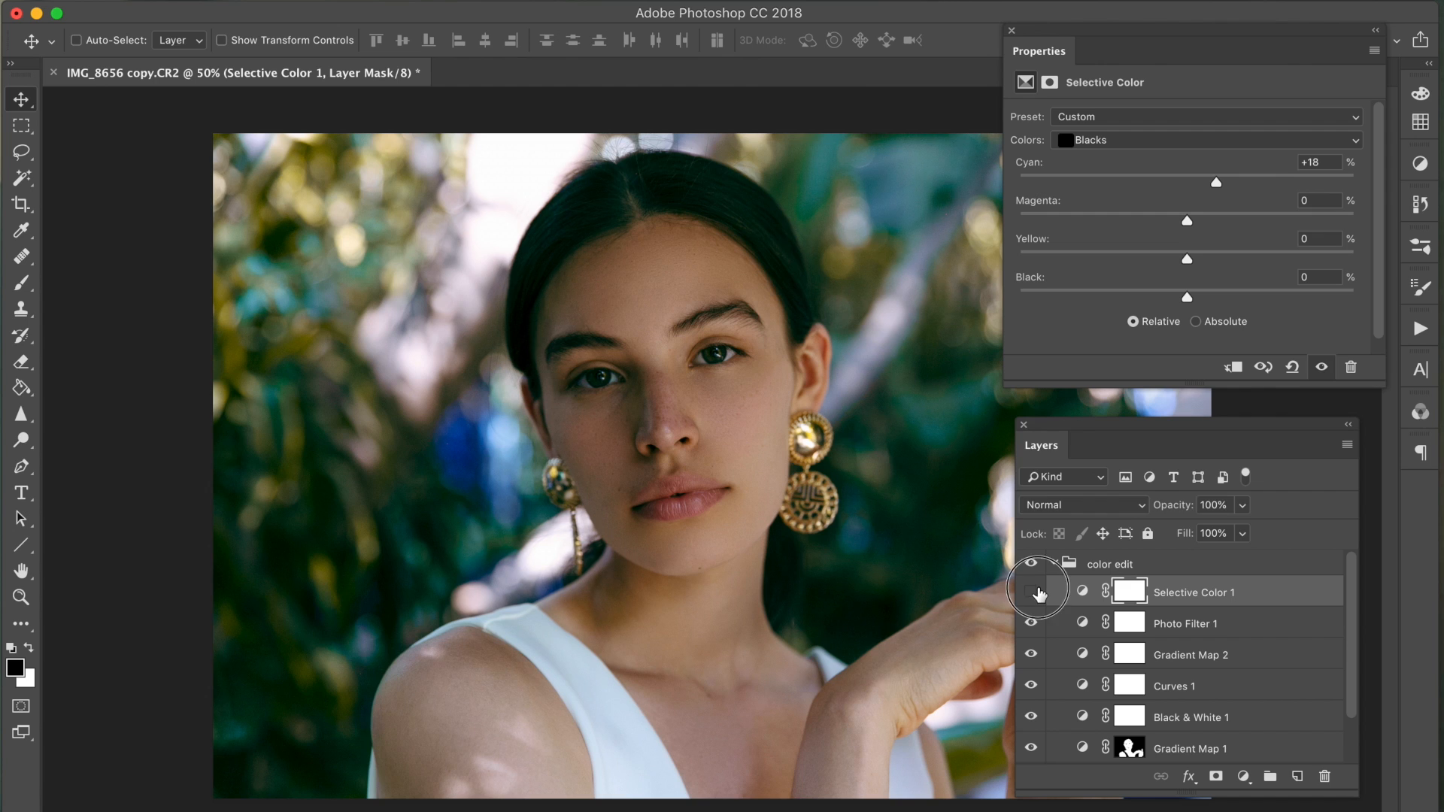
pyautogui.click(1032, 591)
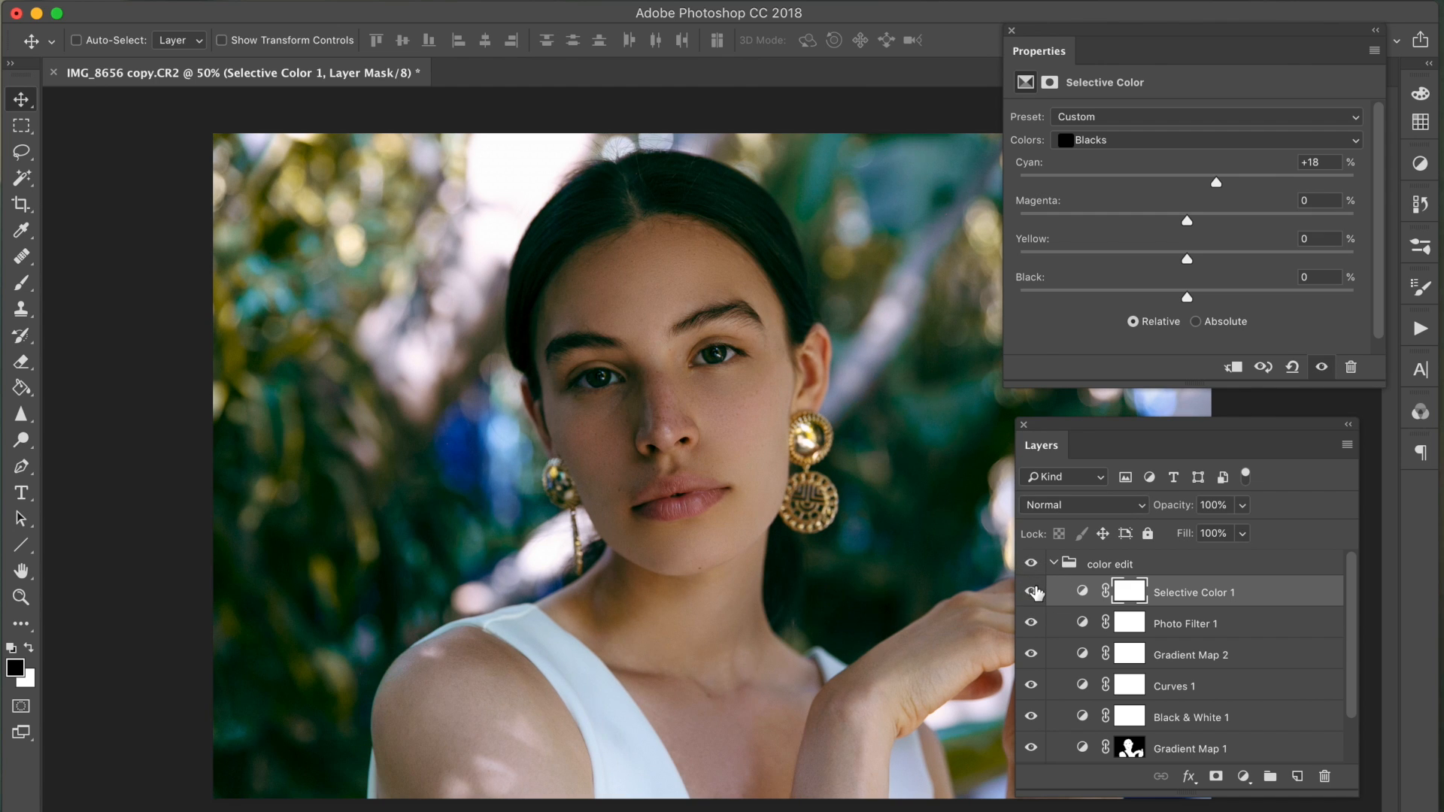
# - Set Yellows to cyan −81, magenta +15, yellow +40, black +6, comparing on and off
pyautogui.click(1202, 139)
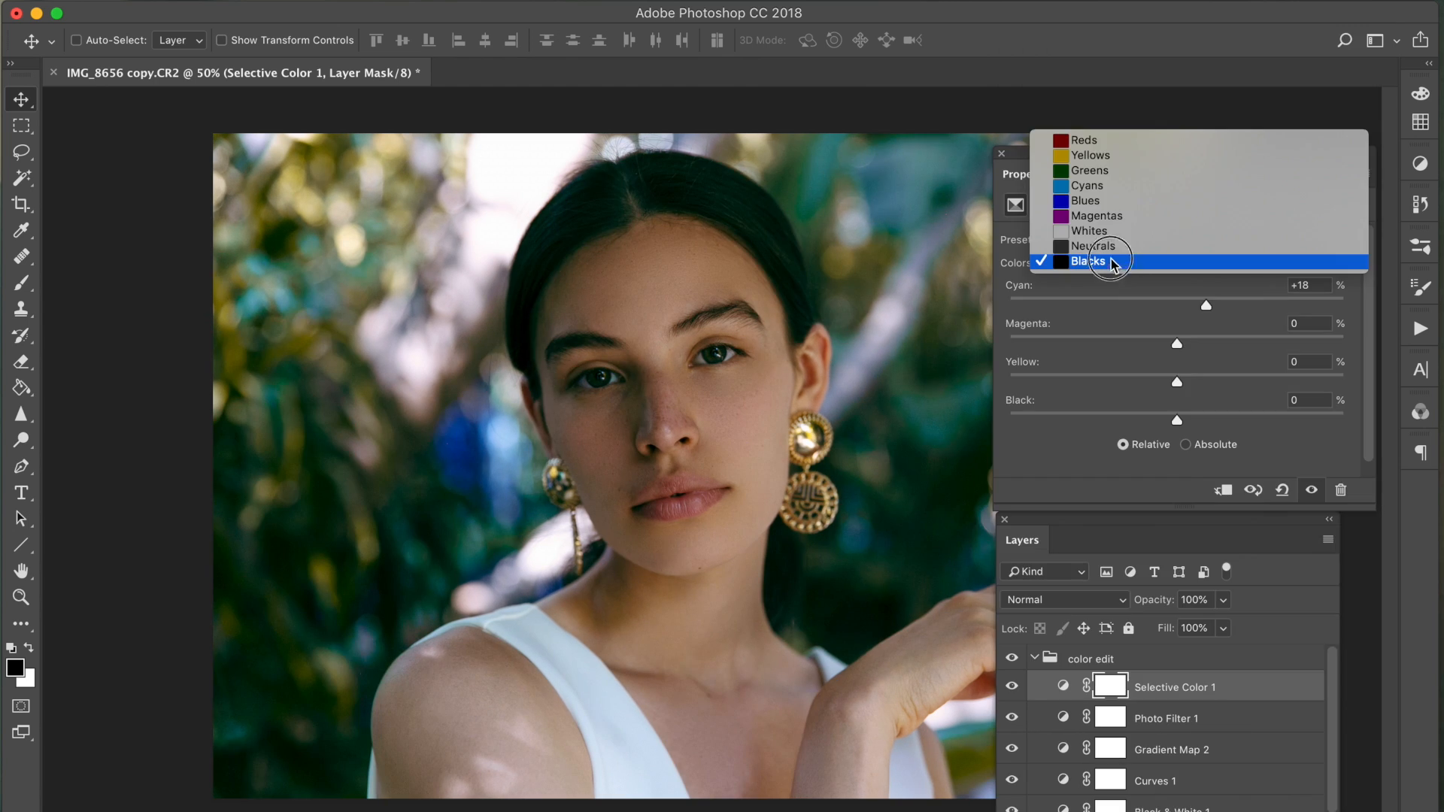
pyautogui.click(1089, 155)
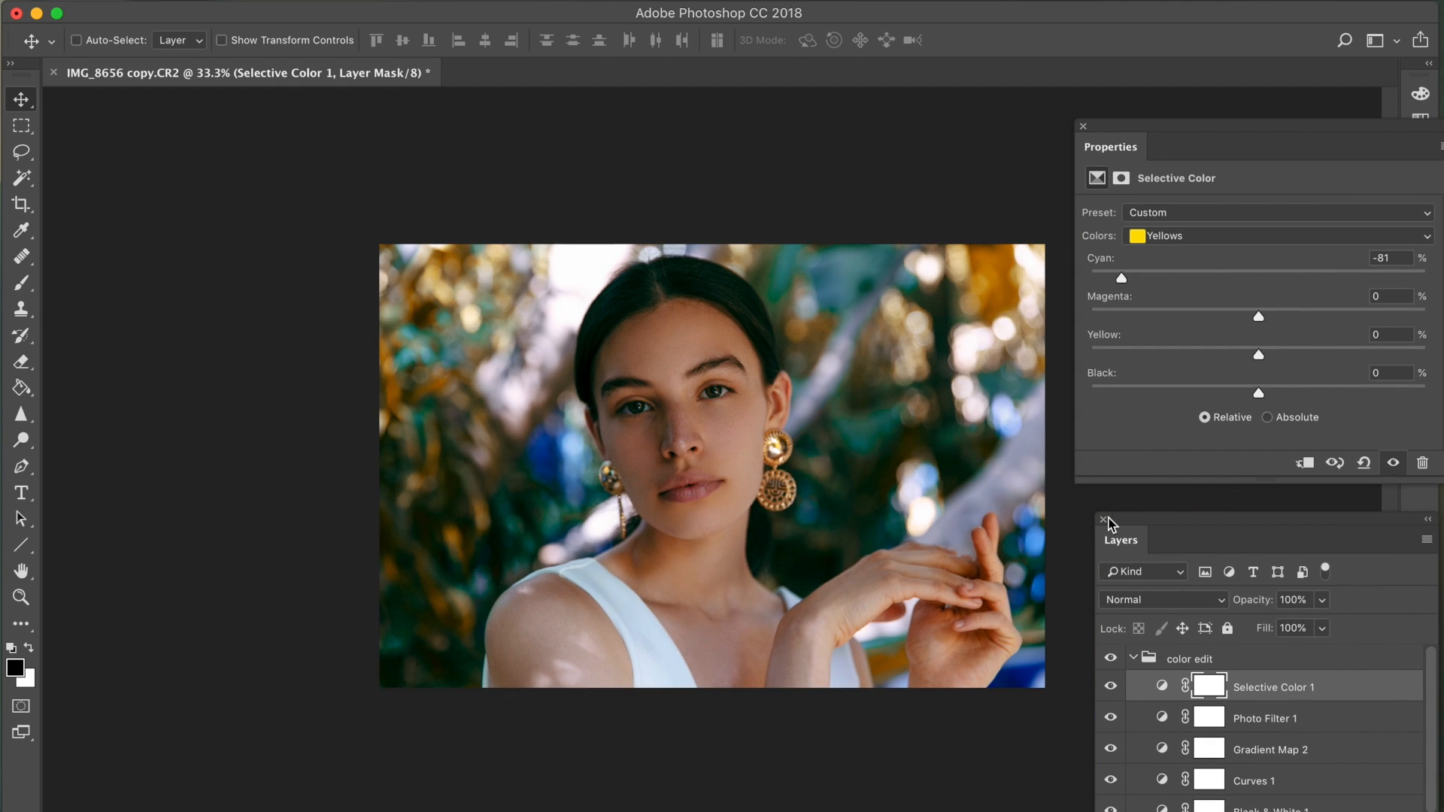
pyautogui.click(1110, 686)
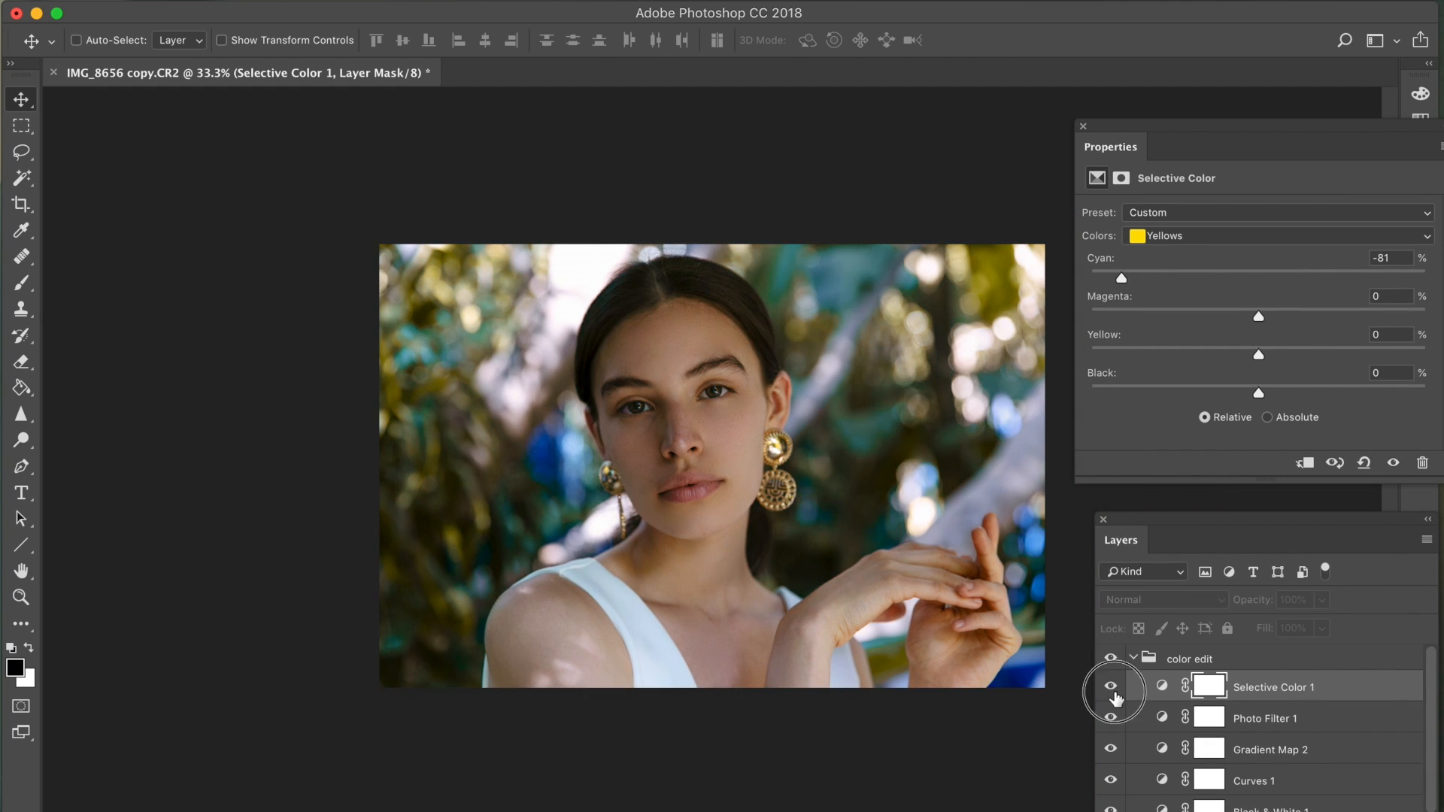
pyautogui.click(1110, 688)
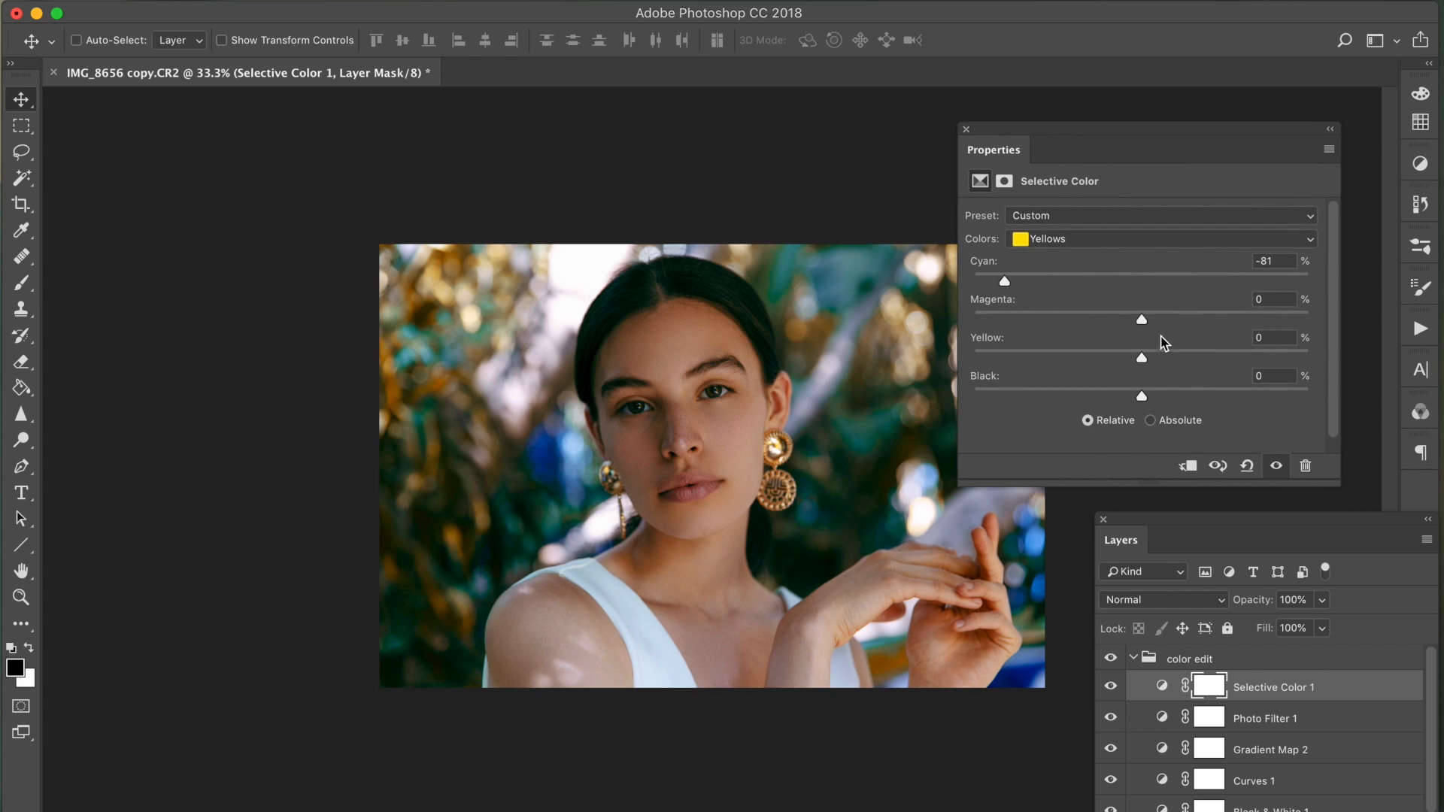
pyautogui.moveTo(1174, 392)
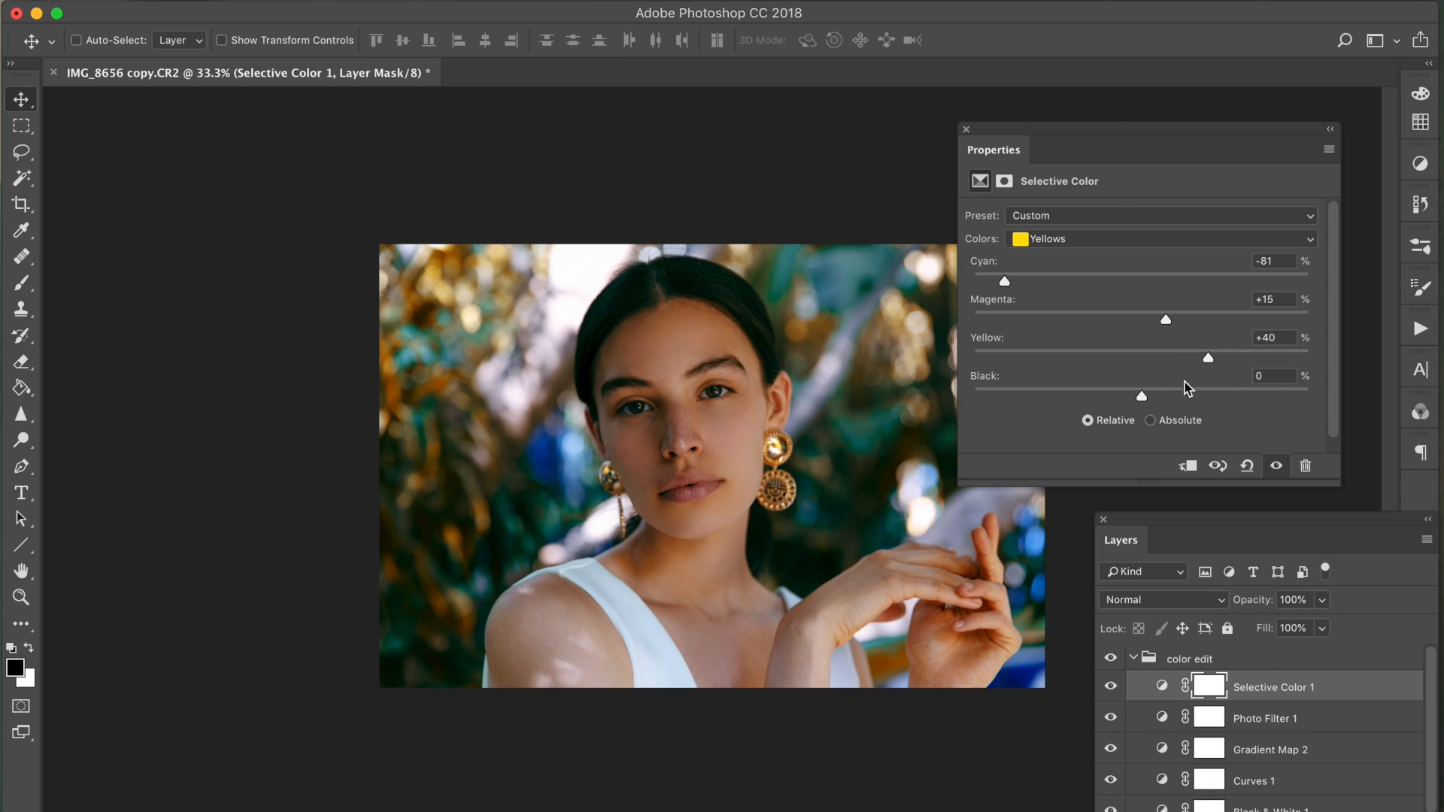
pyautogui.moveTo(963, 189)
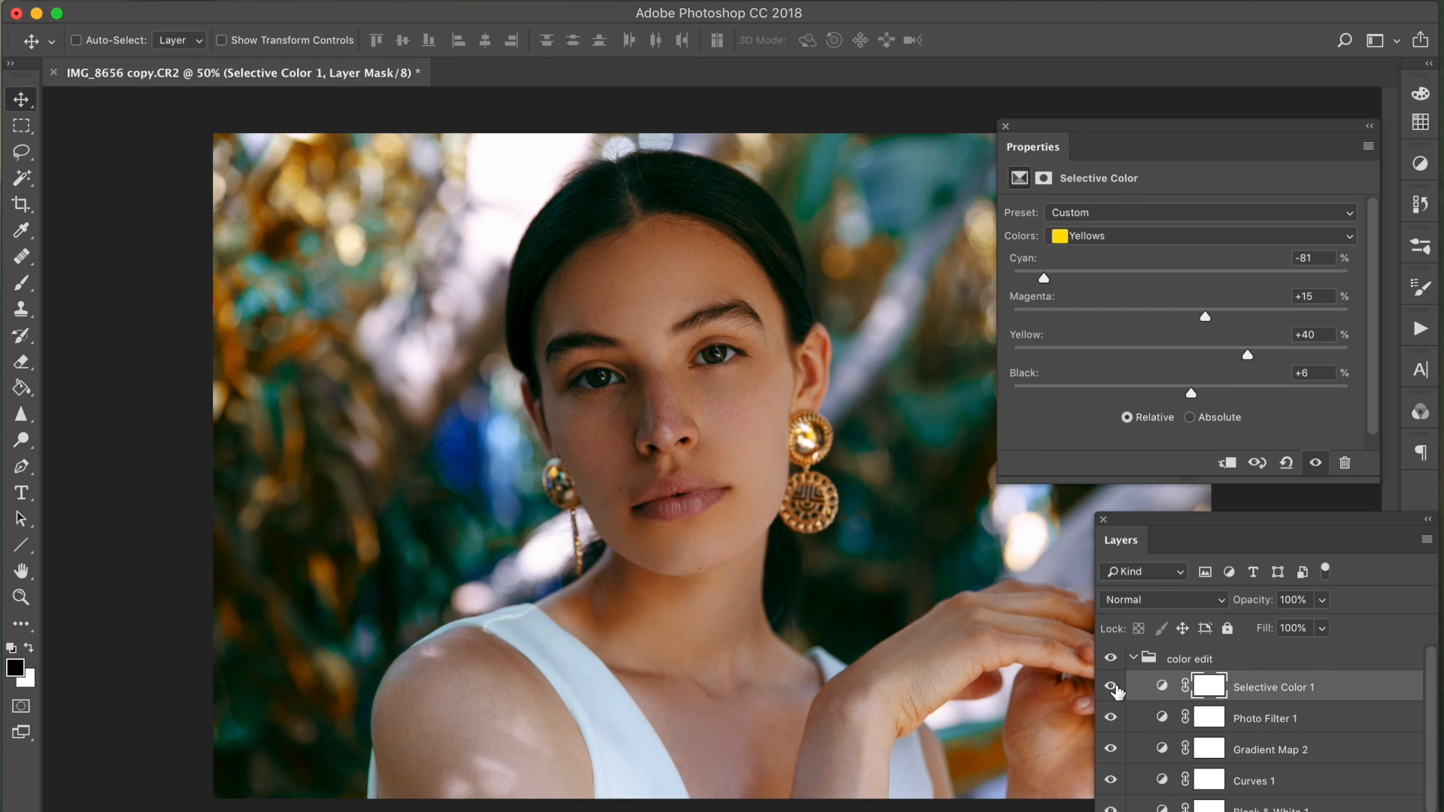
pyautogui.click(21, 283)
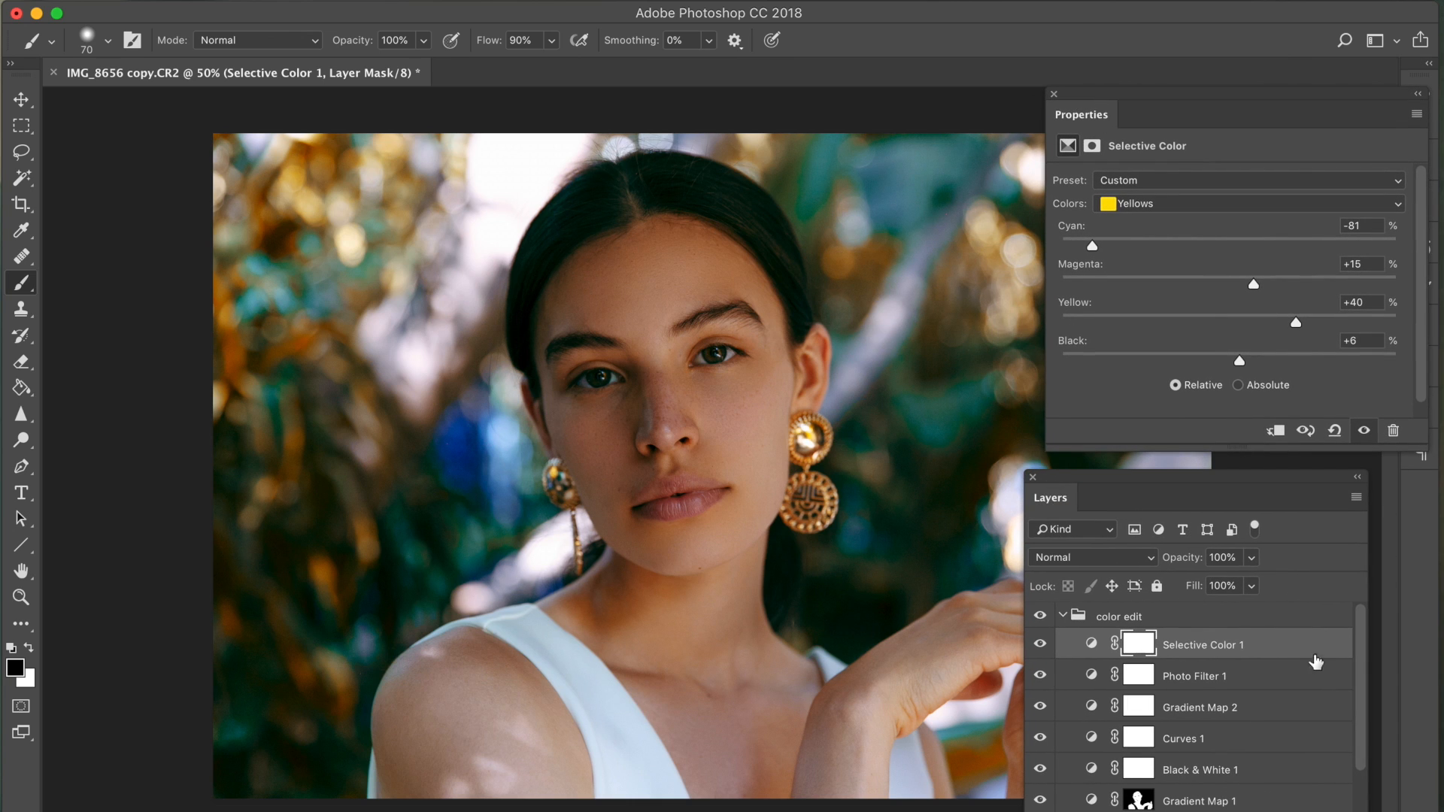
# - Copy the Gradient Map 1 subject mask onto Selective Color 1 and compare its effect
pyautogui.scroll(-3)
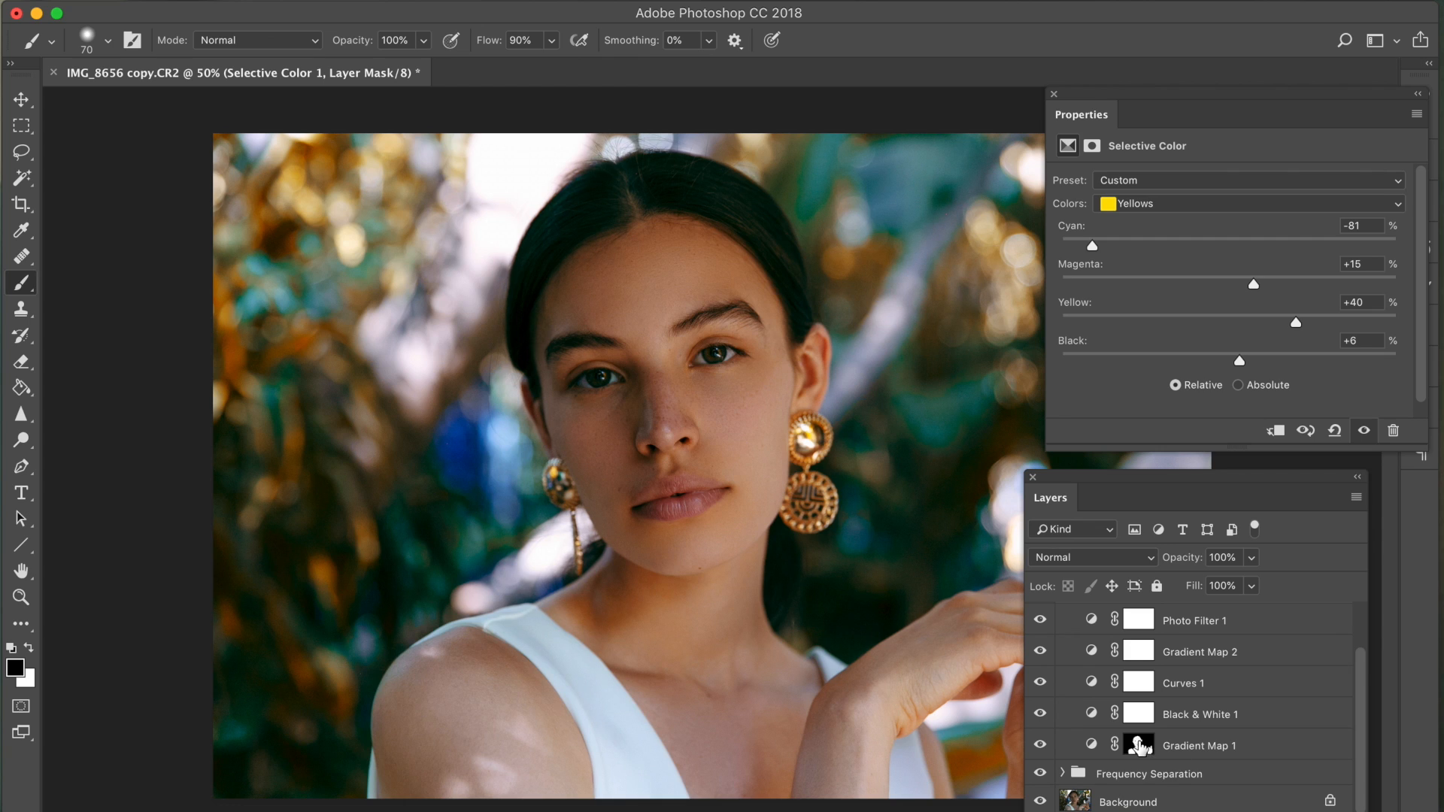
pyautogui.moveTo(1142, 754)
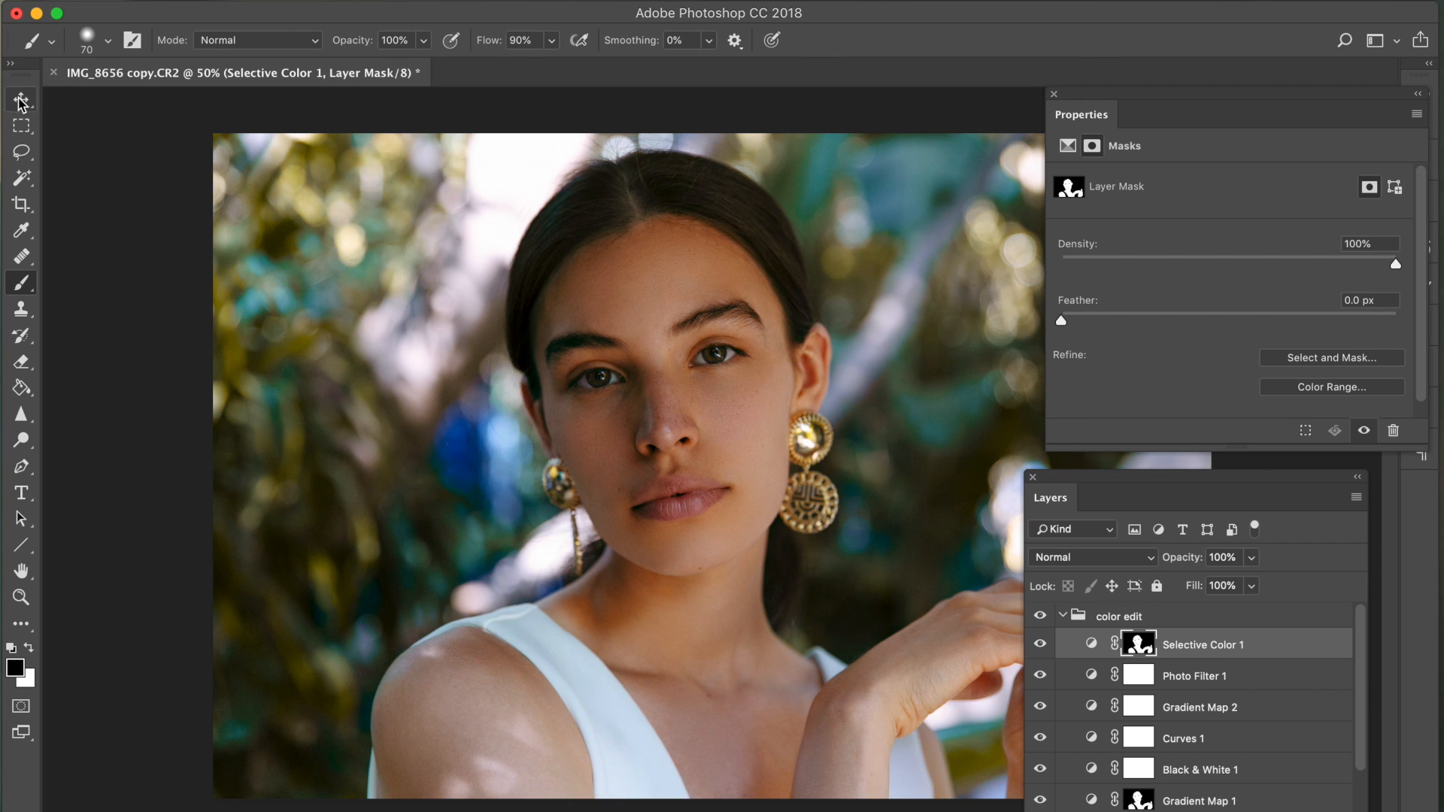
pyautogui.click(19, 99)
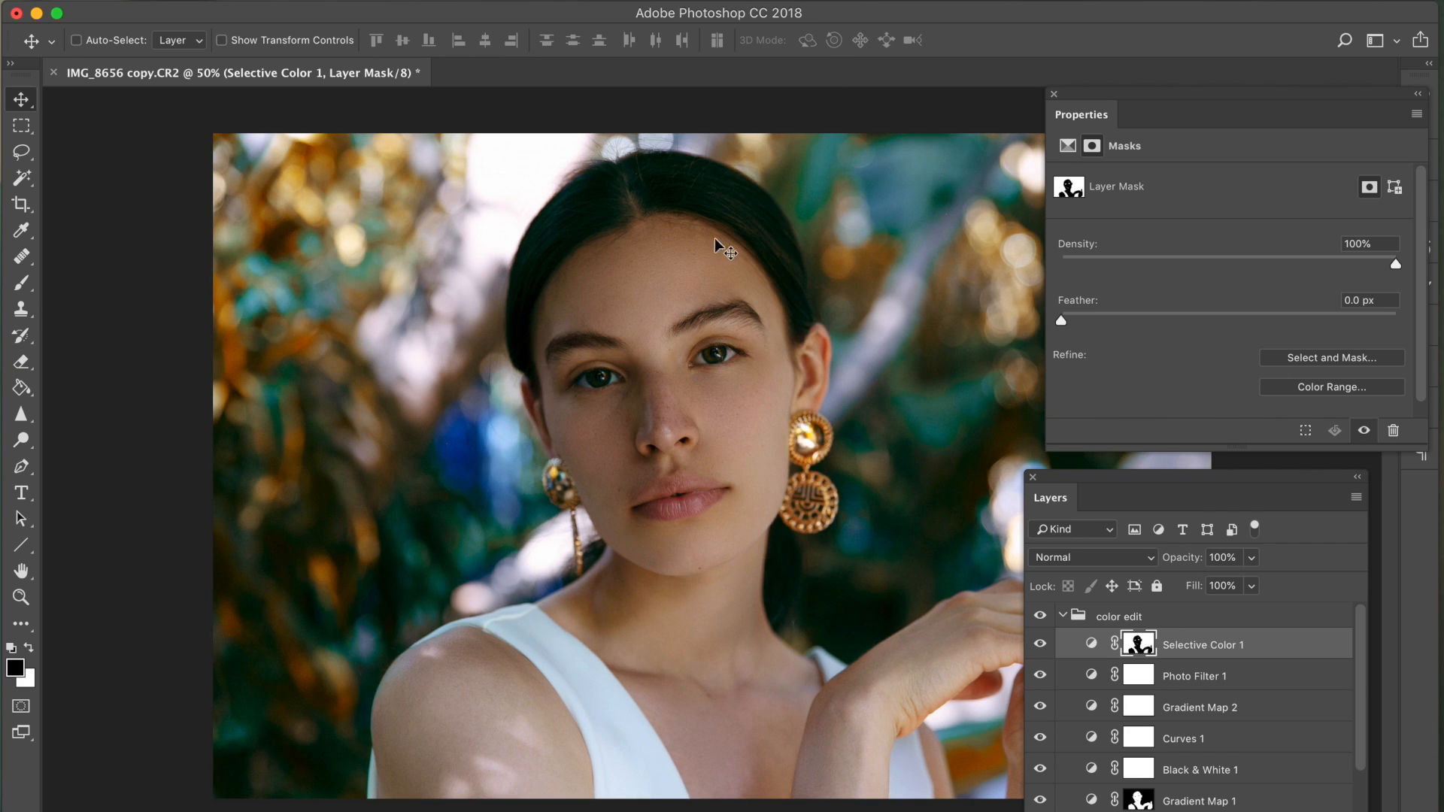
pyautogui.moveTo(980, 531)
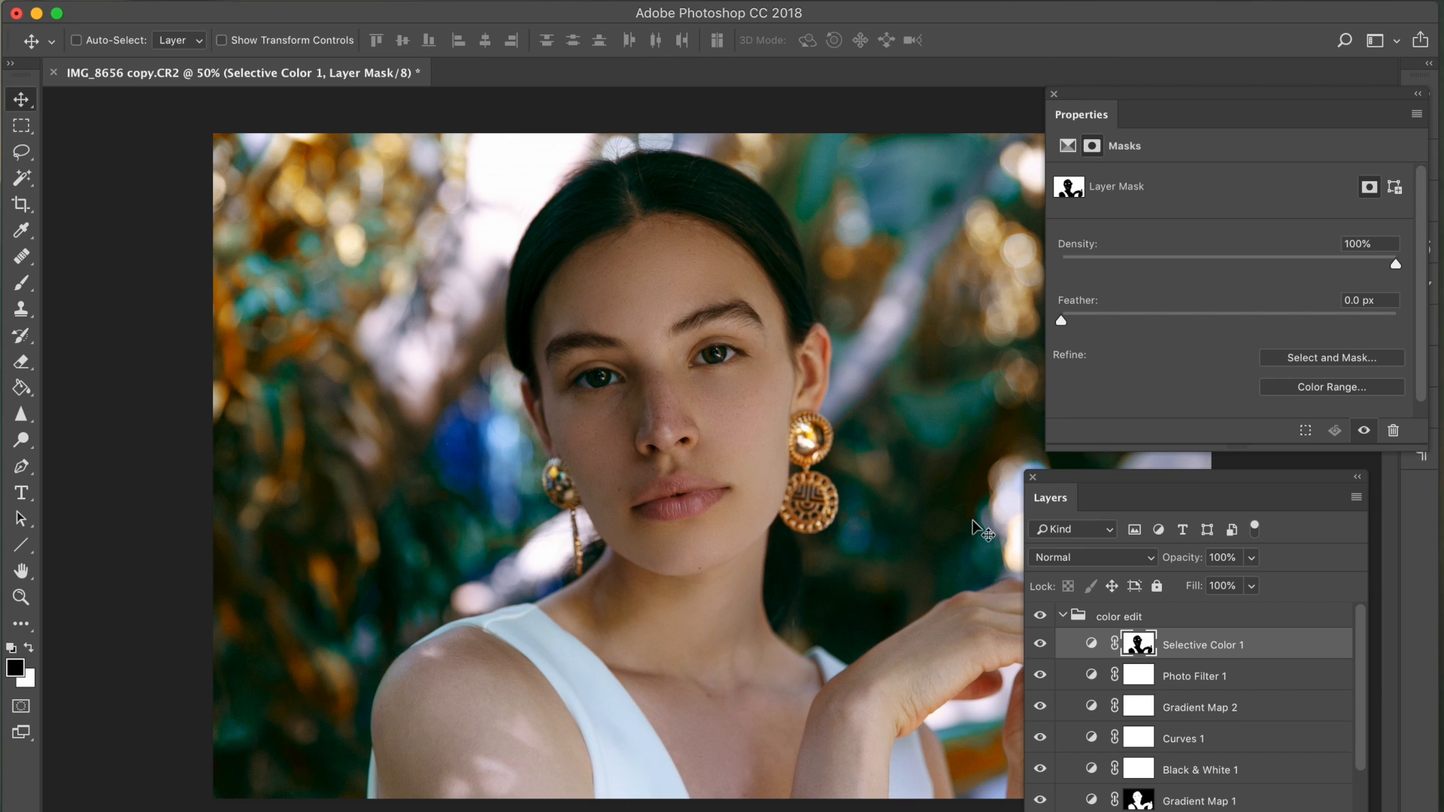
pyautogui.click(20, 282)
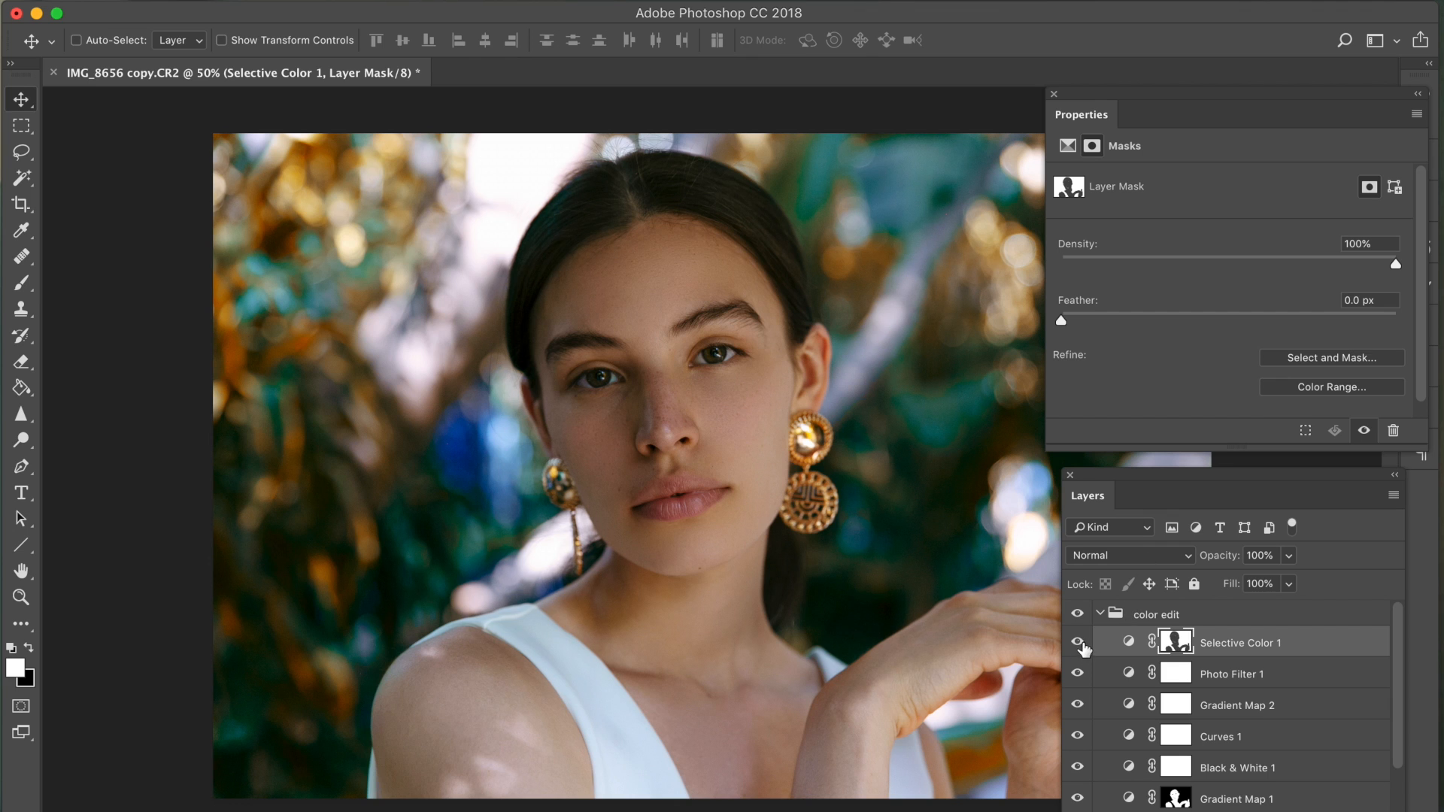
pyautogui.click(1075, 642)
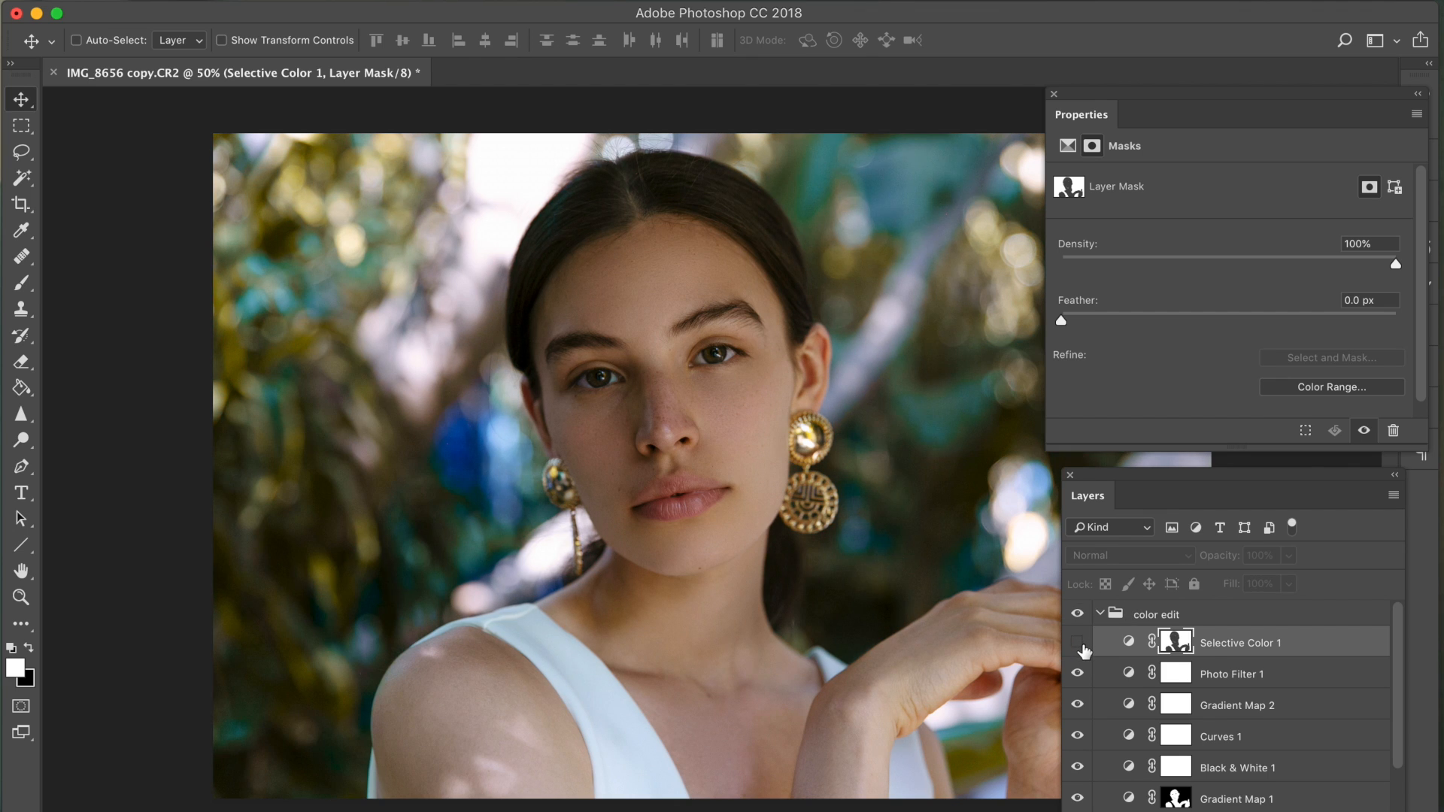
pyautogui.click(1077, 642)
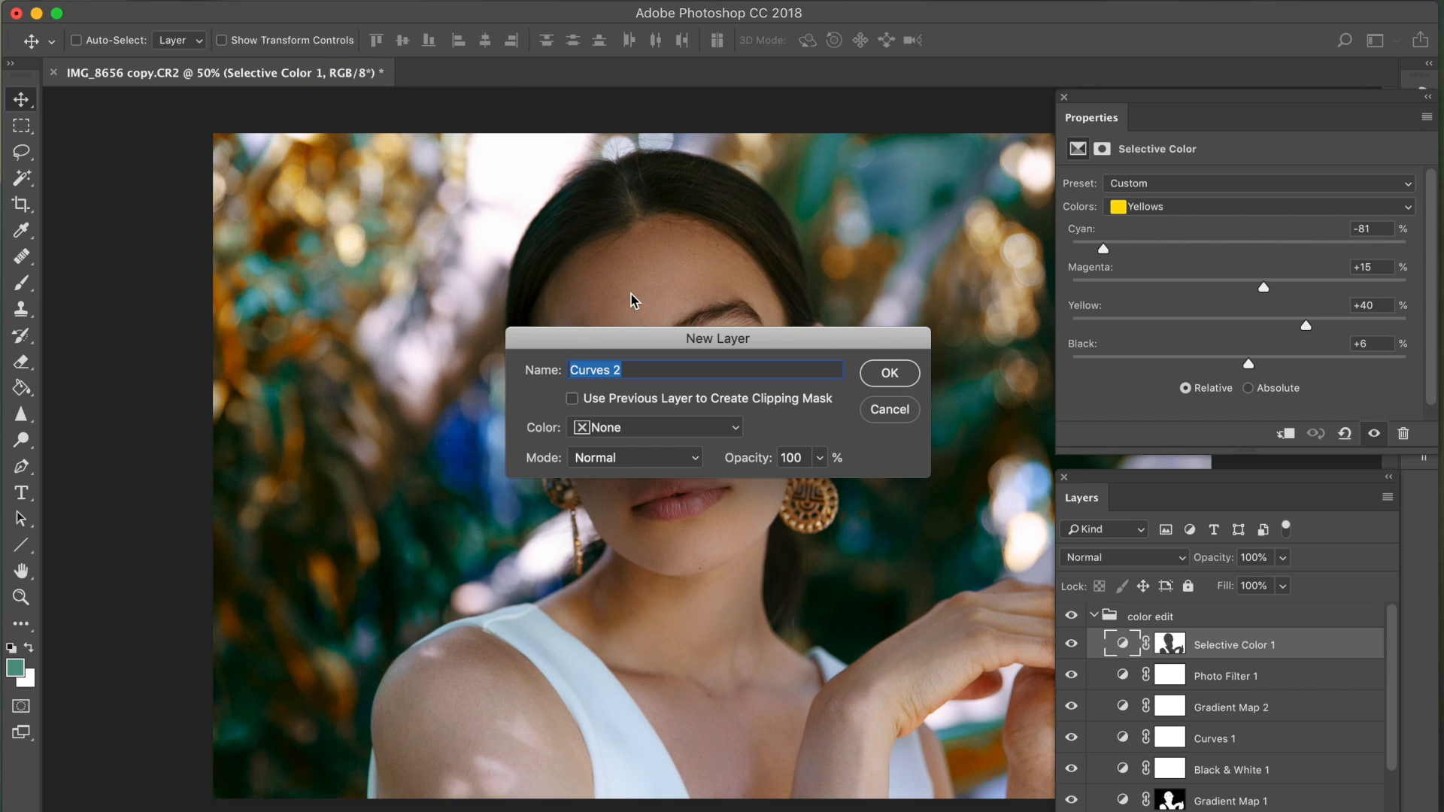
# - Create Curves 2 blended as Luminosity at 79% with a soft multi-point S-curve
pyautogui.click(888, 373)
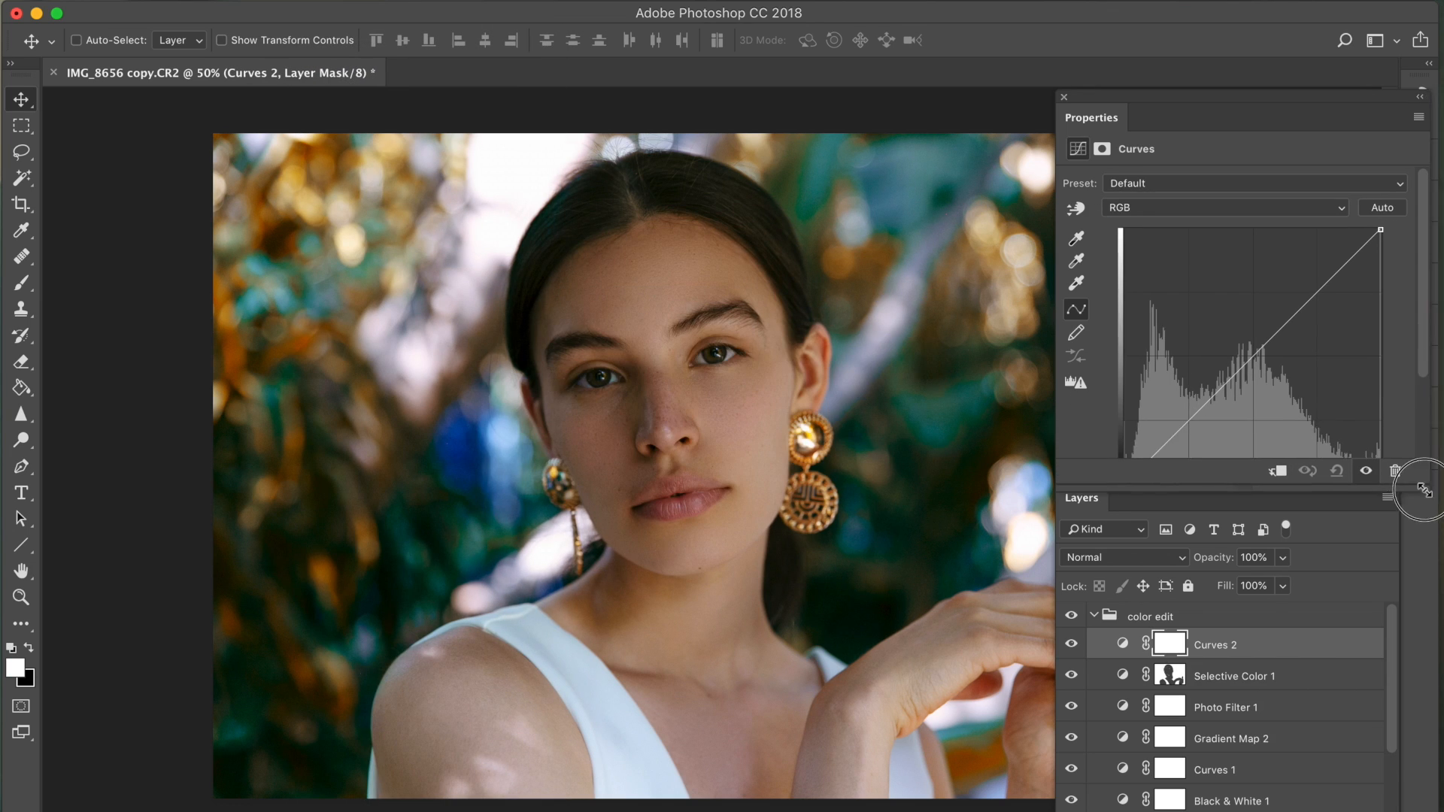
pyautogui.click(1122, 556)
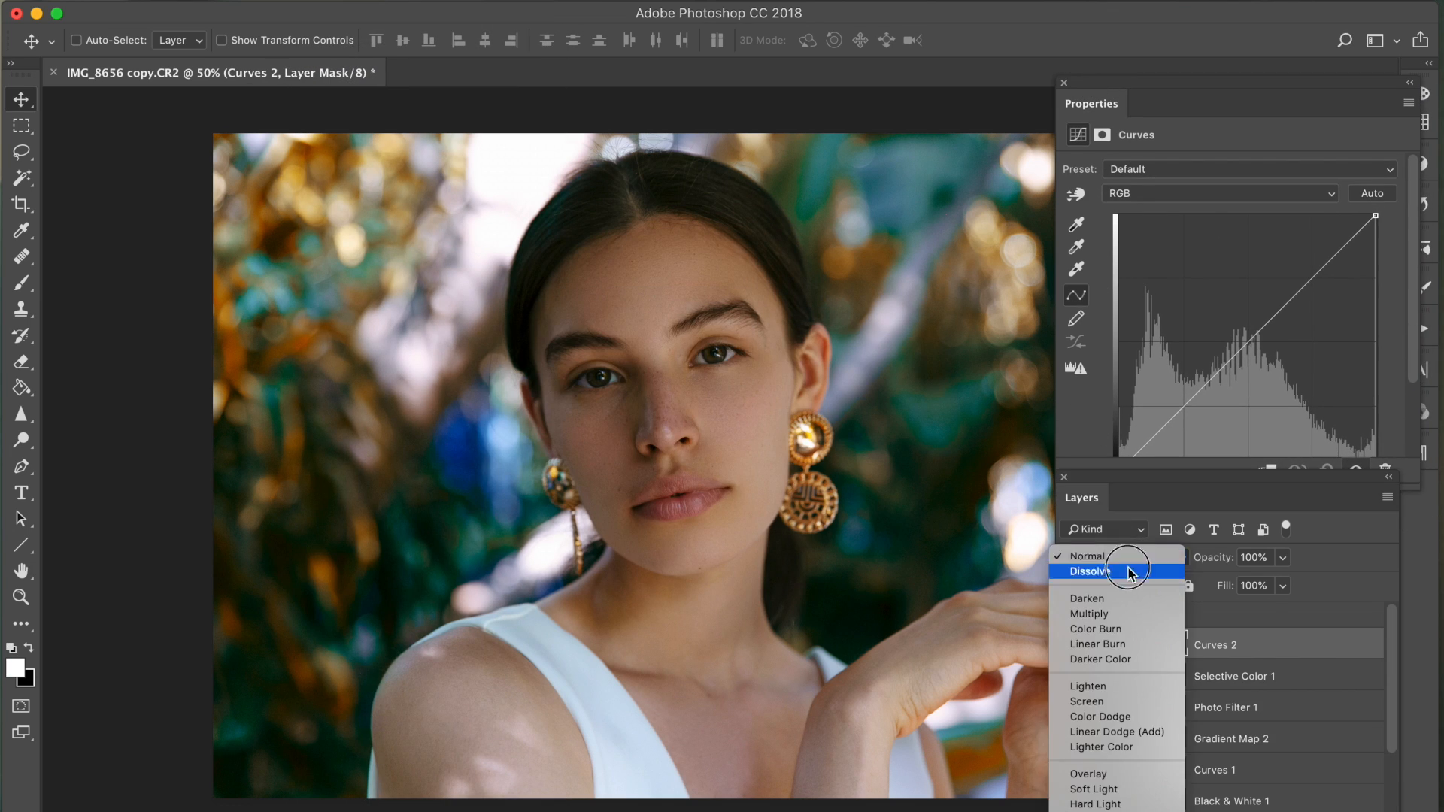
pyautogui.click(1123, 556)
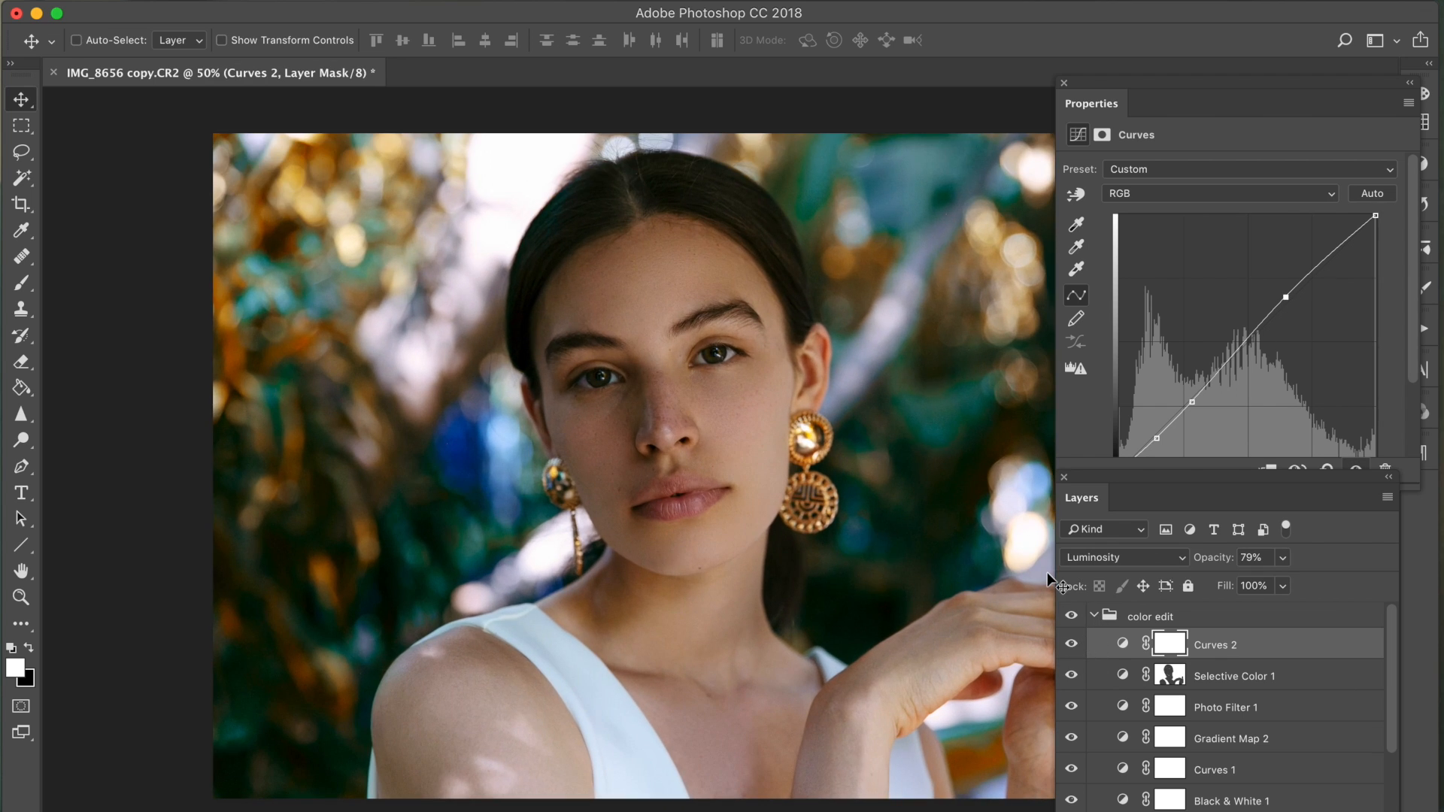
pyautogui.moveTo(1091, 505)
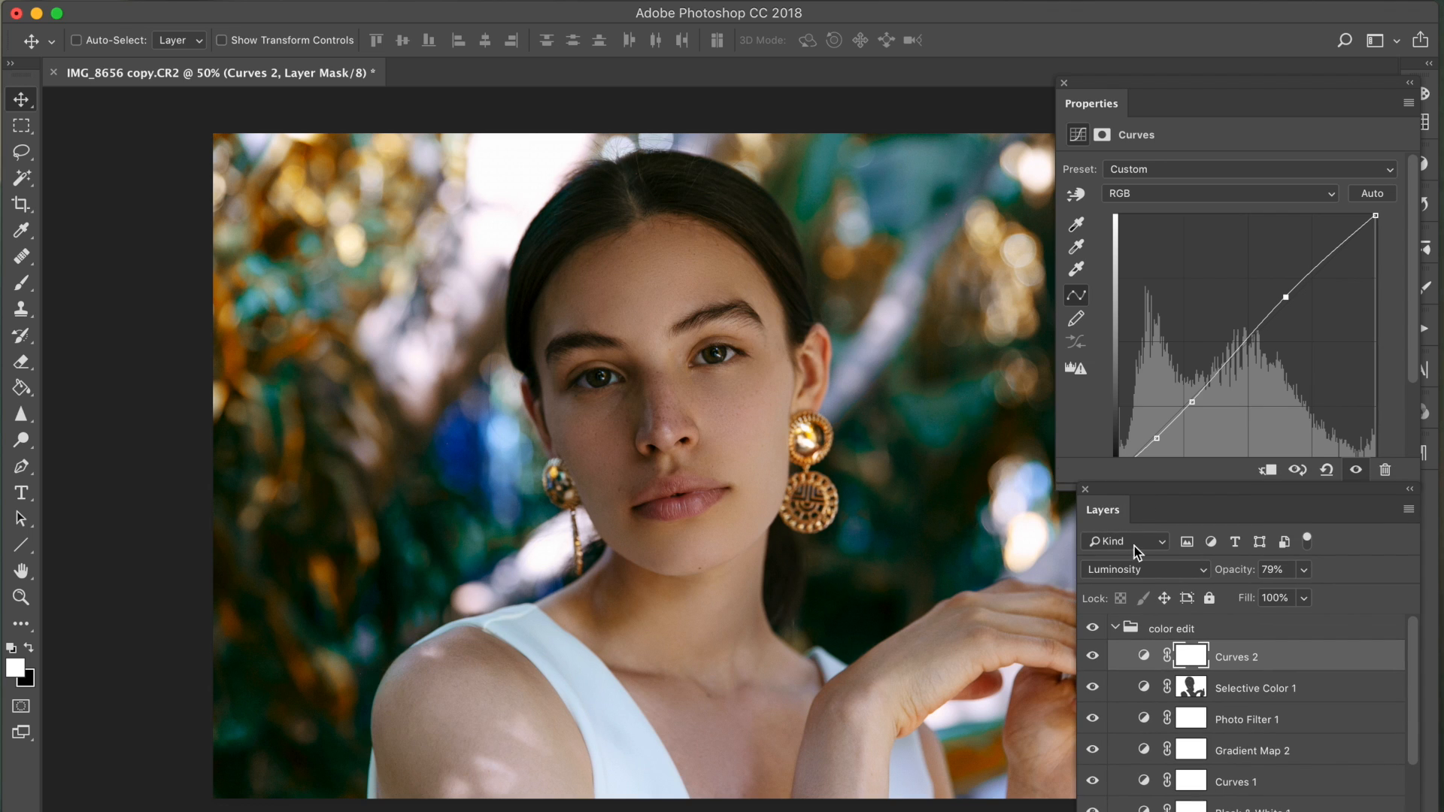
# - Collapse the group and toggle its visibility to compare the full grade, leaving it on
pyautogui.click(1115, 628)
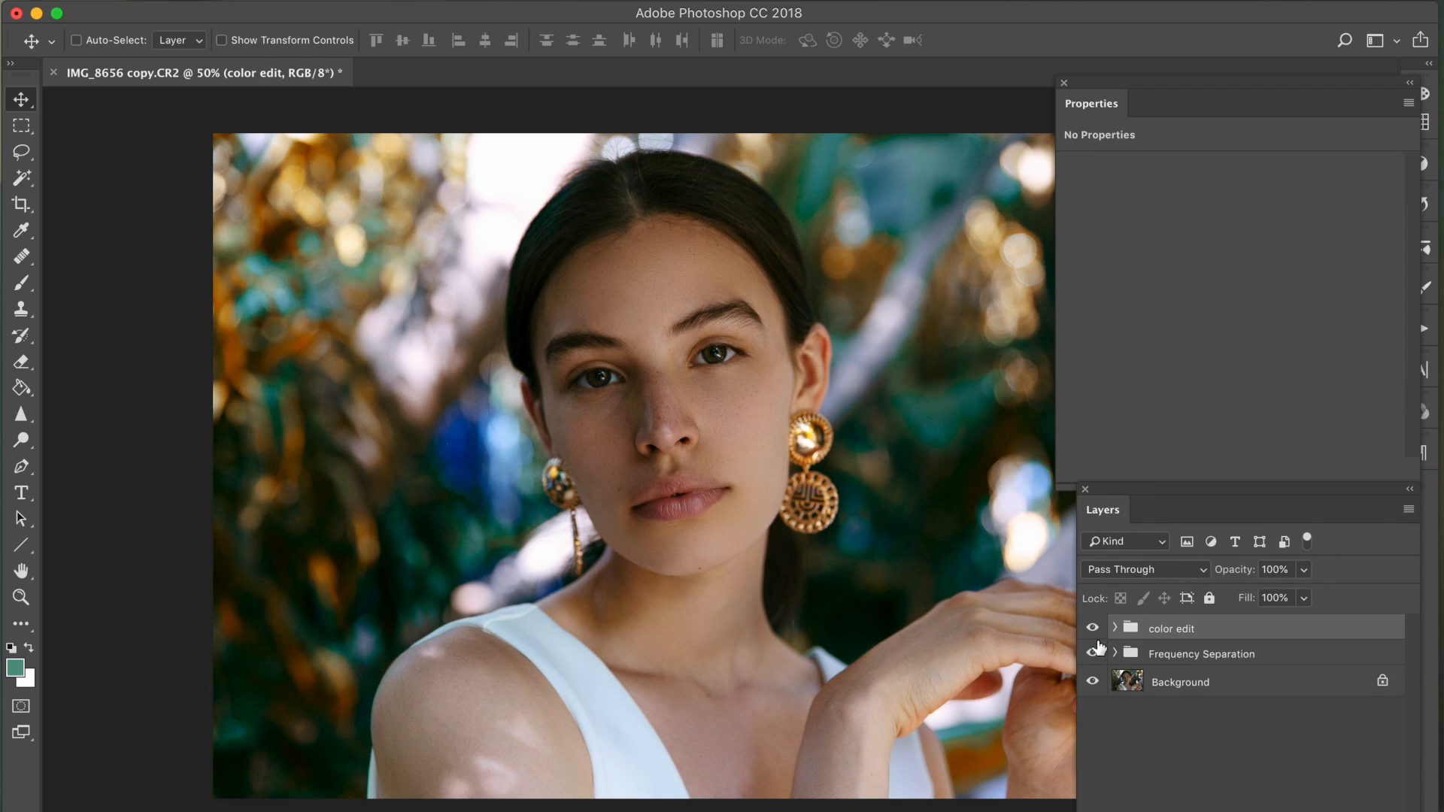
pyautogui.click(1092, 629)
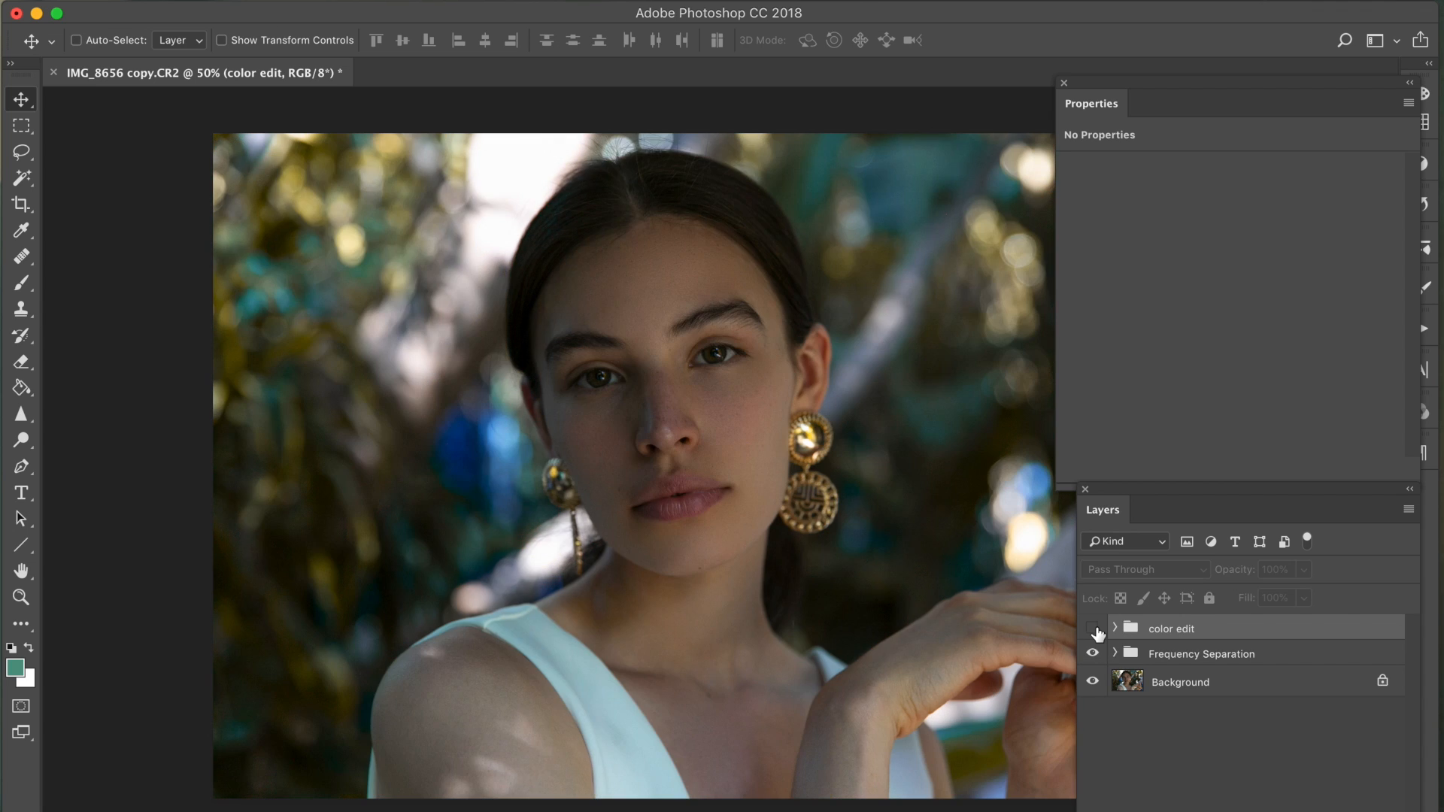
pyautogui.click(1091, 629)
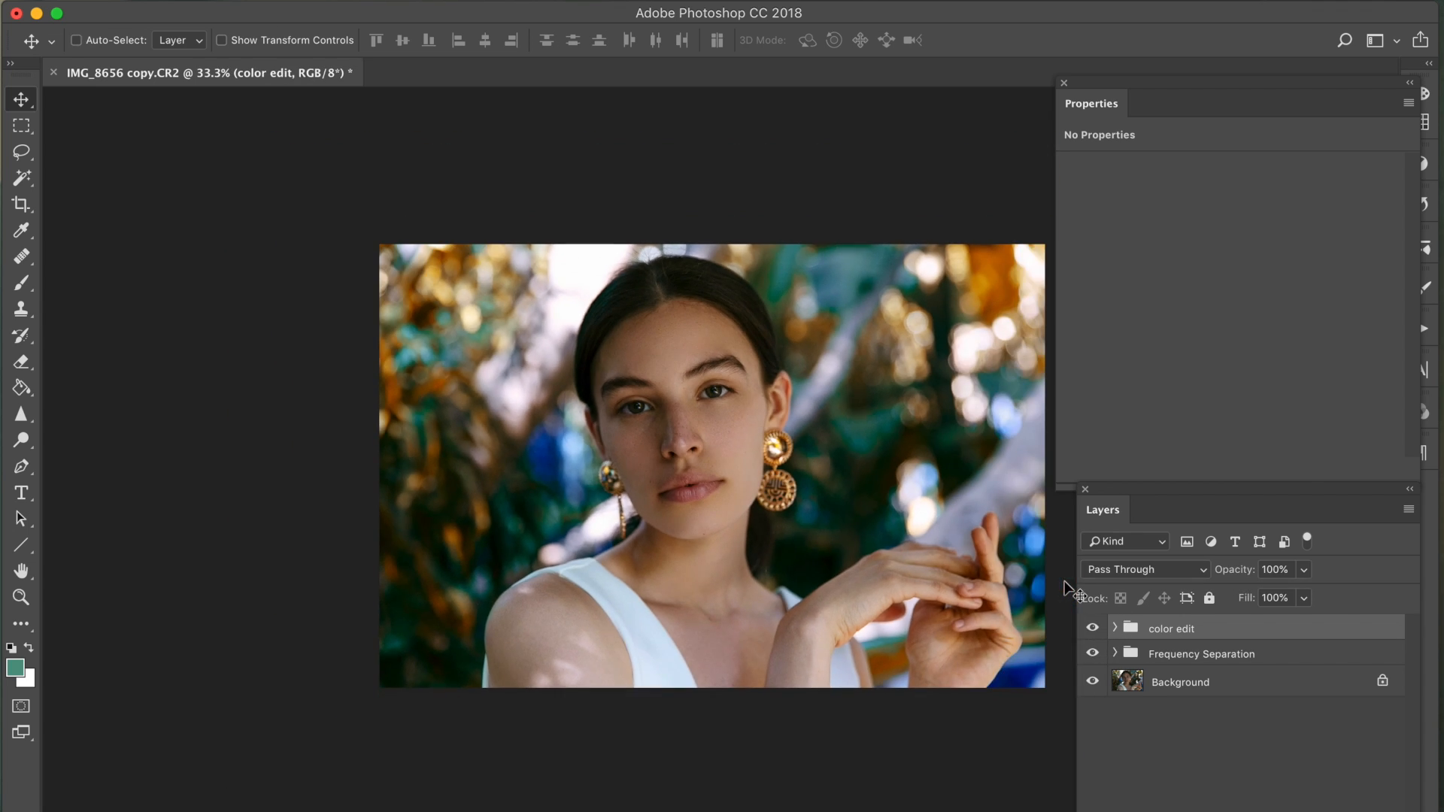
pyautogui.click(1093, 629)
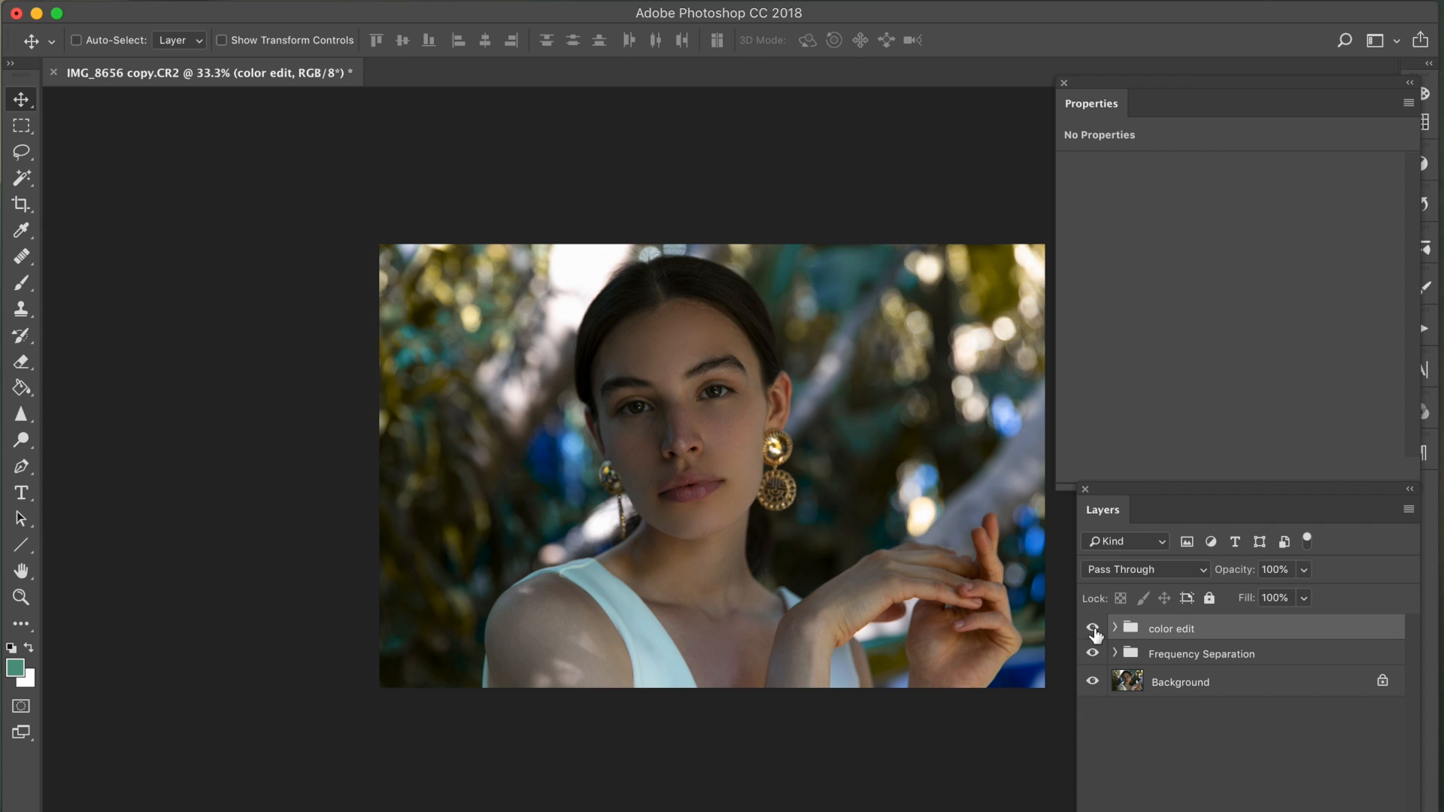
pyautogui.click(1092, 629)
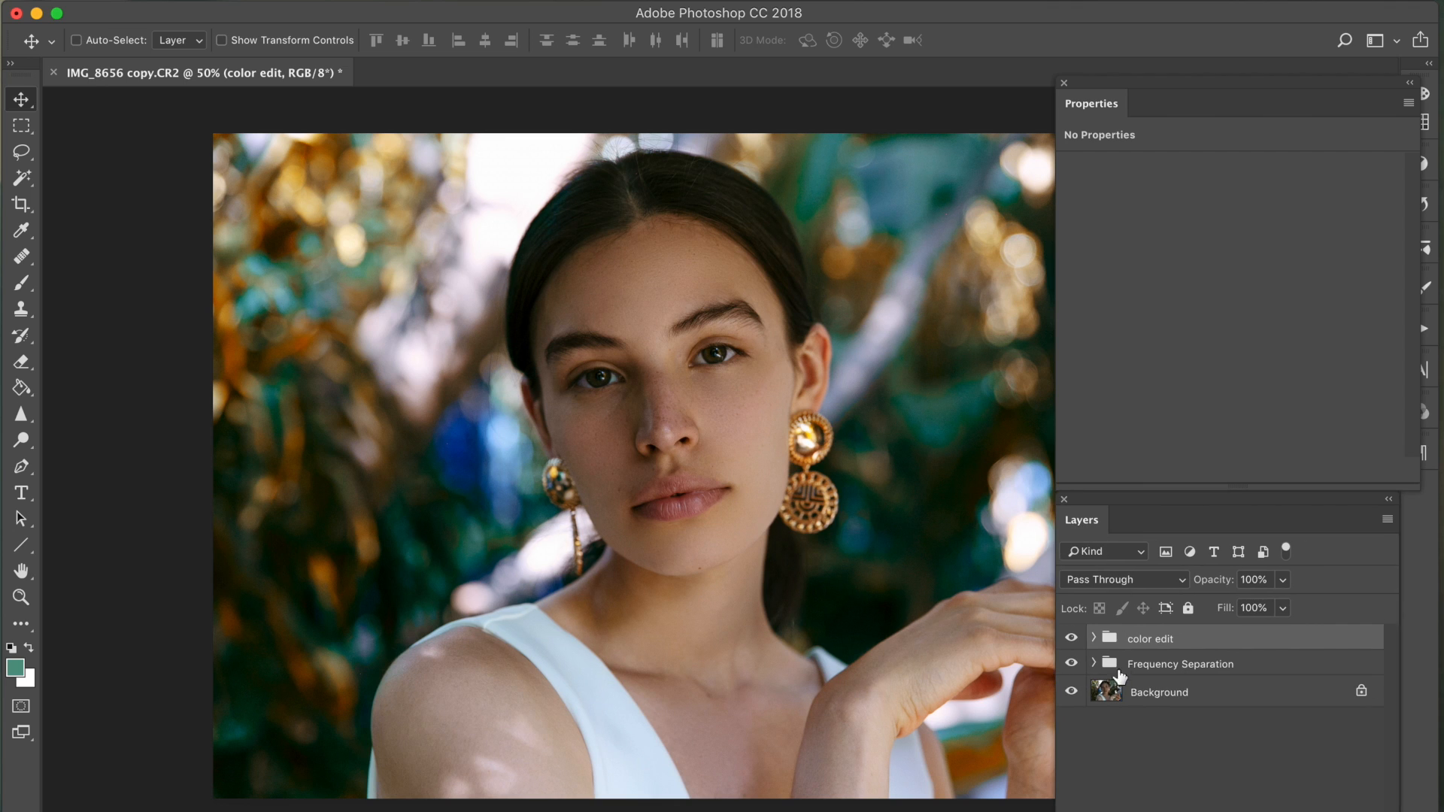
pyautogui.click(1071, 638)
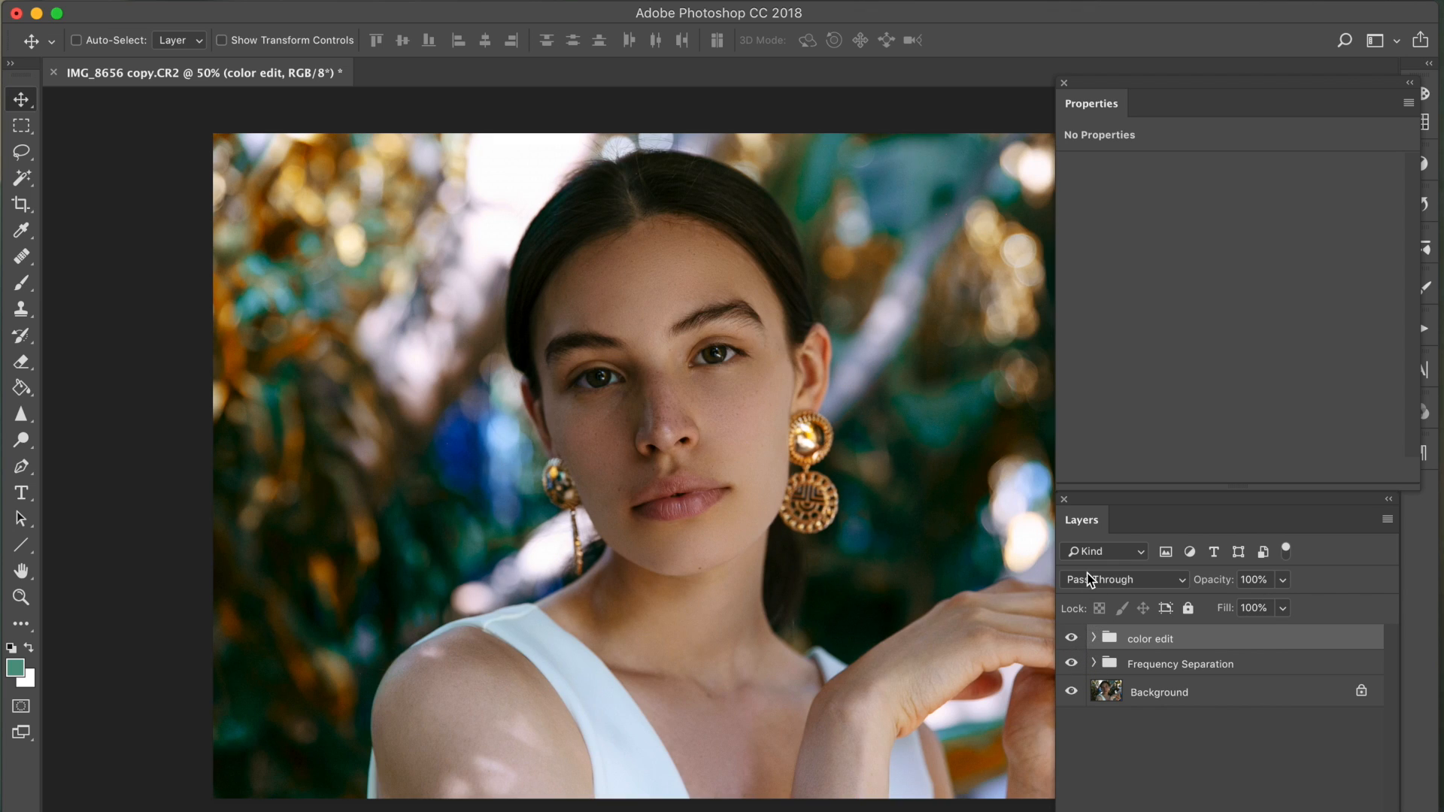
pyautogui.moveTo(1124, 579)
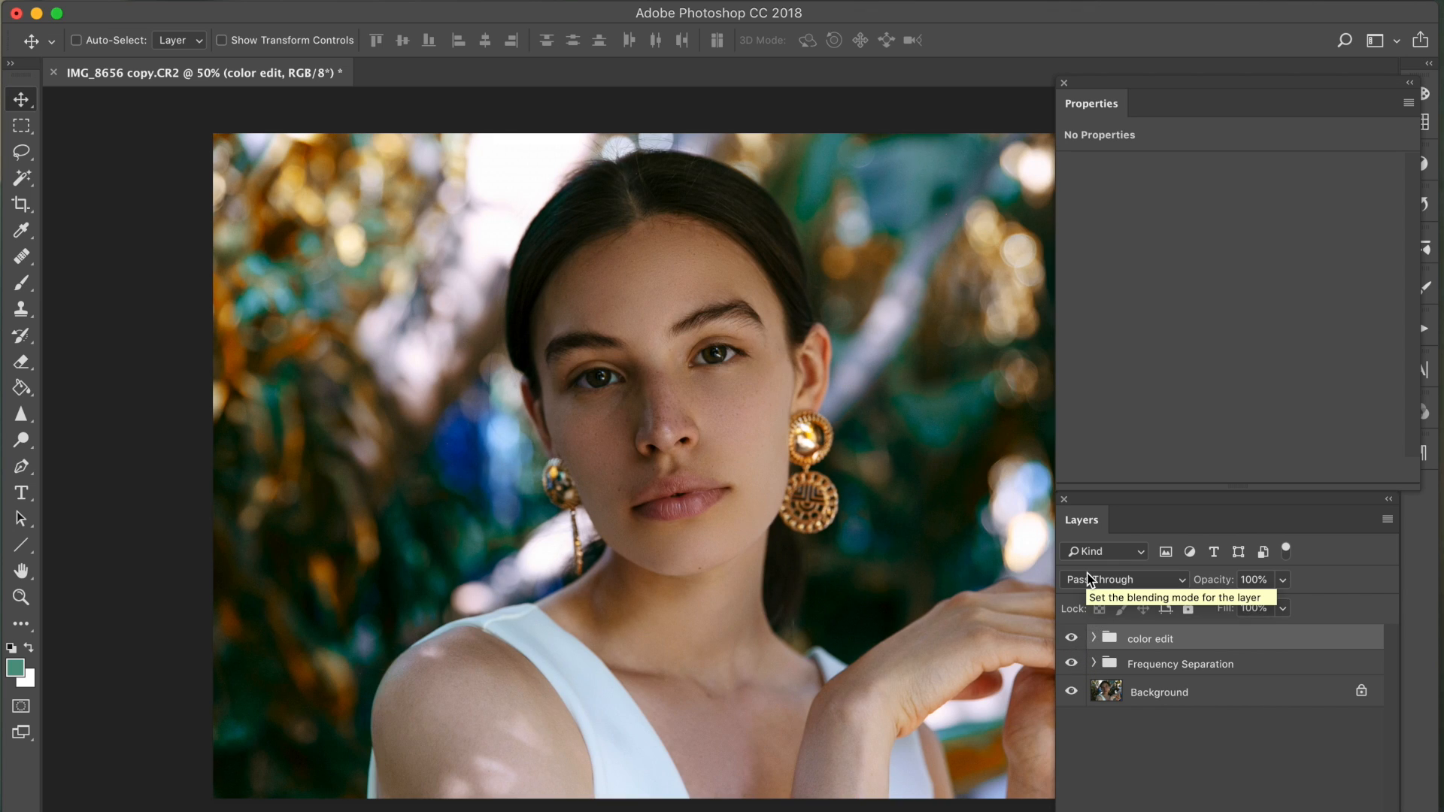
pyautogui.moveTo(868, 99)
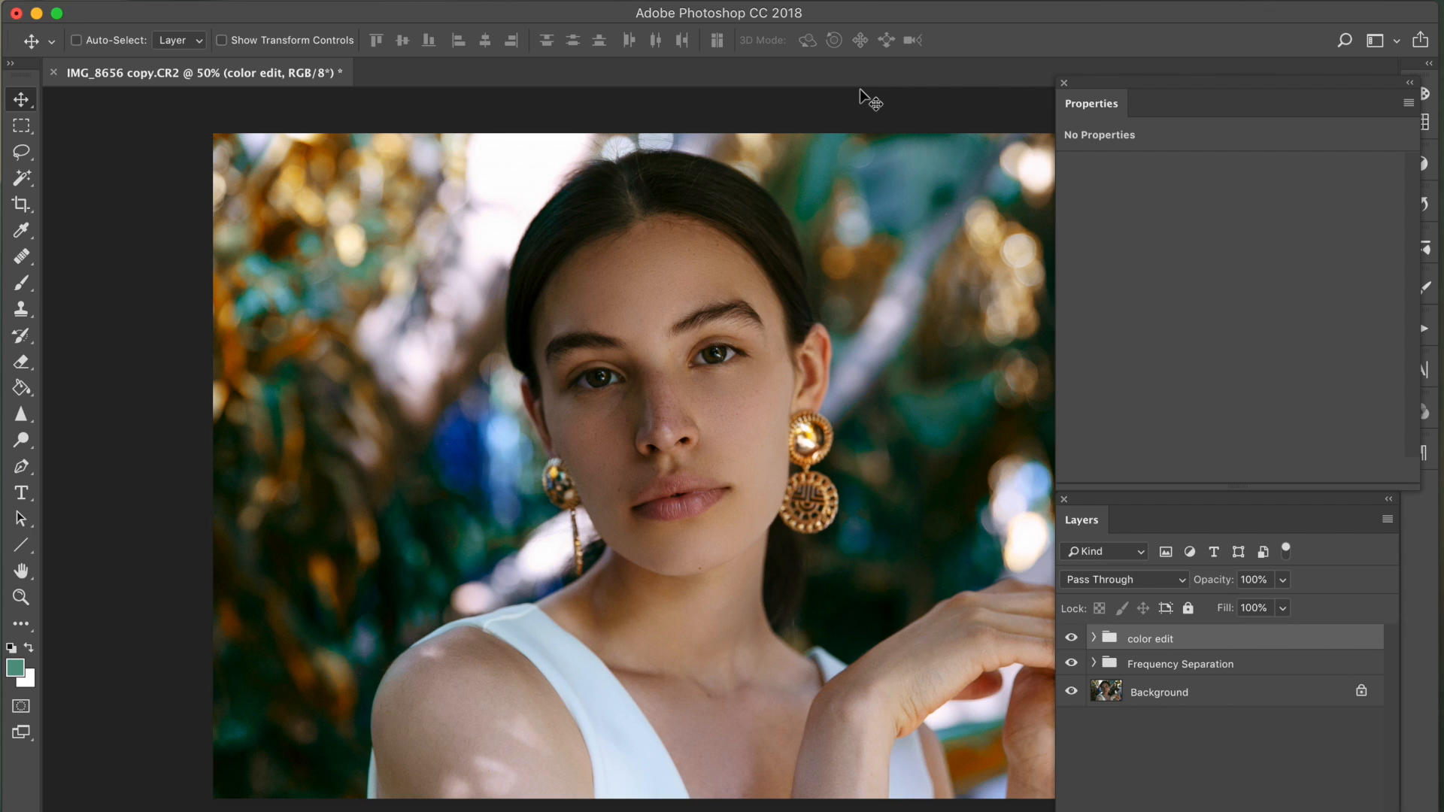